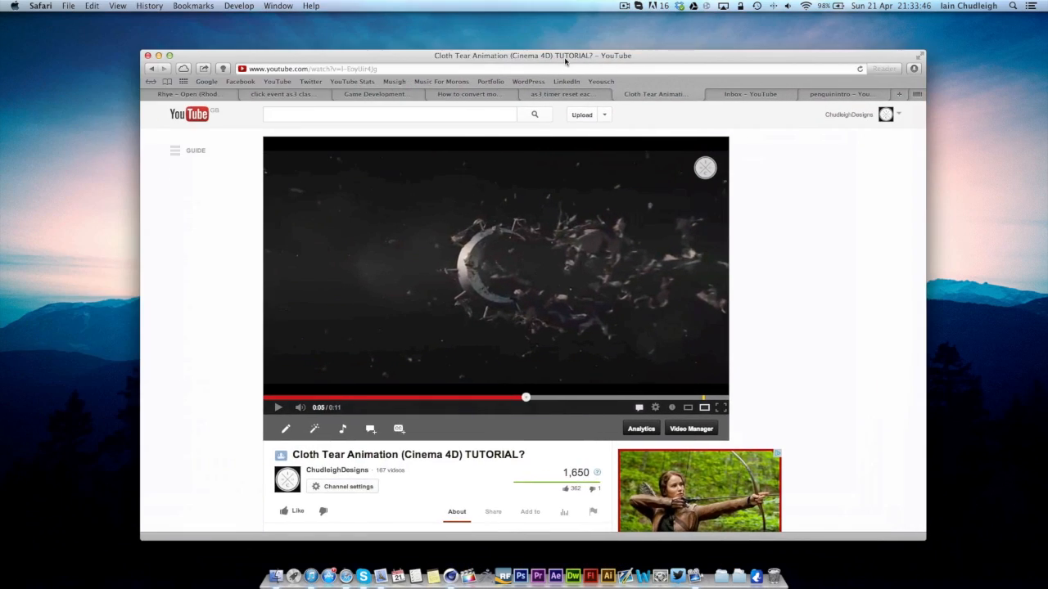
Scroll through the tutorial page's description and comments, then return to the video.
{"action": "scroll", "scroll_direction": "down", "scroll_amount": 3}
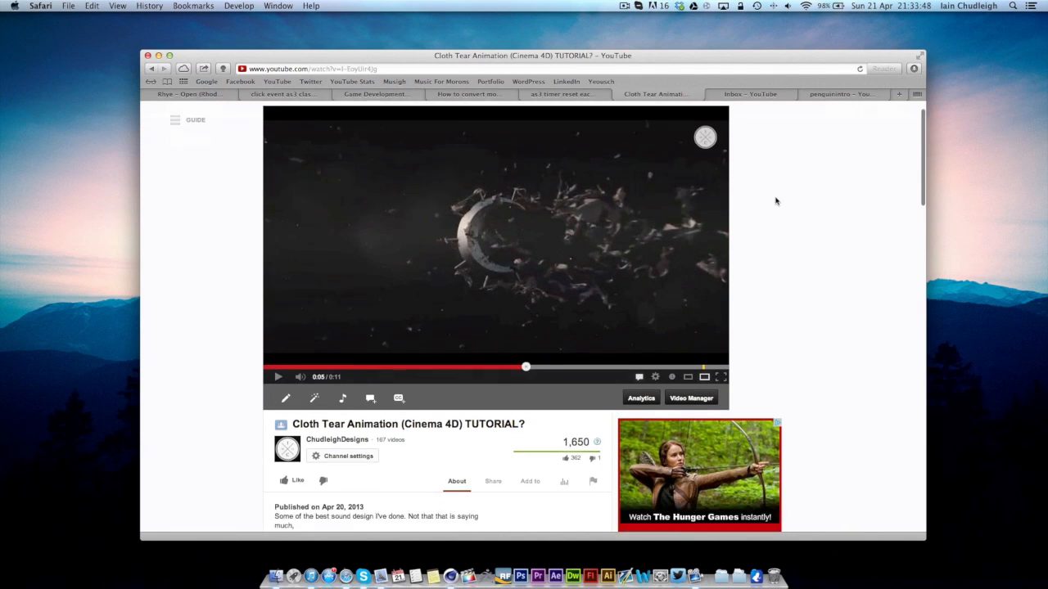
{"action": "scroll", "scroll_direction": "down", "scroll_amount": 3}
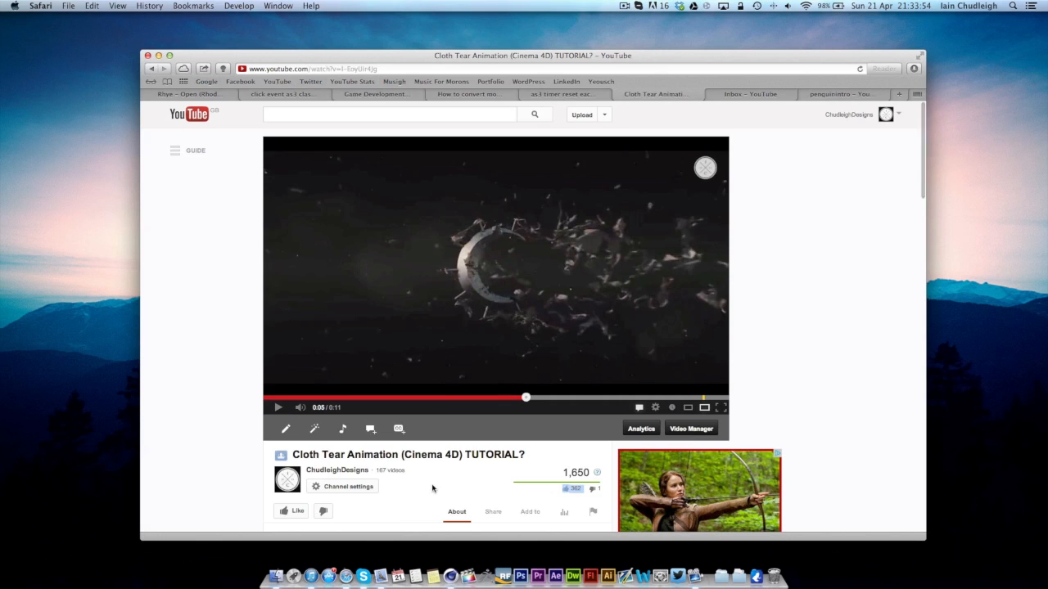
{"action": "scroll", "scroll_direction": "down", "scroll_amount": 3}
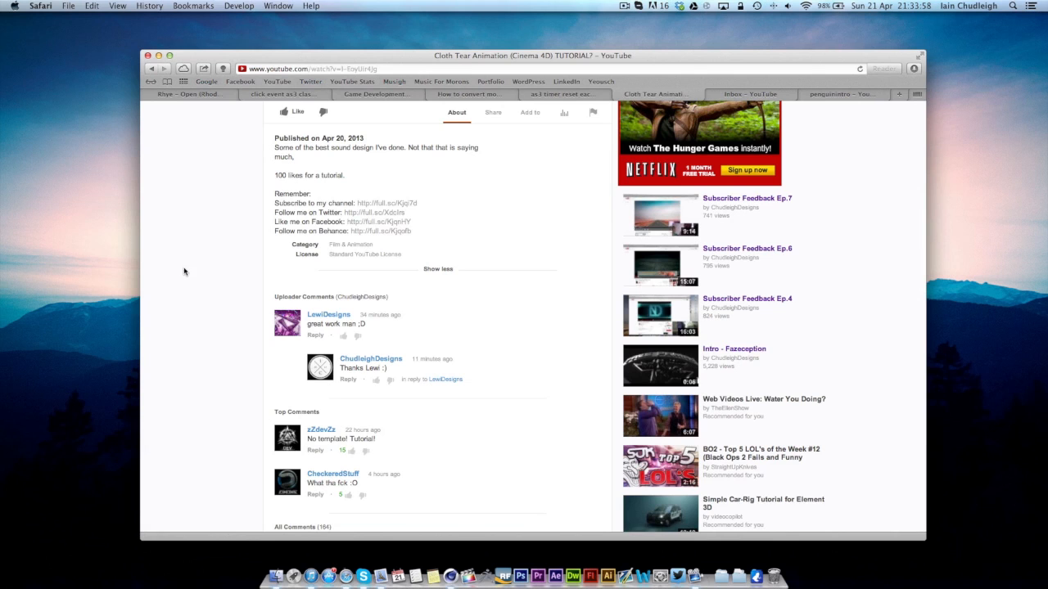
{"action": "scroll", "scroll_direction": "up", "scroll_amount": 3}
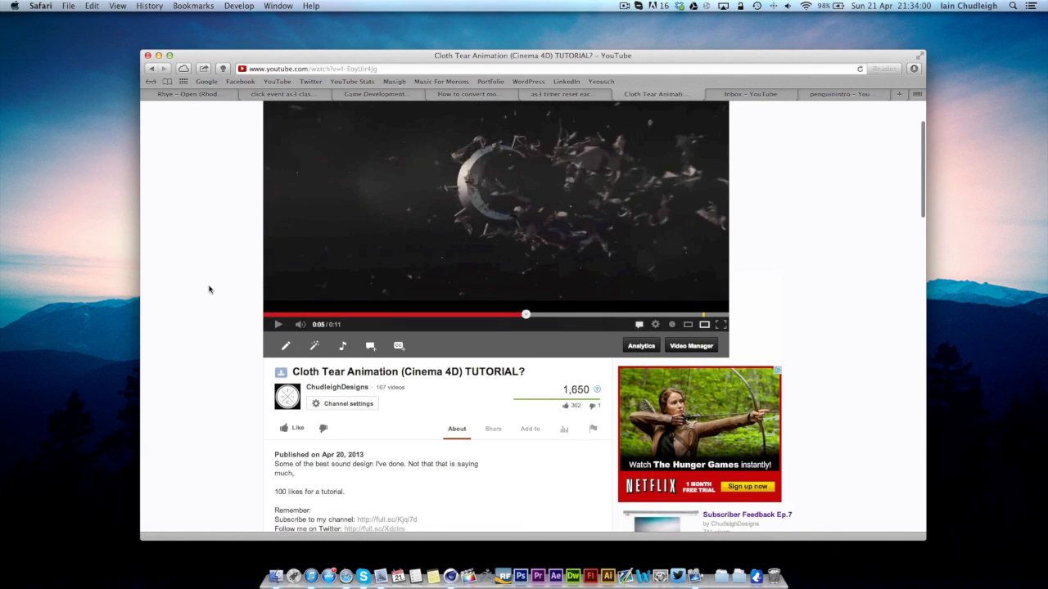
{"action": "scroll", "scroll_direction": "up", "scroll_amount": 3}
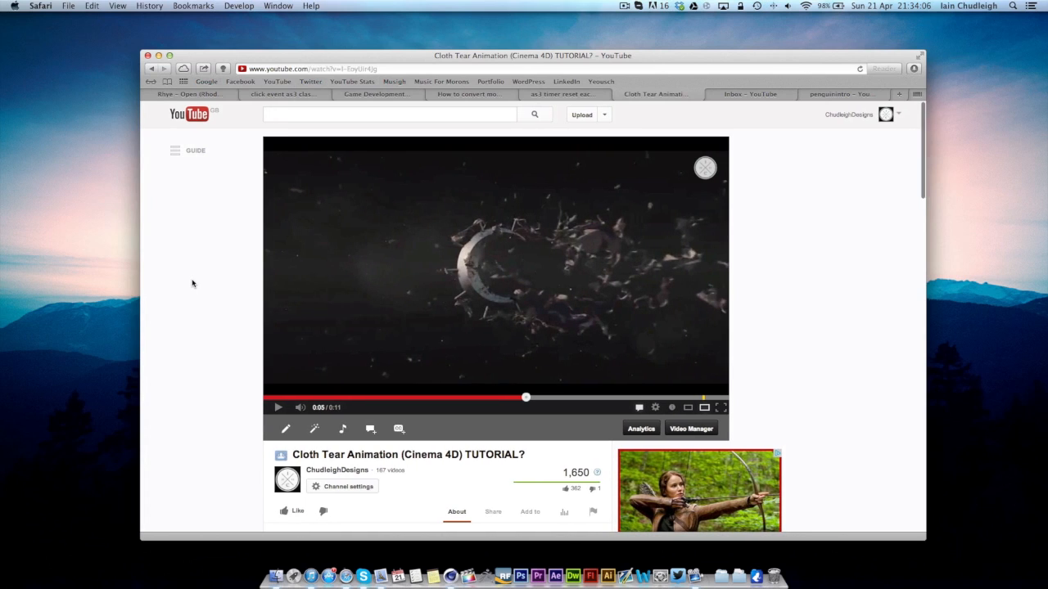
{"action": "mouse_move", "coordinate": [417, 268]}
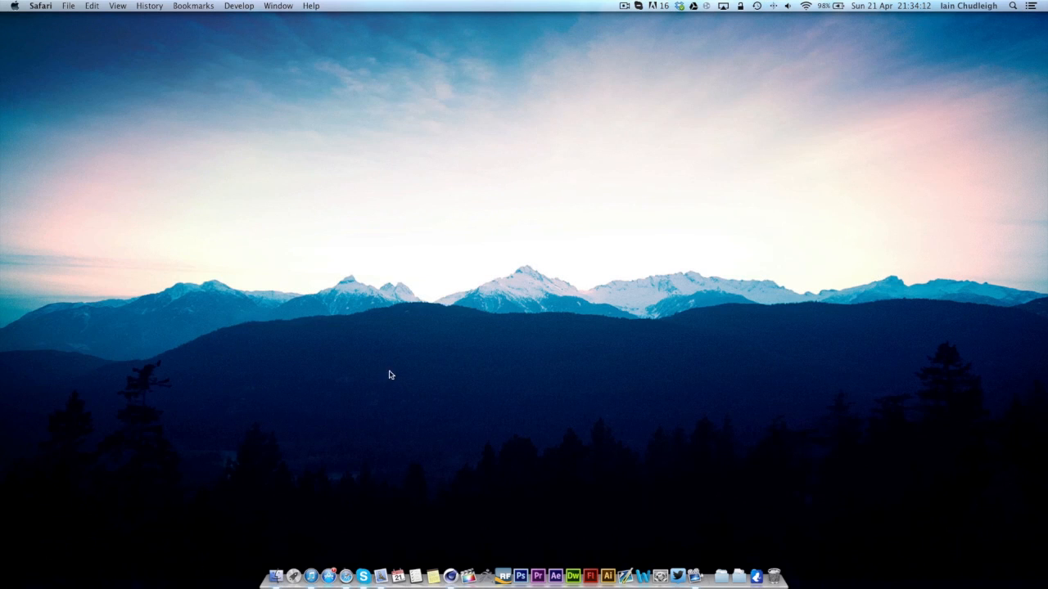
Open the recent scene2.c4d from the Tear folder via File > Recent Files.
{"action": "left_click", "coordinate": [451, 565]}
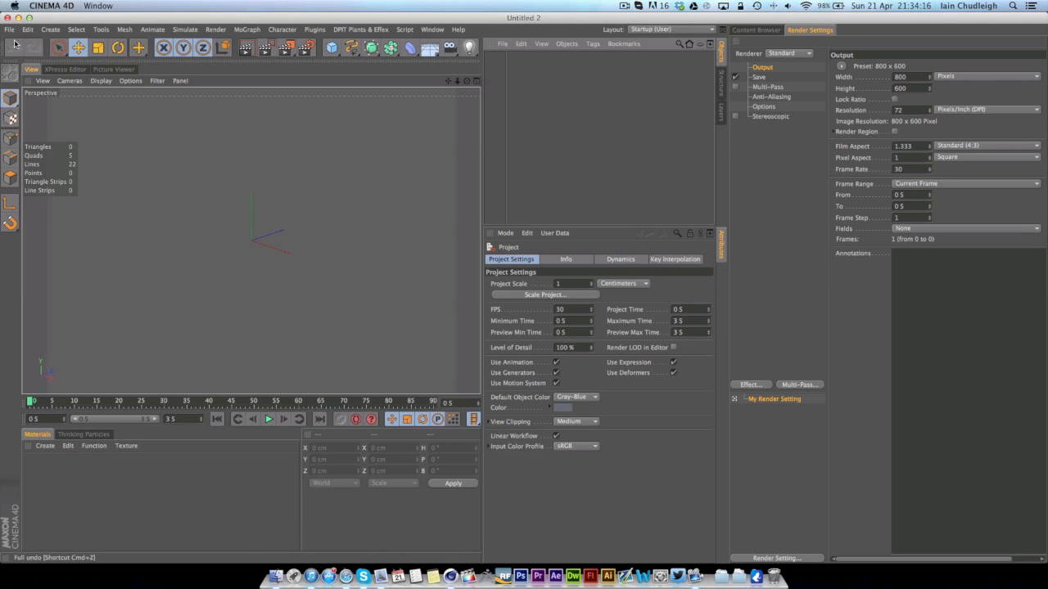
{"action": "left_click", "coordinate": [9, 29]}
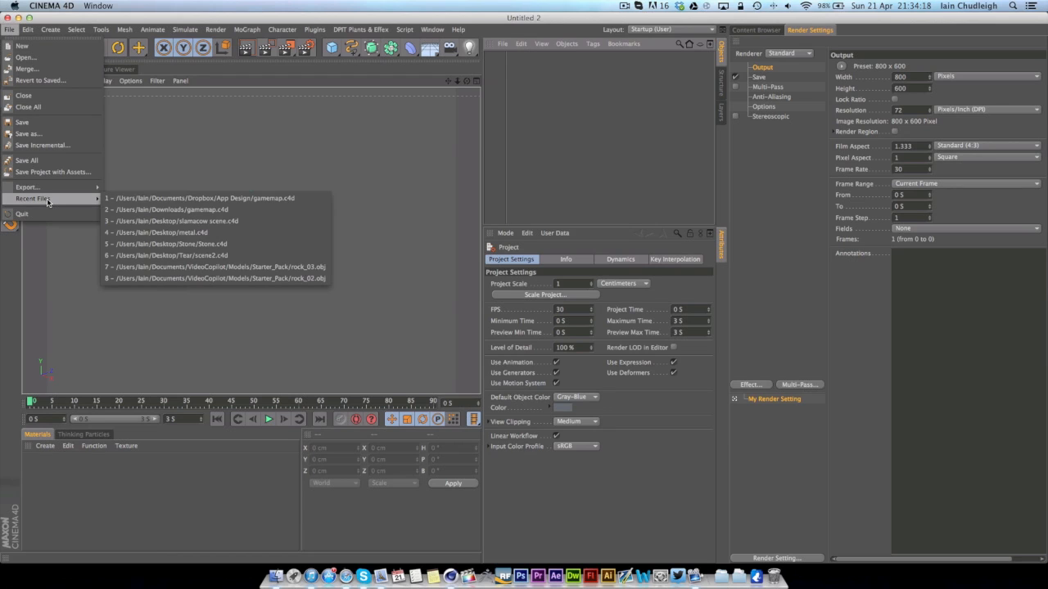
{"action": "mouse_move", "coordinate": [164, 244]}
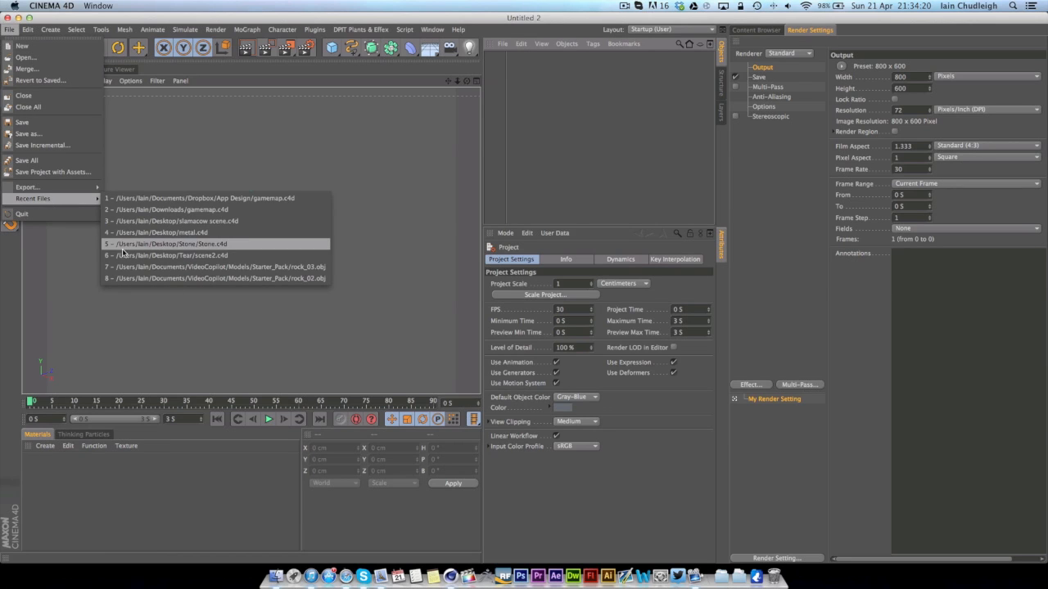
{"action": "left_click", "coordinate": [180, 255]}
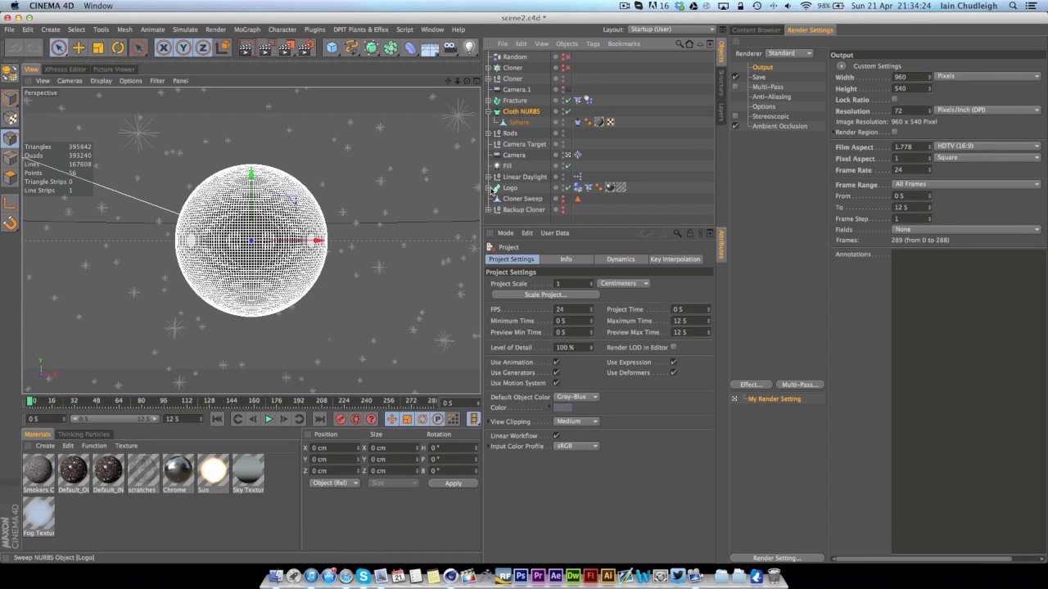
{"action": "left_click", "coordinate": [510, 188]}
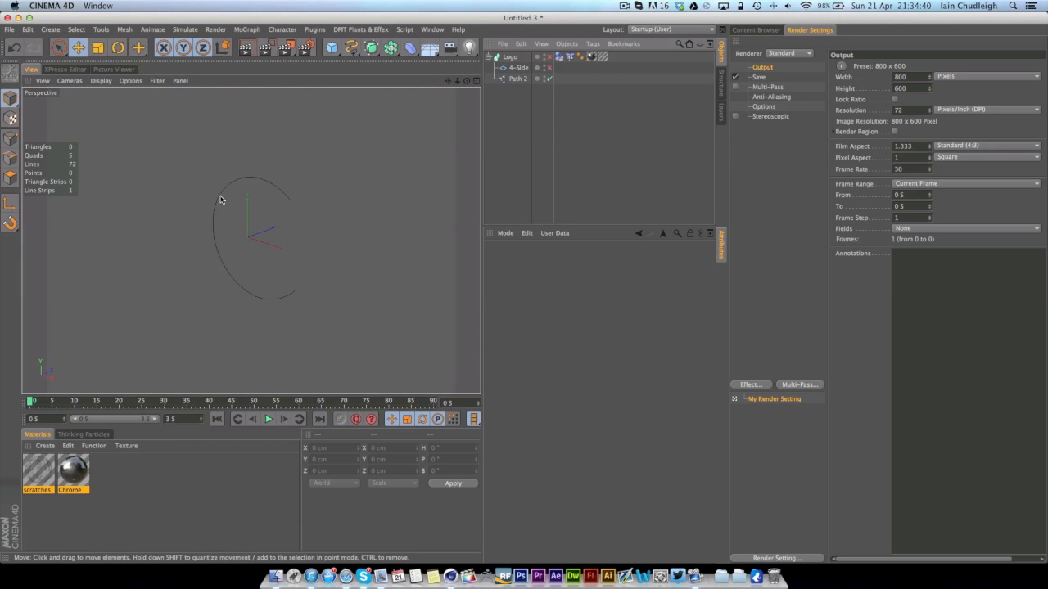
{"action": "mouse_move", "coordinate": [489, 194]}
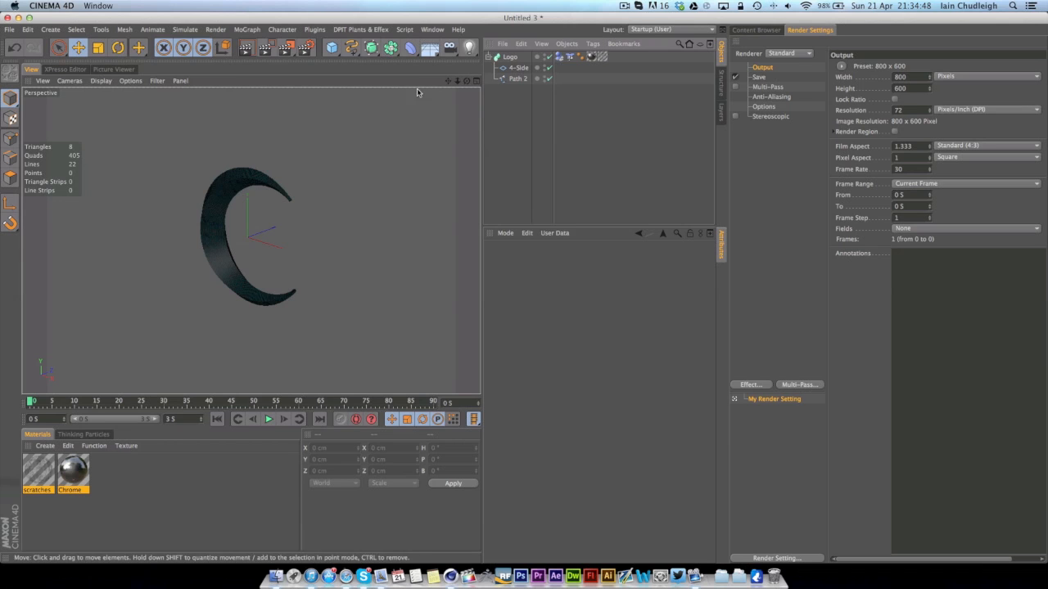
Inspect the Logo Sweep NURBS settings forming the tapered crescent.
{"action": "left_click", "coordinate": [510, 56]}
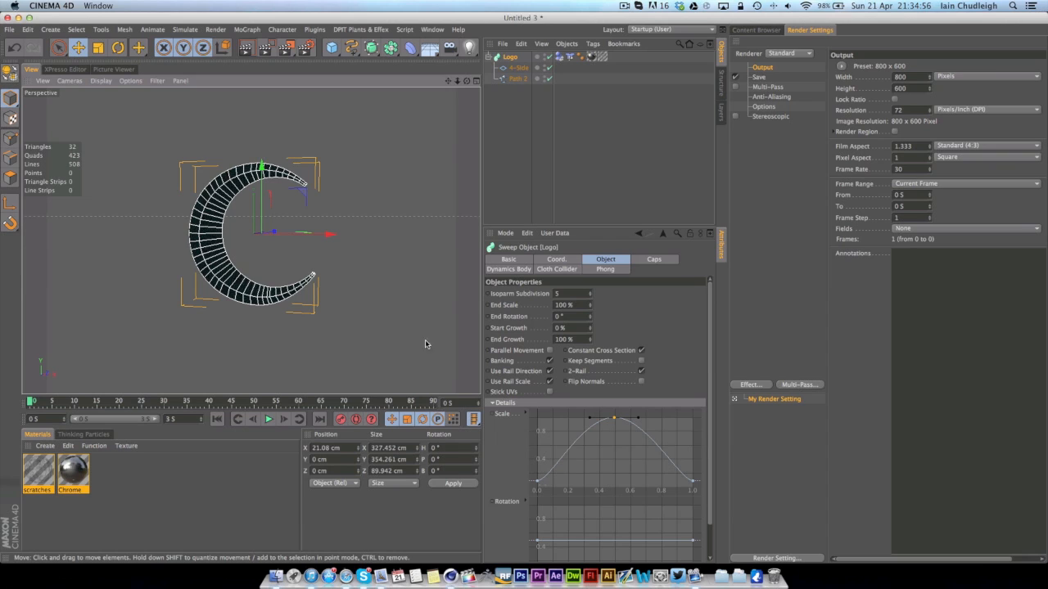
{"action": "mouse_move", "coordinate": [441, 344]}
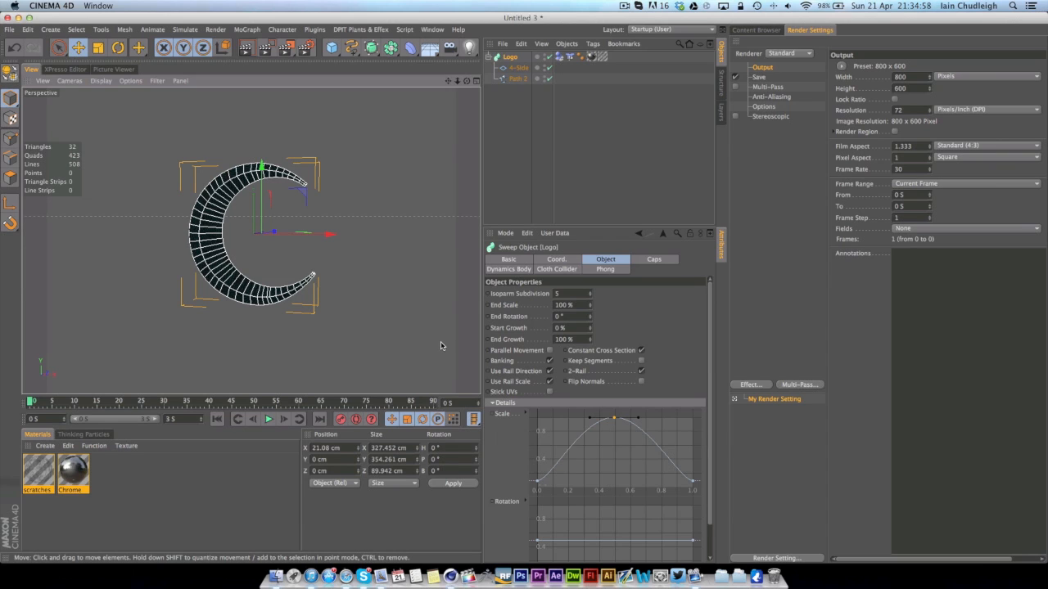
{"action": "mouse_move", "coordinate": [266, 214]}
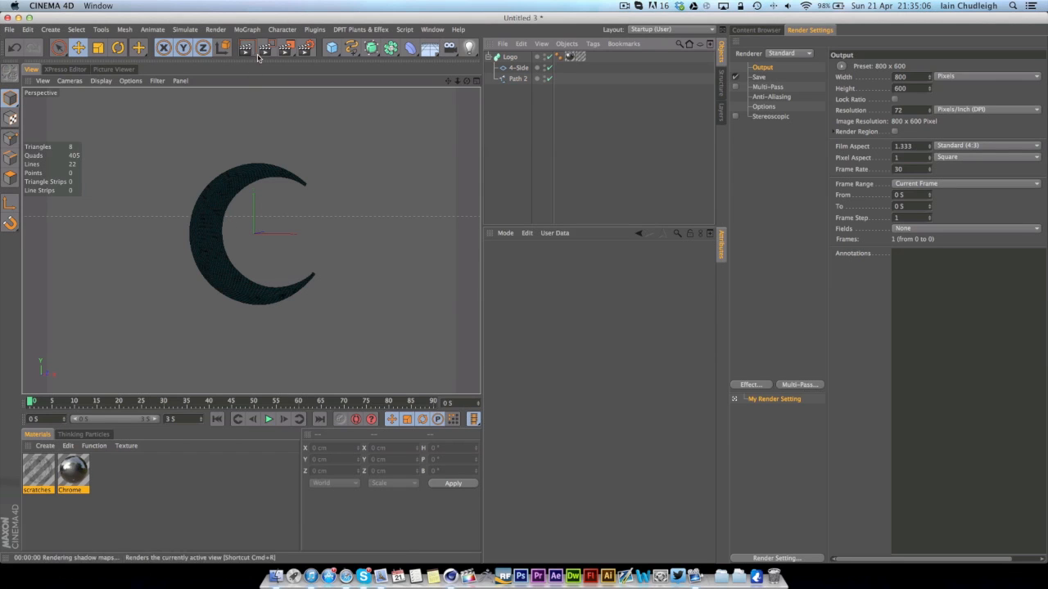
Render a quick preview, collapse the Logo group, and add a Sphere enlarged to about 227 cm around the crescent.
{"action": "left_click", "coordinate": [221, 48]}
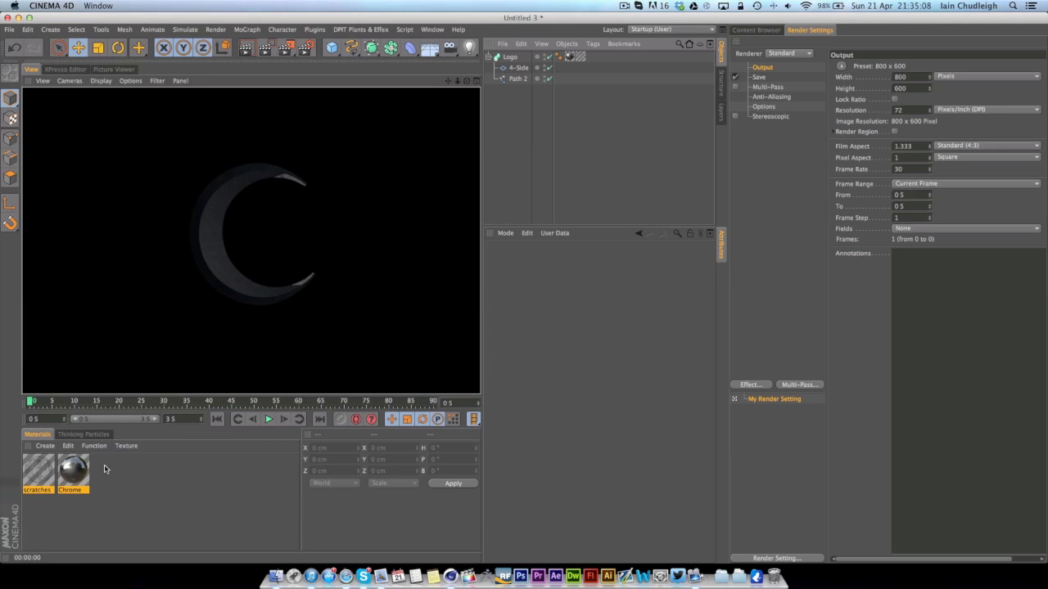
{"action": "mouse_move", "coordinate": [385, 395]}
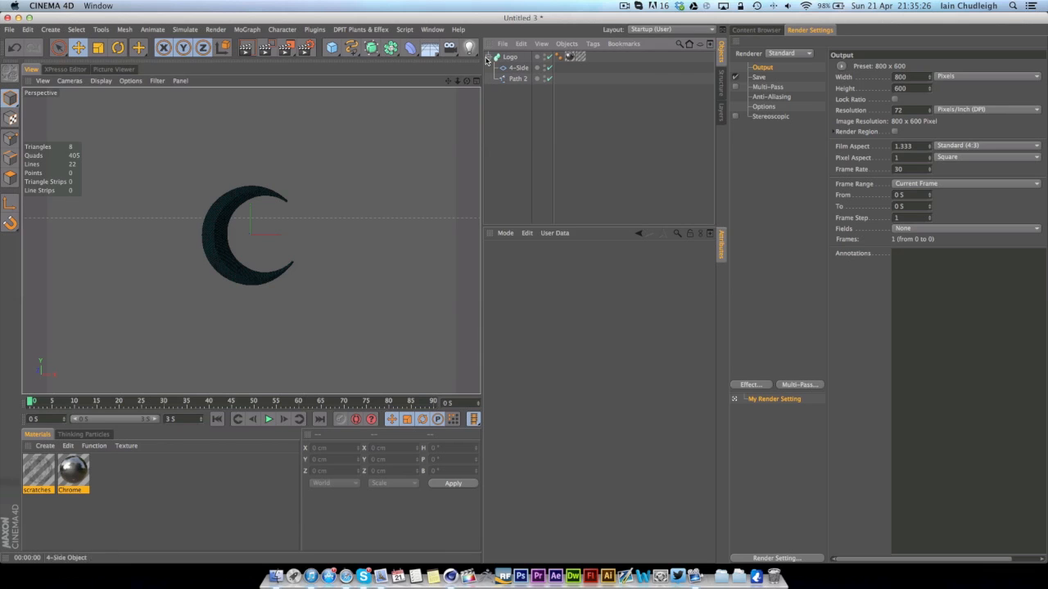
{"action": "left_click", "coordinate": [494, 56]}
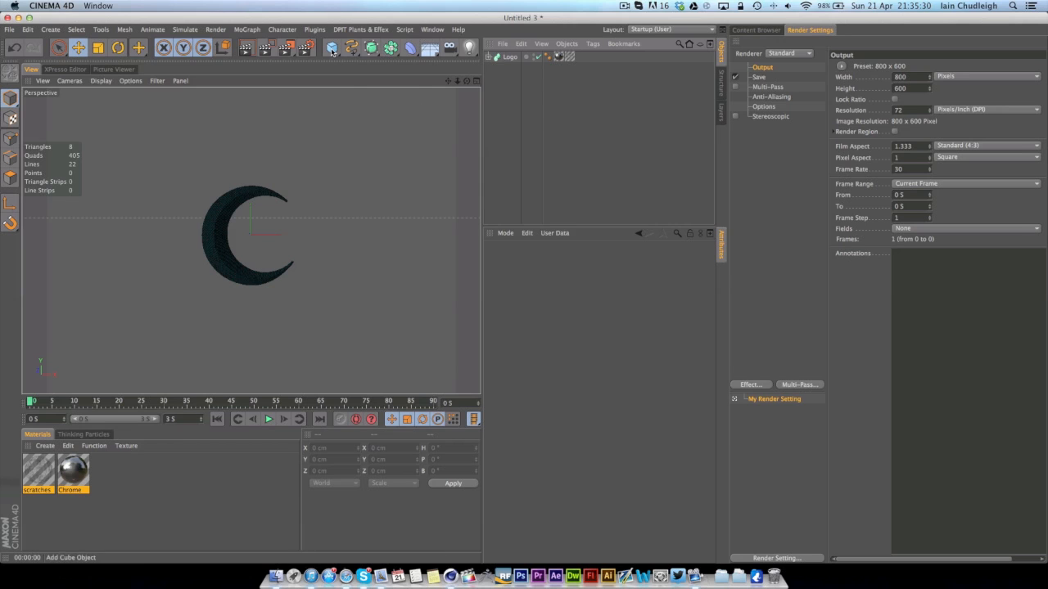
{"action": "left_click", "coordinate": [331, 48]}
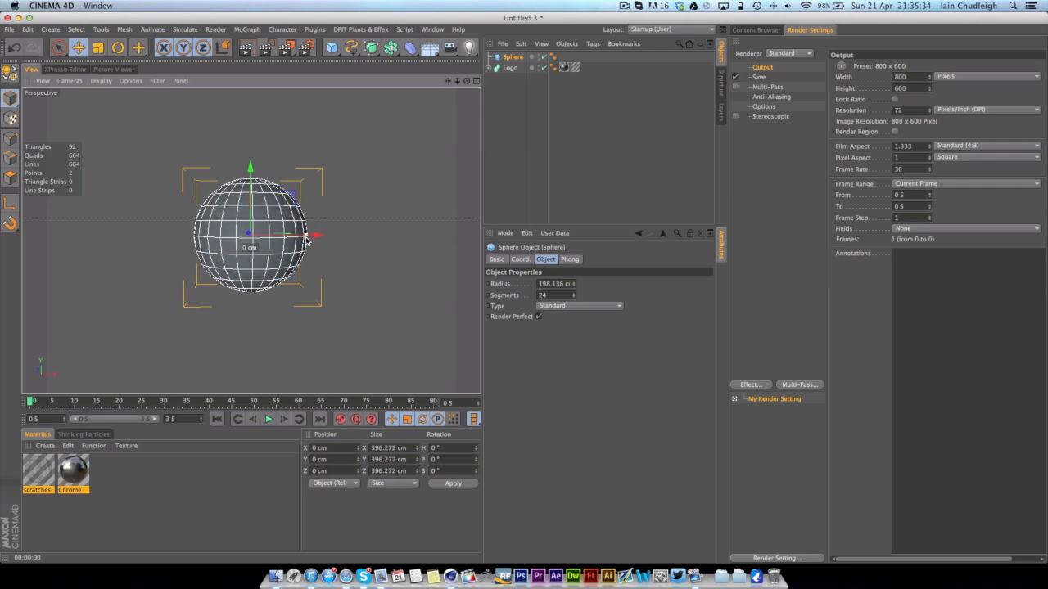
{"action": "left_click_drag", "start_coordinate": [309, 236], "coordinate": [332, 236]}
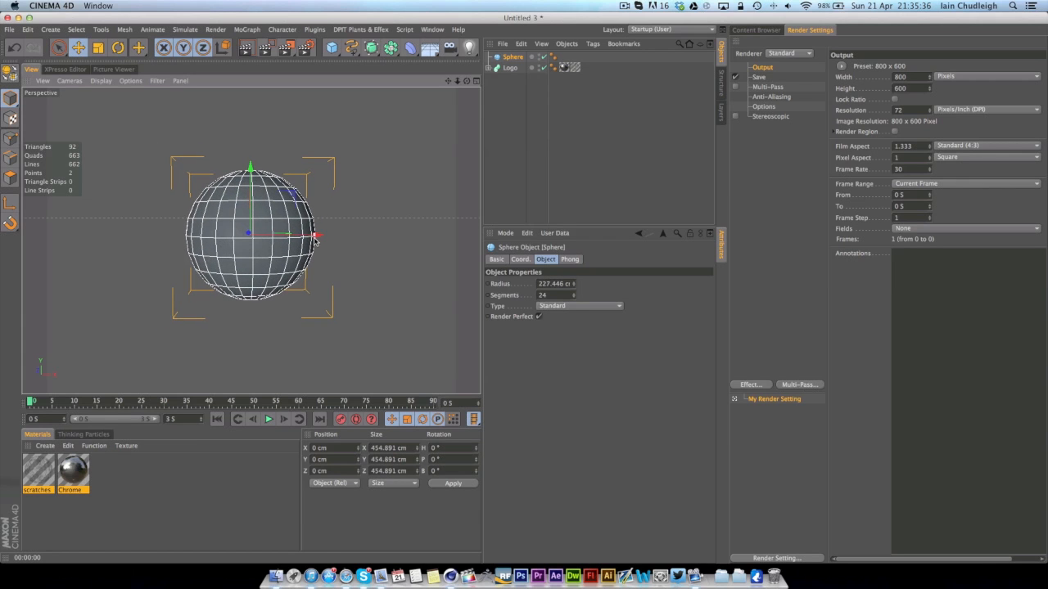
{"action": "left_click", "coordinate": [510, 67]}
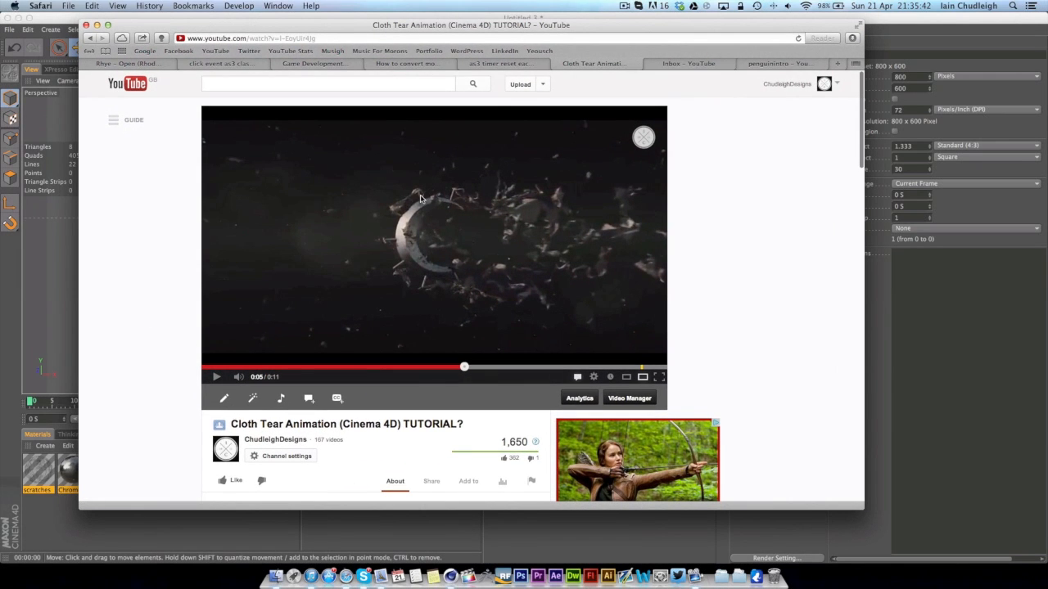
{"action": "mouse_move", "coordinate": [396, 269]}
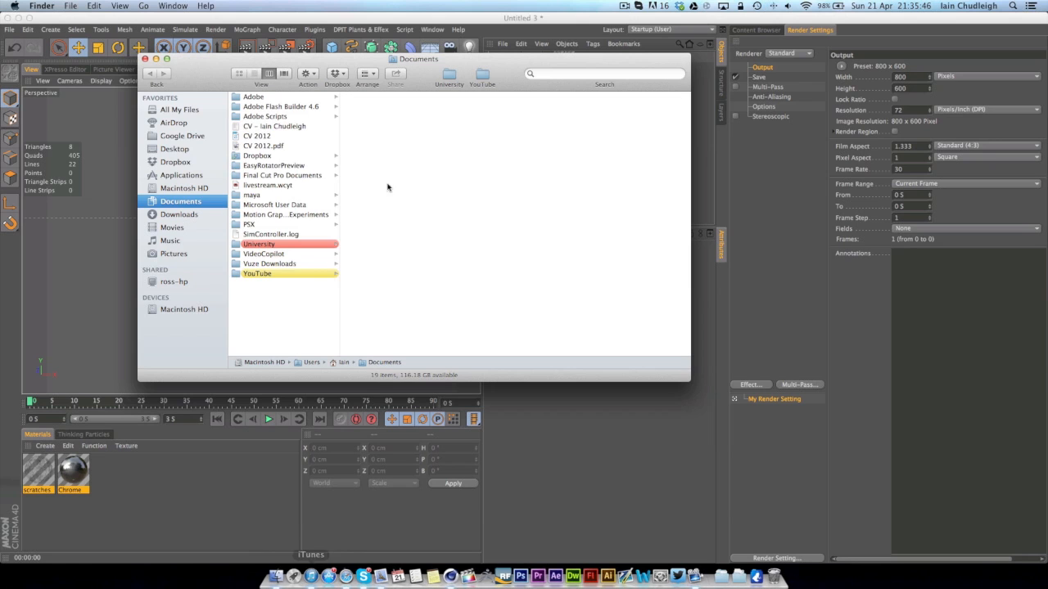
Browse to the Desktop's Tear folder and select the rendered Tear.mov.
{"action": "left_click", "coordinate": [175, 149]}
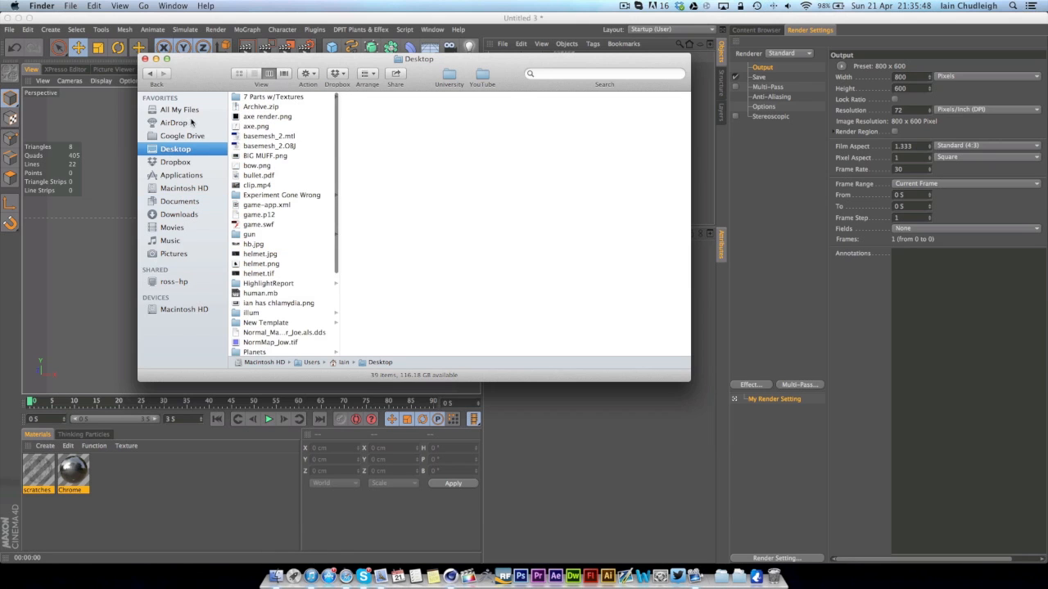
{"action": "scroll", "scroll_direction": "down", "scroll_amount": 3}
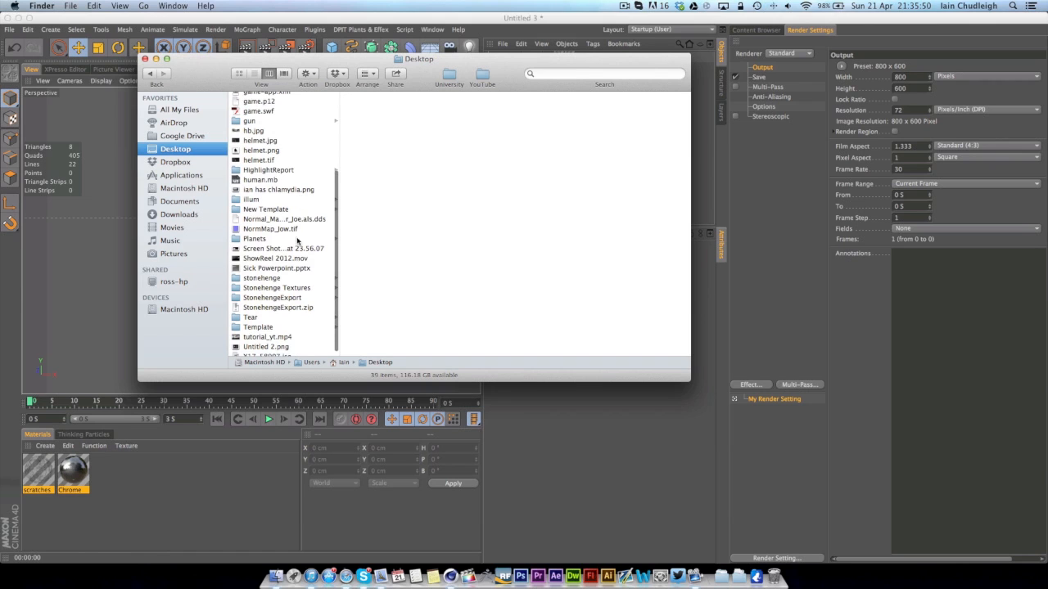
{"action": "left_click", "coordinate": [250, 316]}
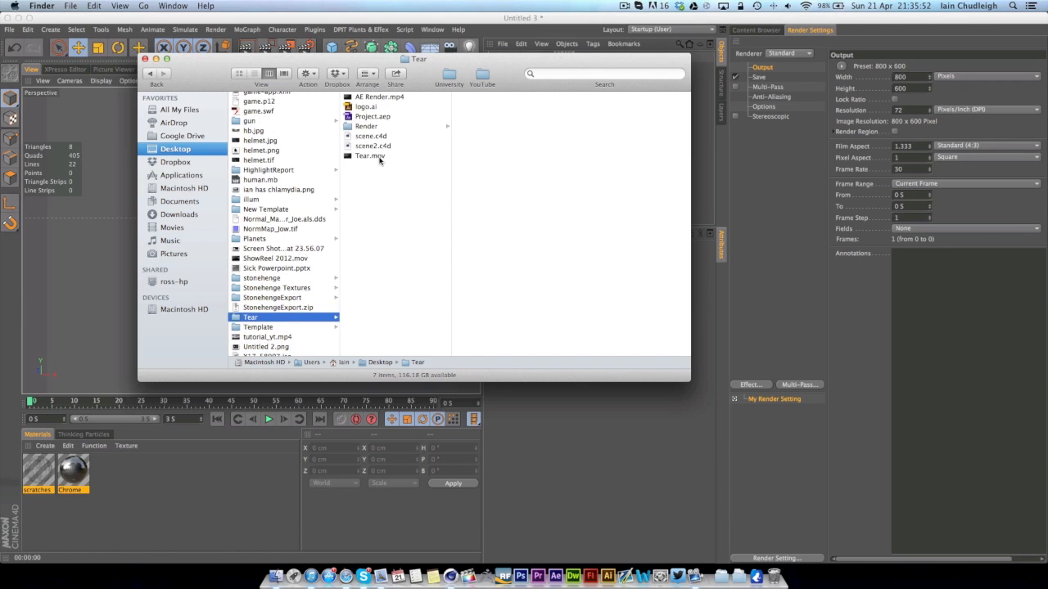
{"action": "left_click", "coordinate": [369, 156]}
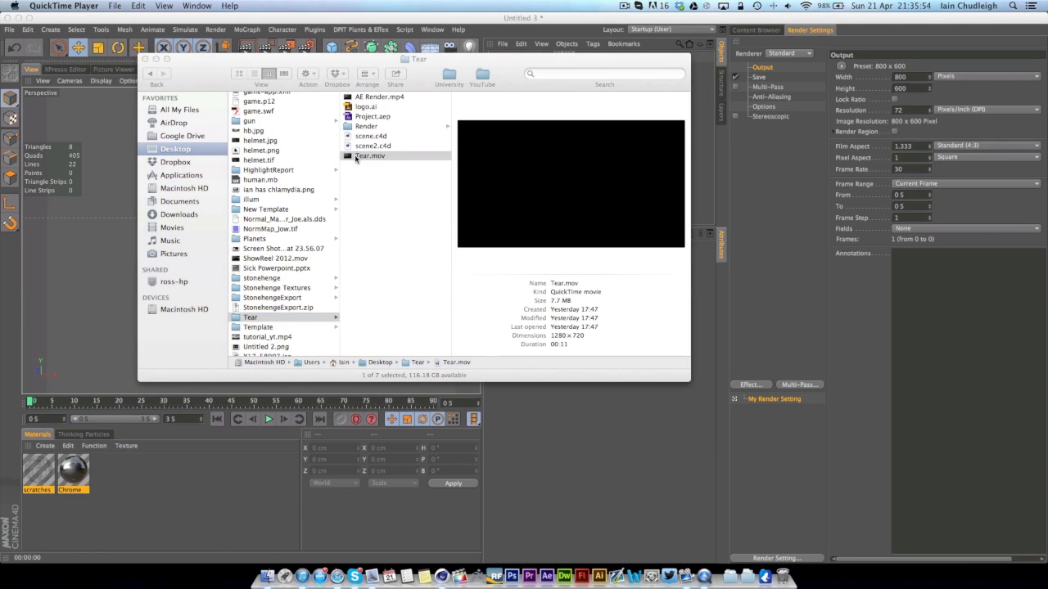
Open Tear.mov in QuickTime Player and play the torn-sphere animation.
{"action": "double_click", "coordinate": [370, 155]}
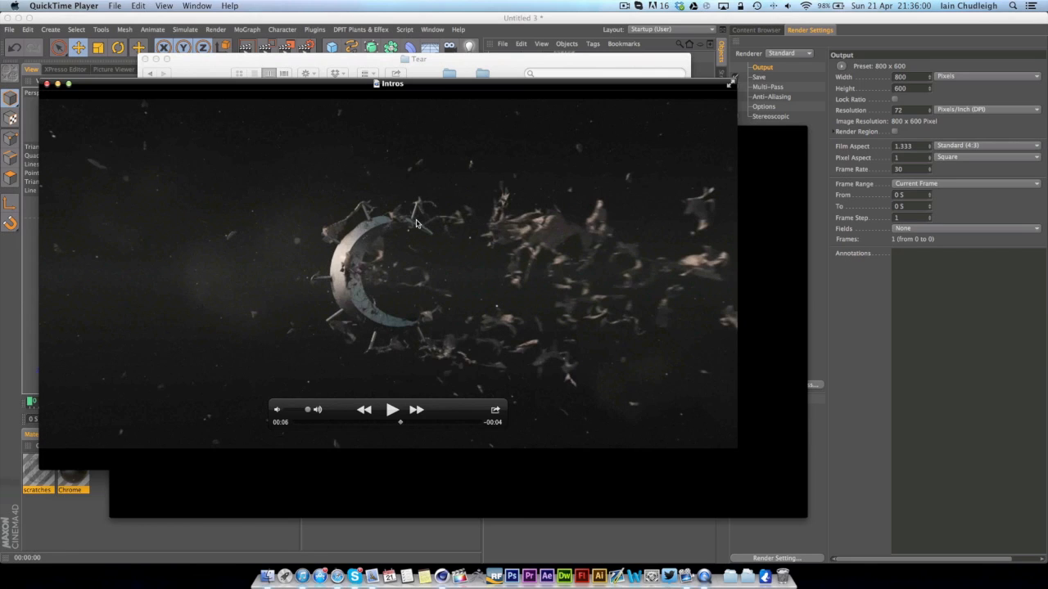
{"action": "mouse_move", "coordinate": [356, 332]}
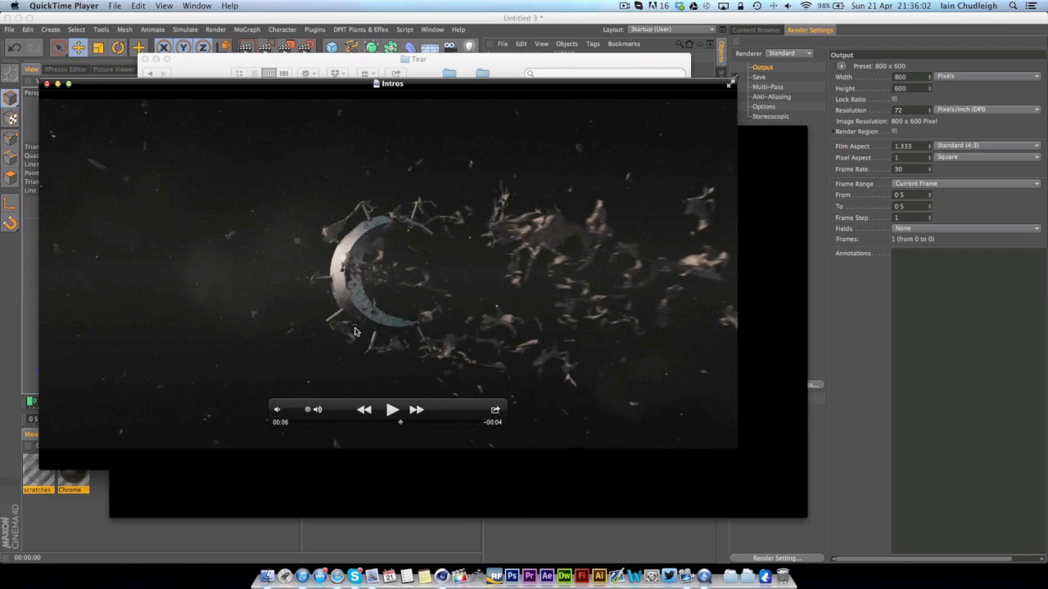
{"action": "mouse_move", "coordinate": [313, 259]}
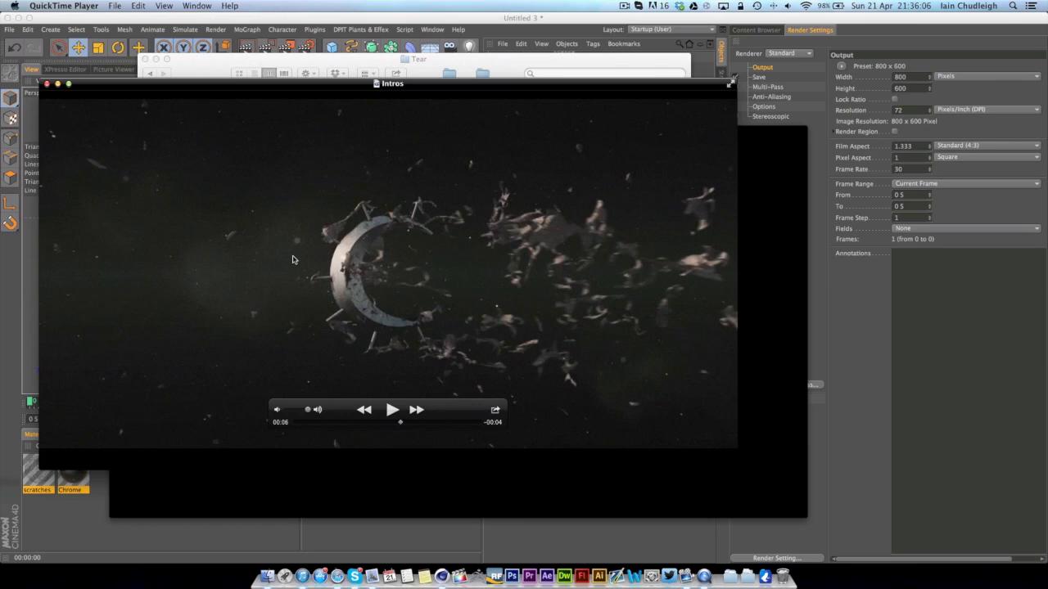
{"action": "mouse_move", "coordinate": [283, 262]}
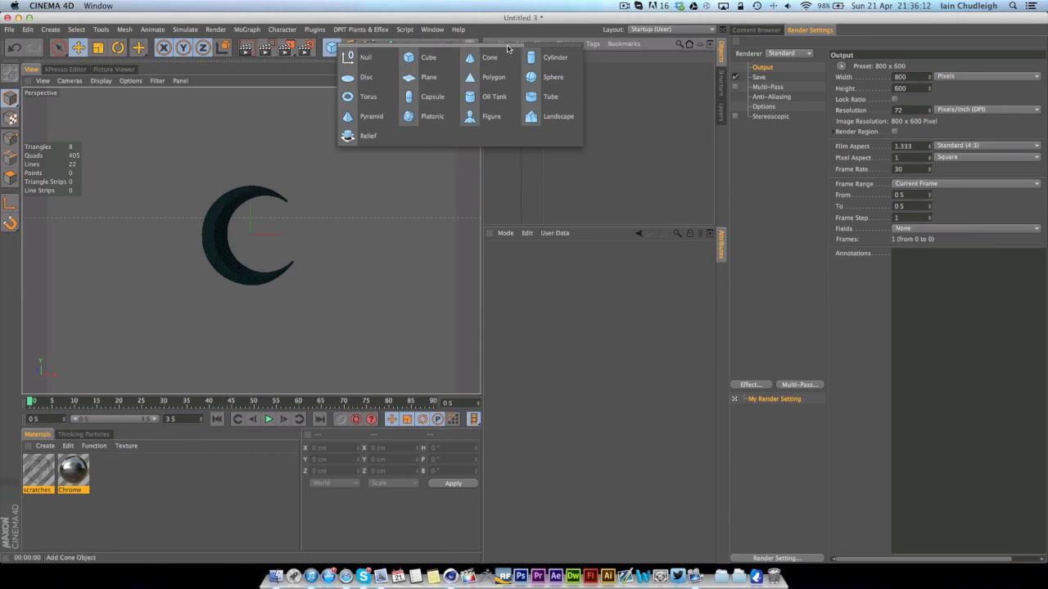
{"action": "mouse_move", "coordinate": [555, 57]}
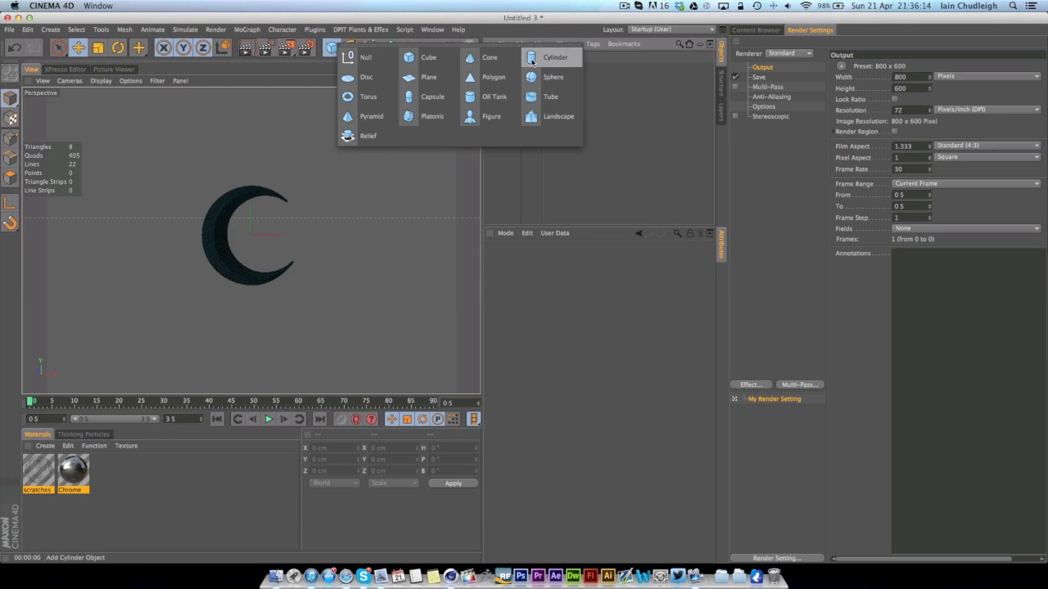
Add a Cylinder primitive and position it at the centre of the crescent.
{"action": "left_click", "coordinate": [555, 58]}
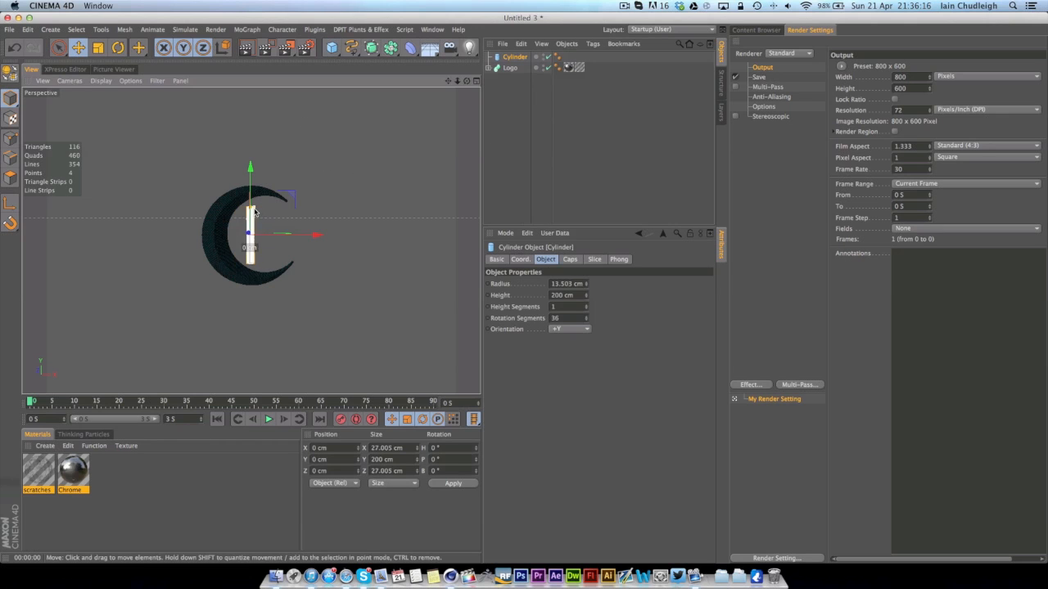
{"action": "left_click_drag", "start_coordinate": [261, 211], "coordinate": [252, 211]}
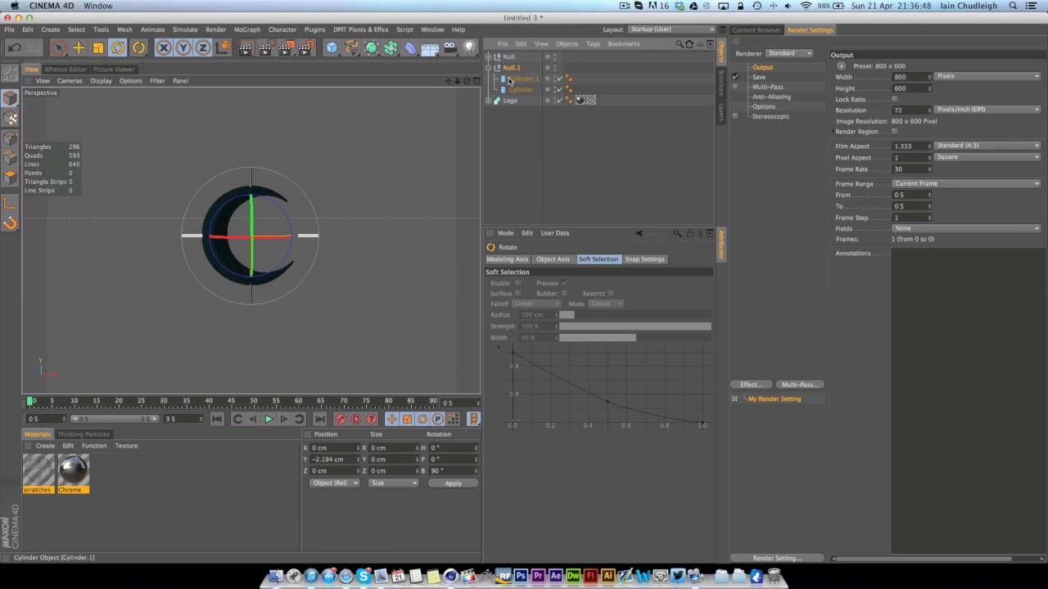
Select the duplicated, rotated cylinders and gather them under one Null.
{"action": "left_click", "coordinate": [522, 78]}
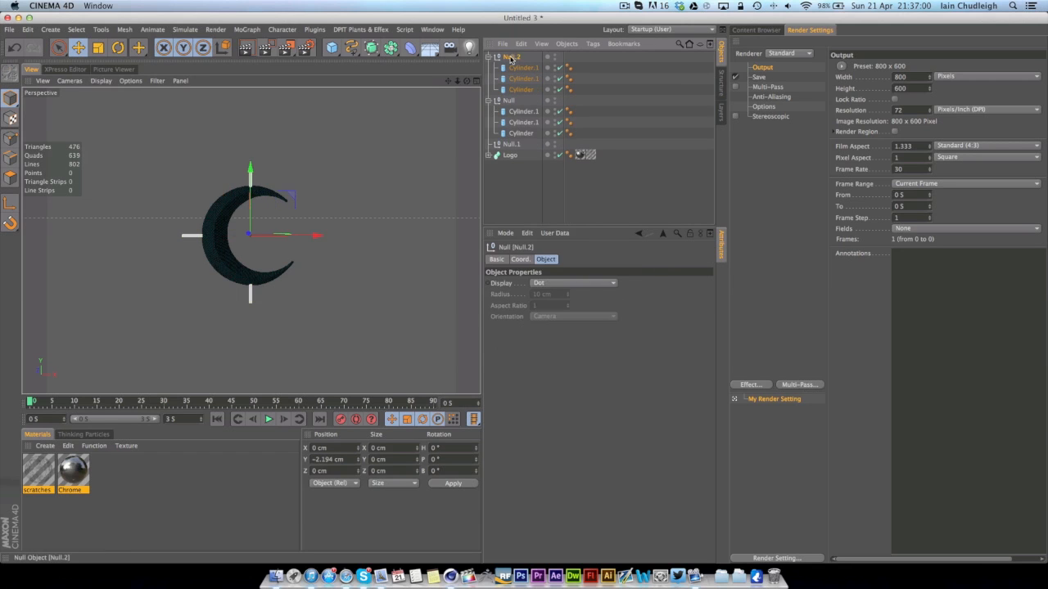
{"action": "left_click", "coordinate": [118, 48]}
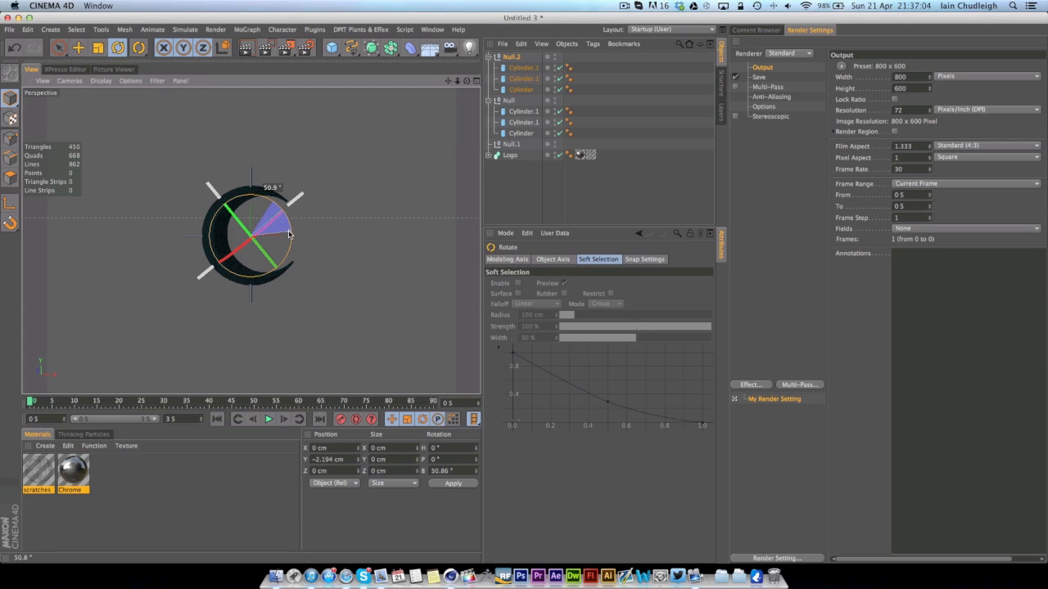
{"action": "left_click", "coordinate": [523, 79]}
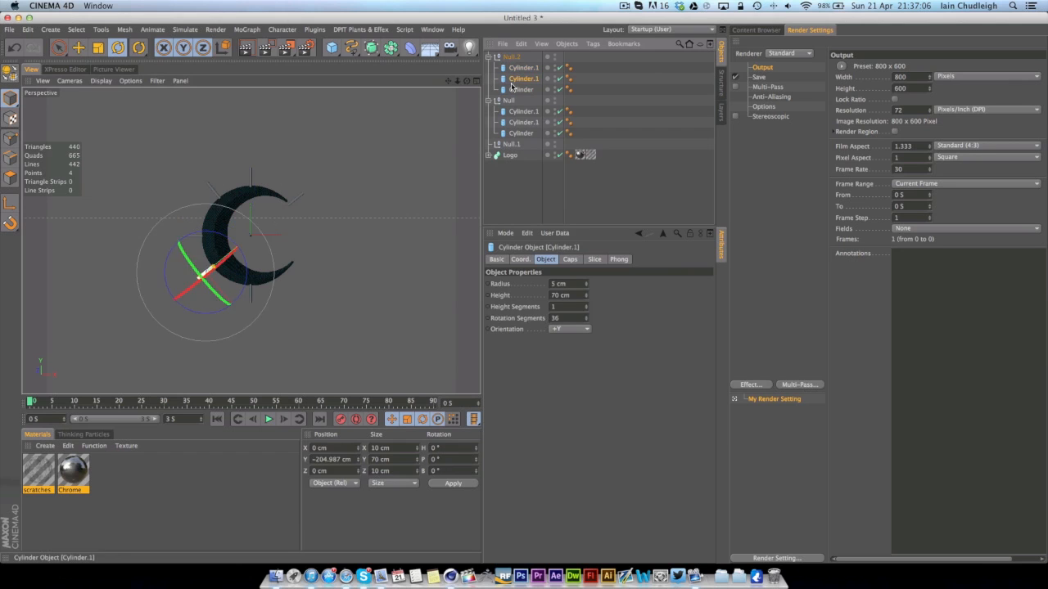
{"action": "left_click", "coordinate": [522, 67]}
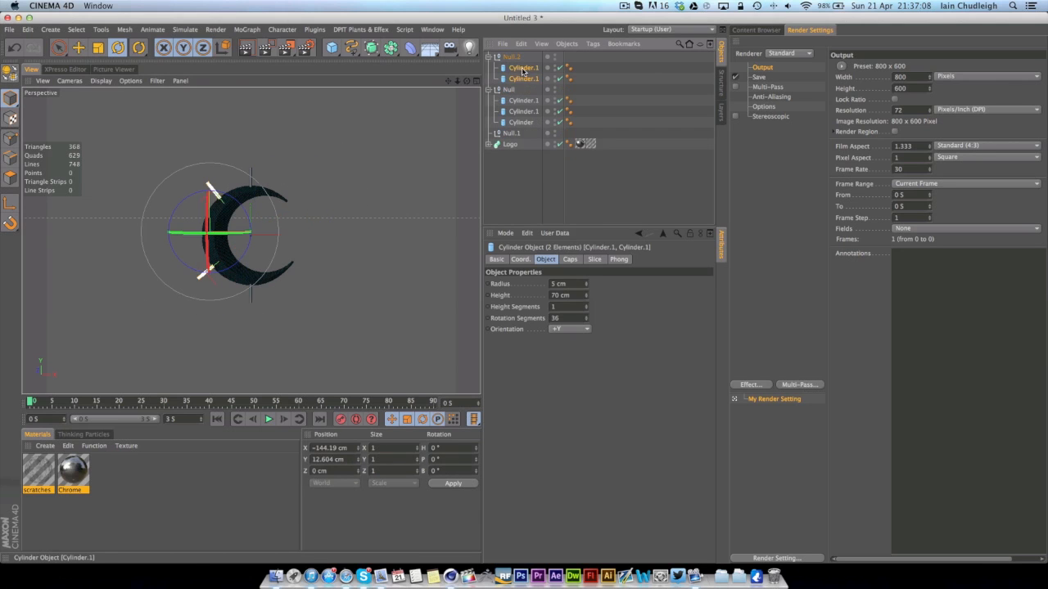
{"action": "left_click", "coordinate": [496, 57]}
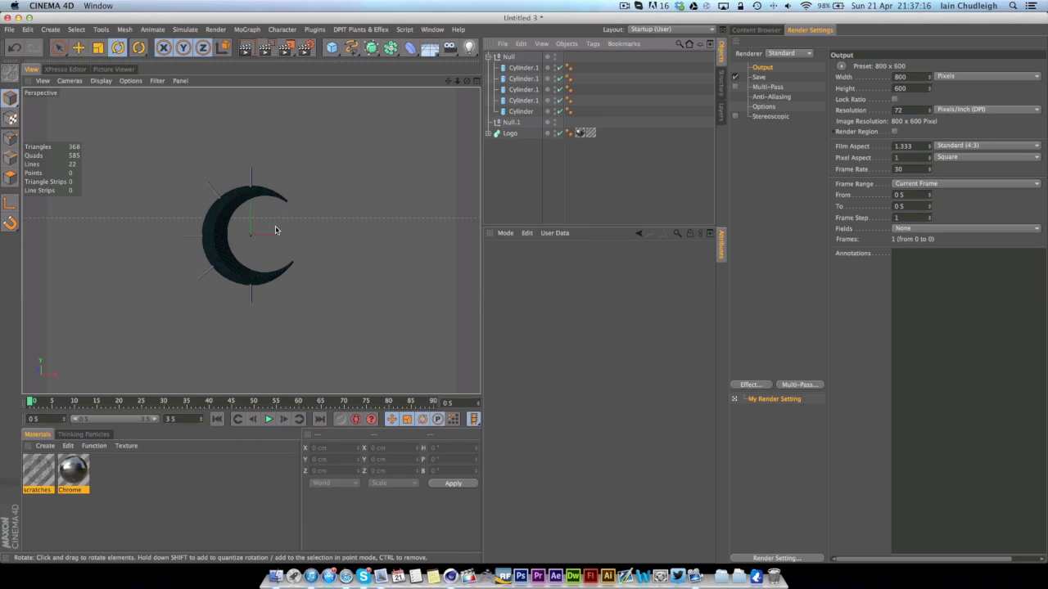
{"action": "mouse_move", "coordinate": [217, 178]}
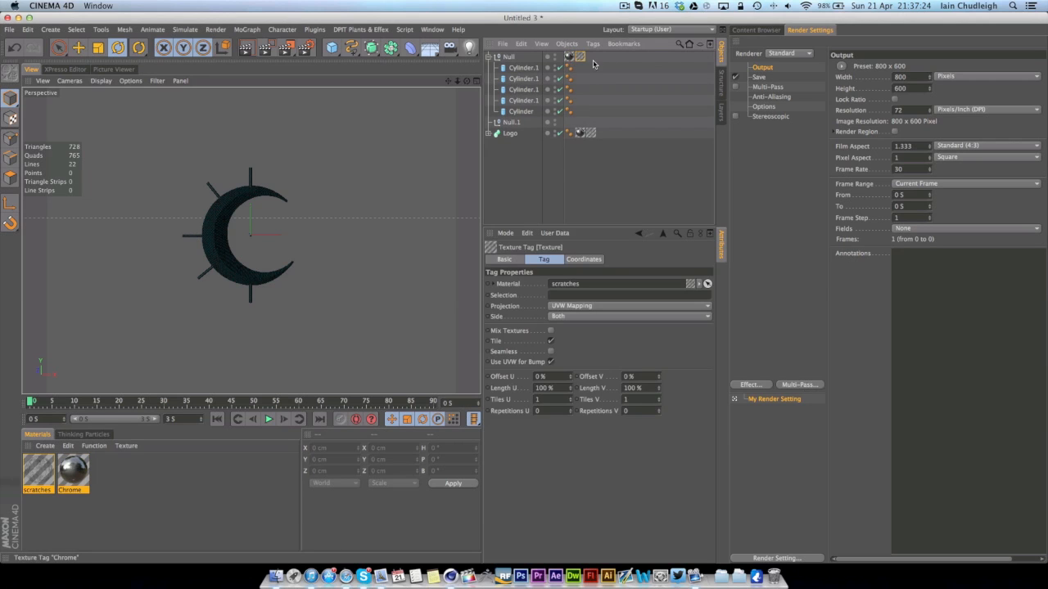
Select both scratches texture tags and set their Projection to UVW mapping.
{"action": "left_click", "coordinate": [706, 305]}
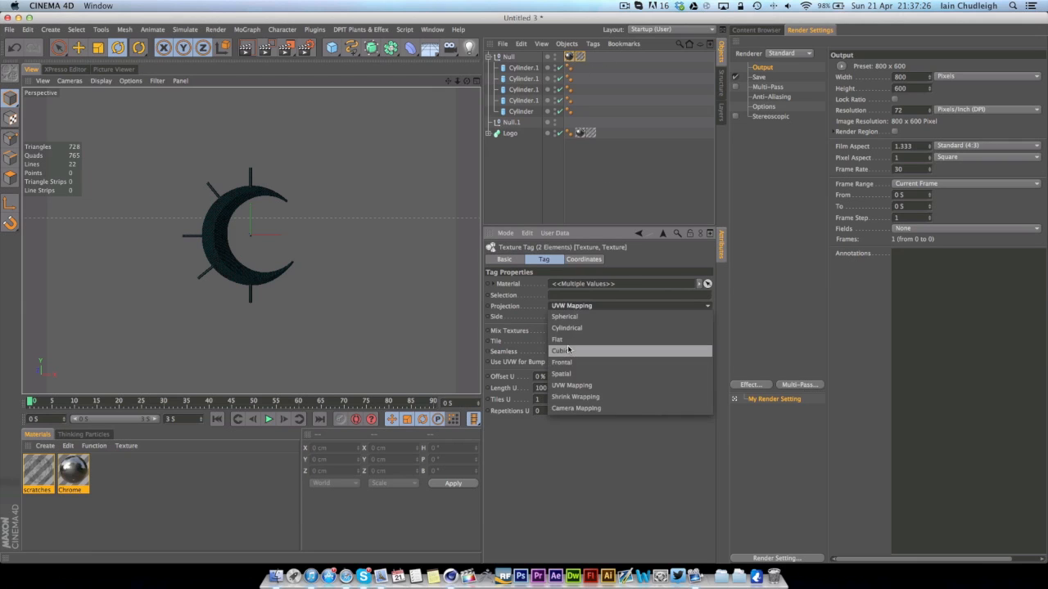
{"action": "left_click", "coordinate": [559, 350]}
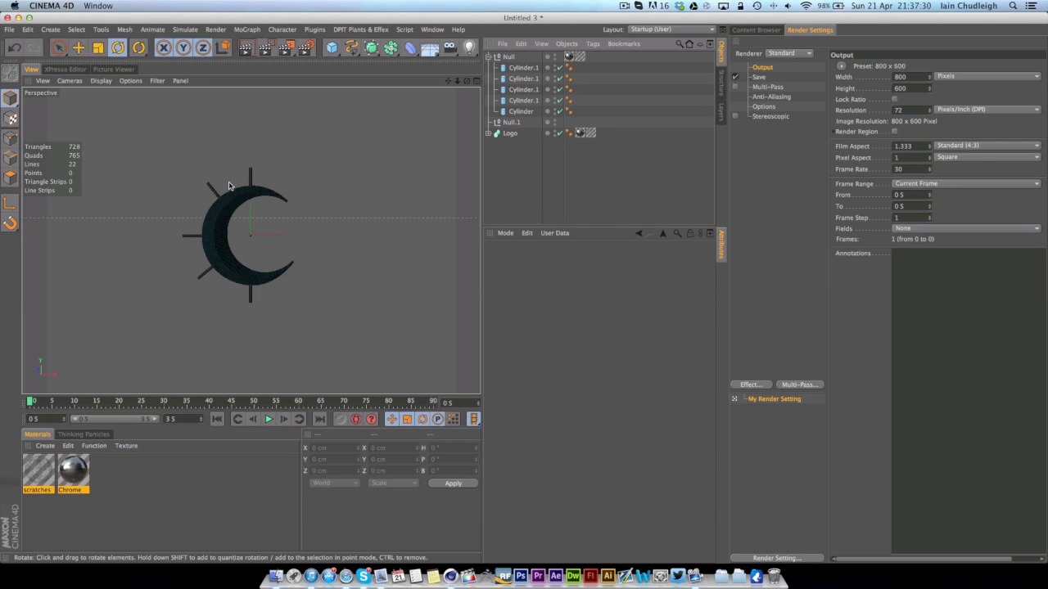
{"action": "mouse_move", "coordinate": [344, 229]}
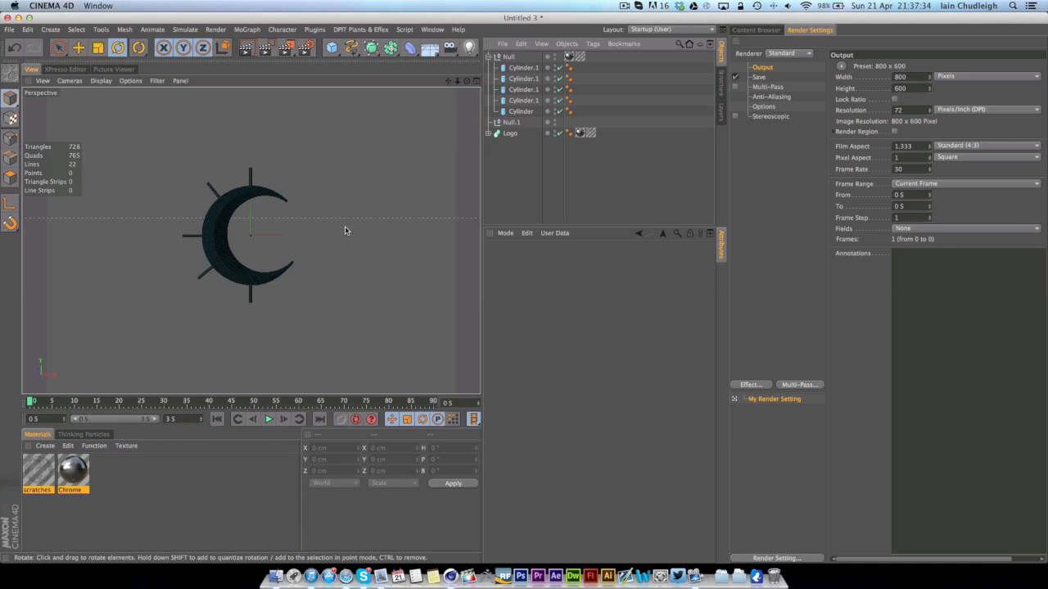
{"action": "mouse_move", "coordinate": [175, 284]}
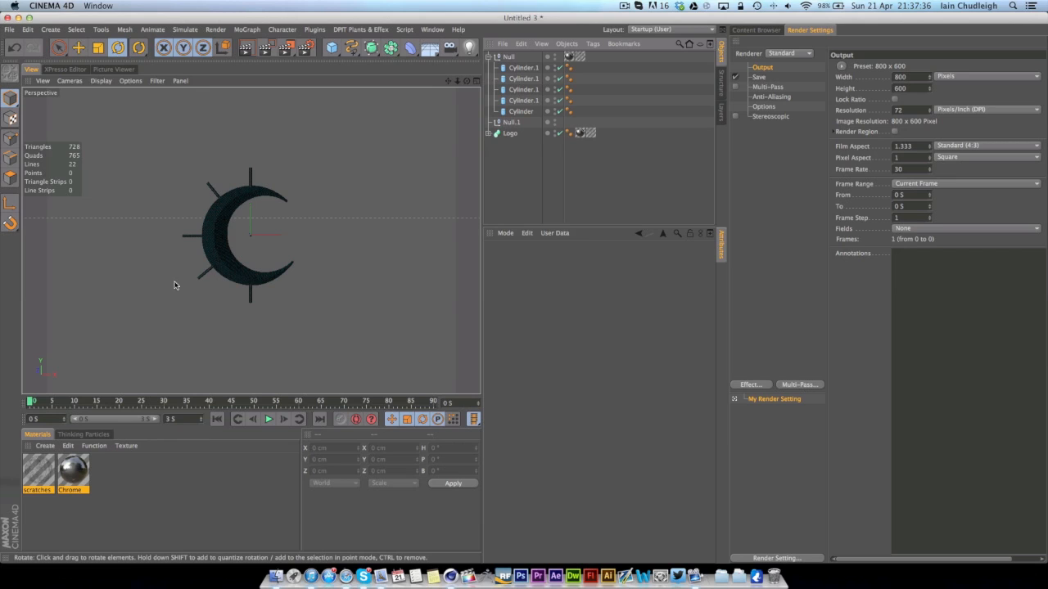
{"action": "mouse_move", "coordinate": [164, 325]}
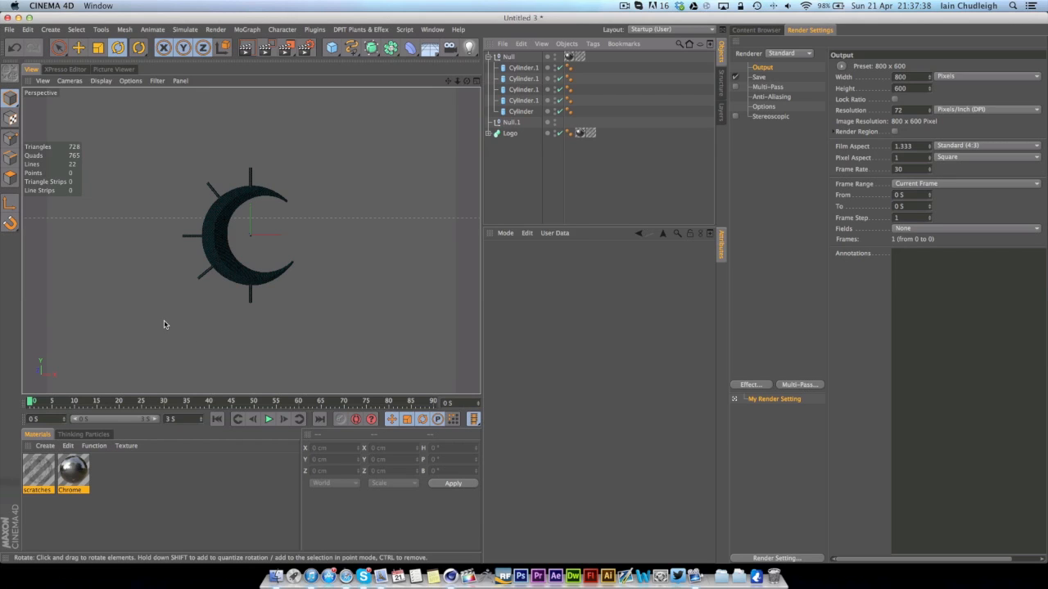
Add a new Sphere primitive to the scene from the primitives list.
{"action": "left_click", "coordinate": [512, 122]}
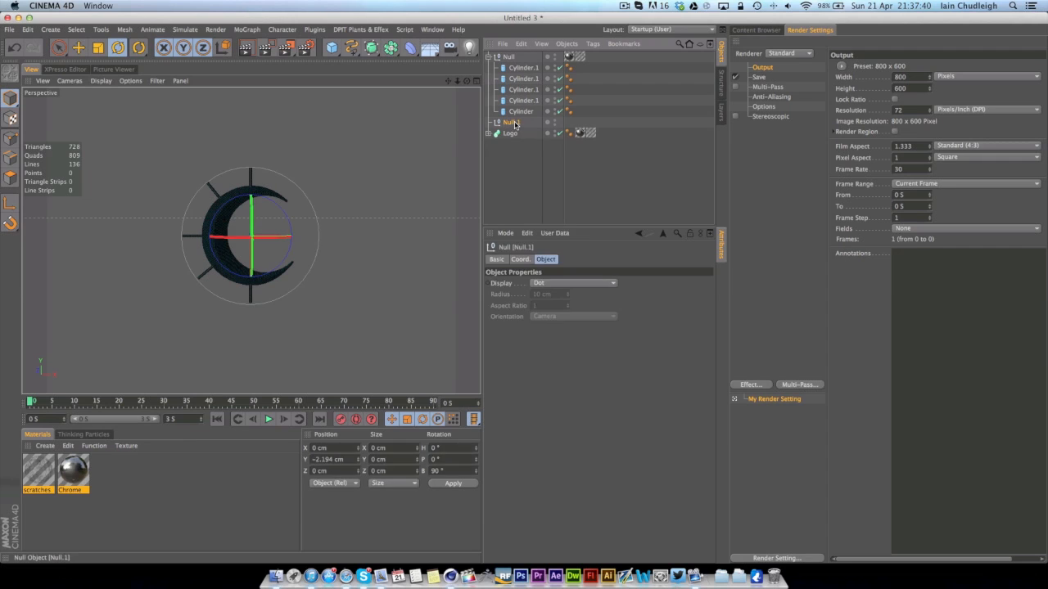
{"action": "left_click", "coordinate": [332, 47]}
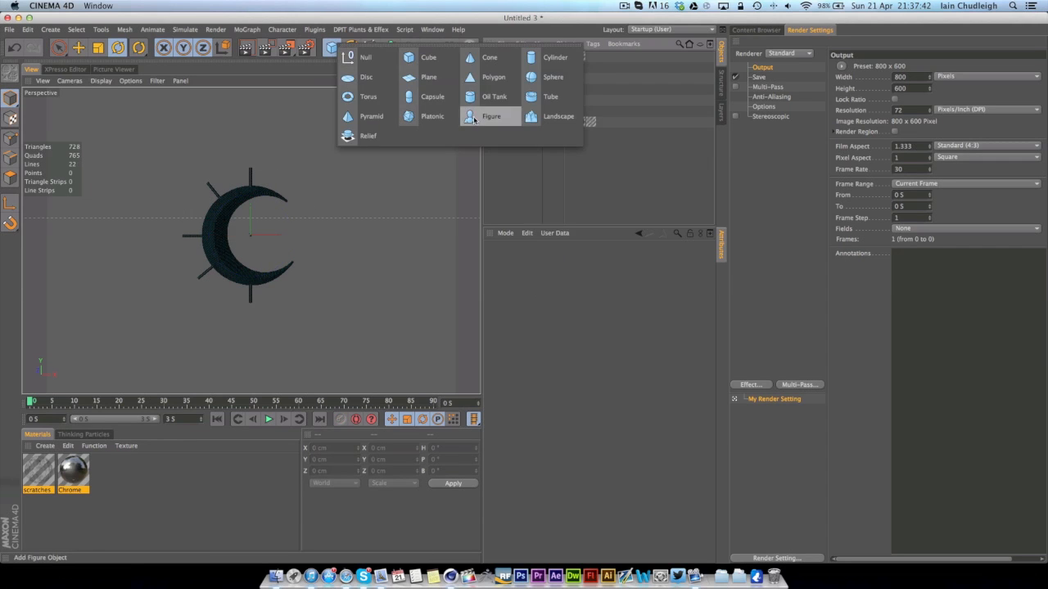
{"action": "left_click", "coordinate": [552, 77]}
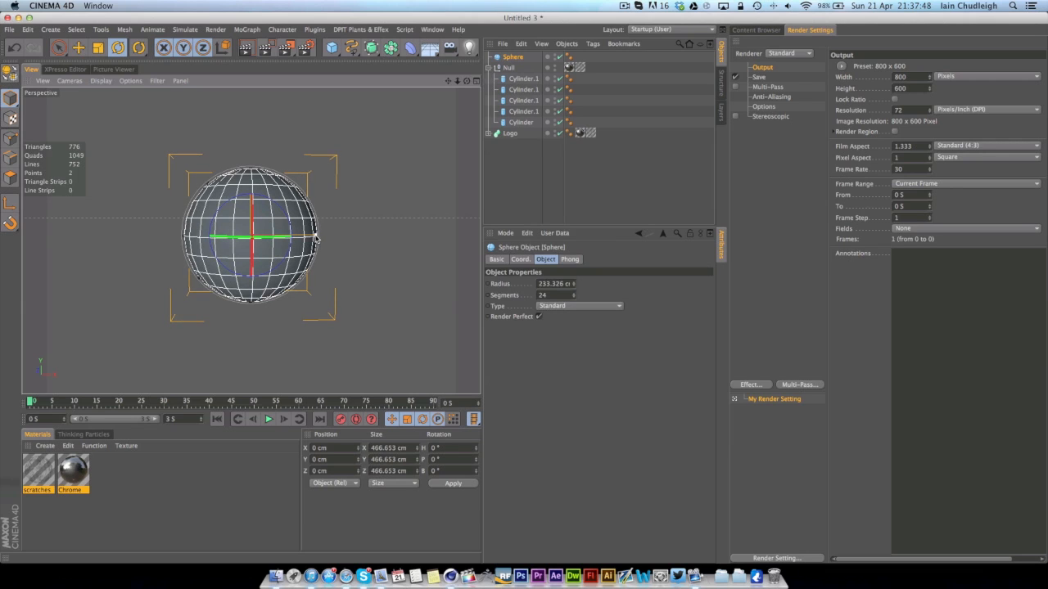
{"action": "mouse_move", "coordinate": [260, 168]}
{"action": "type", "text": "100"}
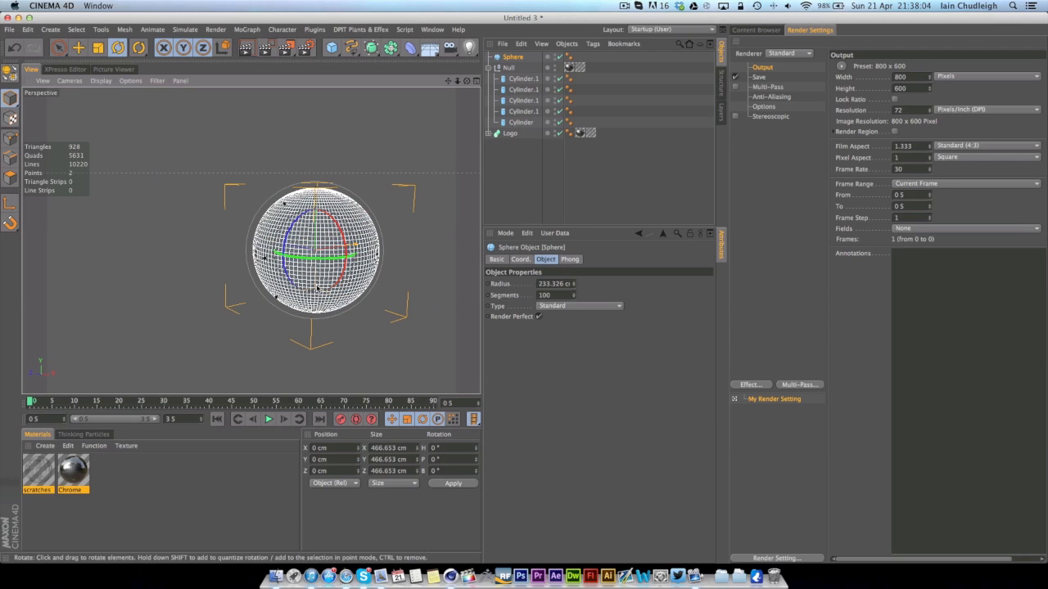
{"action": "mouse_move", "coordinate": [277, 199]}
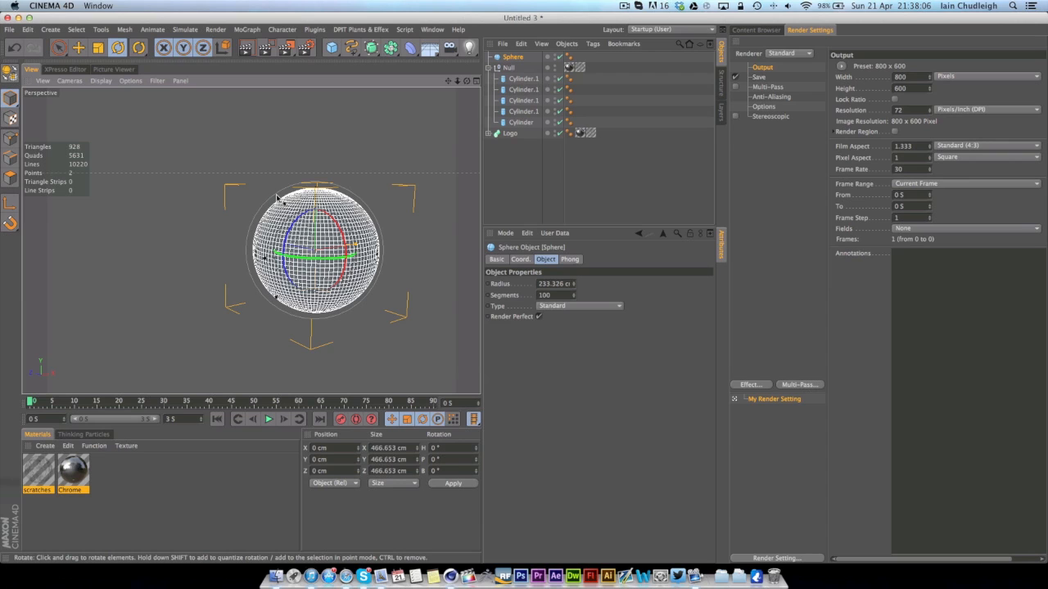
{"action": "mouse_move", "coordinate": [270, 260]}
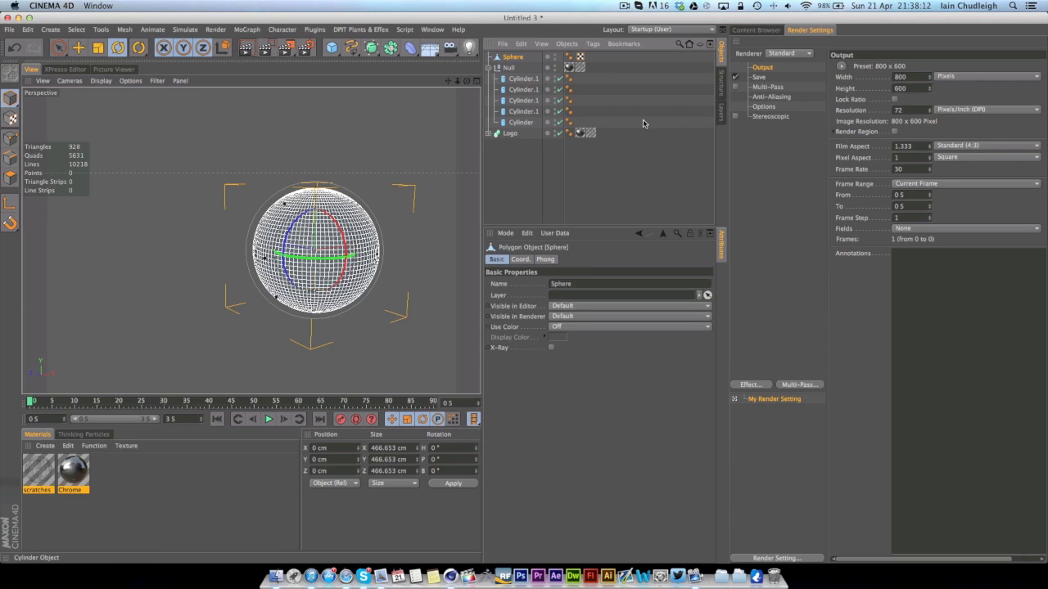
{"action": "mouse_move", "coordinate": [158, 93]}
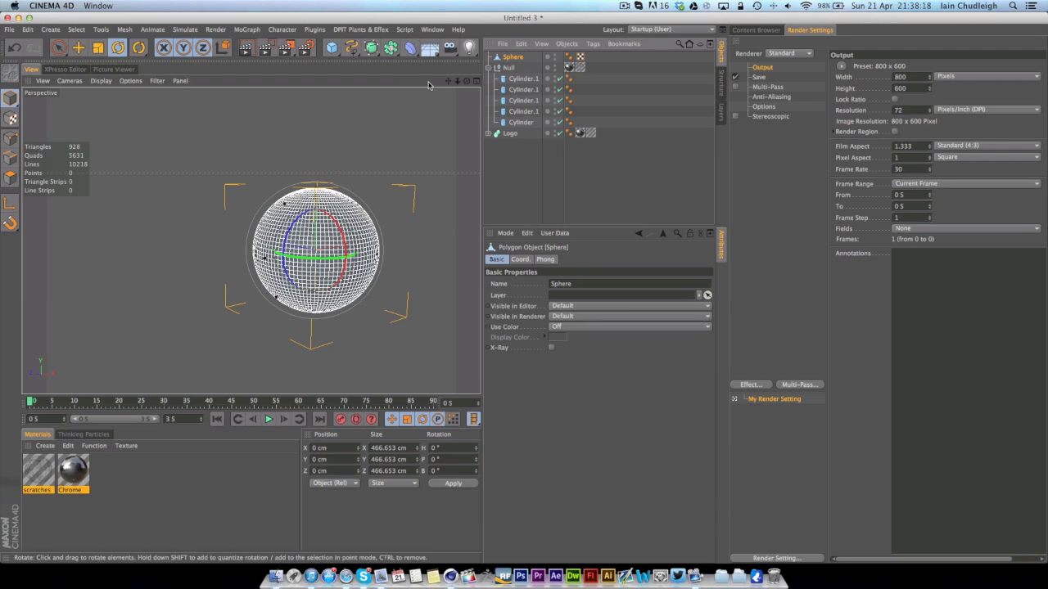
Deselect everything, collapse the cylinder group and zoom in on a spike tip through the sphere.
{"action": "left_click", "coordinate": [580, 55]}
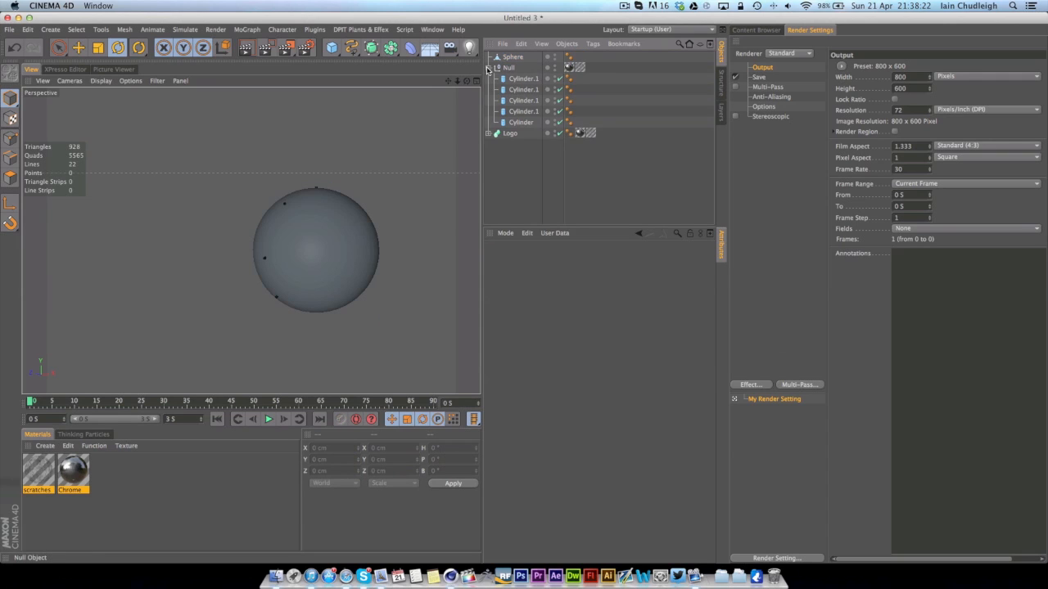
{"action": "left_click", "coordinate": [488, 67]}
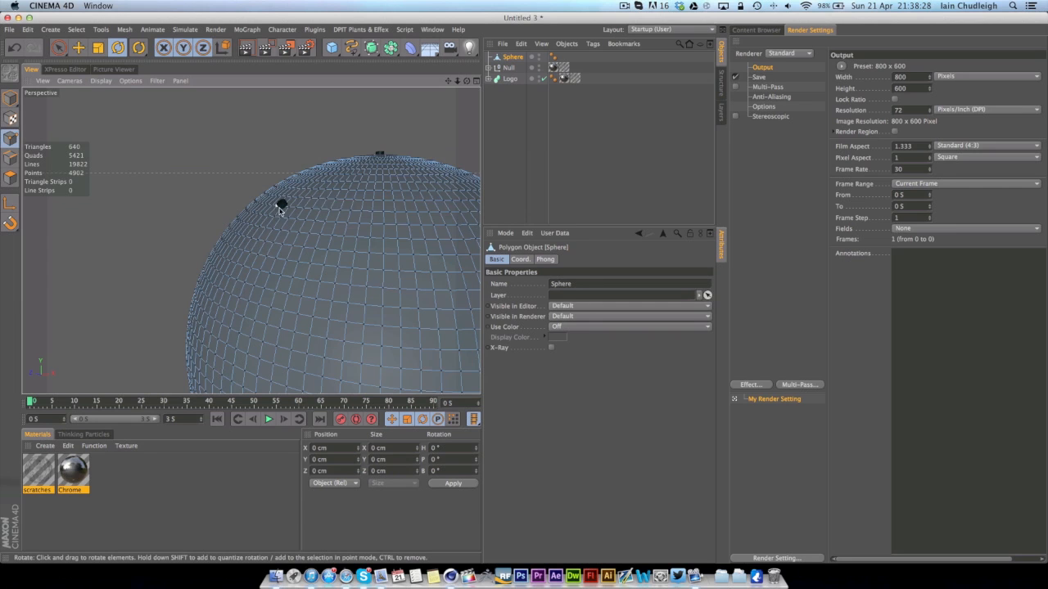
{"action": "left_click_drag", "start_coordinate": [280, 203], "coordinate": [277, 199]}
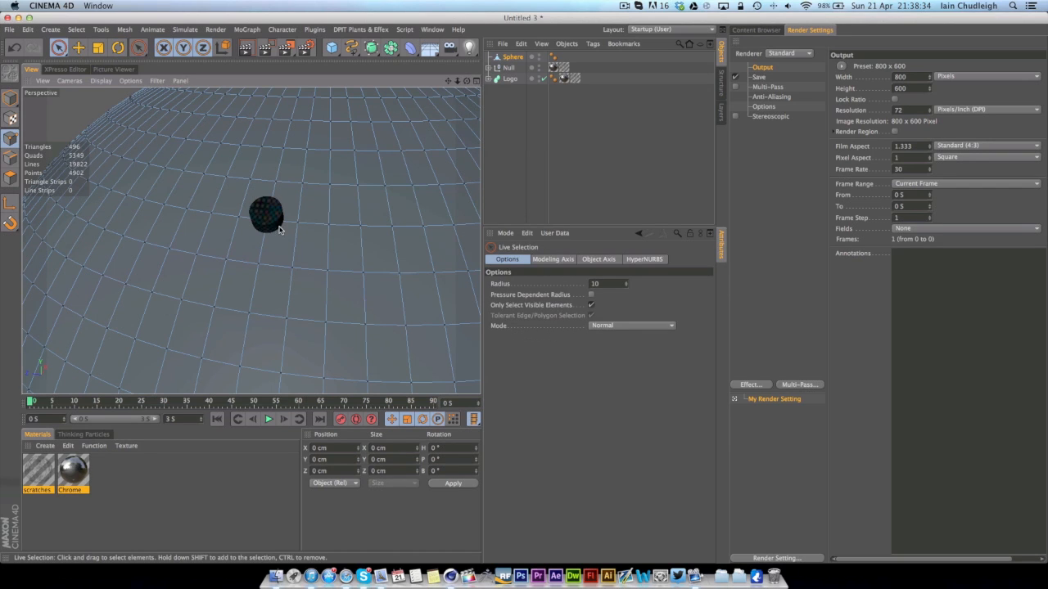
{"action": "mouse_move", "coordinate": [630, 289]}
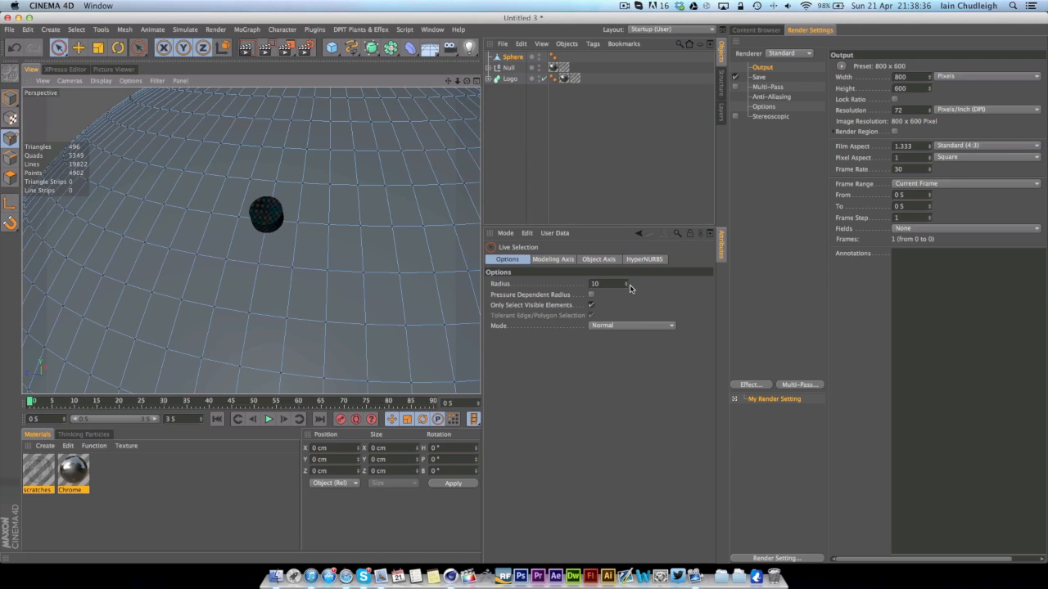
{"action": "left_click", "coordinate": [267, 221]}
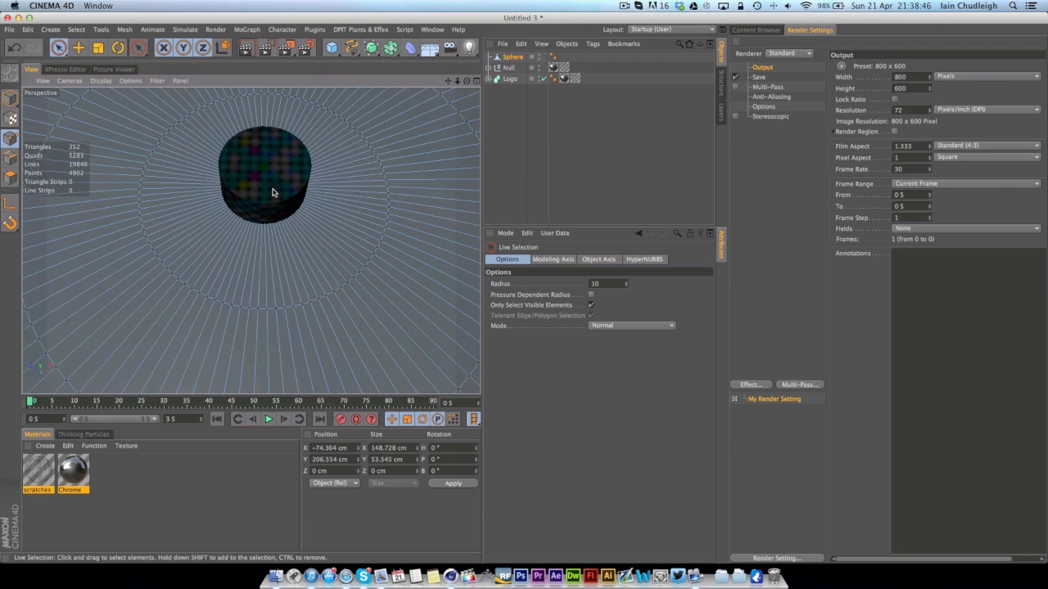
Select all cylinders and enable X-Ray in their Basic properties so they show through the sphere.
{"action": "left_click", "coordinate": [564, 78]}
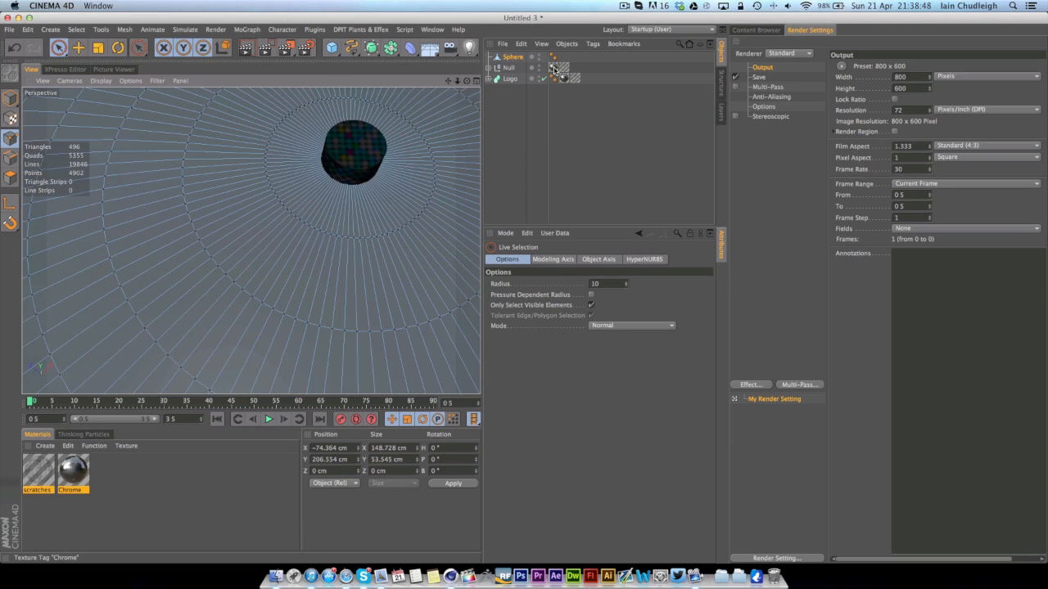
{"action": "left_click", "coordinate": [488, 67]}
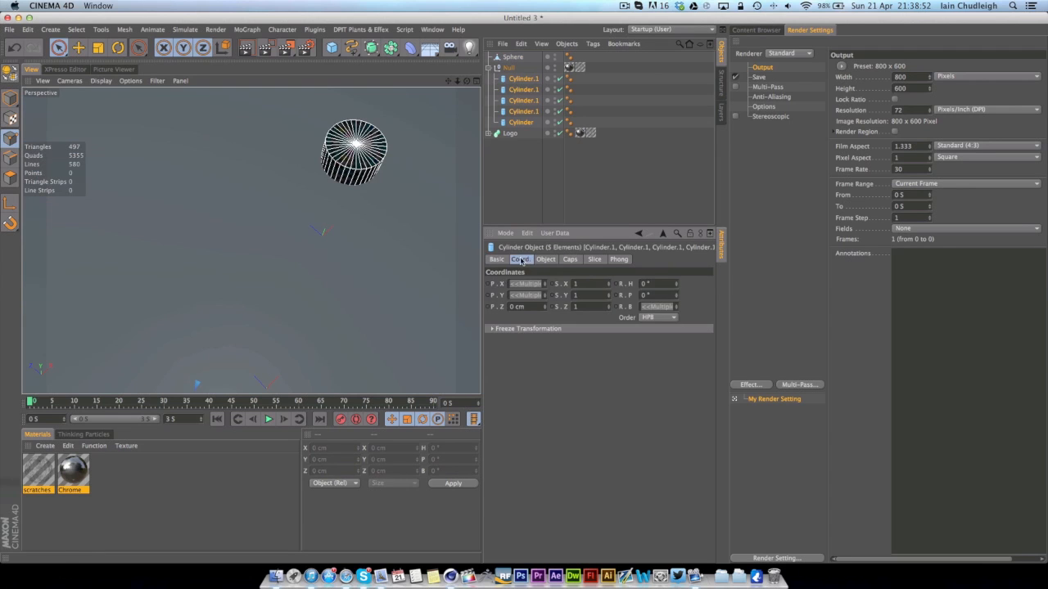
{"action": "left_click", "coordinate": [496, 259]}
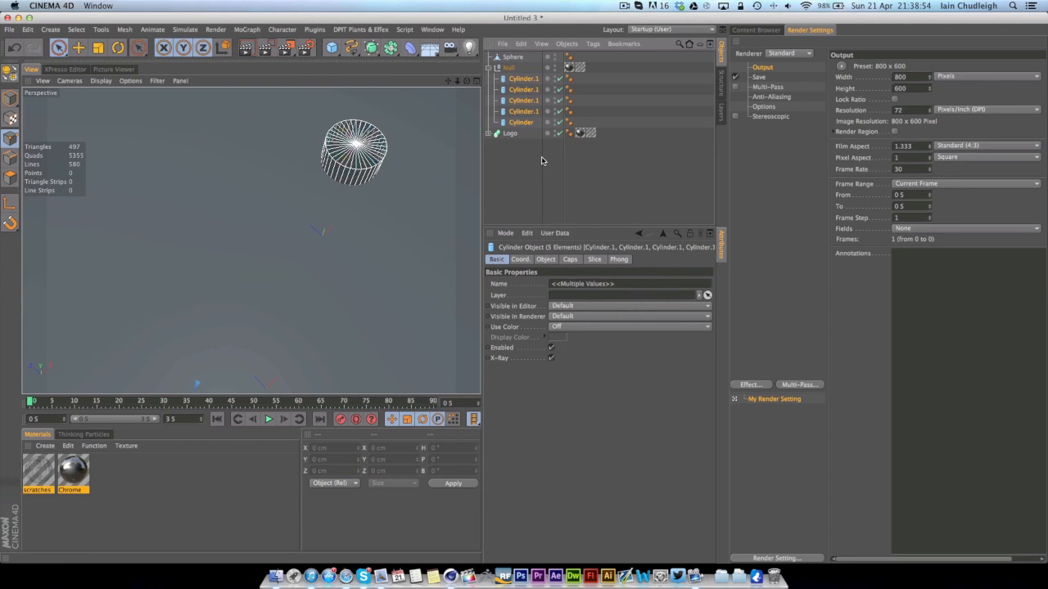
{"action": "left_click", "coordinate": [512, 55]}
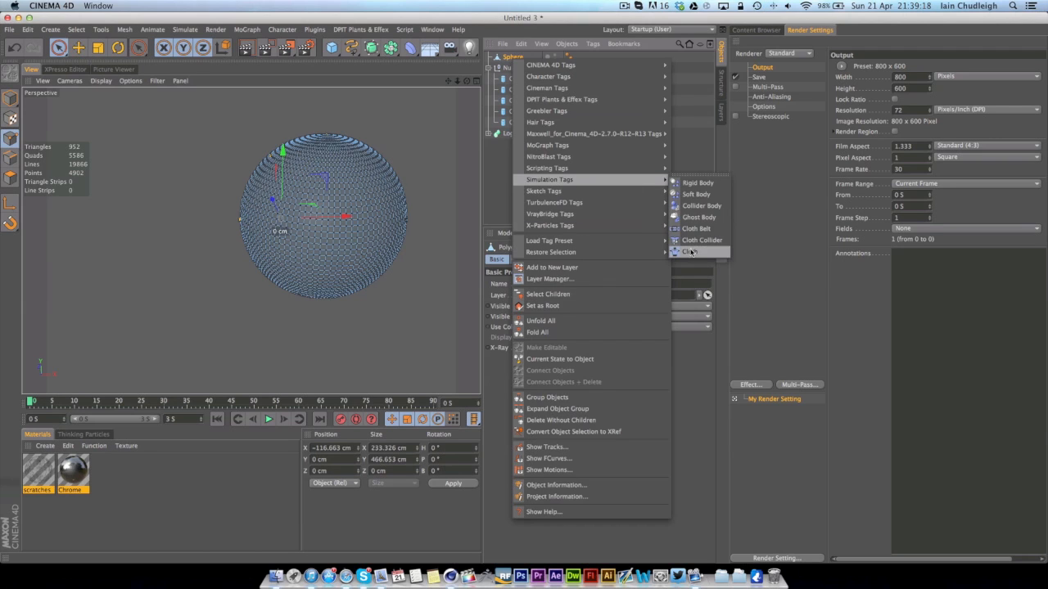
Add a Cloth tag to the Sphere and show its Forces settings.
{"action": "left_click", "coordinate": [689, 251]}
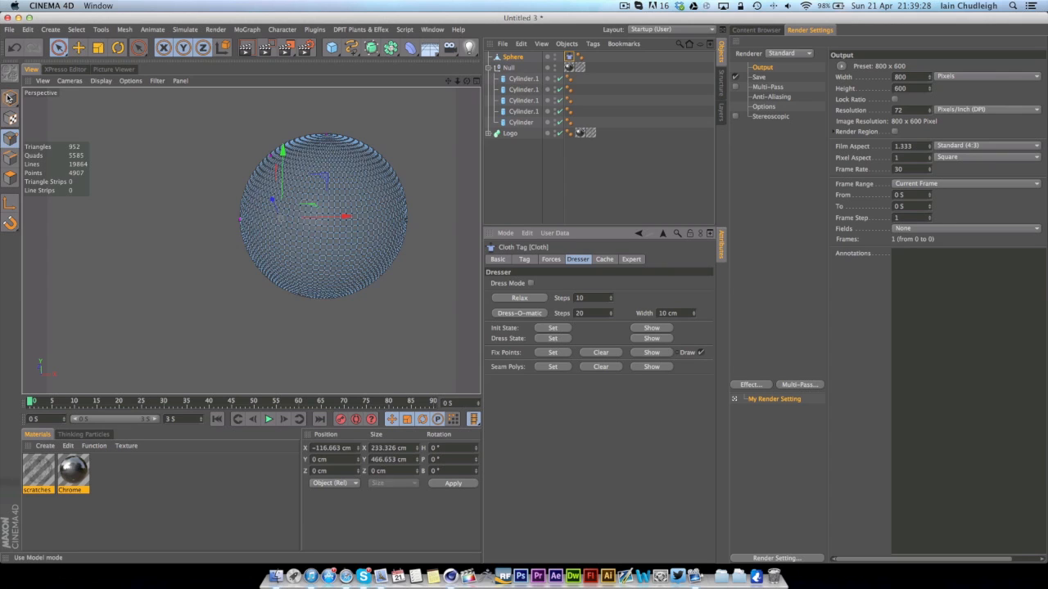
{"action": "left_click", "coordinate": [507, 67]}
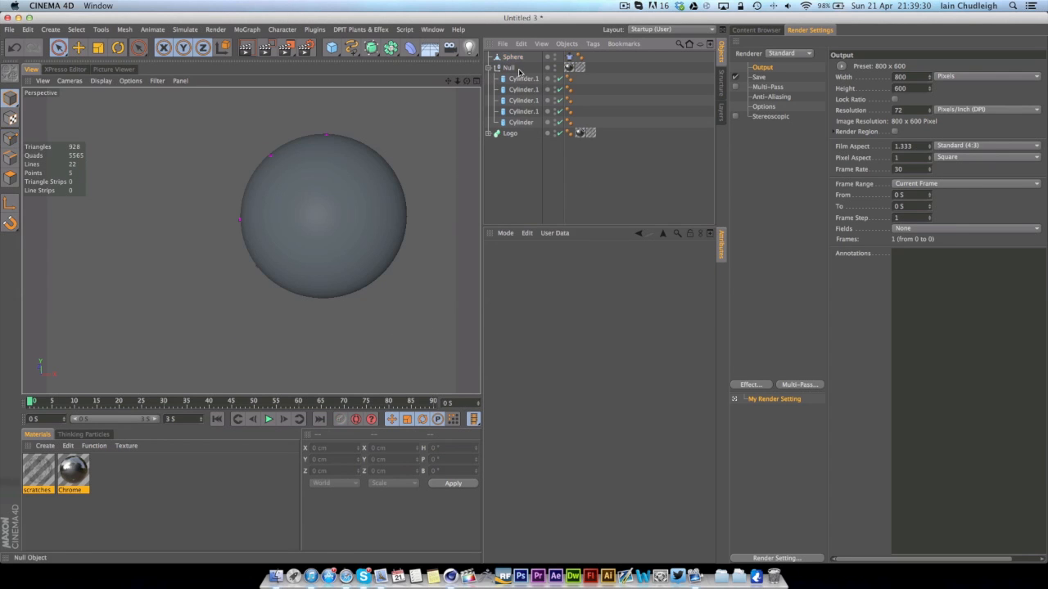
{"action": "left_click", "coordinate": [512, 57]}
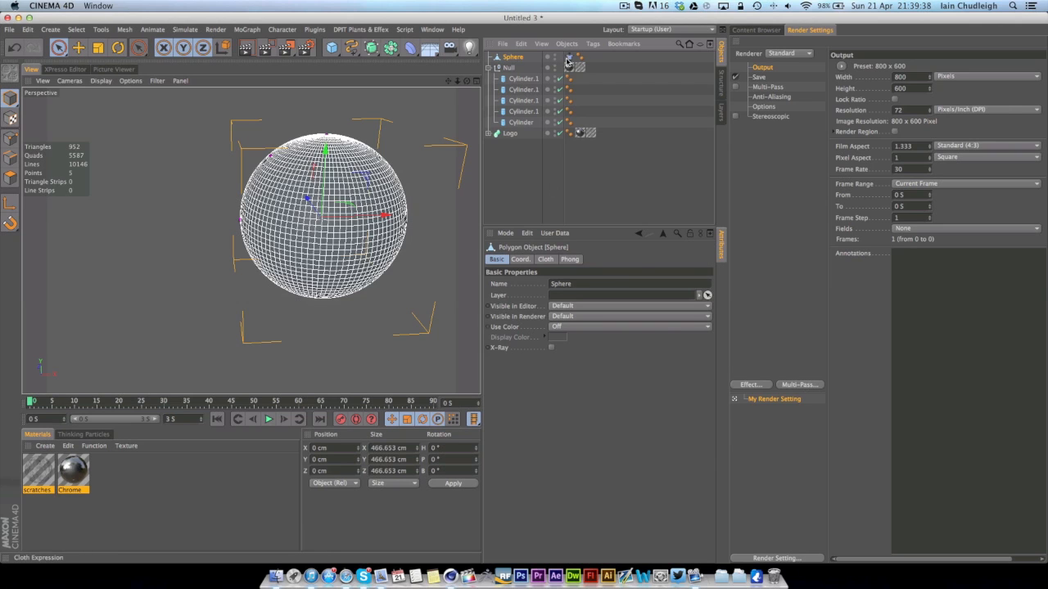
{"action": "left_click", "coordinate": [569, 56]}
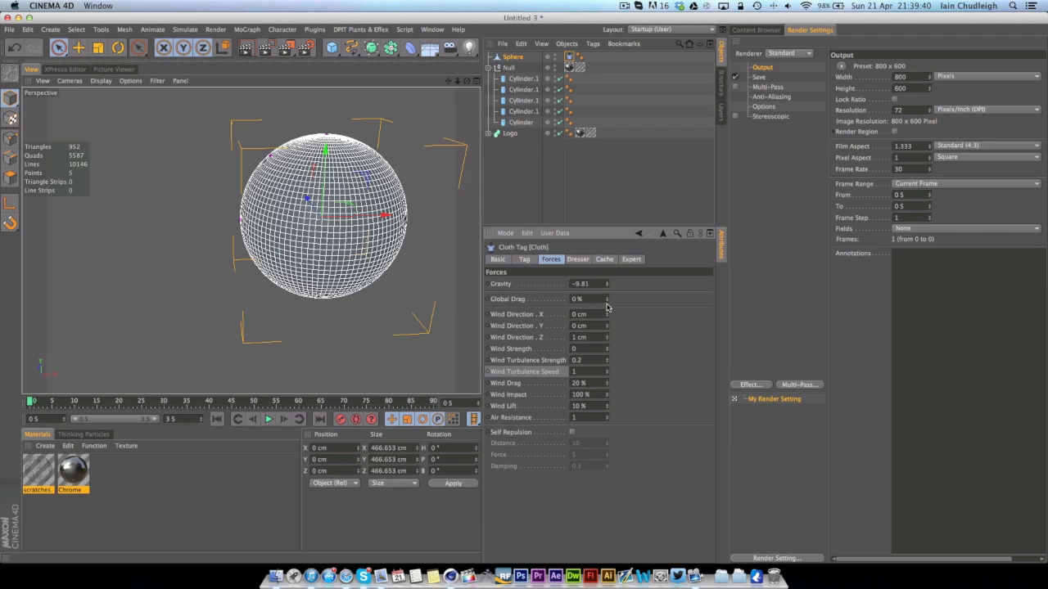
Preview the cloth sagging under gravity, then return to the first frame.
{"action": "left_click", "coordinate": [268, 419]}
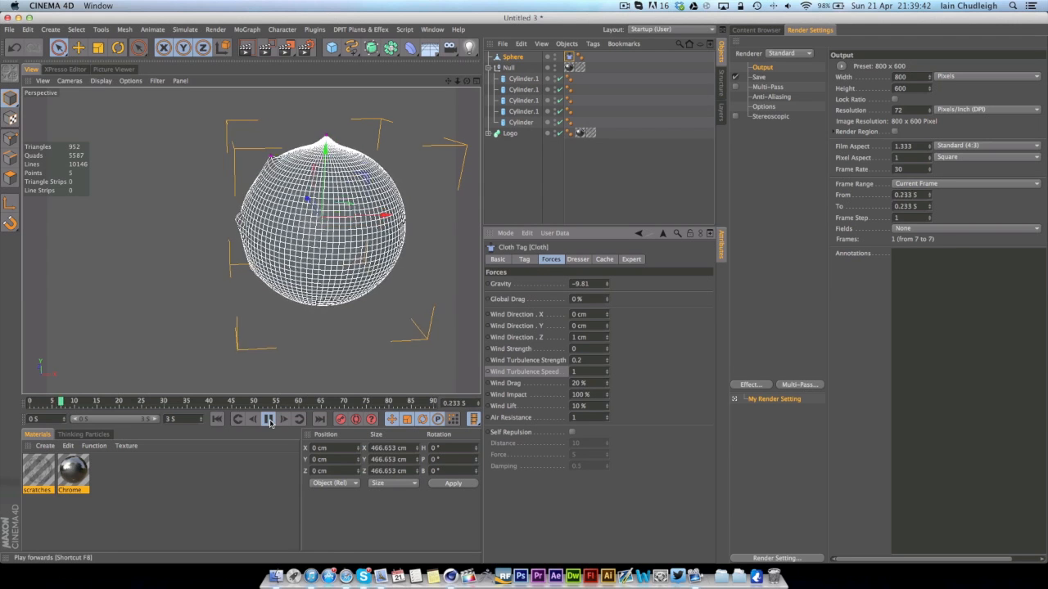
{"action": "left_click", "coordinate": [267, 419]}
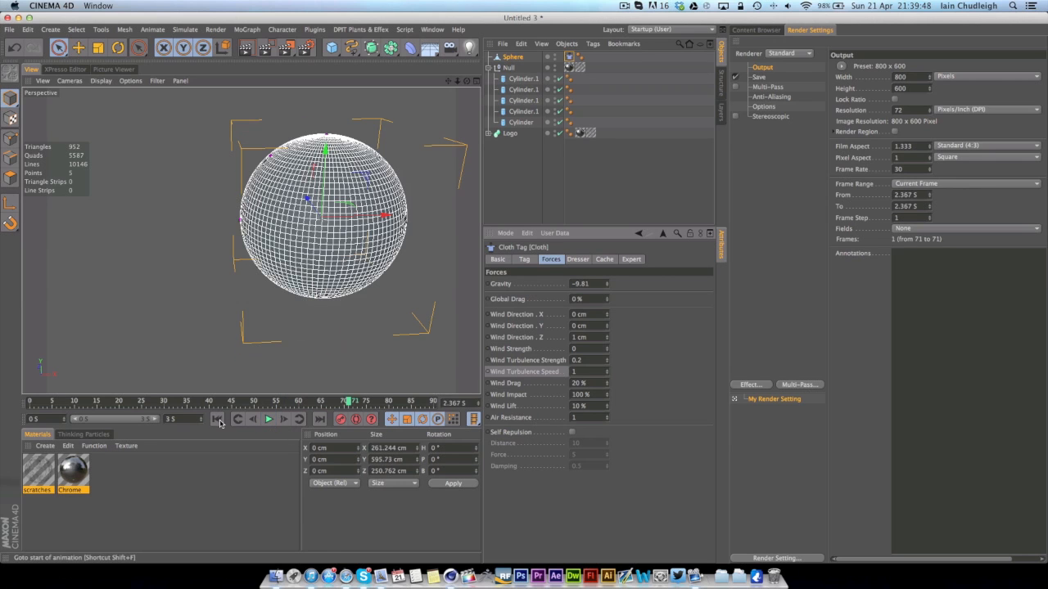
{"action": "left_click", "coordinate": [216, 418]}
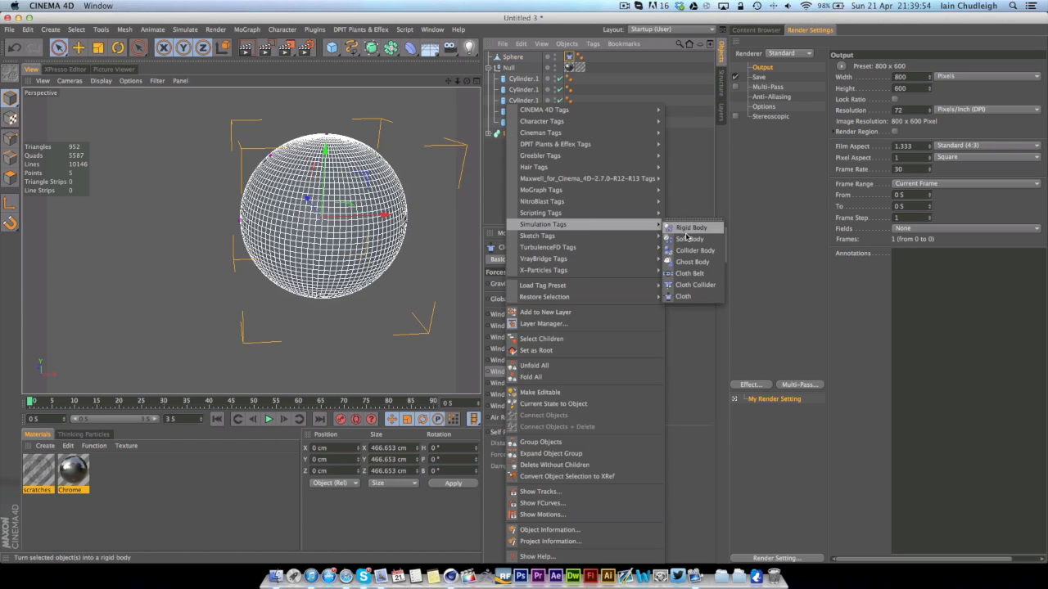
Give the Logo a Cloth Collider tag, preview the sphere draping over it, and rewind to frame 0.
{"action": "left_click", "coordinate": [695, 284]}
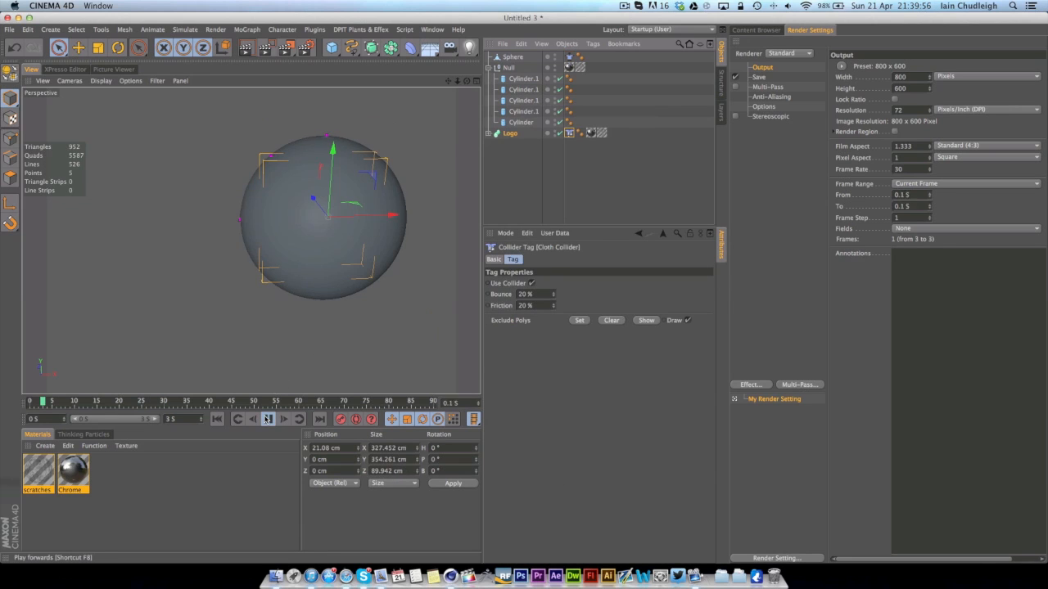
{"action": "left_click", "coordinate": [267, 419]}
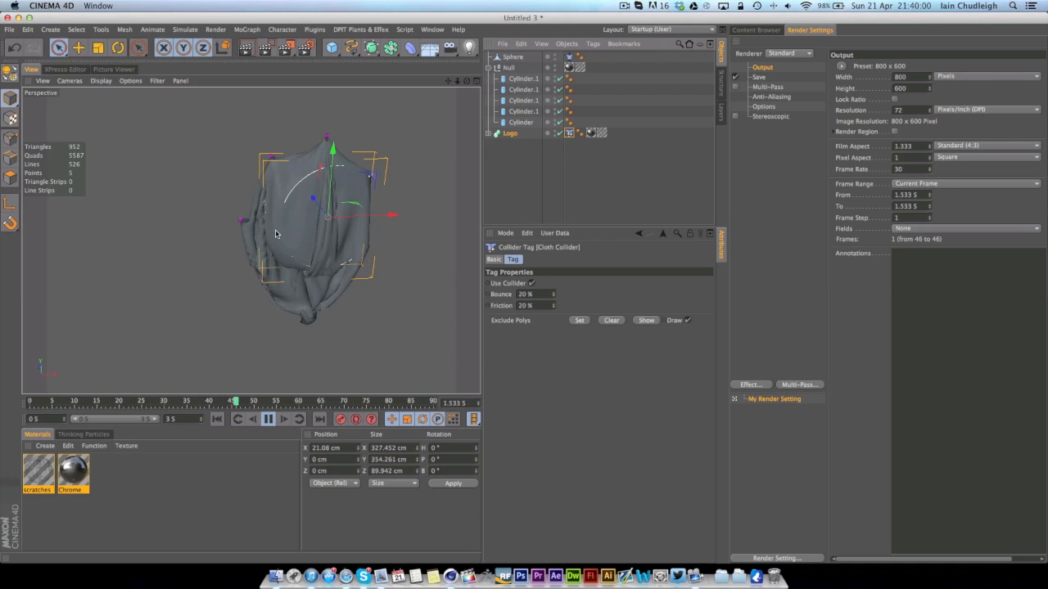
{"action": "left_click", "coordinate": [268, 419]}
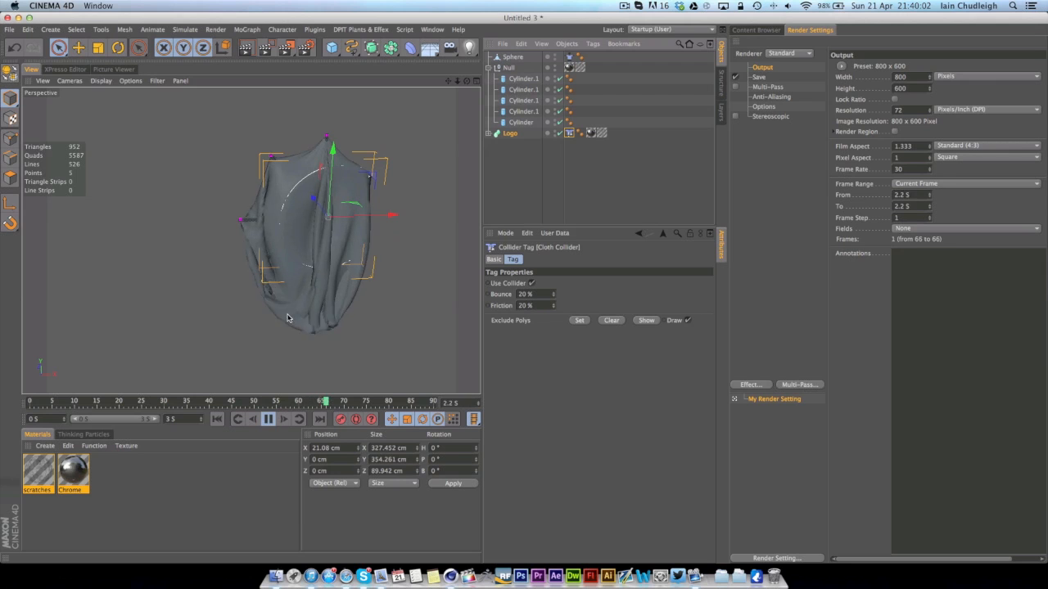
{"action": "left_click", "coordinate": [217, 419]}
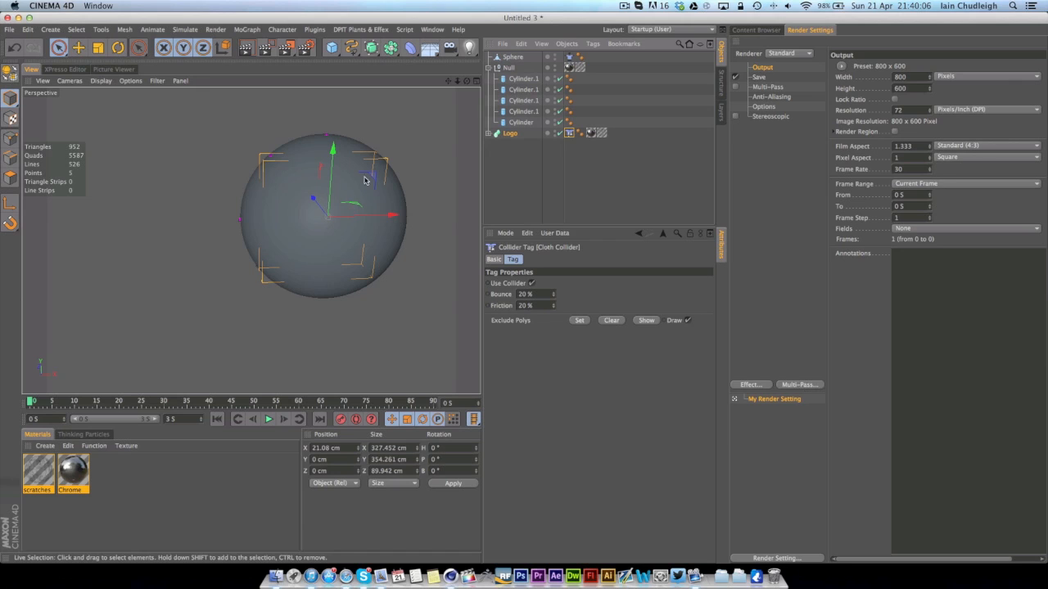
{"action": "mouse_move", "coordinate": [457, 161]}
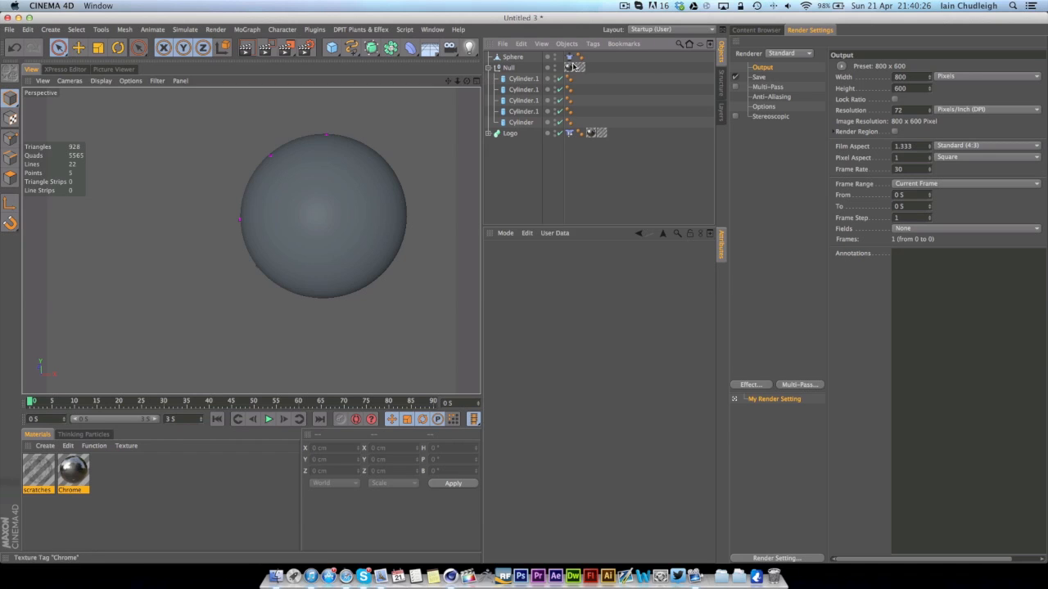
Set the cloth's gravity to 0 and enable Use Tear on the Tag tab.
{"action": "left_click", "coordinate": [568, 56]}
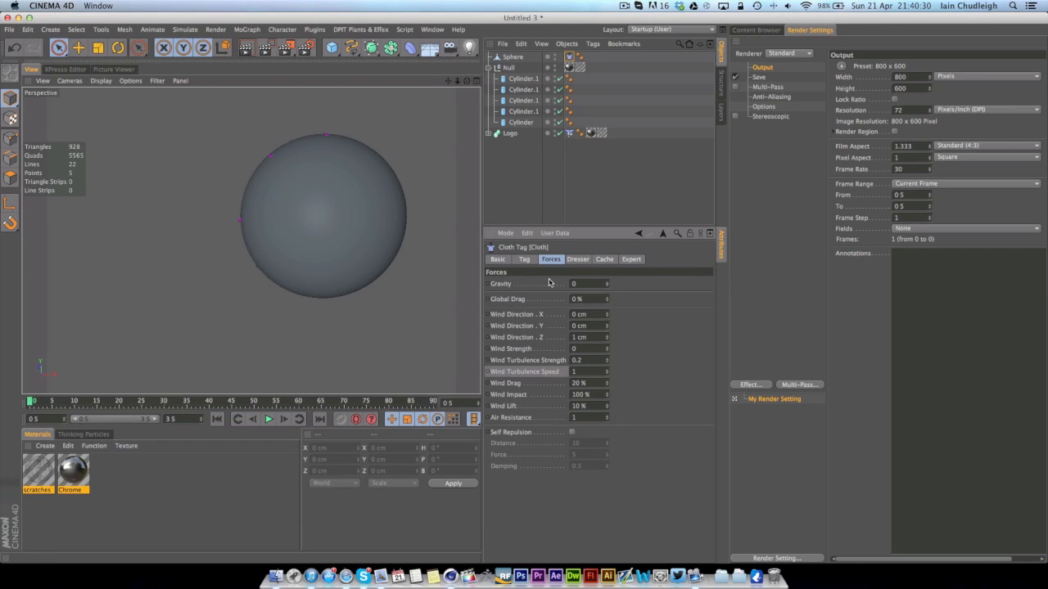
{"action": "left_click", "coordinate": [267, 419]}
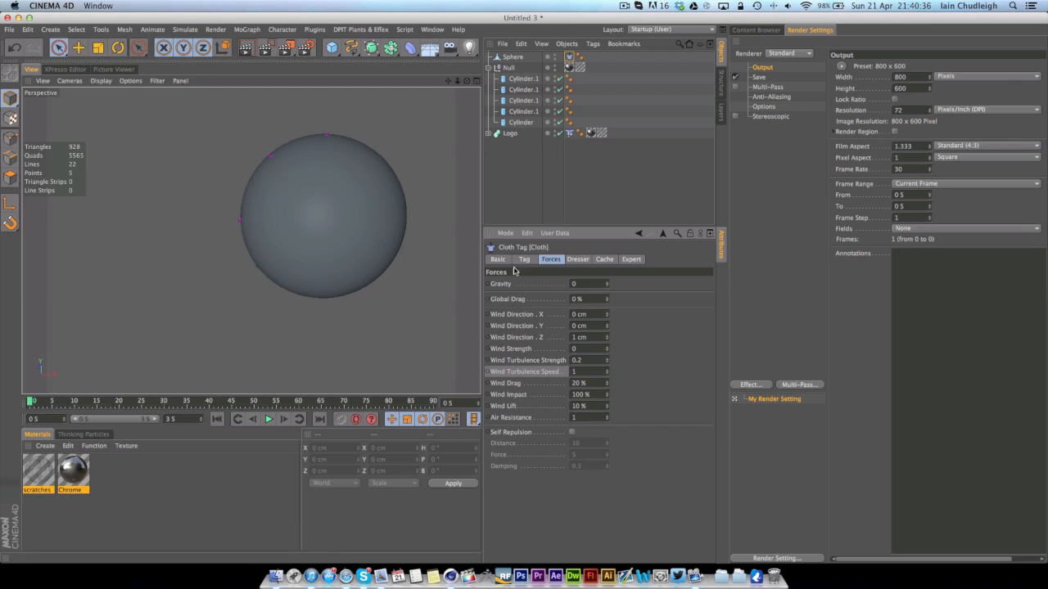
{"action": "left_click", "coordinate": [524, 259]}
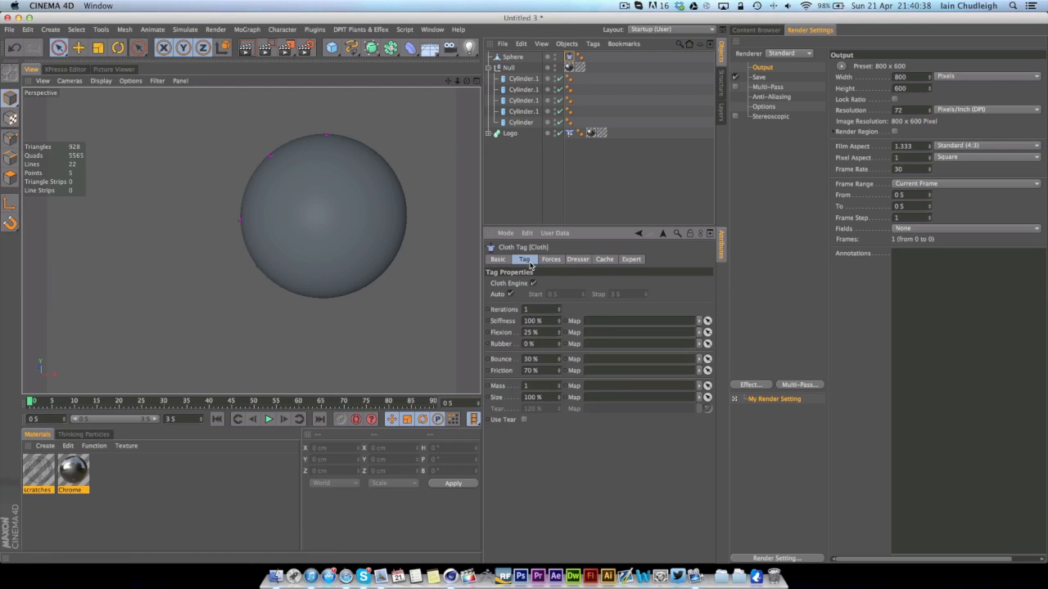
{"action": "left_click", "coordinate": [523, 419]}
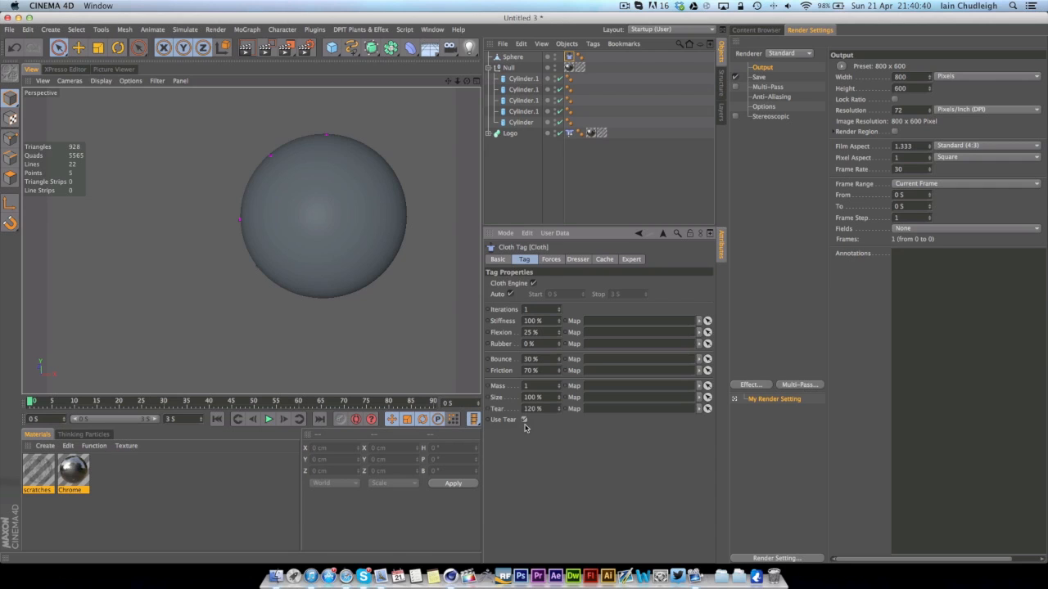
Set Wind Direction X to 3 cm and Wind Strength 4, then play the simulation.
{"action": "left_click", "coordinate": [550, 259]}
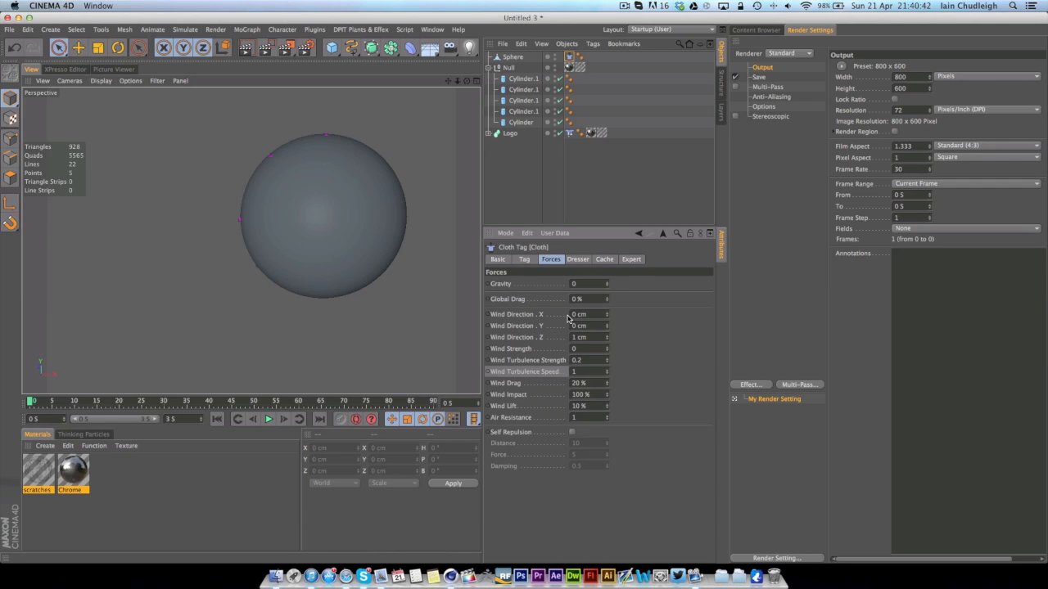
{"action": "left_click", "coordinate": [585, 348]}
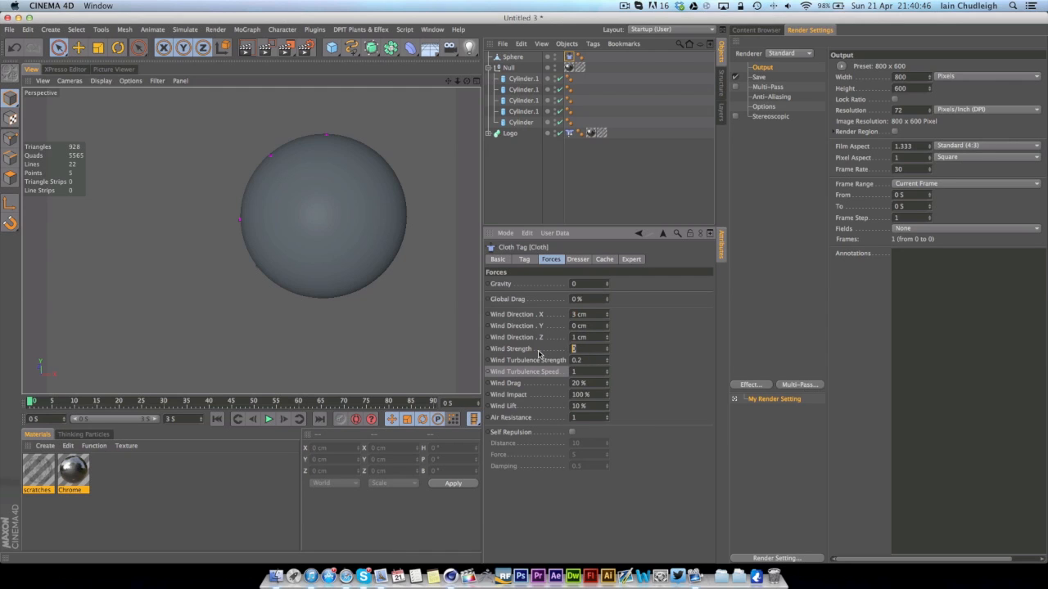
{"action": "mouse_move", "coordinate": [528, 363]}
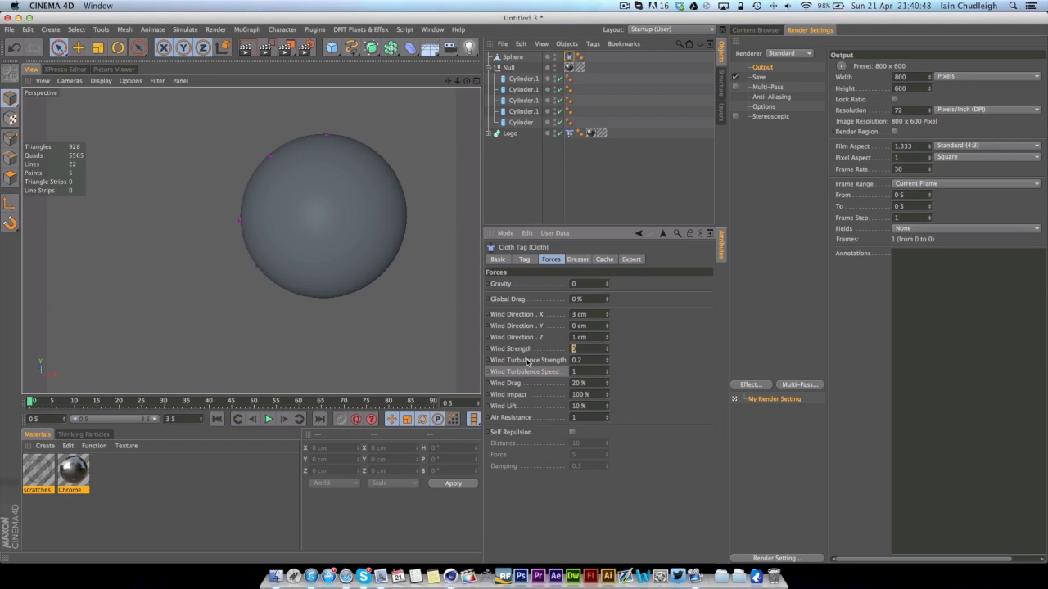
{"action": "triple_click", "coordinate": [581, 349]}
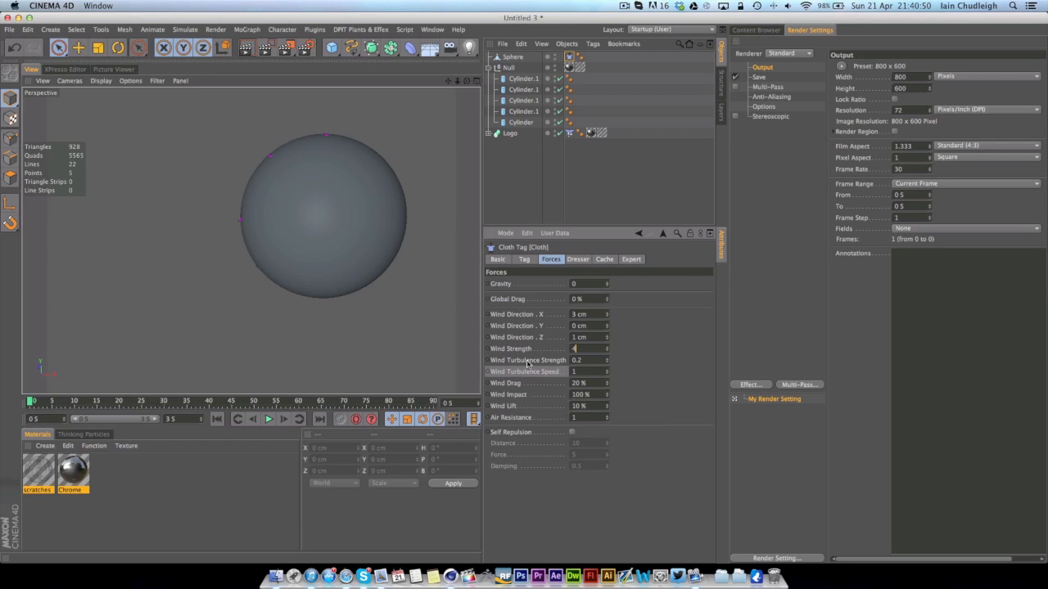
{"action": "left_click", "coordinate": [269, 419]}
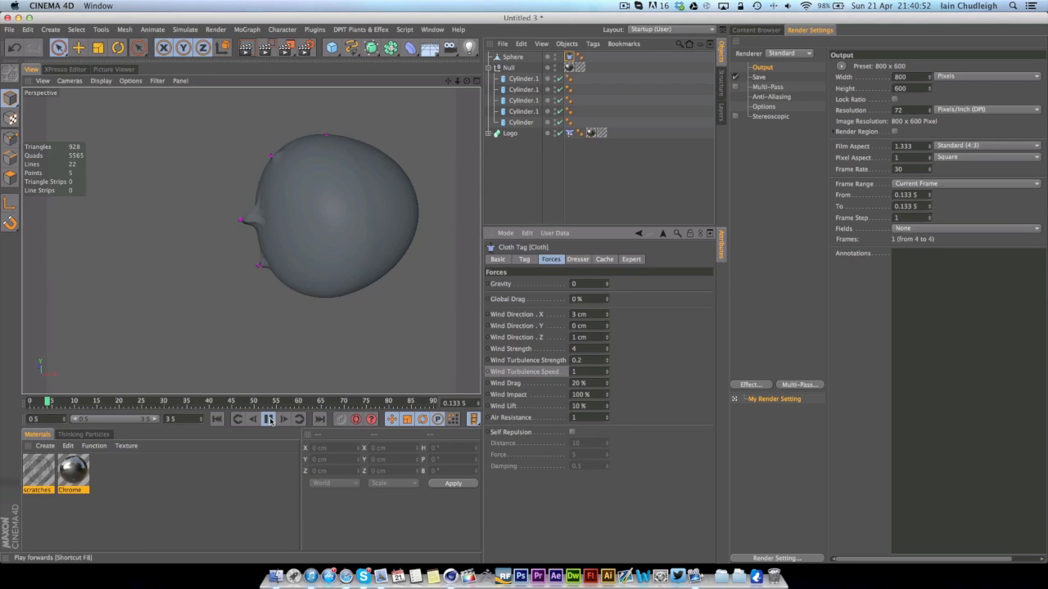
Play to frame 30 until the cloth shreds, stop, and orbit around the torn fragments.
{"action": "left_click", "coordinate": [268, 419]}
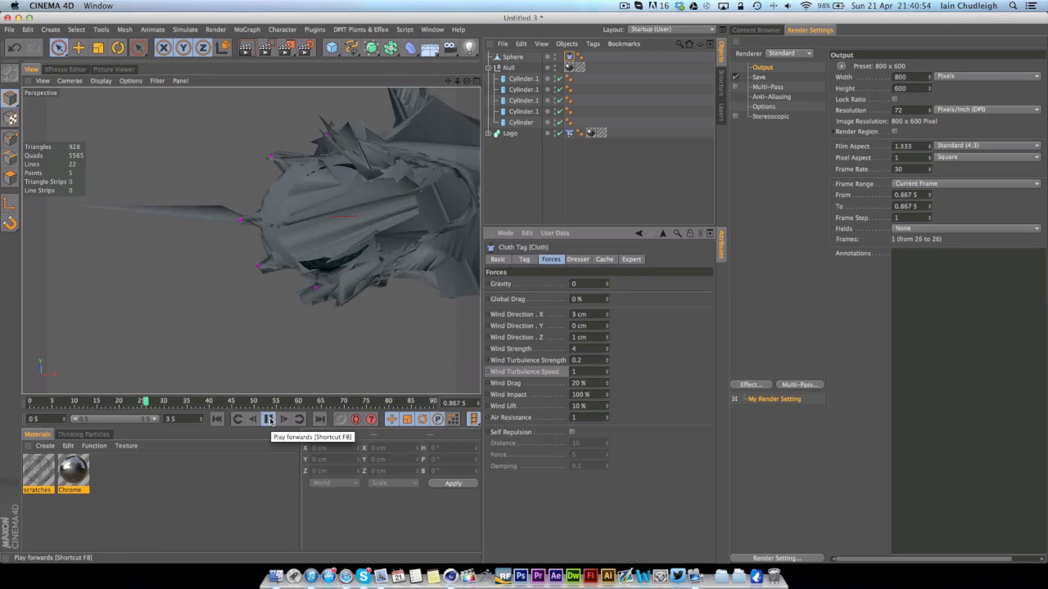
{"action": "left_click", "coordinate": [269, 418]}
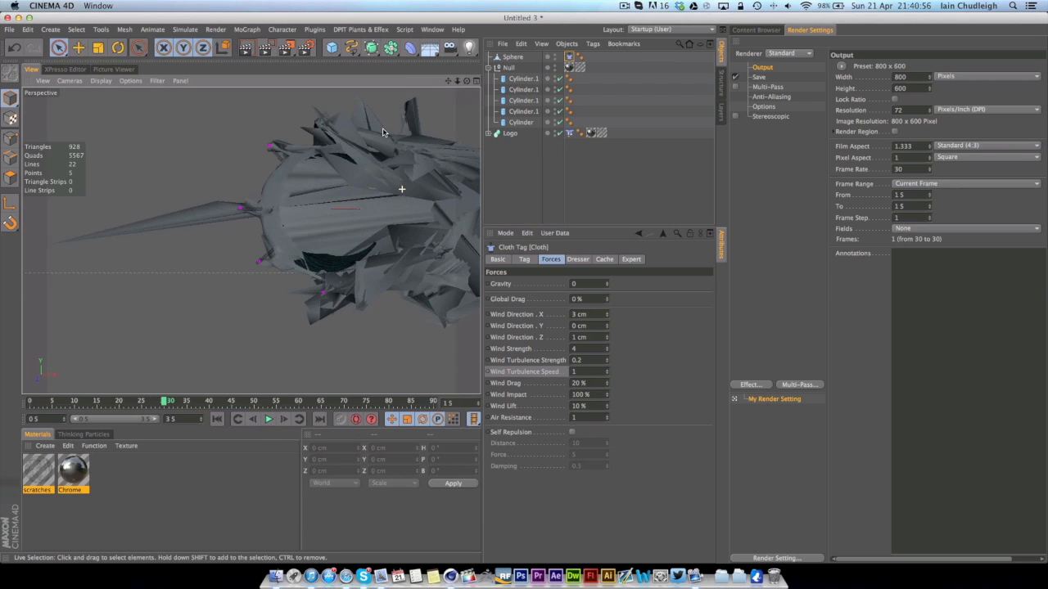
{"action": "left_click_drag", "start_coordinate": [383, 131], "coordinate": [293, 213]}
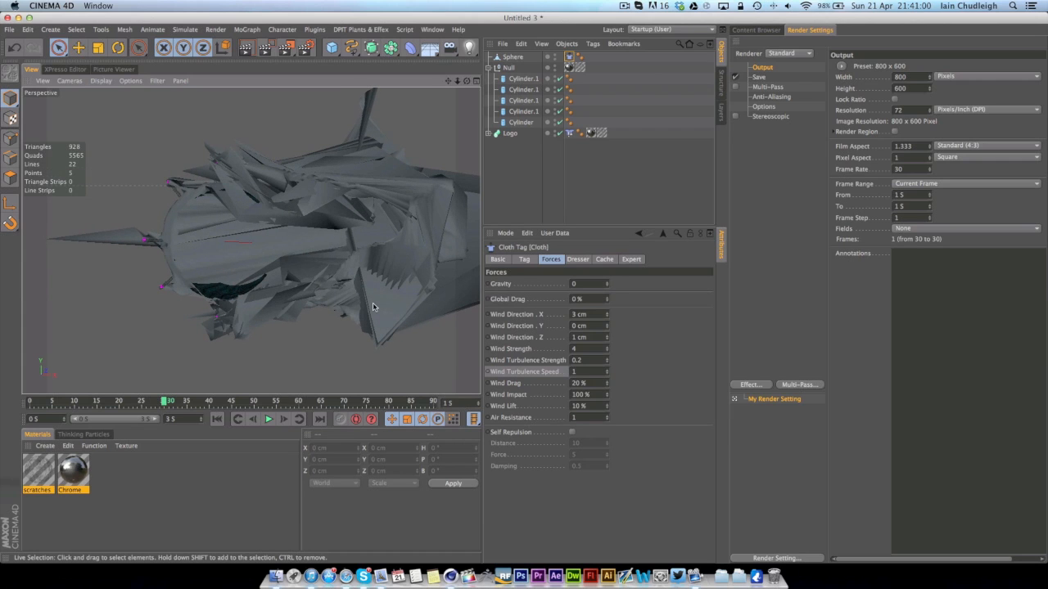
{"action": "mouse_move", "coordinate": [334, 296]}
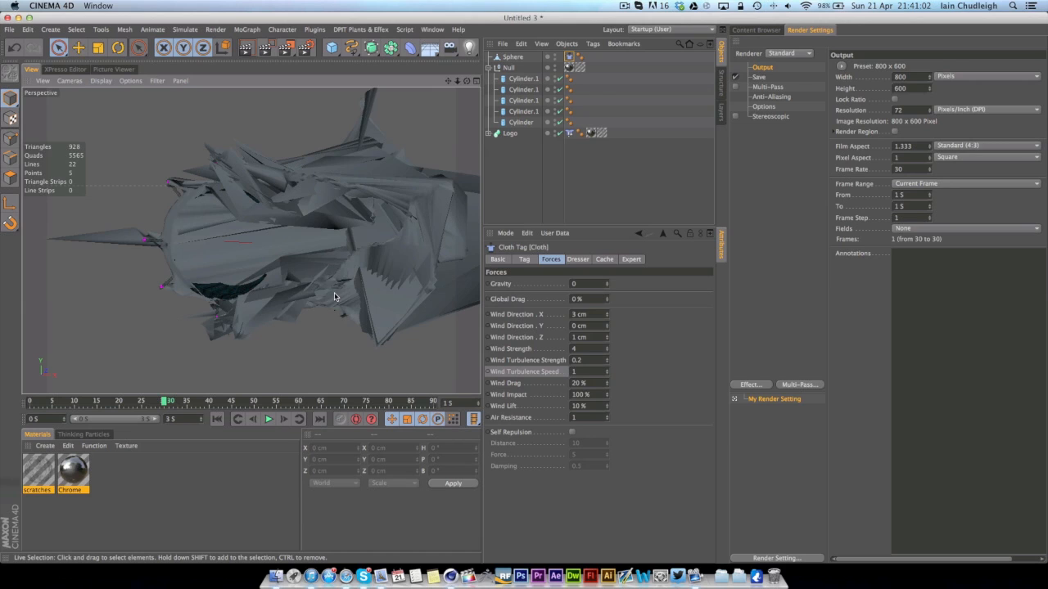
{"action": "mouse_move", "coordinate": [421, 277]}
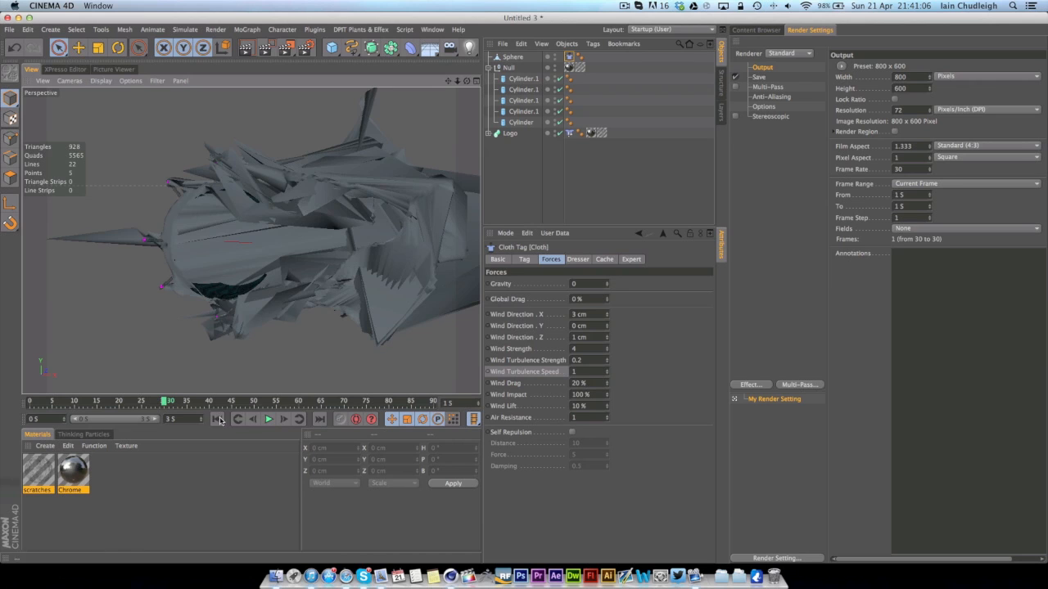
Wrap the Sphere in a Cloth NURBS to give the cloth thickness and start playback.
{"action": "left_click", "coordinate": [511, 56]}
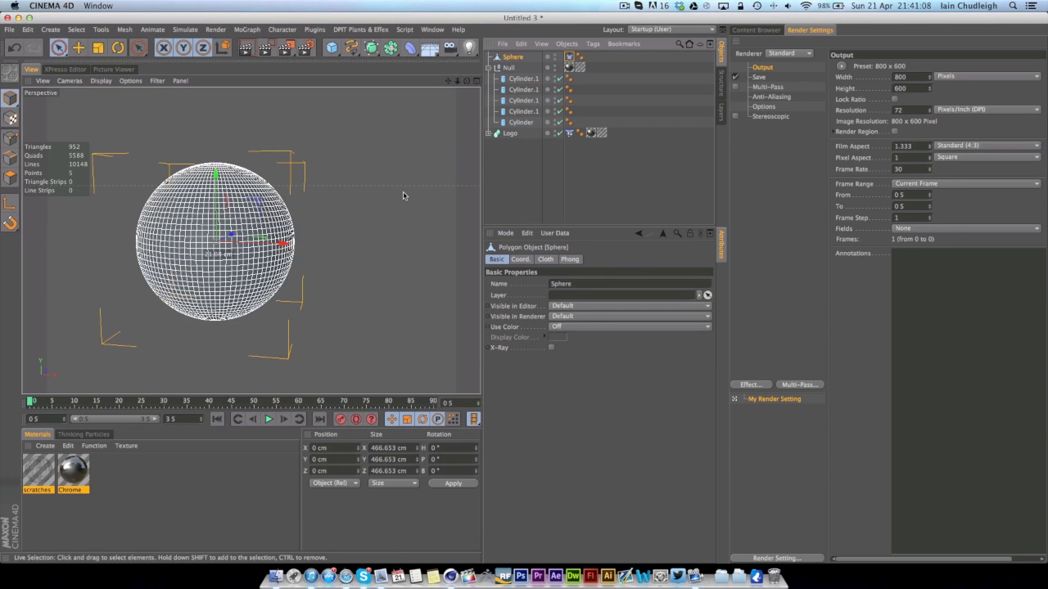
{"action": "left_click", "coordinate": [185, 29]}
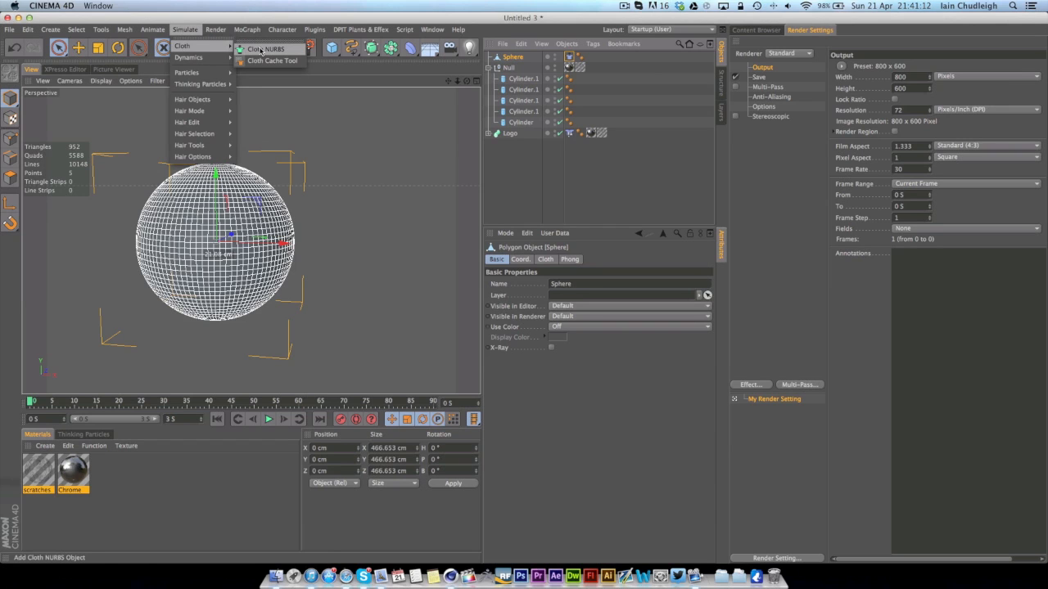
{"action": "left_click", "coordinate": [266, 50]}
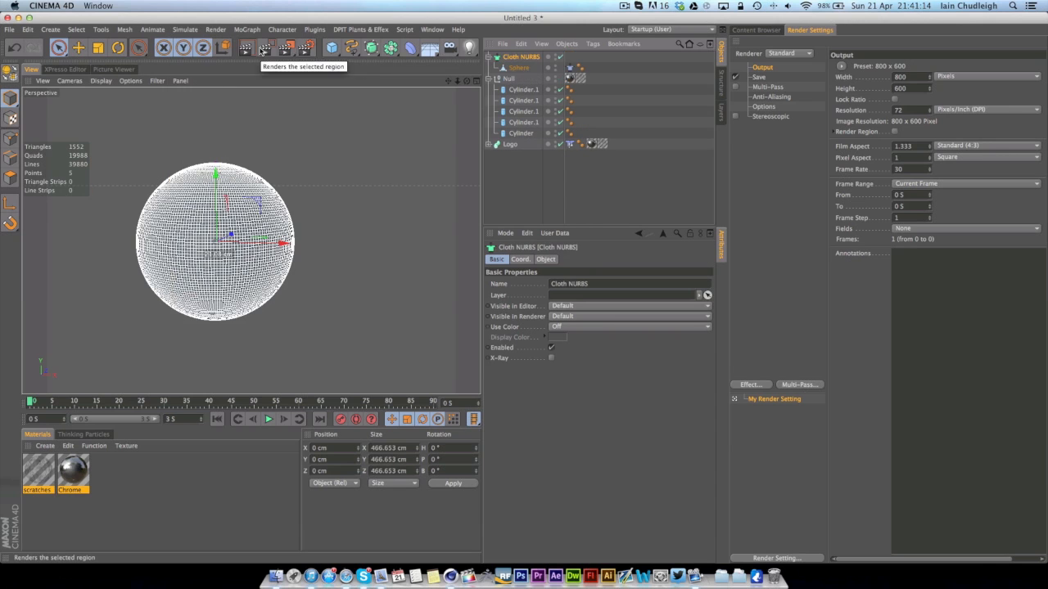
{"action": "mouse_move", "coordinate": [440, 259]}
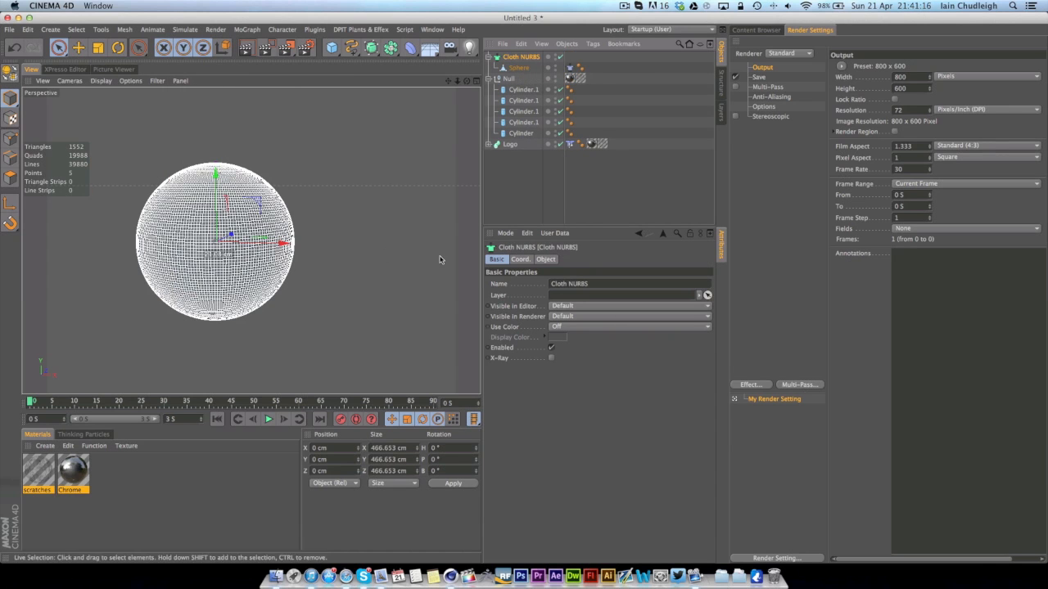
{"action": "left_click", "coordinate": [268, 419]}
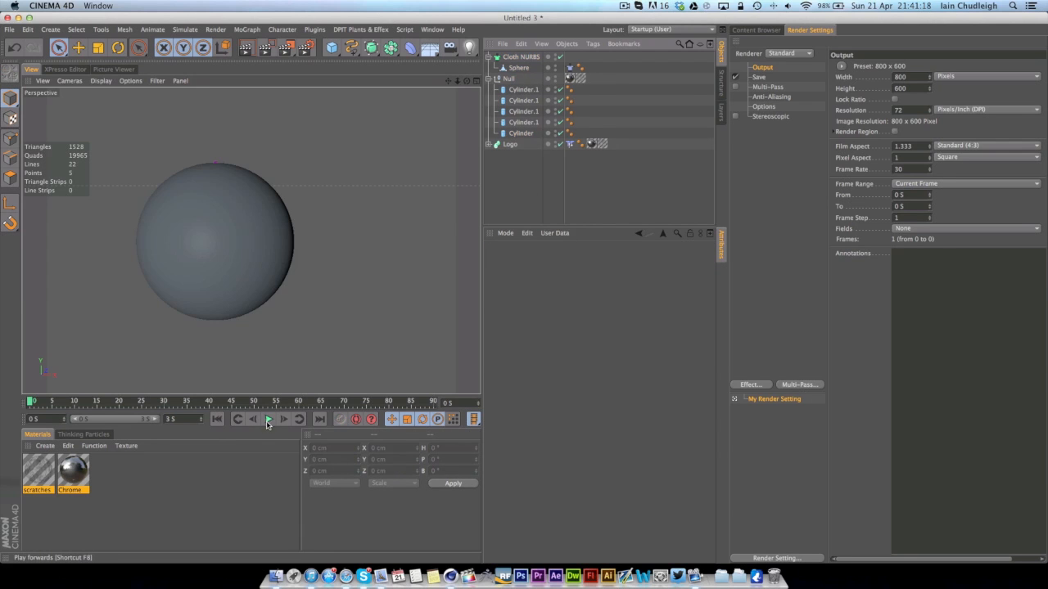
{"action": "left_click", "coordinate": [266, 420]}
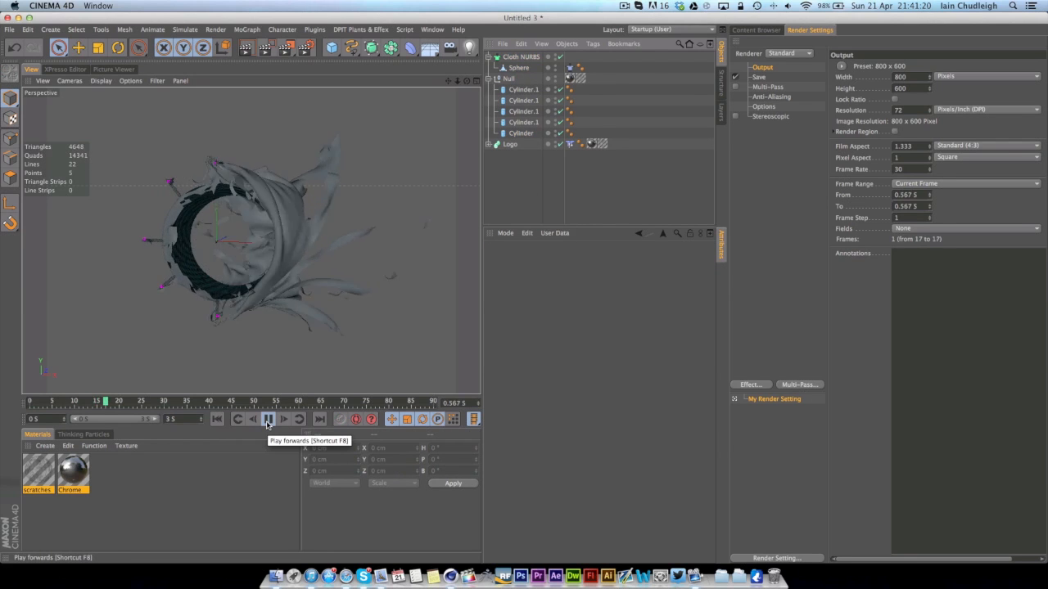
Play the tearing simulation to frame 75, pausing to zoom onto the logo, then stop.
{"action": "left_click", "coordinate": [283, 419]}
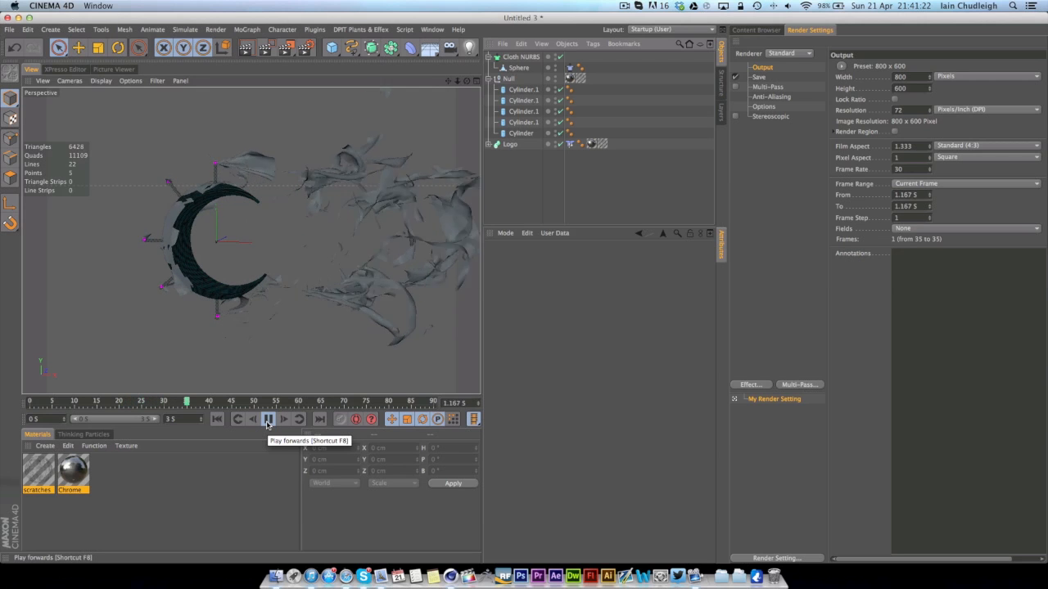
{"action": "left_click", "coordinate": [268, 419]}
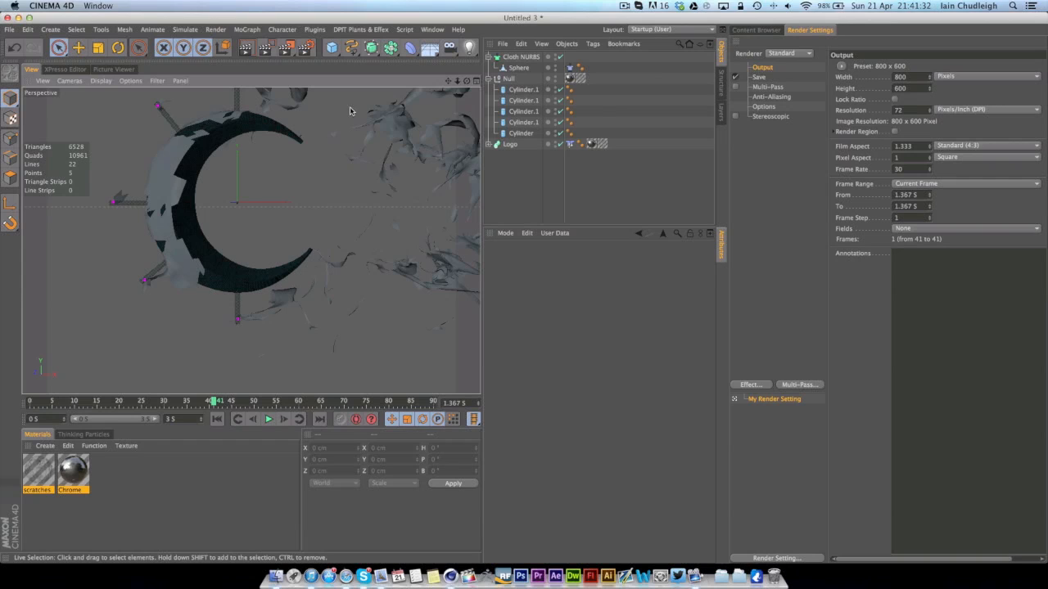
{"action": "mouse_move", "coordinate": [173, 151]}
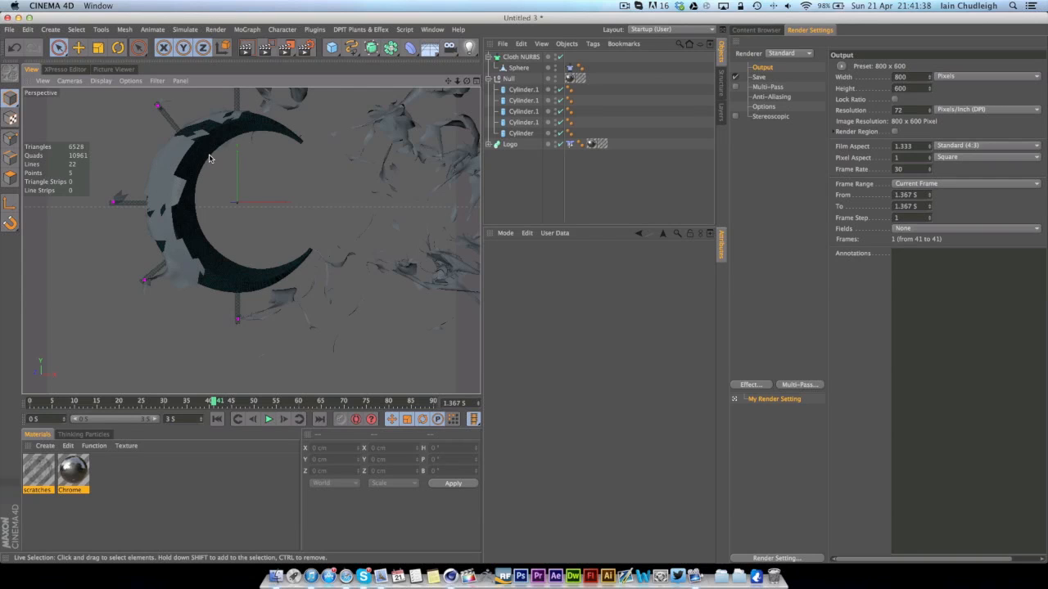
{"action": "mouse_move", "coordinate": [331, 227]}
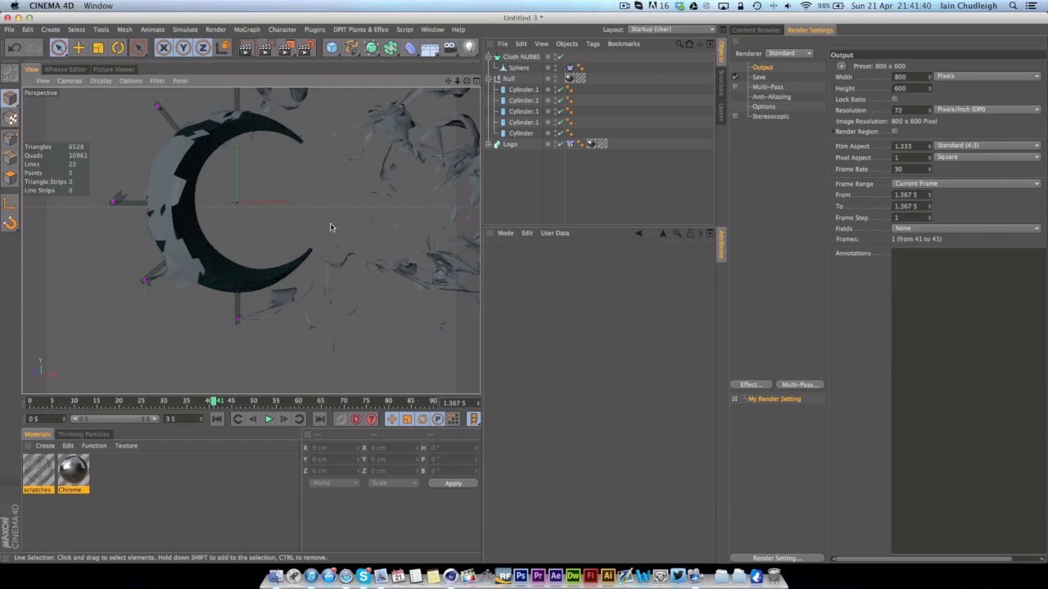
{"action": "left_click", "coordinate": [268, 419]}
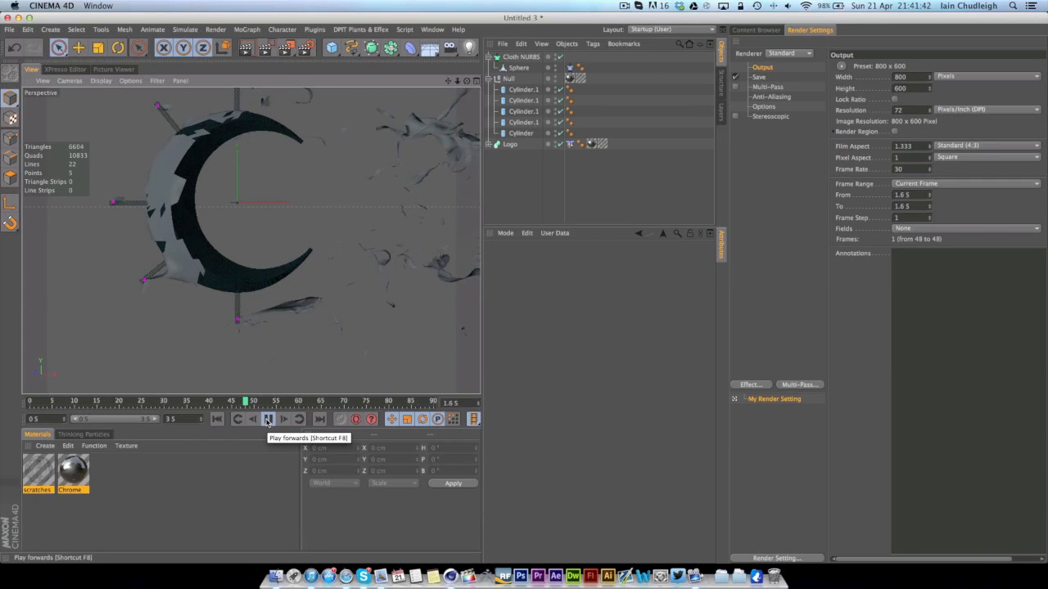
{"action": "left_click", "coordinate": [268, 419]}
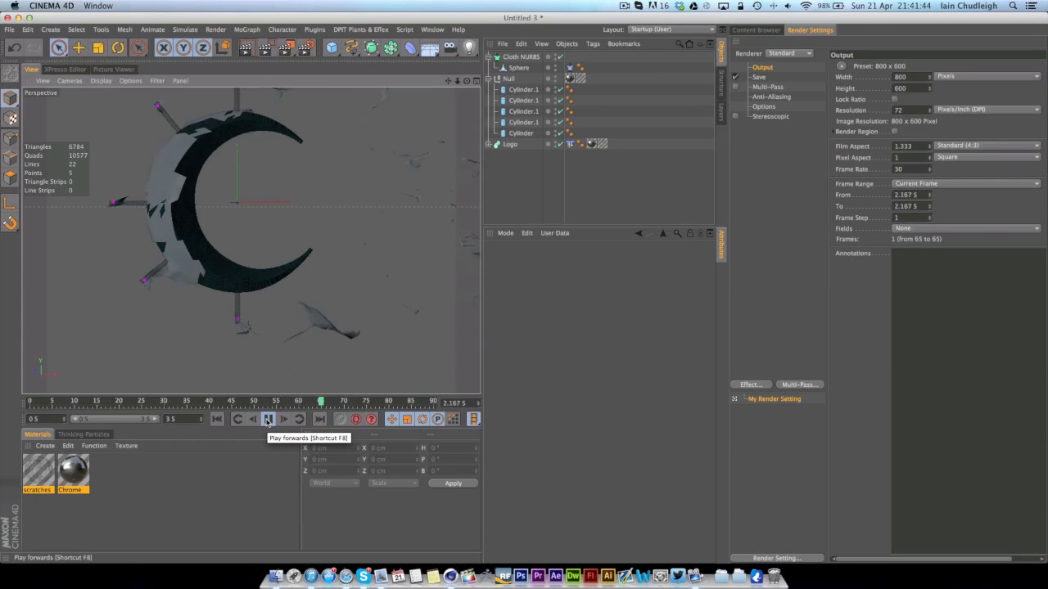
{"action": "left_click", "coordinate": [267, 419]}
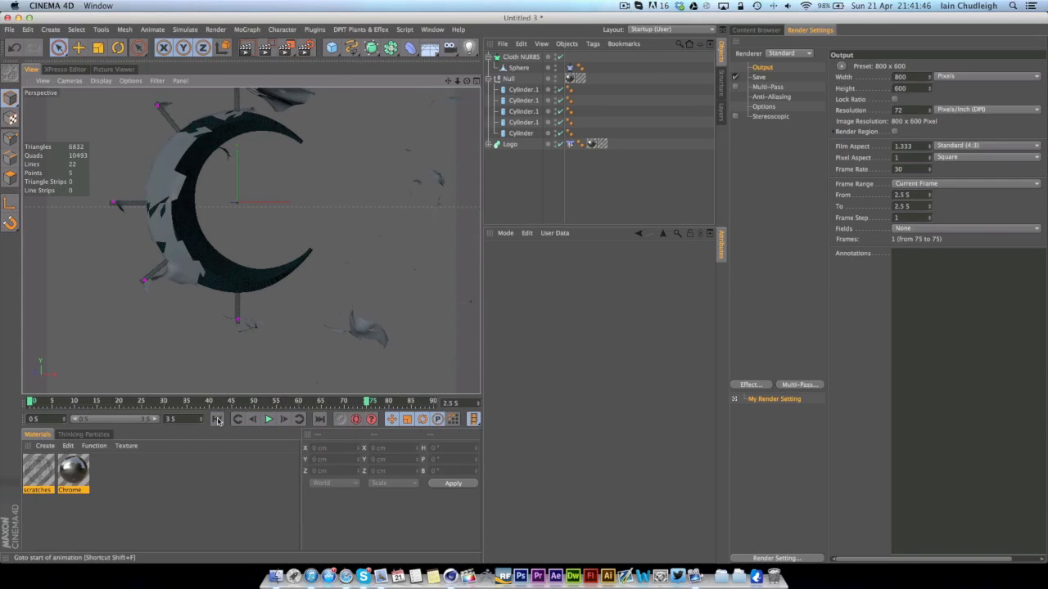
Set the Cloth NURBS subdivisions to 2 and play a test of the finer tearing cloth.
{"action": "left_click", "coordinate": [519, 67]}
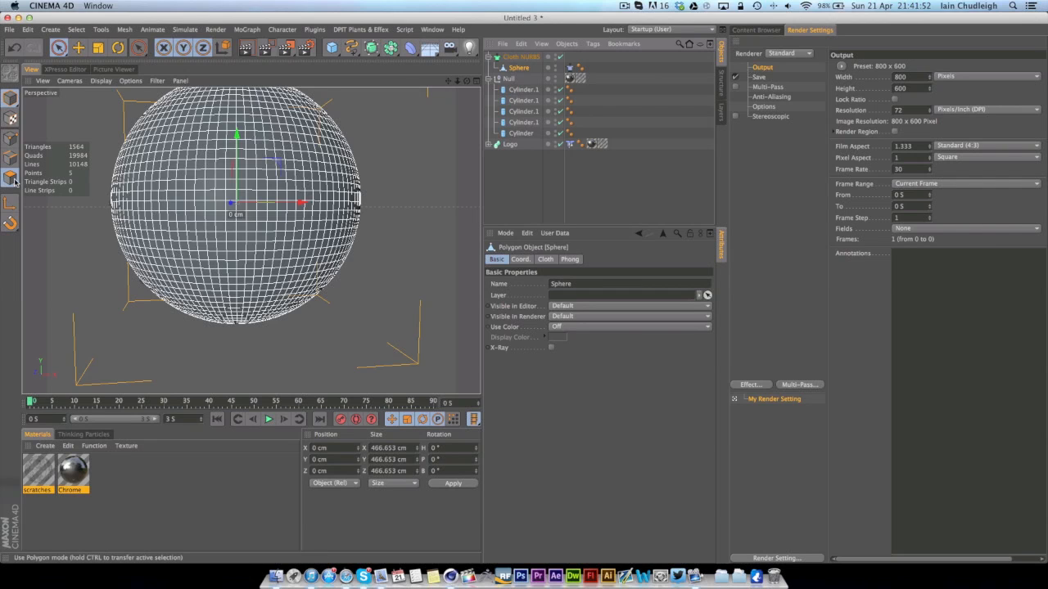
{"action": "left_click", "coordinate": [12, 176]}
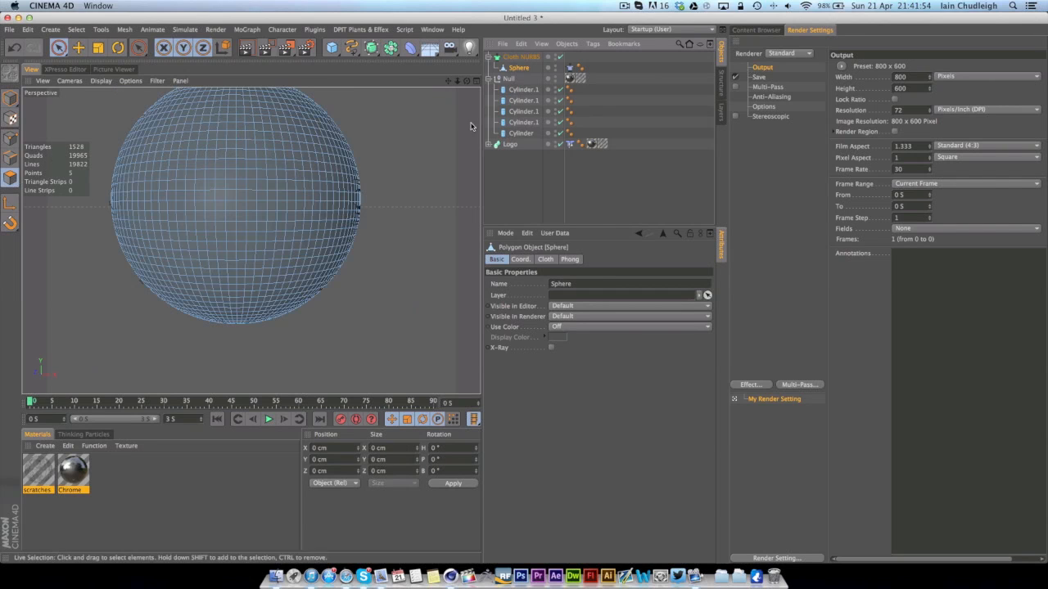
{"action": "left_click", "coordinate": [522, 56]}
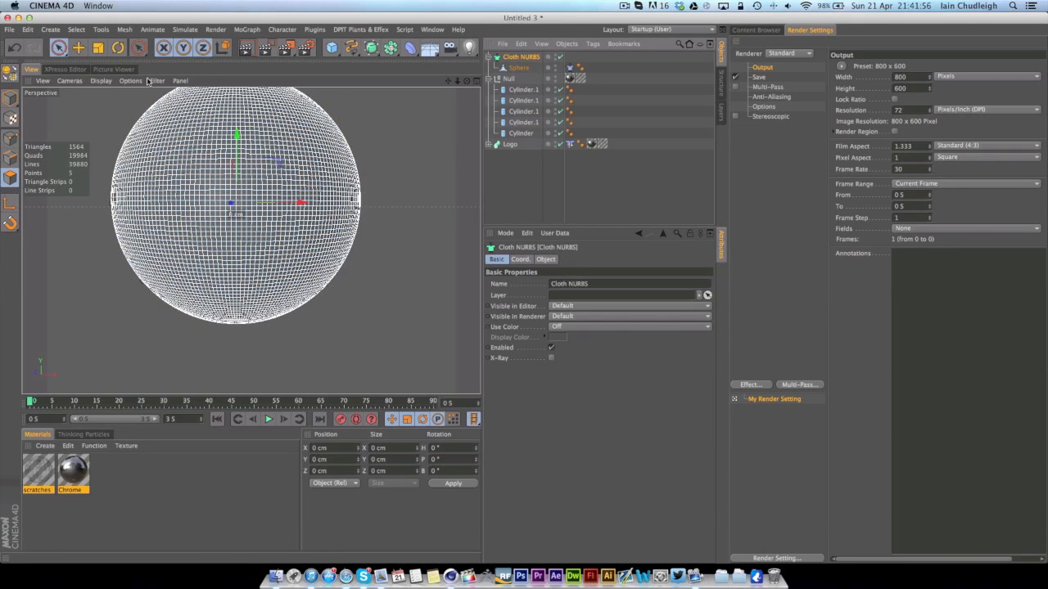
{"action": "left_click", "coordinate": [545, 259]}
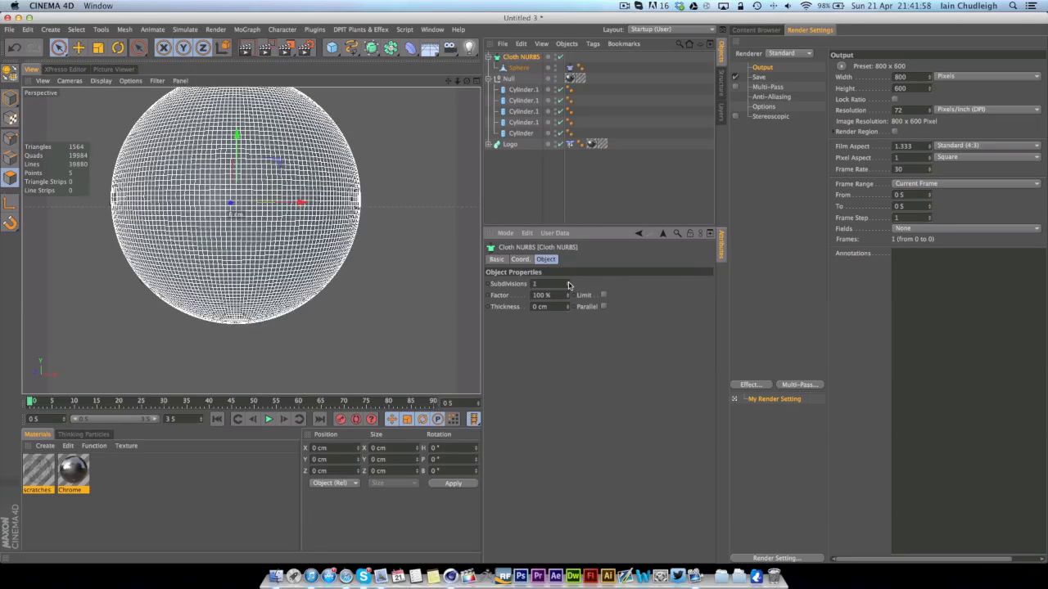
{"action": "left_click", "coordinate": [268, 419]}
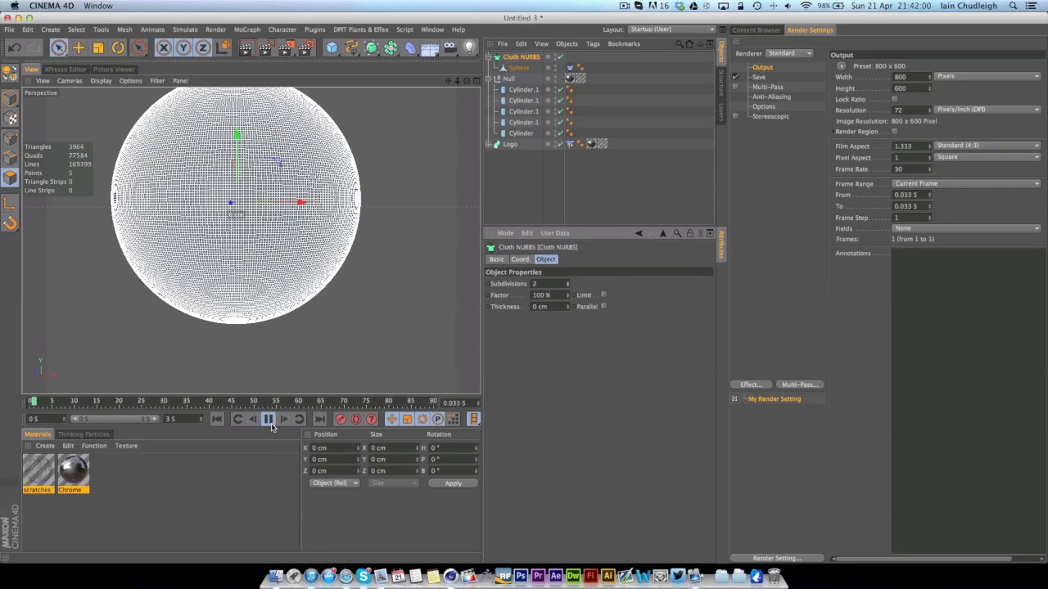
{"action": "left_click", "coordinate": [268, 418]}
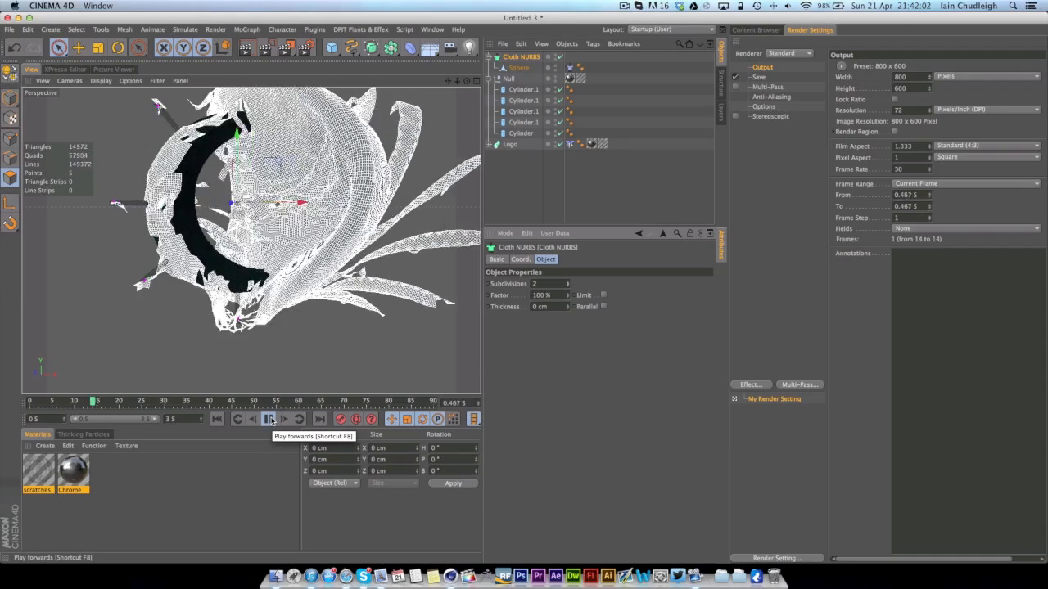
{"action": "left_click", "coordinate": [269, 419]}
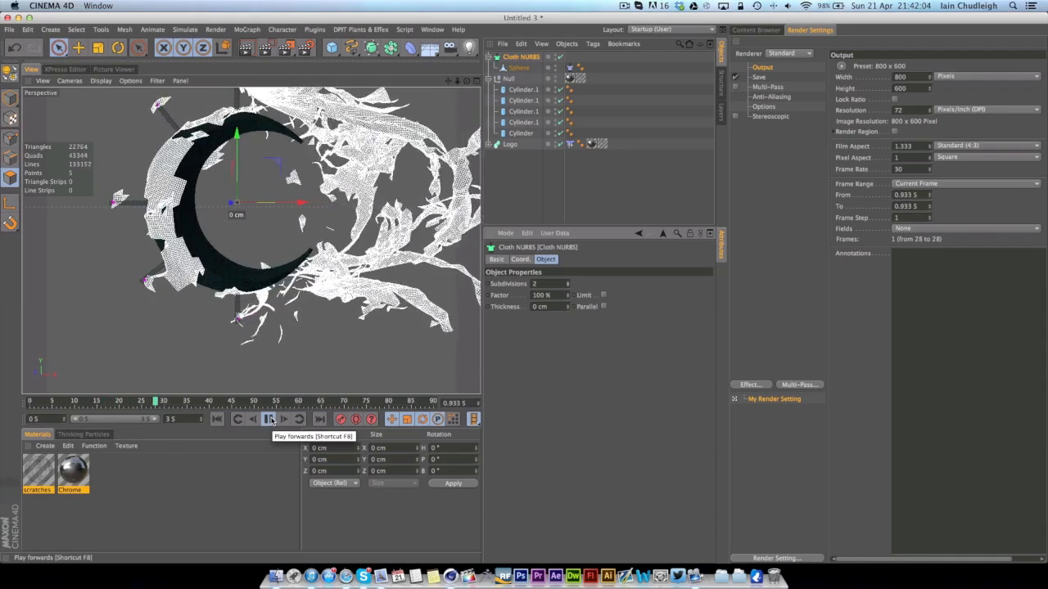
{"action": "left_click", "coordinate": [270, 418]}
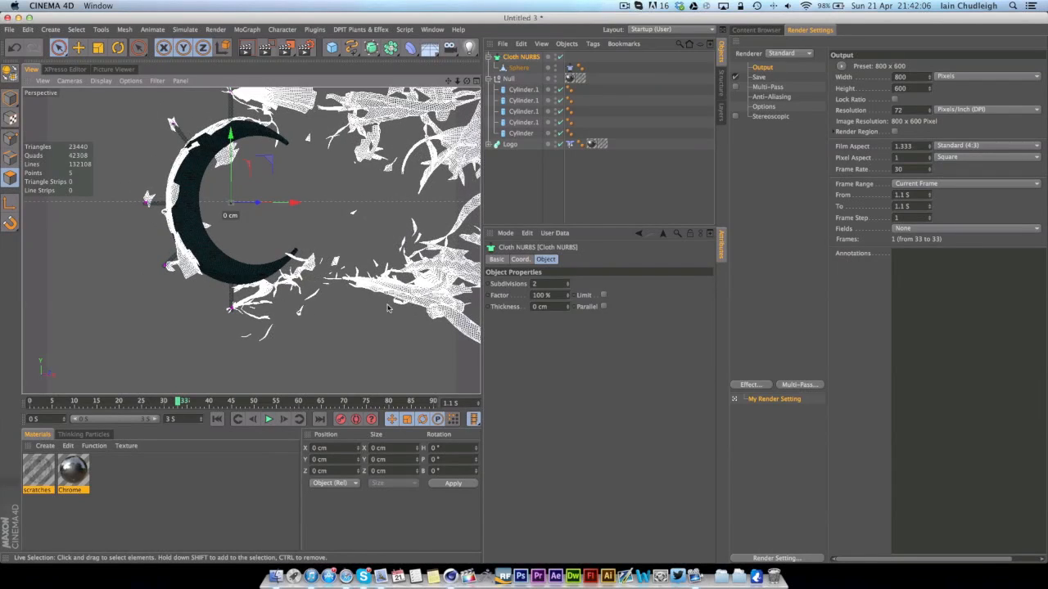
Set the subdivisions back to 1 and rewind to the intact sphere at frame 0.
{"action": "left_click", "coordinate": [520, 67]}
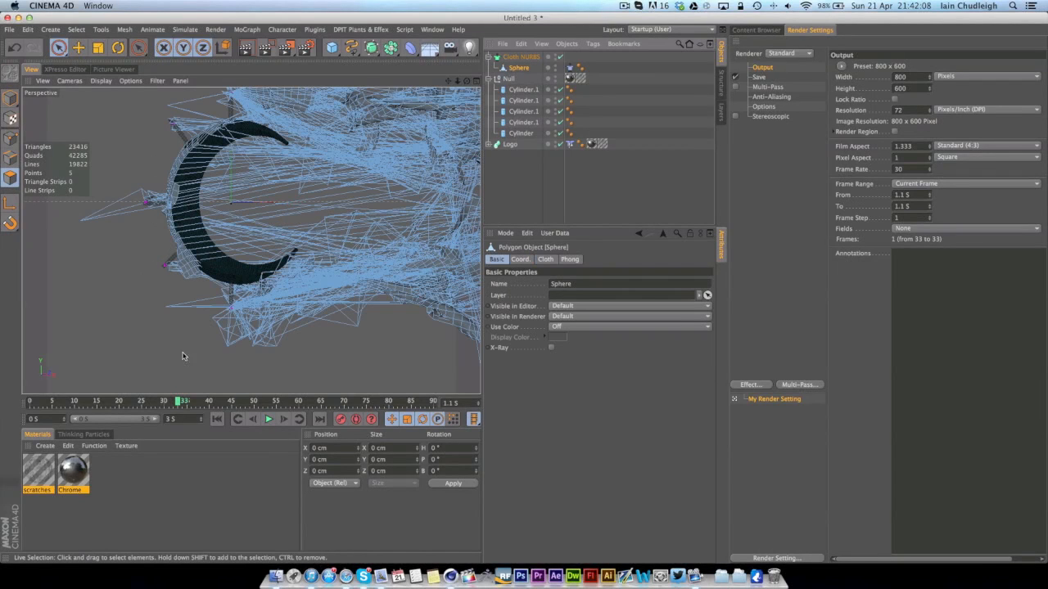
{"action": "left_click", "coordinate": [522, 56]}
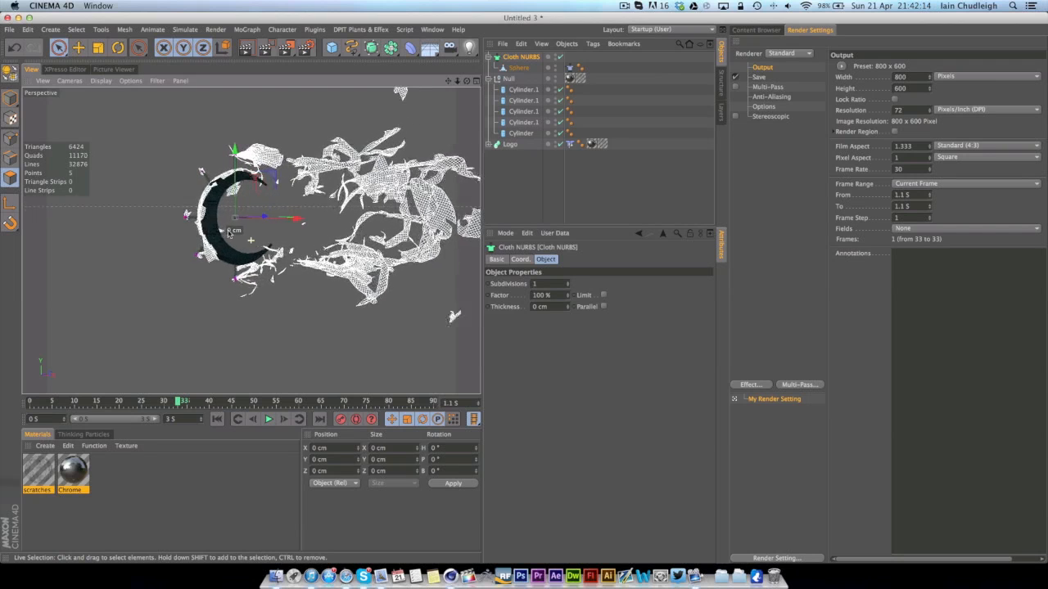
{"action": "left_click", "coordinate": [217, 419]}
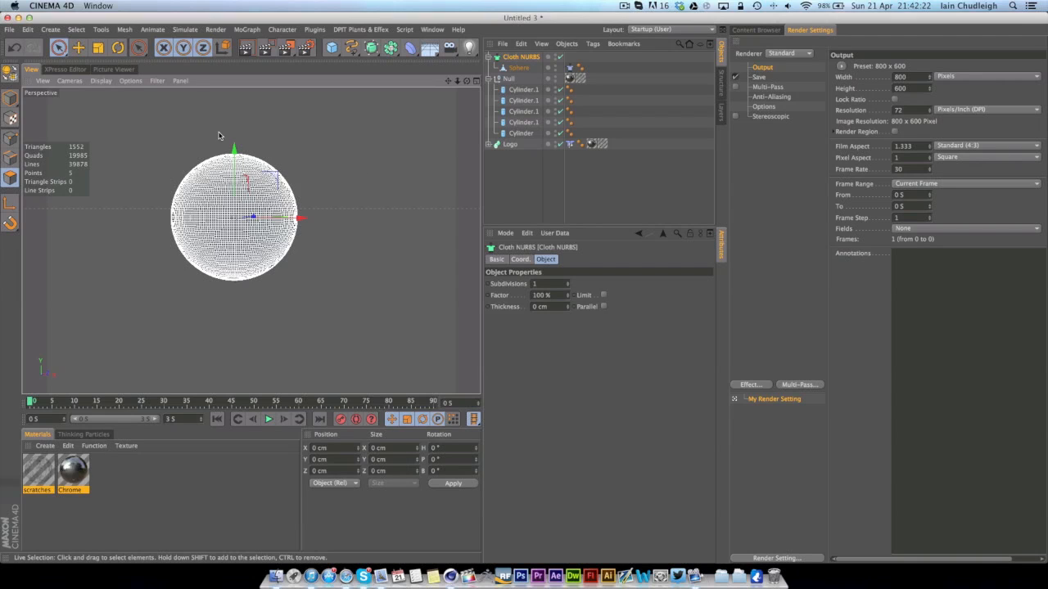
{"action": "mouse_move", "coordinate": [268, 136]}
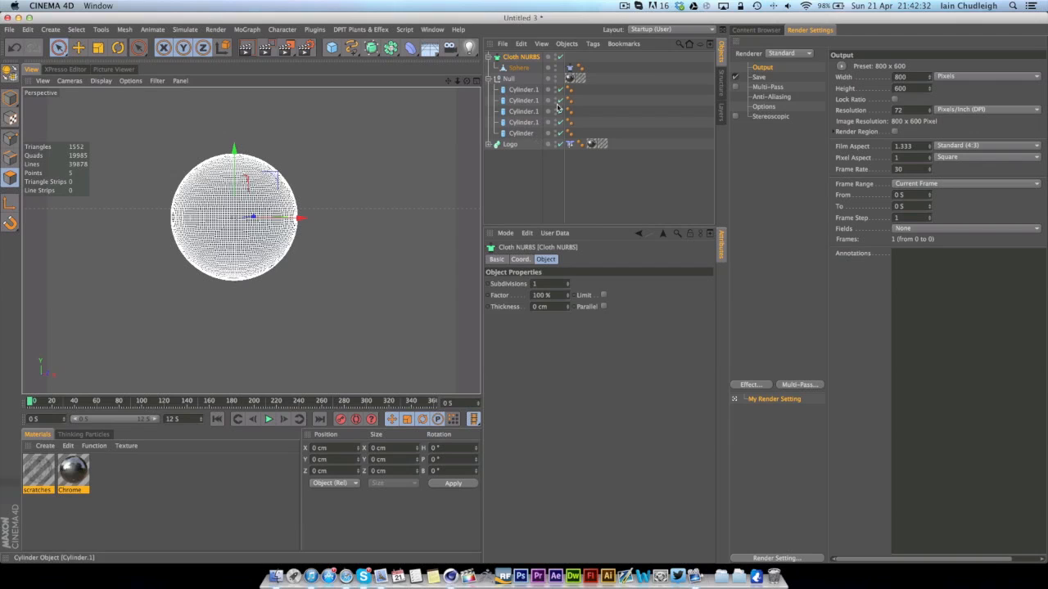
Extend the timeline to about 360 frames, set Wind Strength 4 and Turbulence 0.2, and play the tear to frame 193.
{"action": "left_click", "coordinate": [569, 67]}
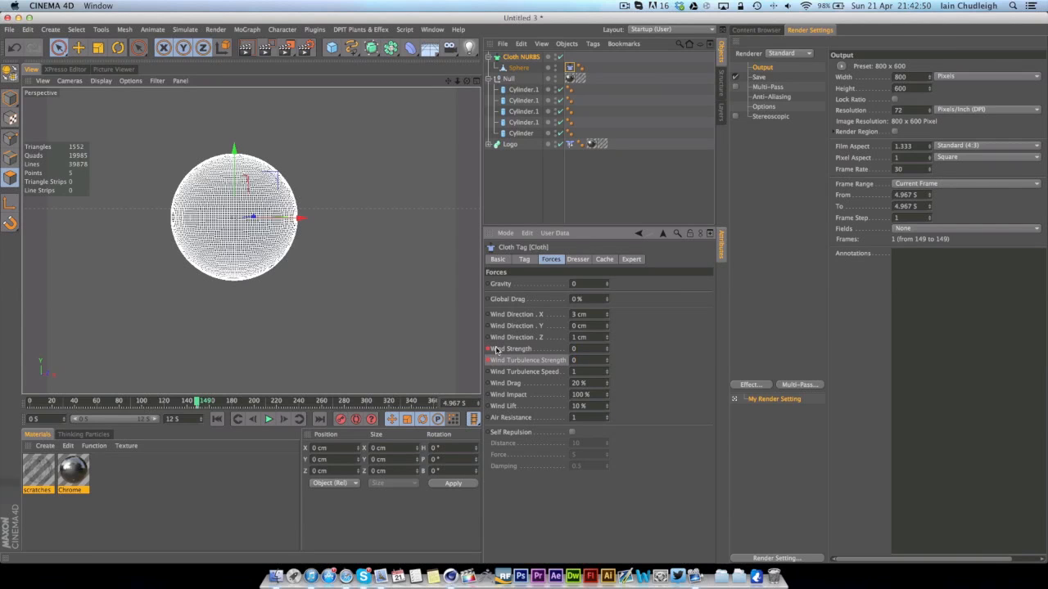
{"action": "left_click", "coordinate": [216, 419]}
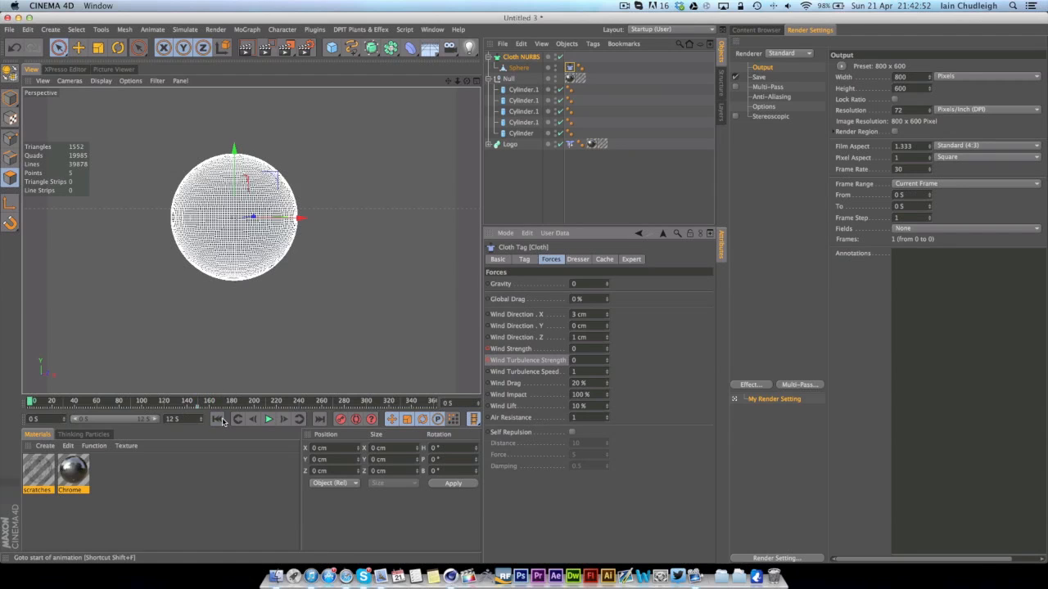
{"action": "left_click", "coordinate": [269, 419]}
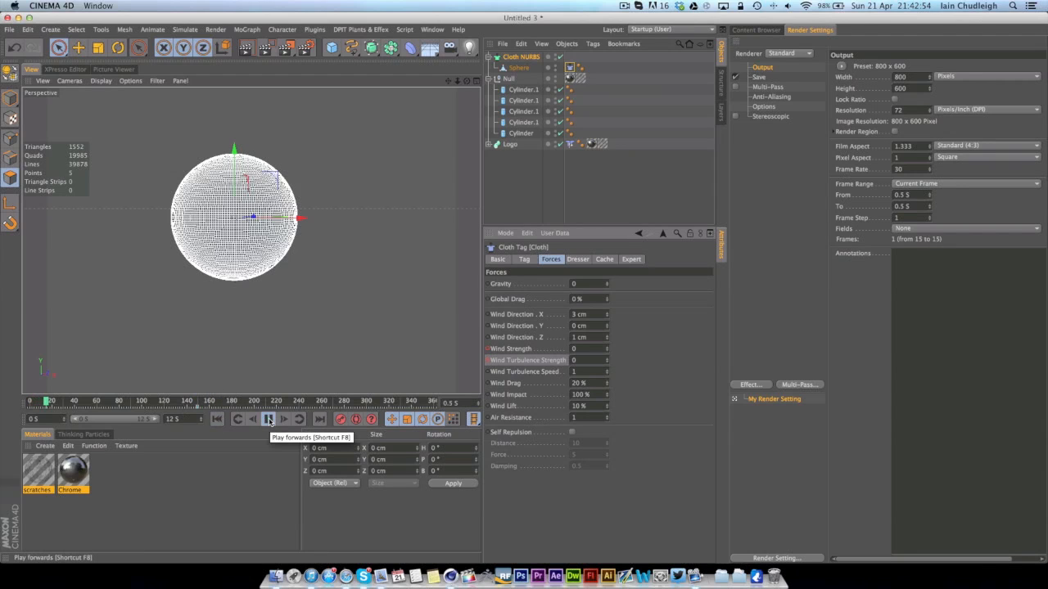
{"action": "left_click", "coordinate": [267, 419]}
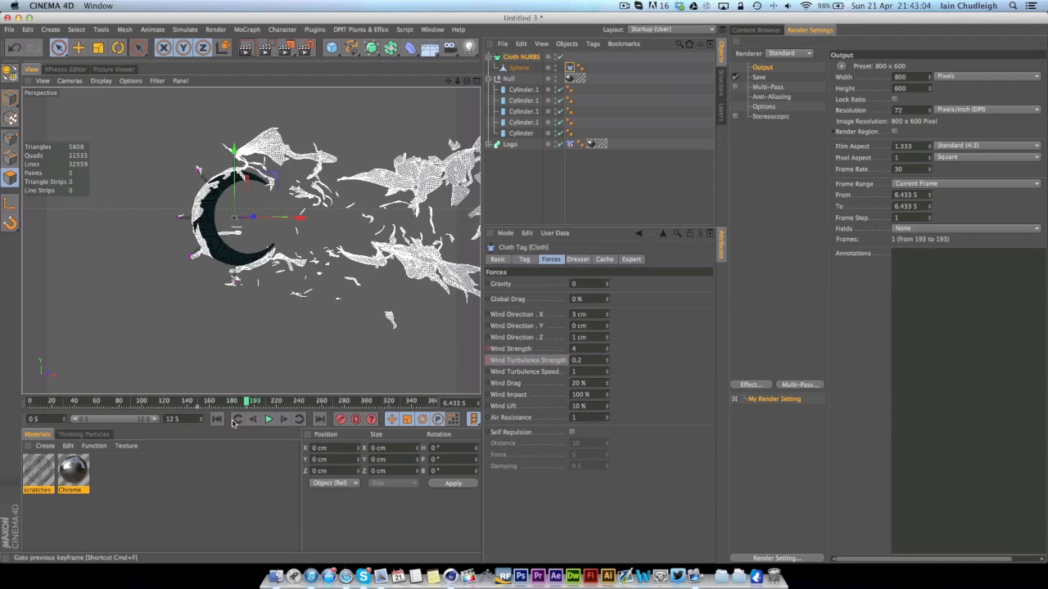
Raise Wind Turbulence Strength to 1, replay the tear, and return to frame 0 in Gouraud shading.
{"action": "left_click", "coordinate": [237, 419]}
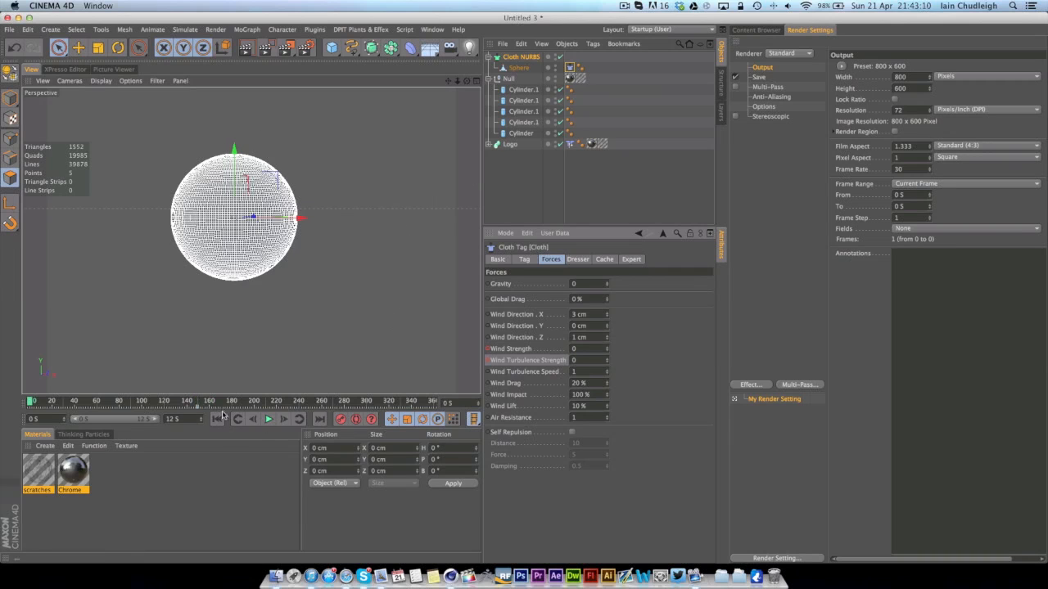
{"action": "left_click", "coordinate": [269, 418]}
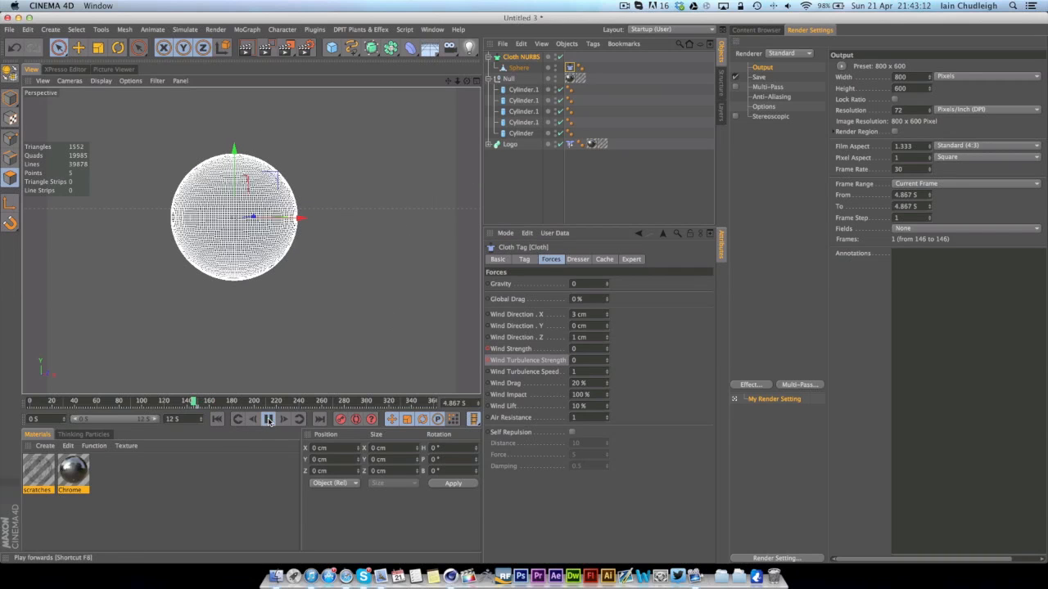
{"action": "left_click", "coordinate": [268, 419]}
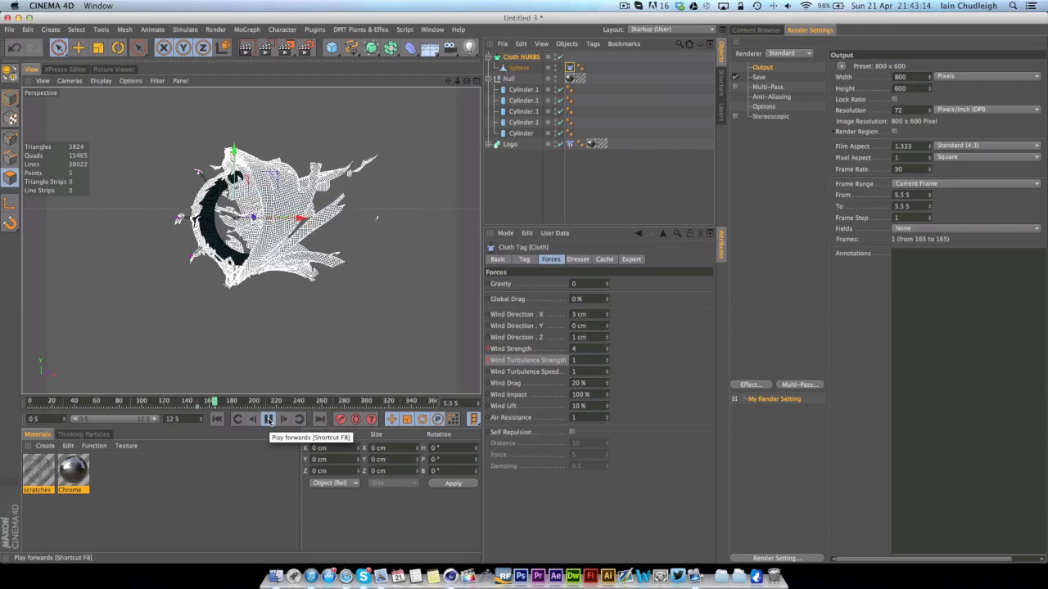
{"action": "left_click", "coordinate": [269, 418]}
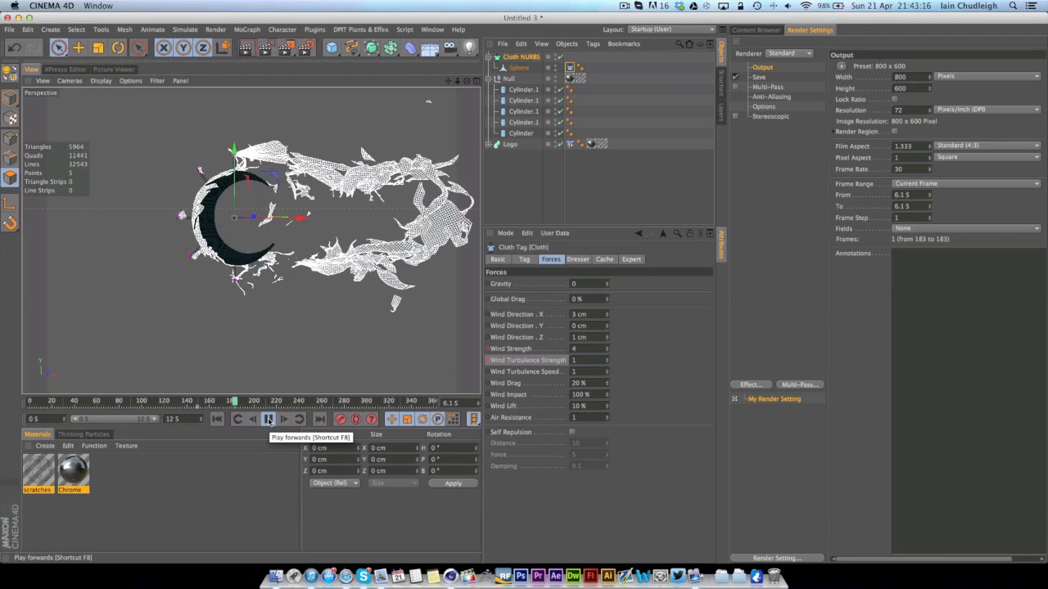
{"action": "left_click", "coordinate": [268, 419]}
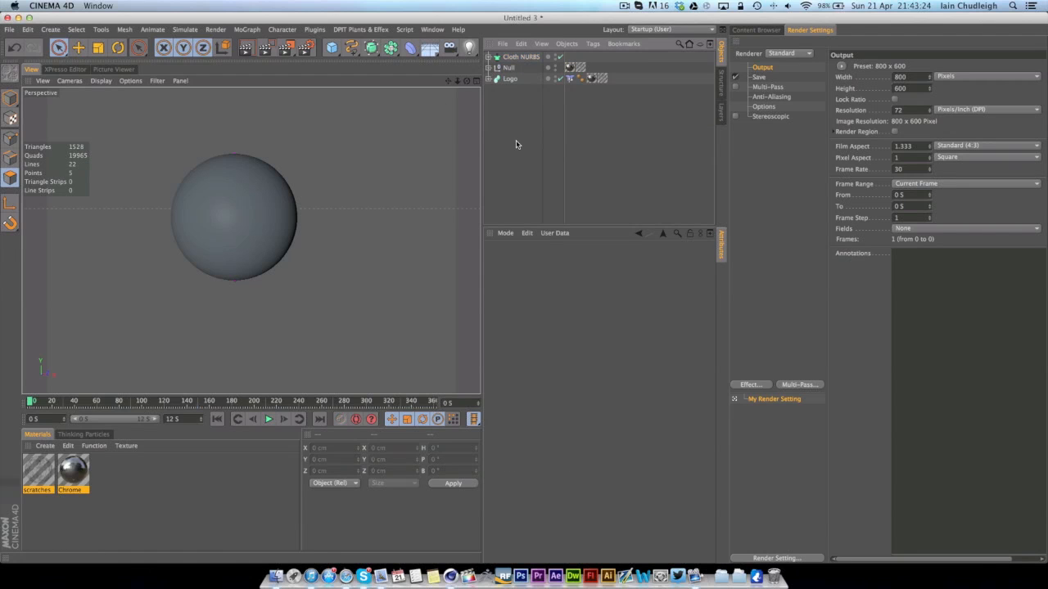
{"action": "mouse_move", "coordinate": [278, 564]}
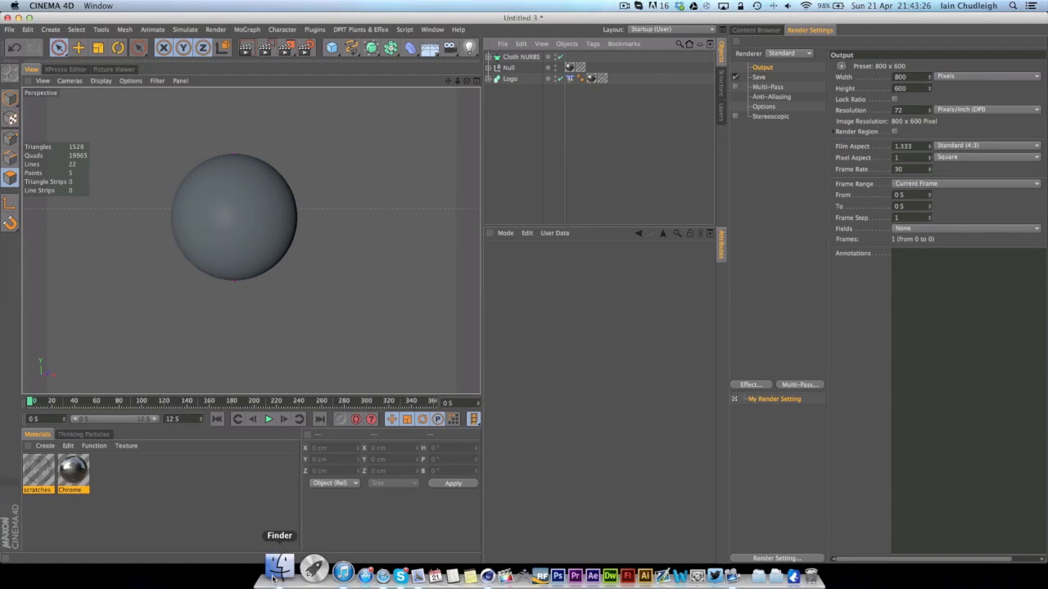
Browse the Desktop's Tear folder with the scene files and Tear.mov in Finder.
{"action": "left_click", "coordinate": [279, 566]}
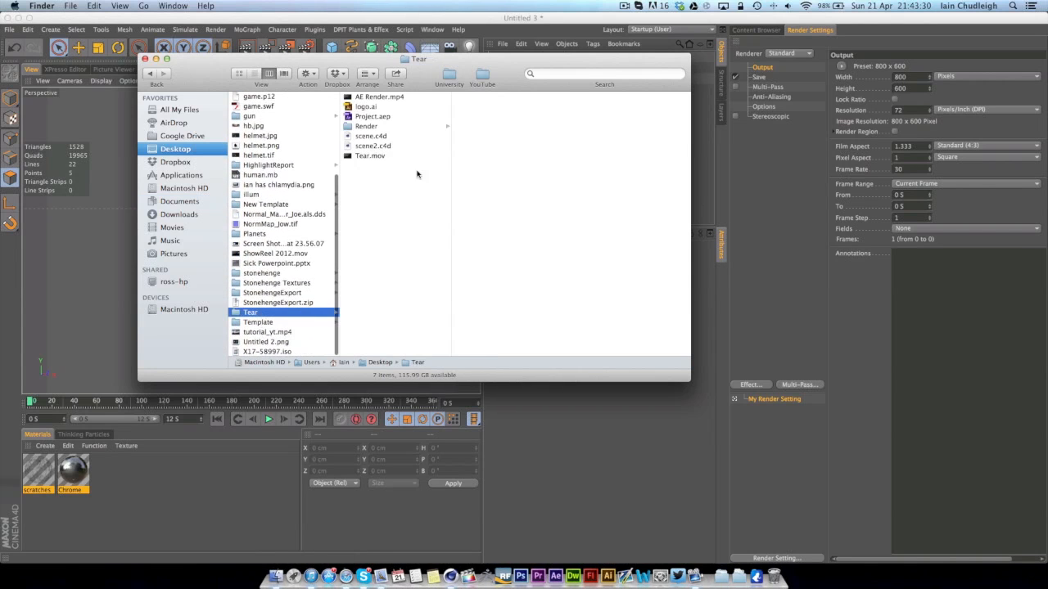
{"action": "double_click", "coordinate": [371, 156]}
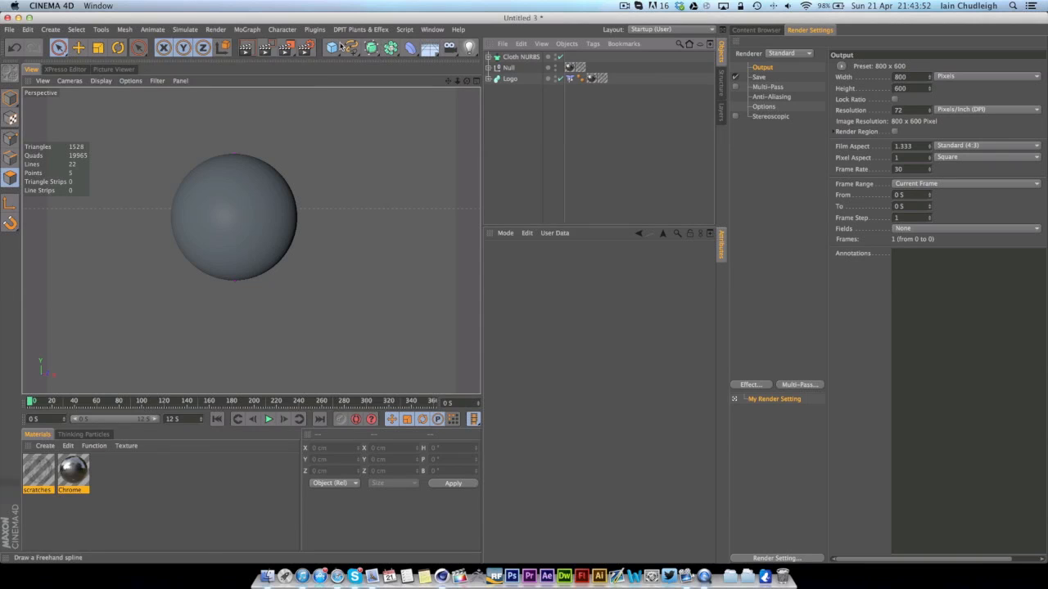
Add a Platonic icosahedron of about 33 cm radius and open the Thrausi 1.22 R12 plugin submenu.
{"action": "left_click", "coordinate": [329, 47]}
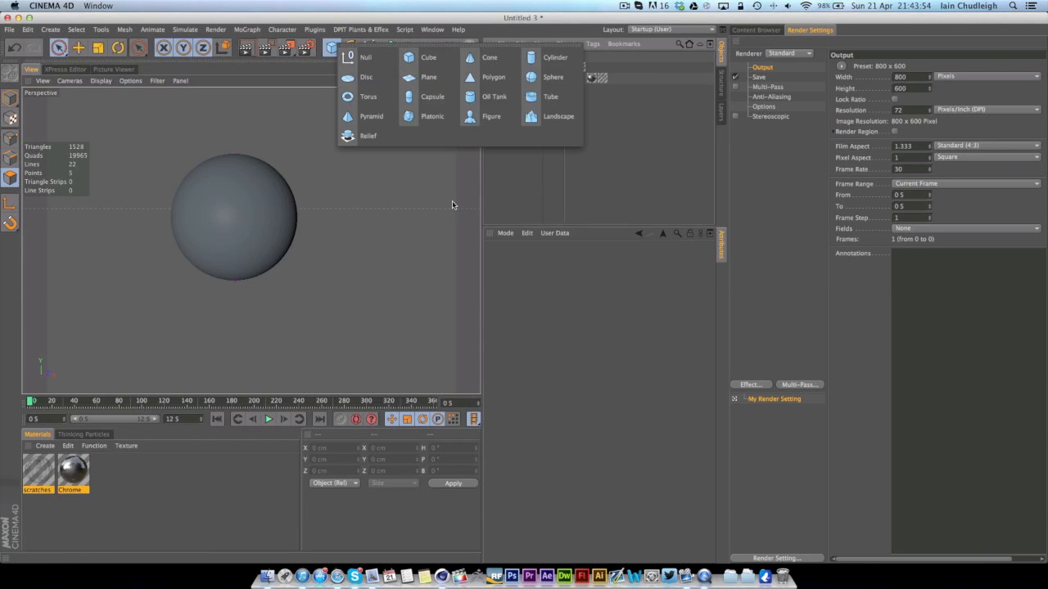
{"action": "left_click", "coordinate": [432, 116]}
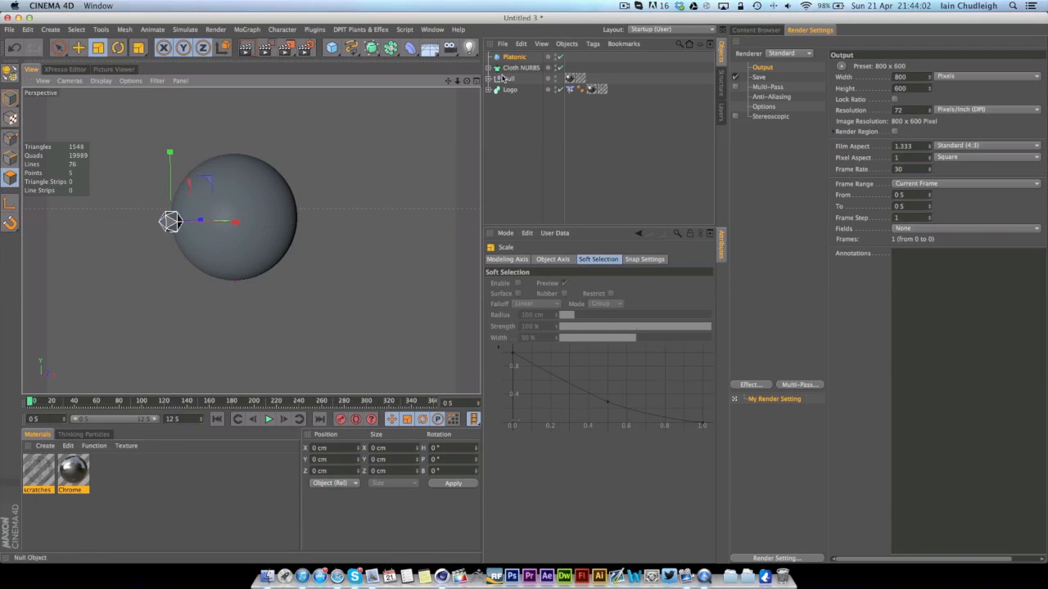
{"action": "left_click", "coordinate": [314, 30]}
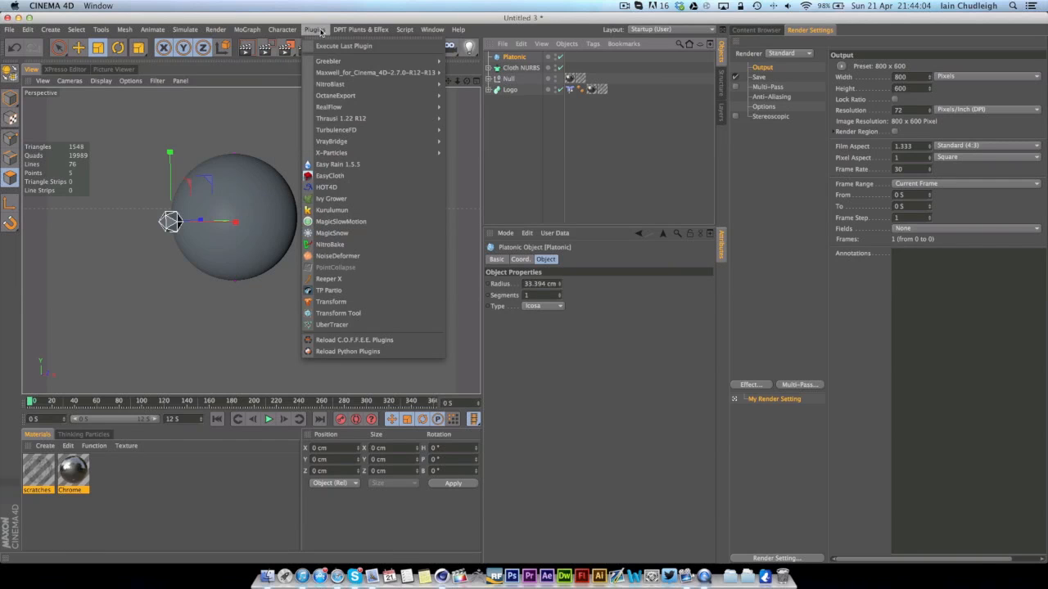
{"action": "mouse_move", "coordinate": [330, 199]}
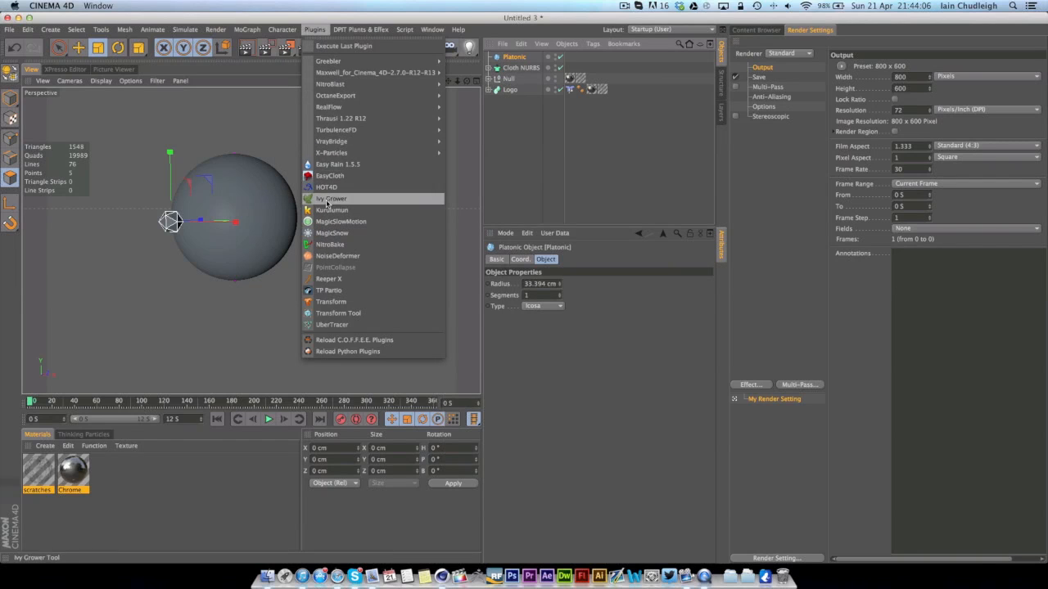
{"action": "mouse_move", "coordinate": [341, 118]}
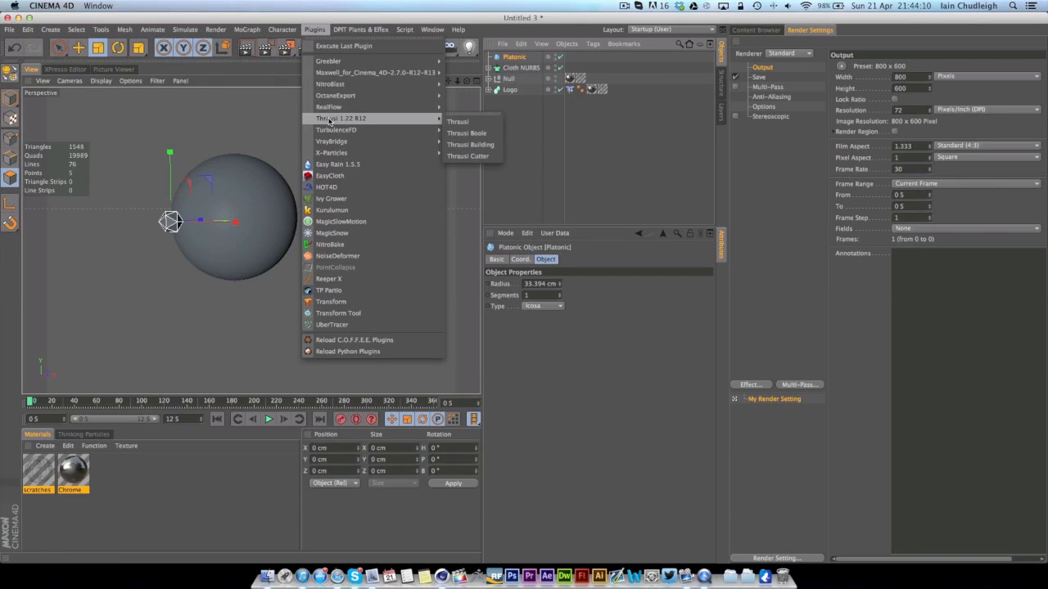
Fracture the Platonic with Thrausi into 30 pieces, creating Platonic_Thrausi_30 with Cut_Inside and Cut_Outside materials.
{"action": "left_click", "coordinate": [458, 122]}
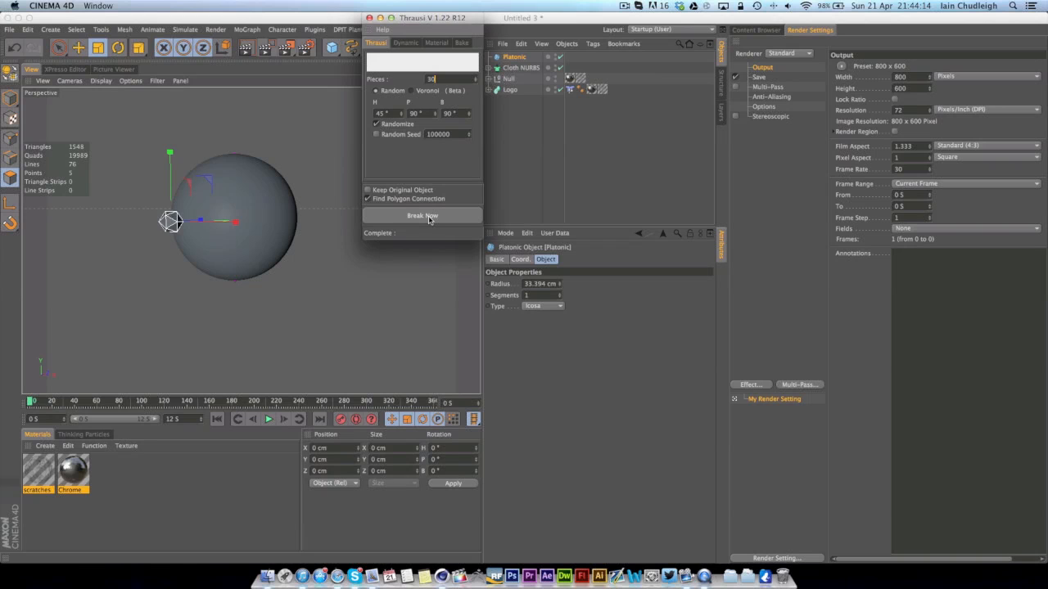
{"action": "left_click", "coordinate": [422, 216]}
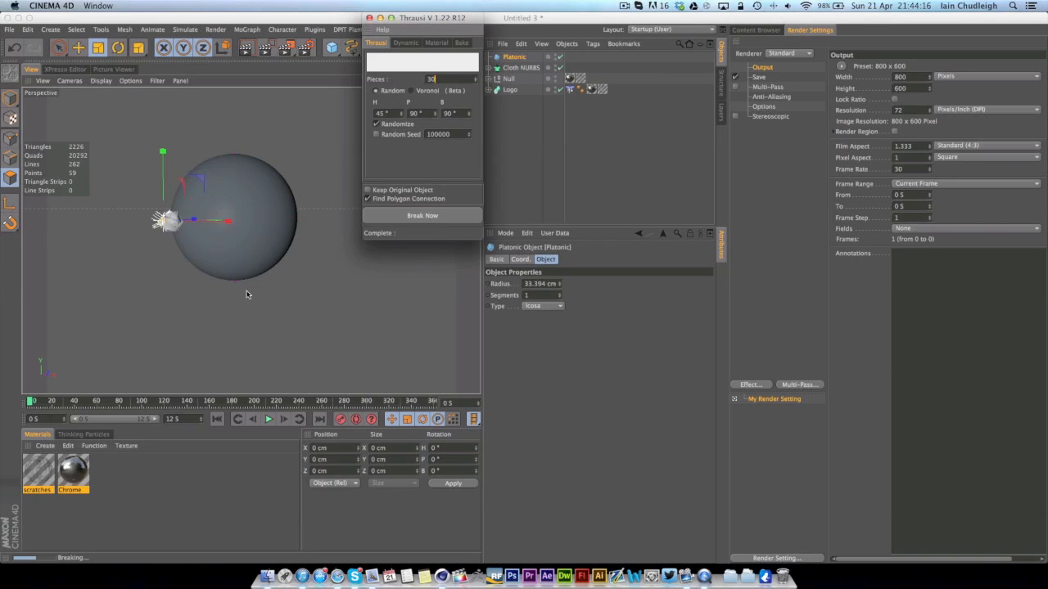
{"action": "left_click", "coordinate": [422, 216]}
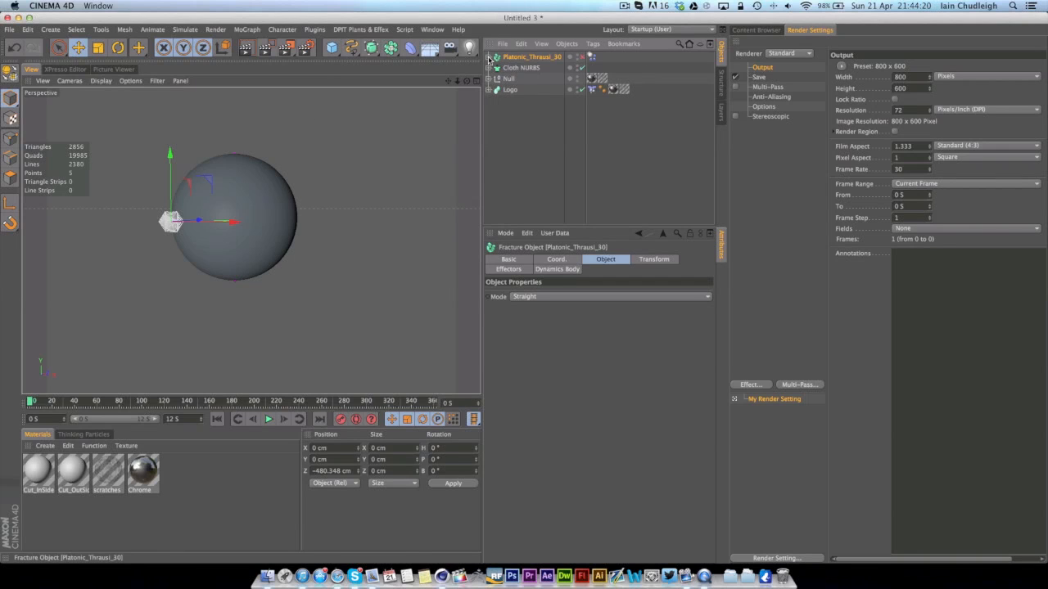
{"action": "mouse_move", "coordinate": [579, 63]}
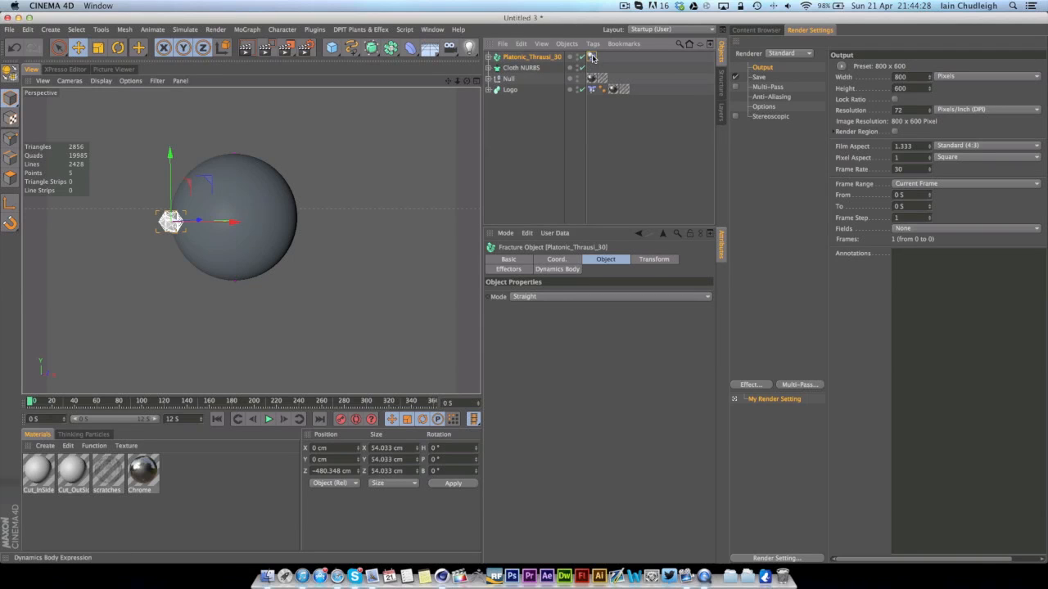
Set the Dynamics Body tag to Apply Tag to Children, Individual Elements All, and choose its trigger.
{"action": "left_click", "coordinate": [592, 56]}
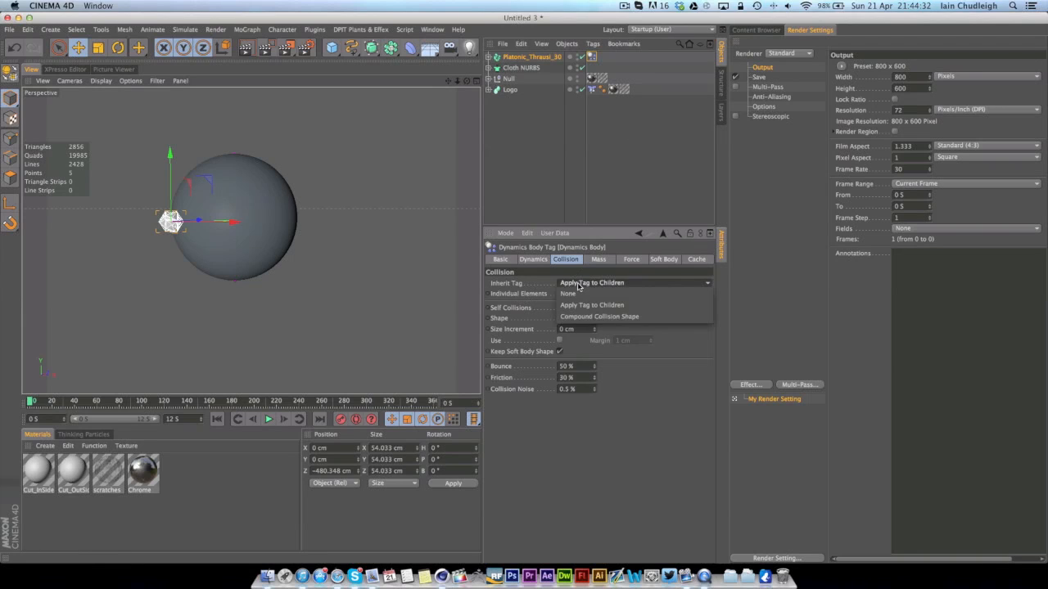
{"action": "left_click", "coordinate": [591, 304]}
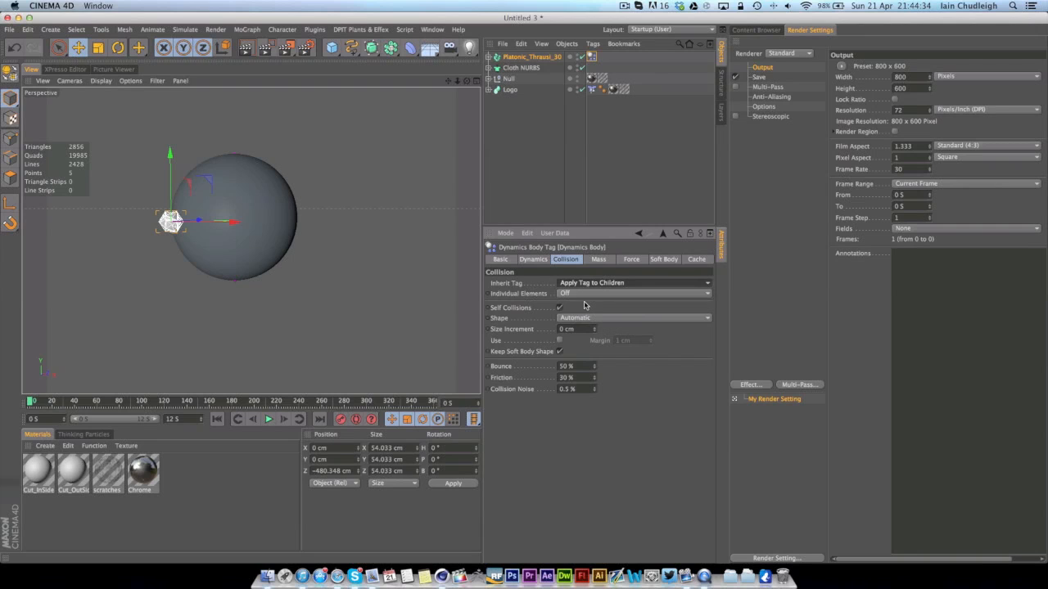
{"action": "left_click", "coordinate": [633, 293]}
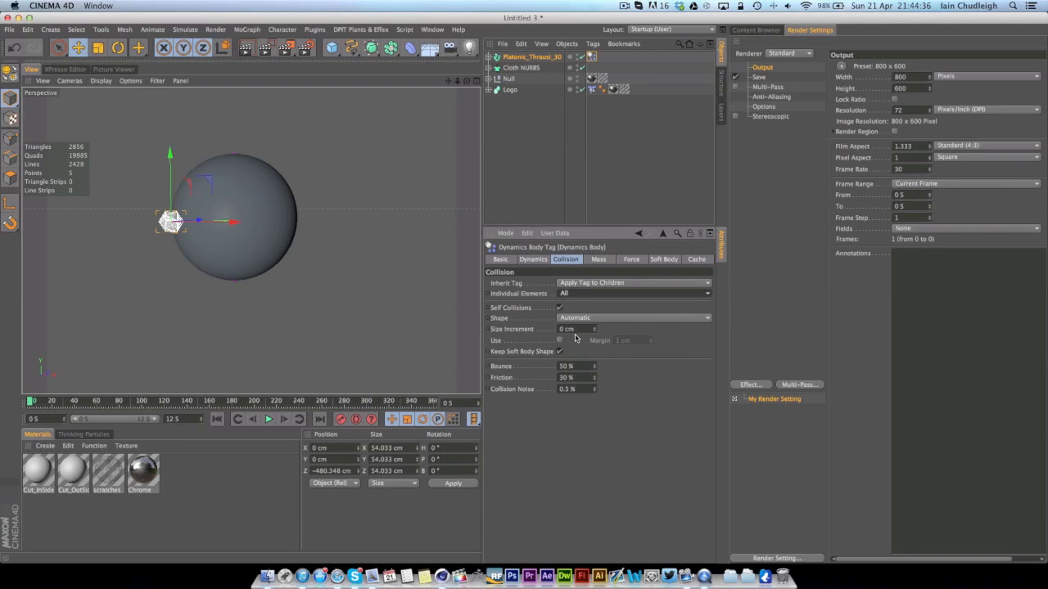
{"action": "left_click", "coordinate": [533, 258]}
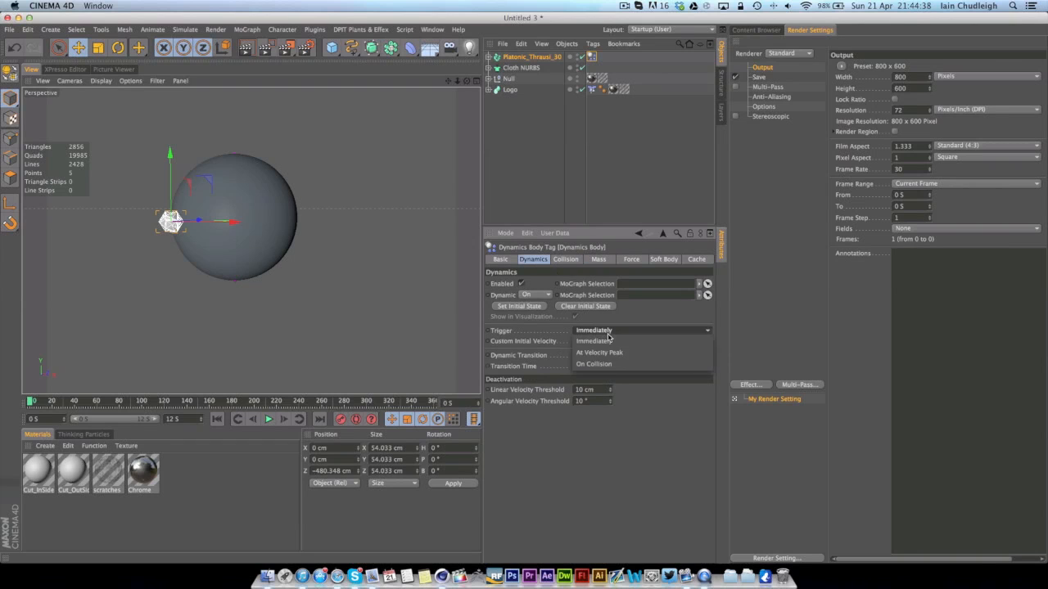
{"action": "left_click", "coordinate": [532, 56]}
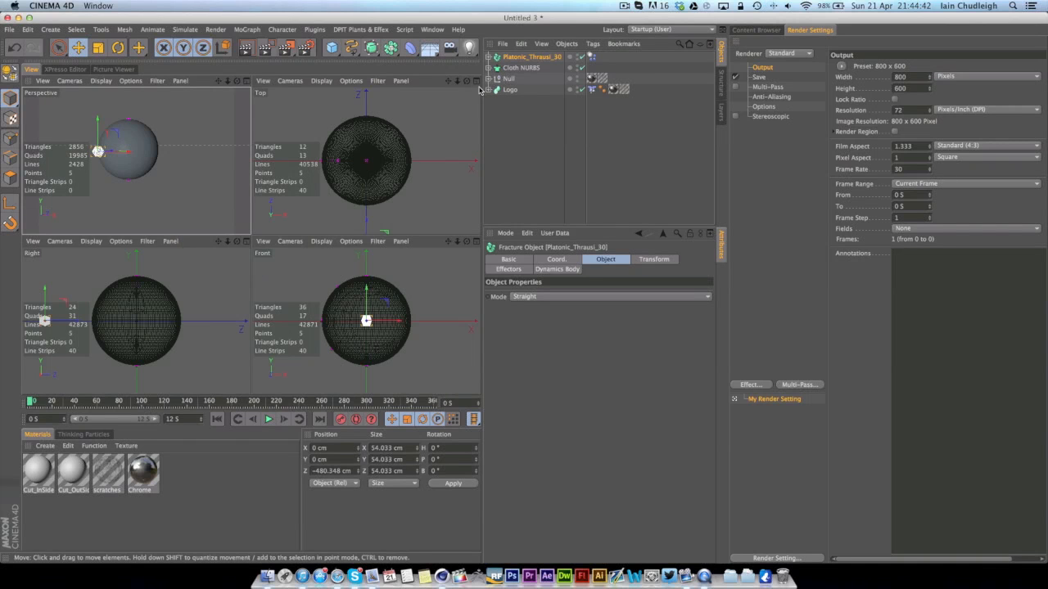
In Top view, keyframe the fractured object from far behind the sphere to its far side at frame 90.
{"action": "left_click", "coordinate": [458, 80]}
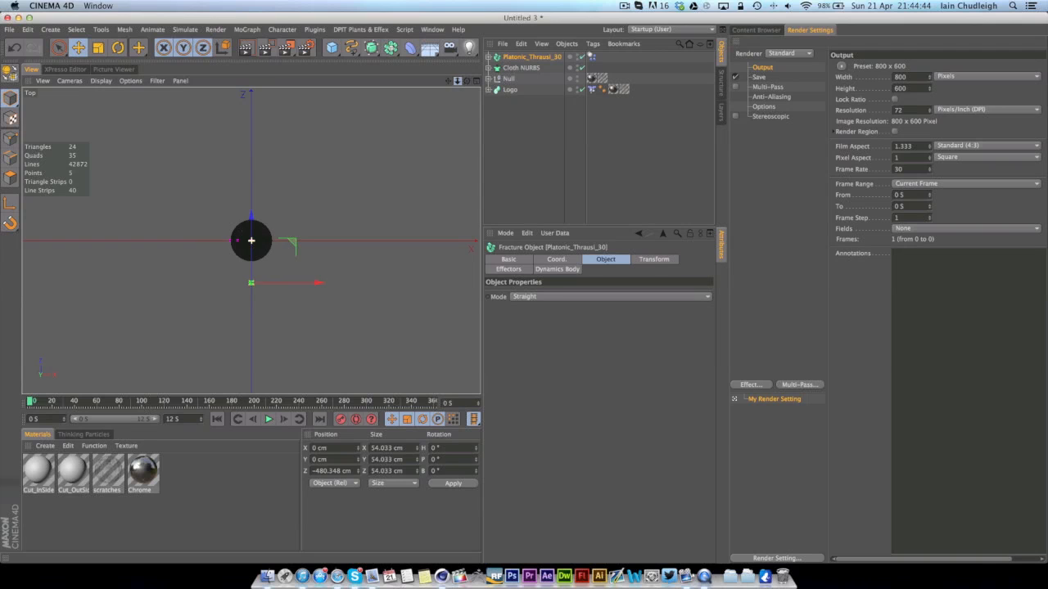
{"action": "left_click_drag", "start_coordinate": [252, 240], "coordinate": [251, 170]}
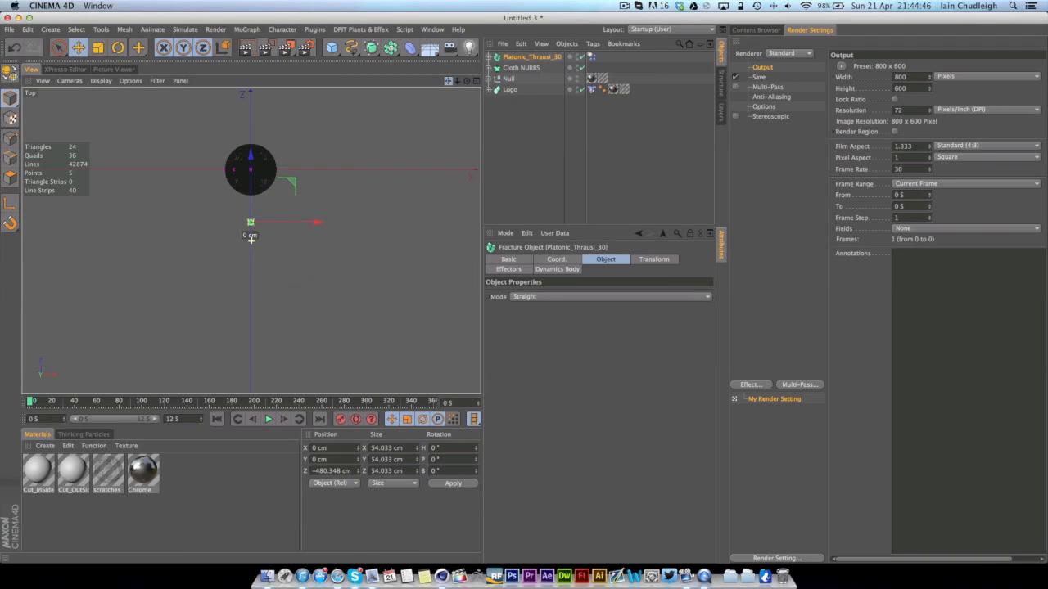
{"action": "left_click_drag", "start_coordinate": [250, 222], "coordinate": [249, 276]}
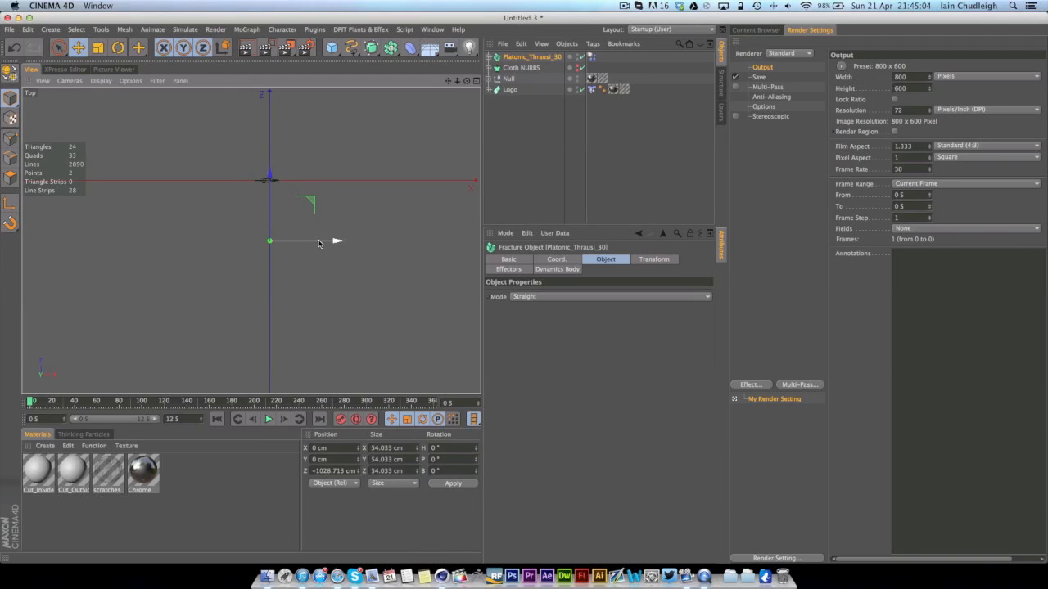
{"action": "left_click_drag", "start_coordinate": [331, 241], "coordinate": [311, 241]}
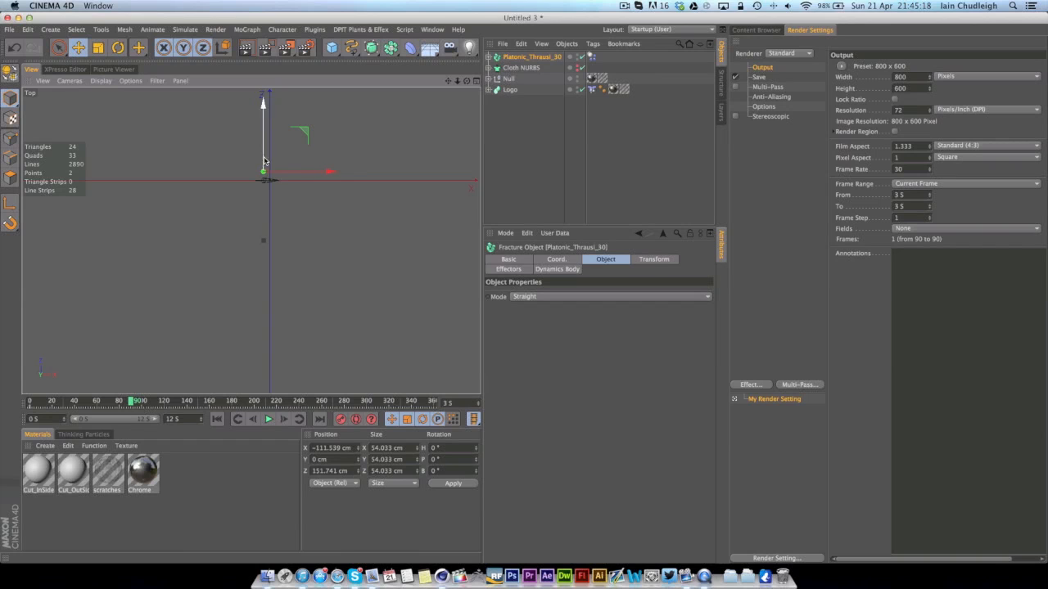
Spin the fractured object on several axes at the end key and set all keys to Linear interpolation.
{"action": "left_click", "coordinate": [117, 47]}
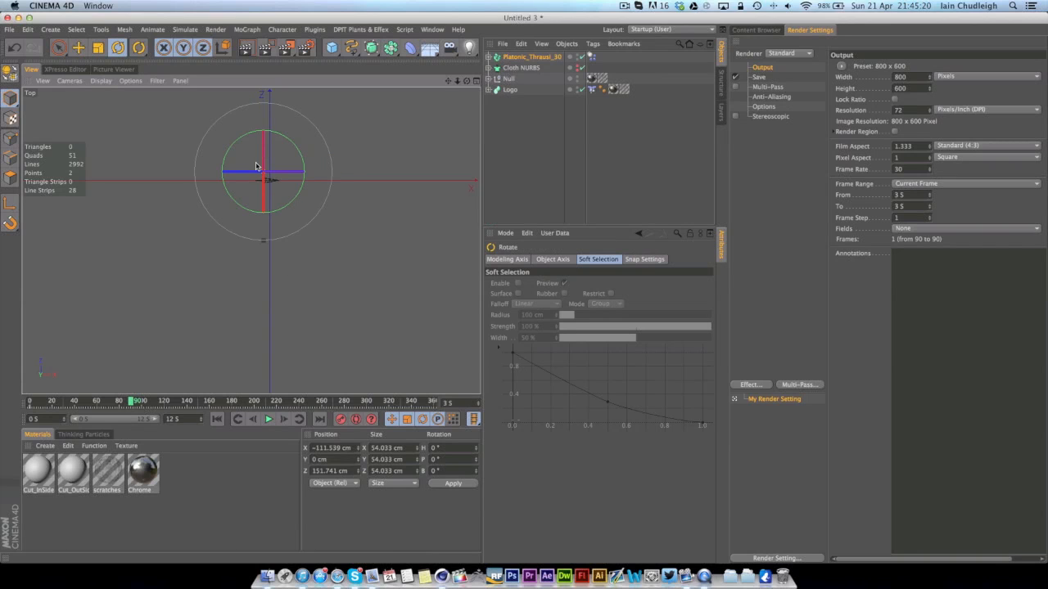
{"action": "left_click_drag", "start_coordinate": [256, 166], "coordinate": [362, 264]}
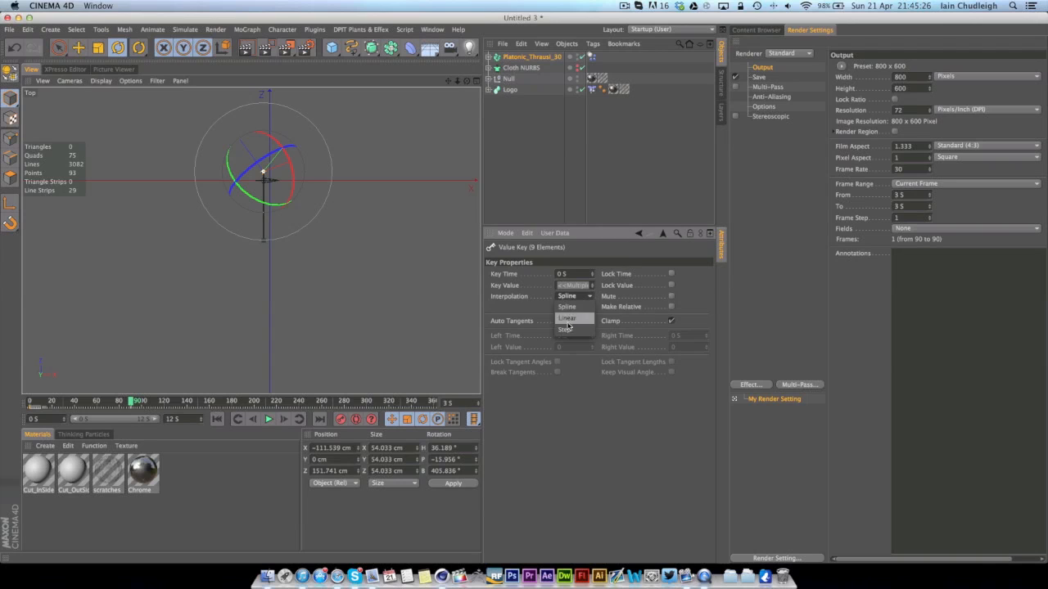
{"action": "left_click", "coordinate": [568, 318]}
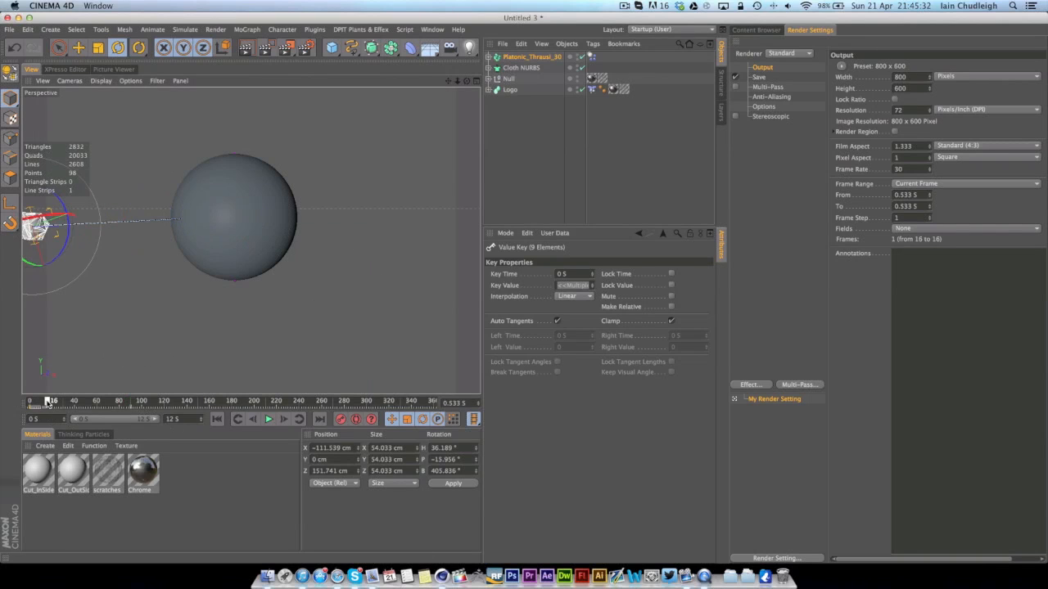
{"action": "left_click_drag", "start_coordinate": [53, 400], "coordinate": [116, 400]}
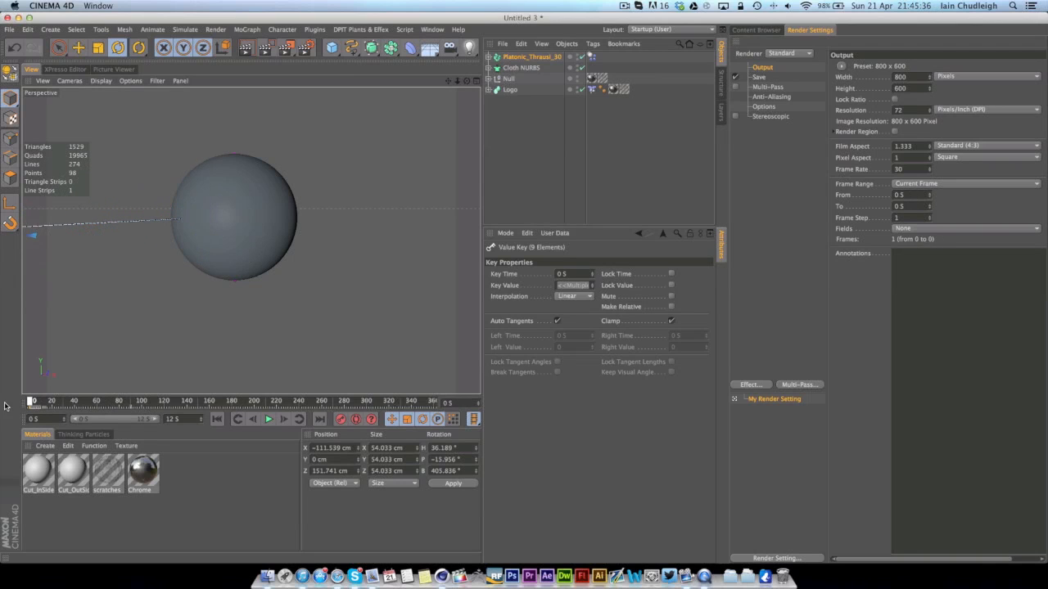
{"action": "left_click", "coordinate": [268, 419]}
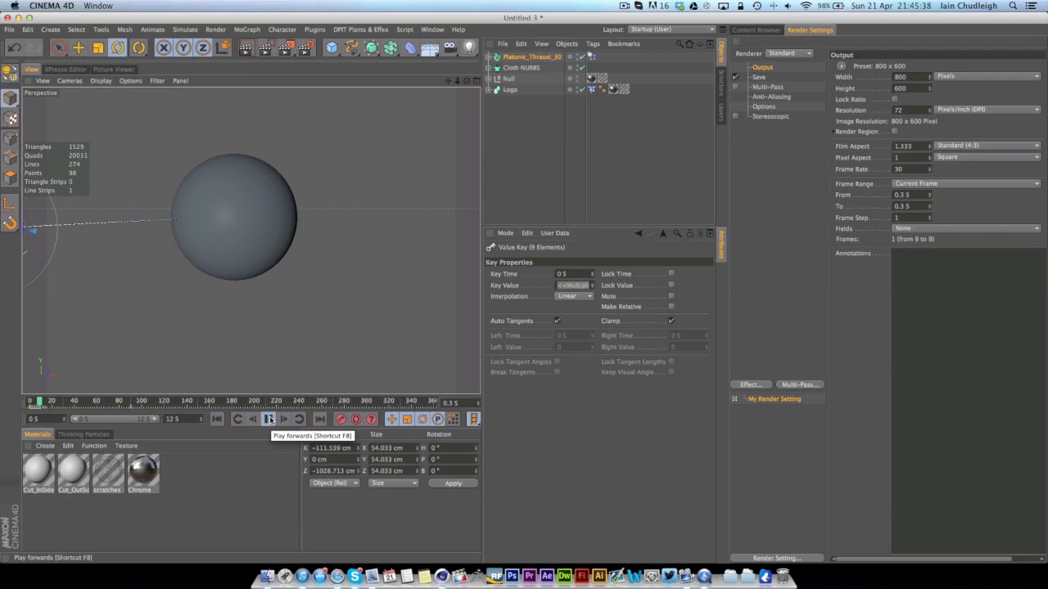
{"action": "left_click", "coordinate": [268, 418]}
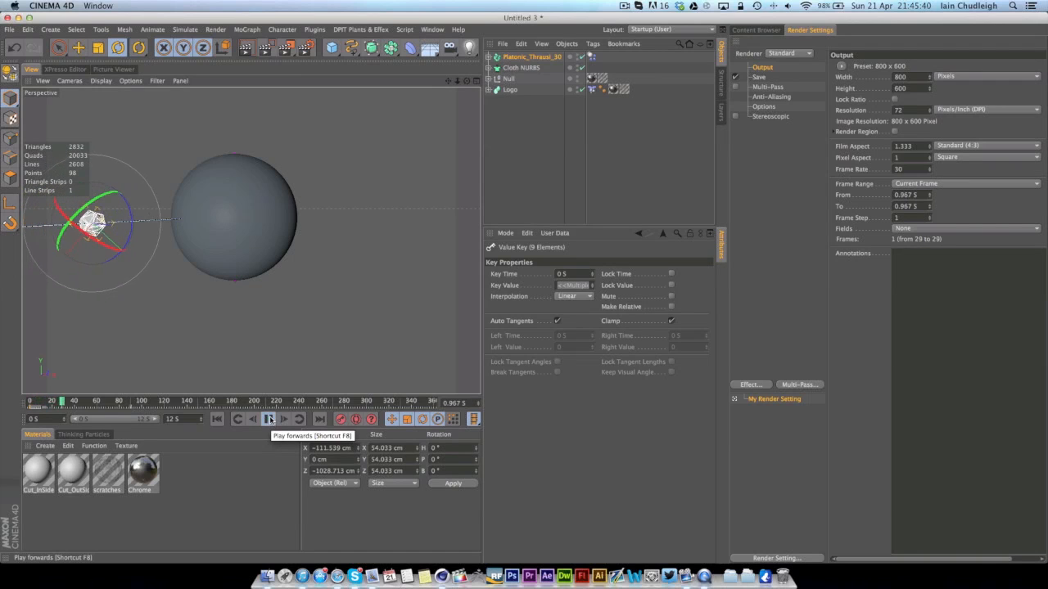
{"action": "left_click", "coordinate": [269, 418]}
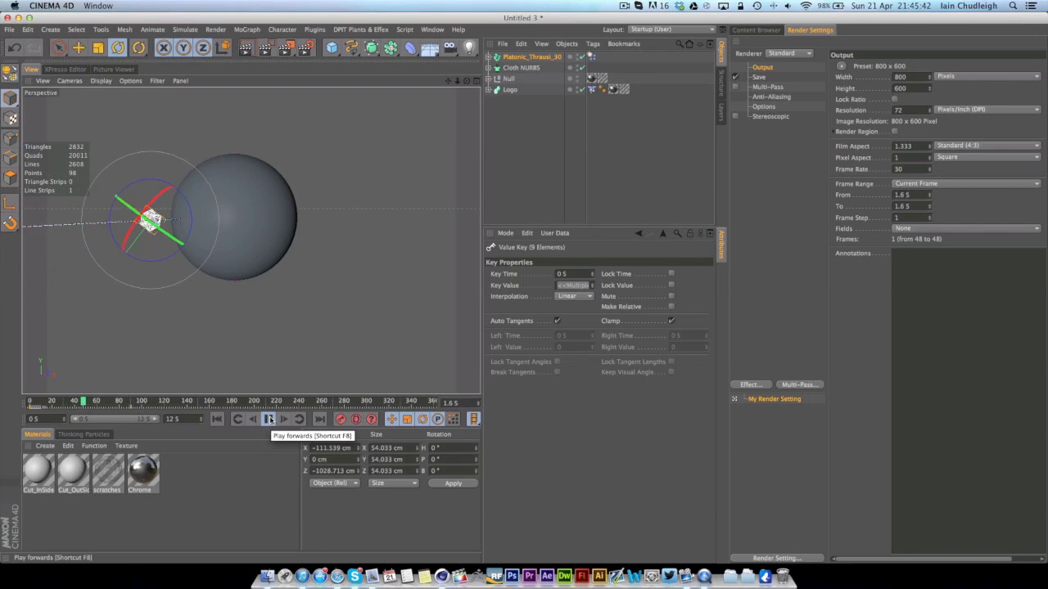
{"action": "left_click", "coordinate": [269, 418]}
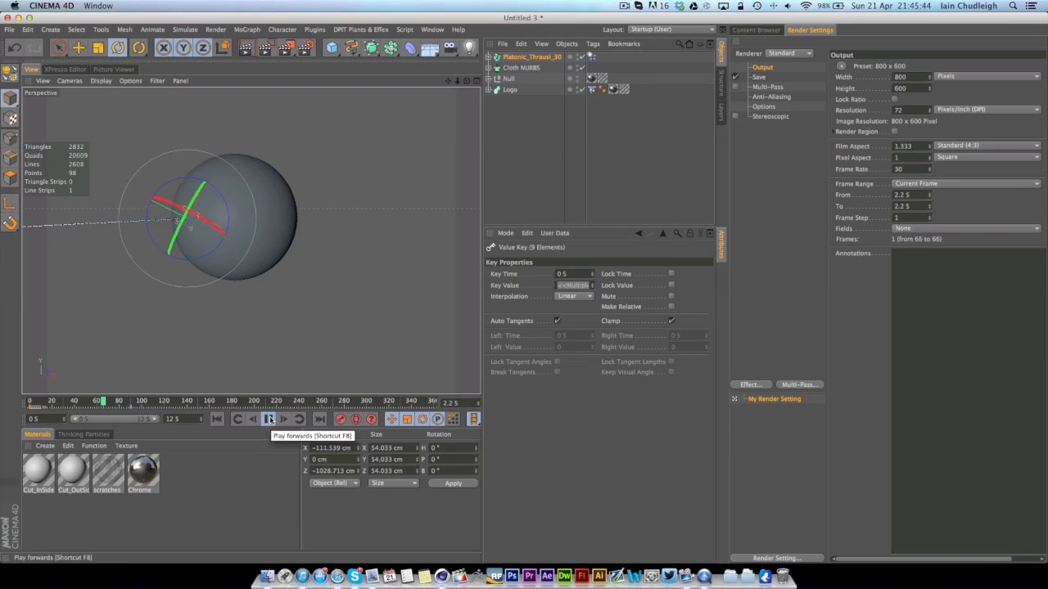
{"action": "left_click", "coordinate": [270, 419]}
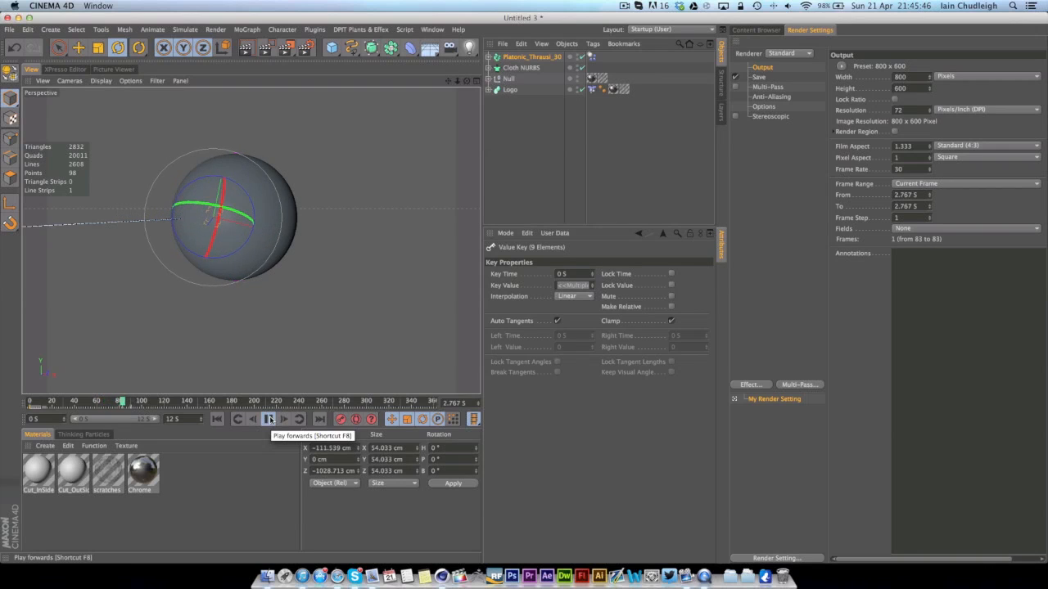
{"action": "left_click", "coordinate": [268, 419]}
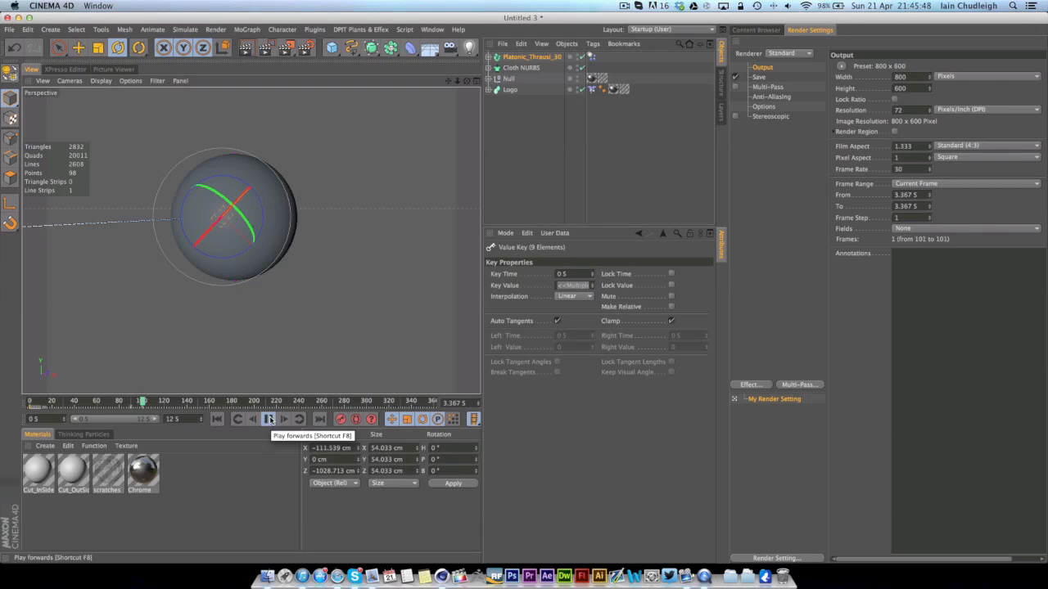
{"action": "left_click", "coordinate": [268, 418]}
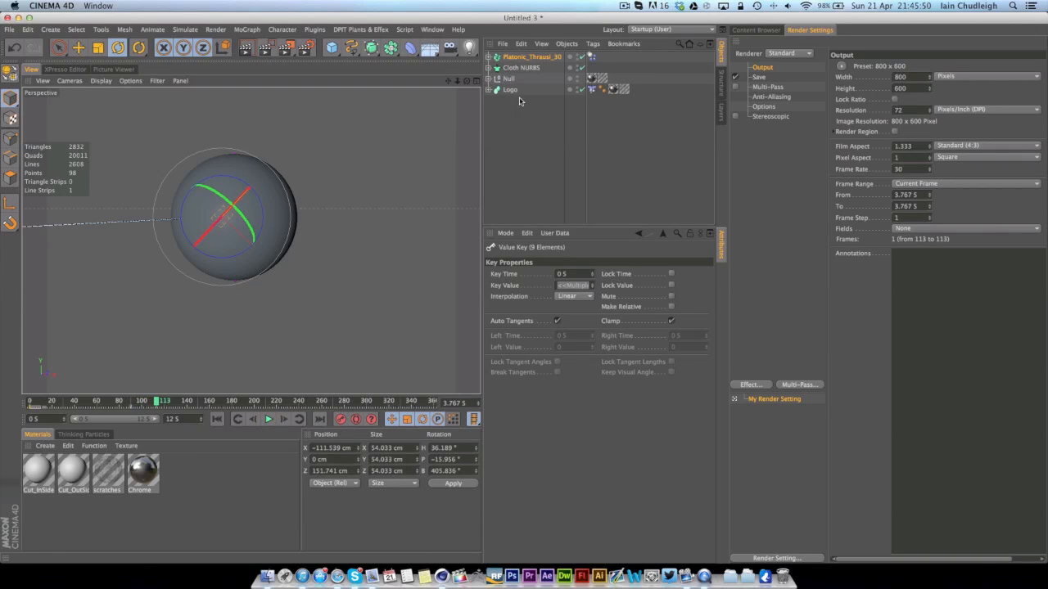
{"action": "left_click", "coordinate": [578, 68]}
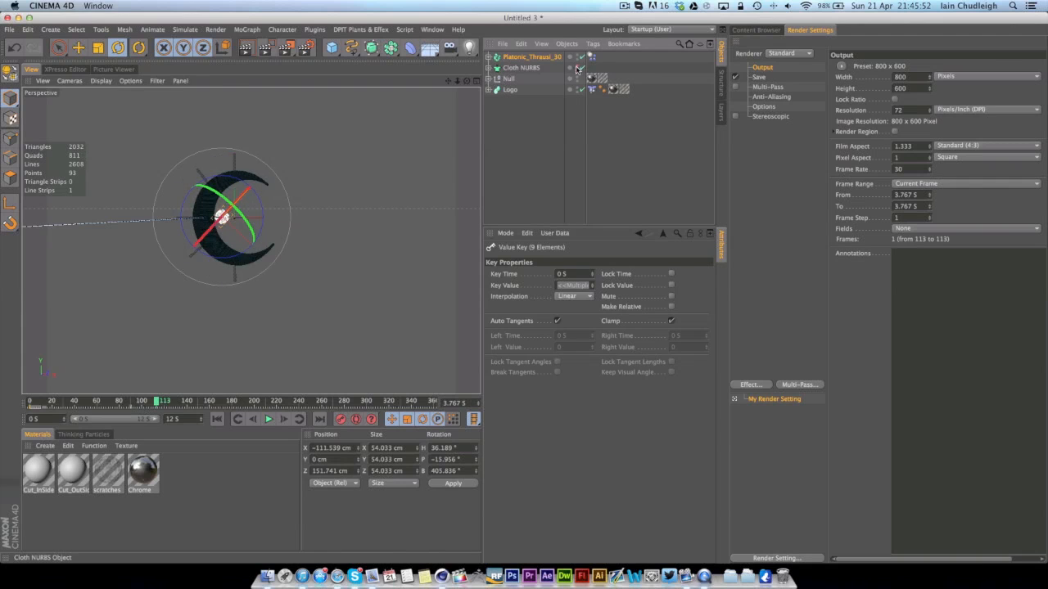
{"action": "left_click", "coordinate": [31, 401]}
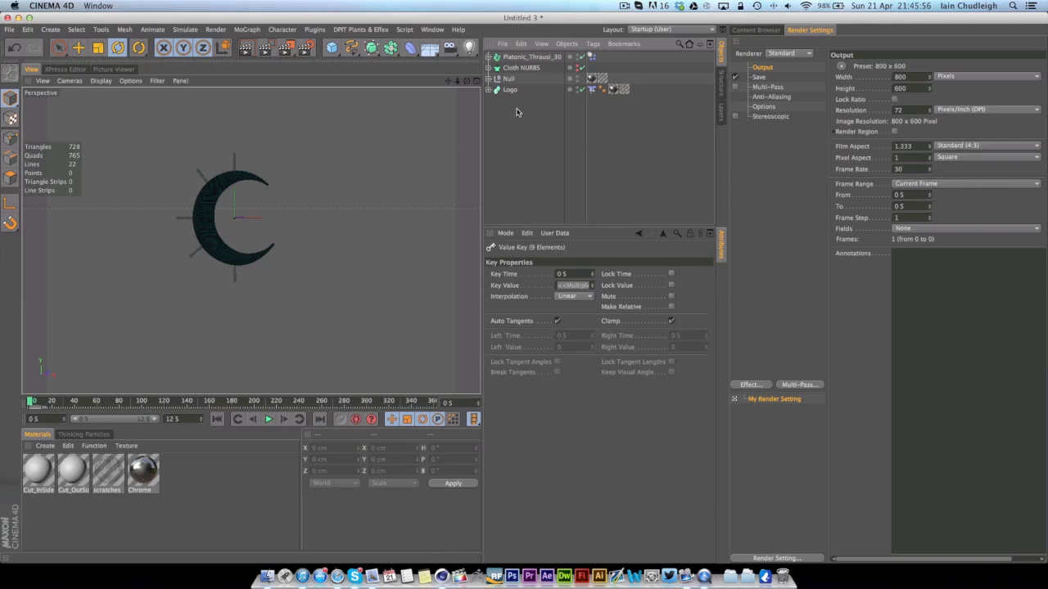
{"action": "mouse_move", "coordinate": [176, 179]}
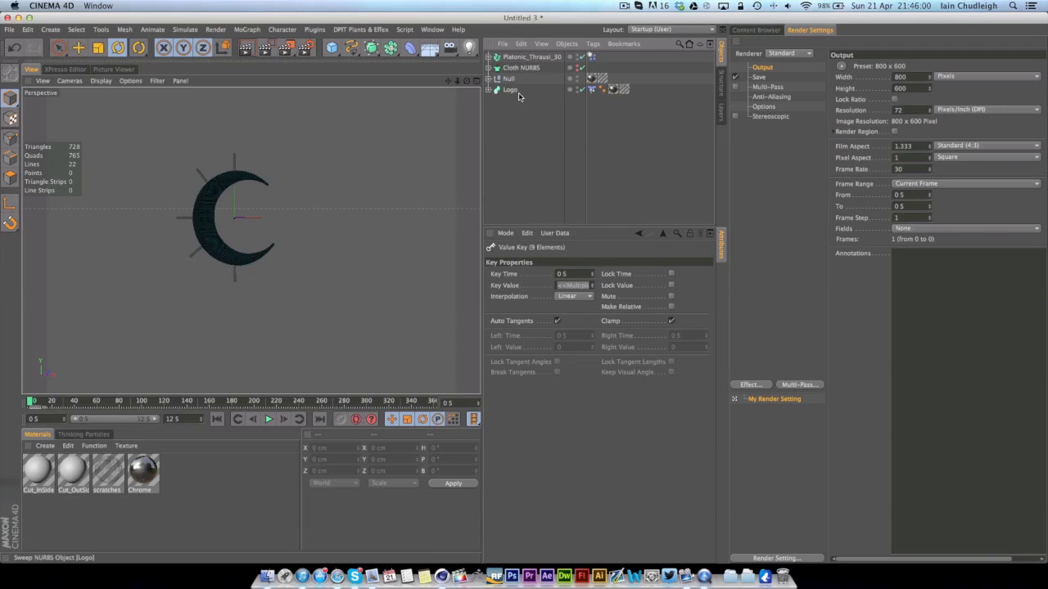
Give the Logo a Collider Body tag and play the fragments scattering against it.
{"action": "right_click", "coordinate": [510, 89]}
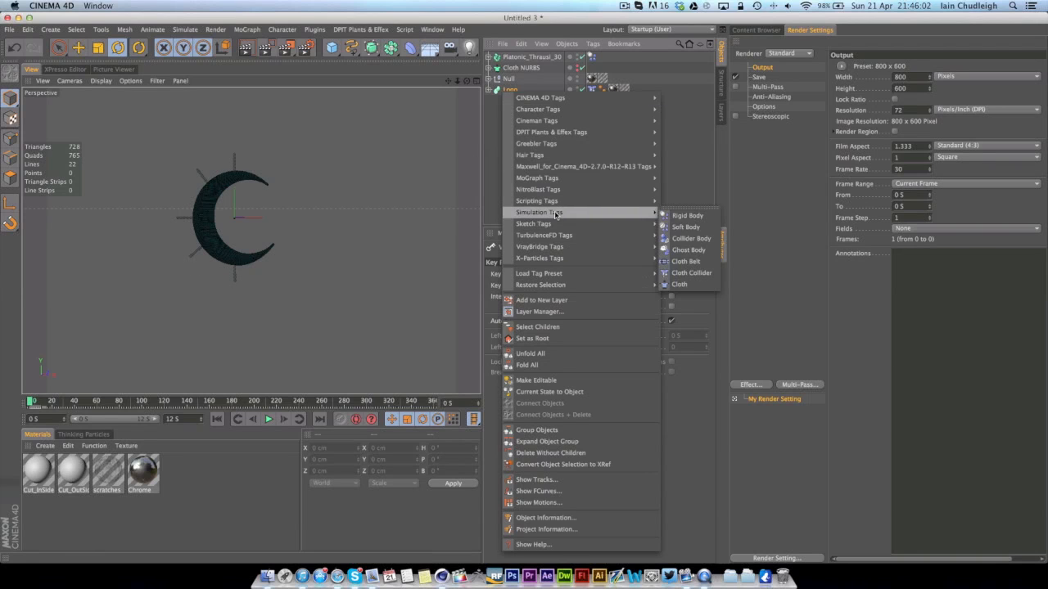
{"action": "left_click", "coordinate": [687, 216]}
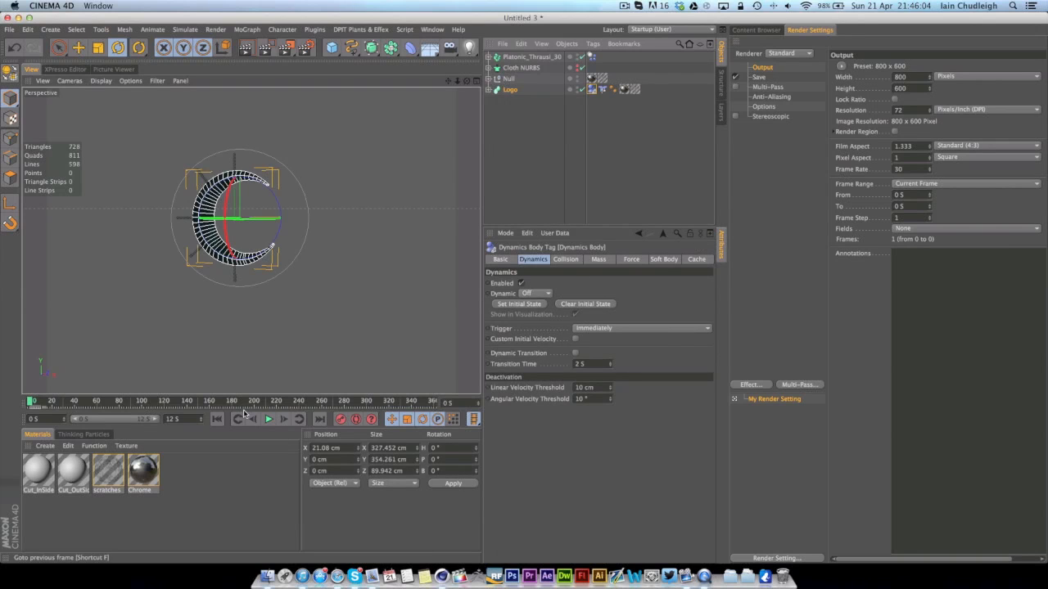
{"action": "left_click", "coordinate": [268, 418]}
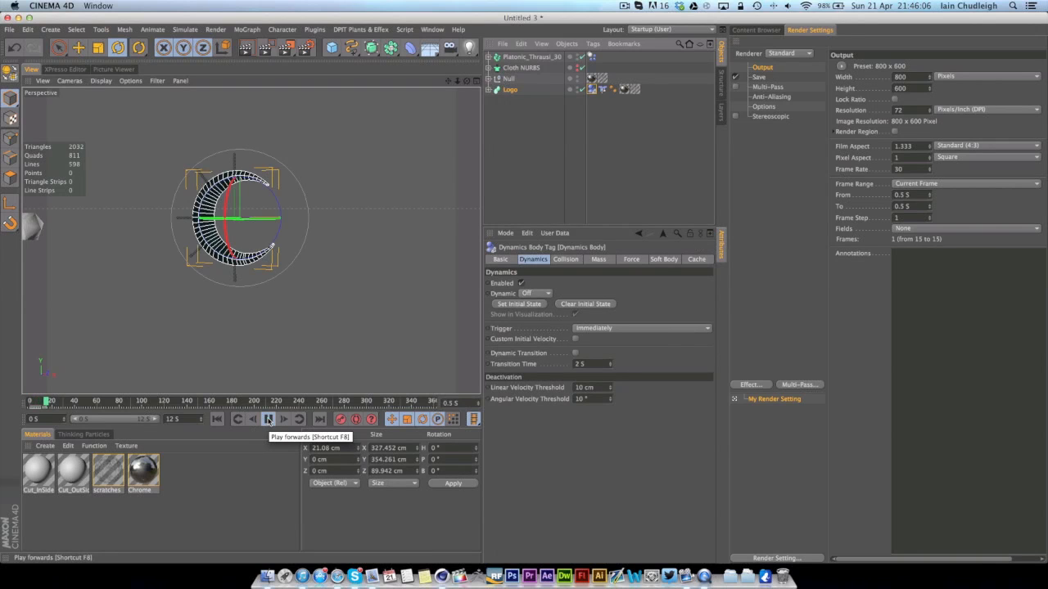
{"action": "left_click", "coordinate": [267, 419]}
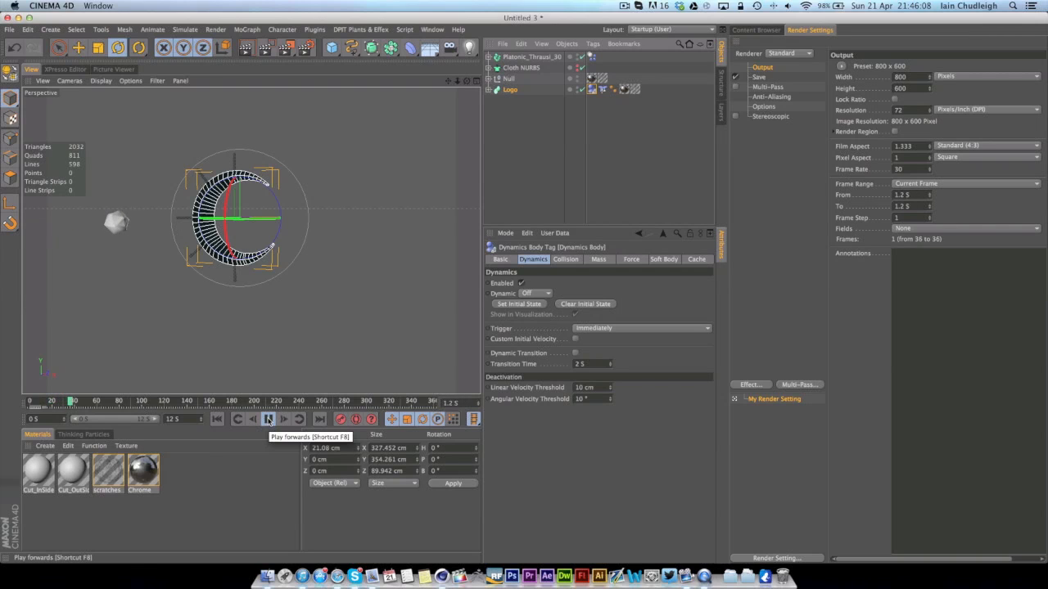
{"action": "left_click", "coordinate": [268, 419]}
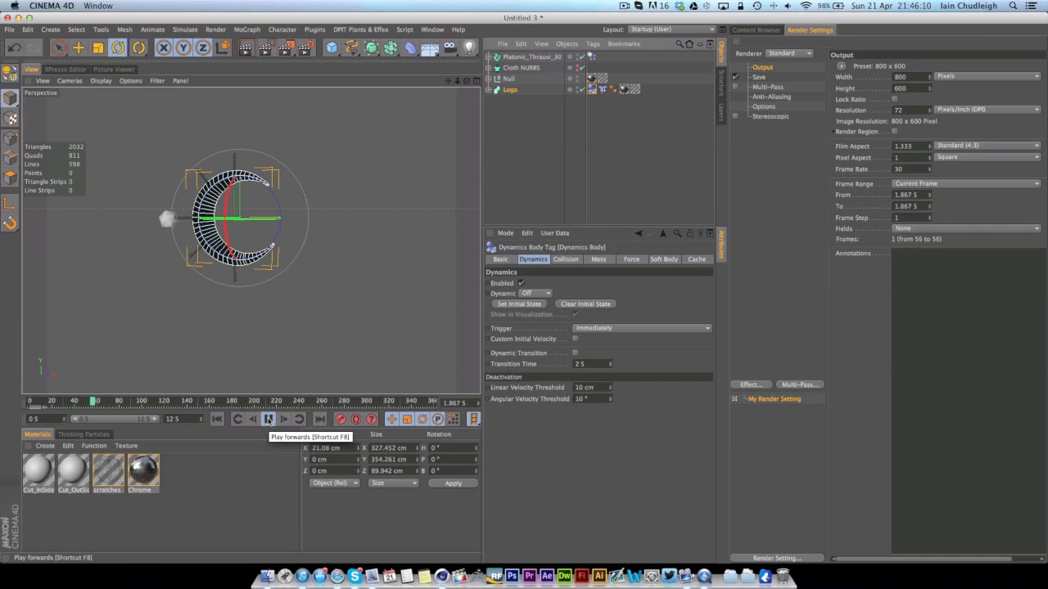
{"action": "left_click", "coordinate": [267, 419]}
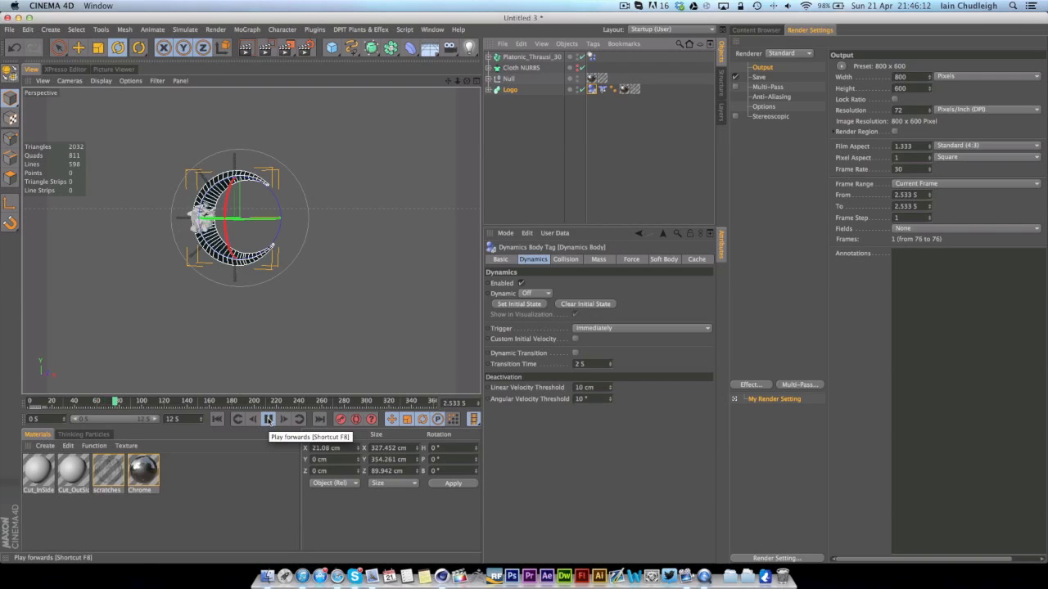
{"action": "left_click", "coordinate": [268, 418]}
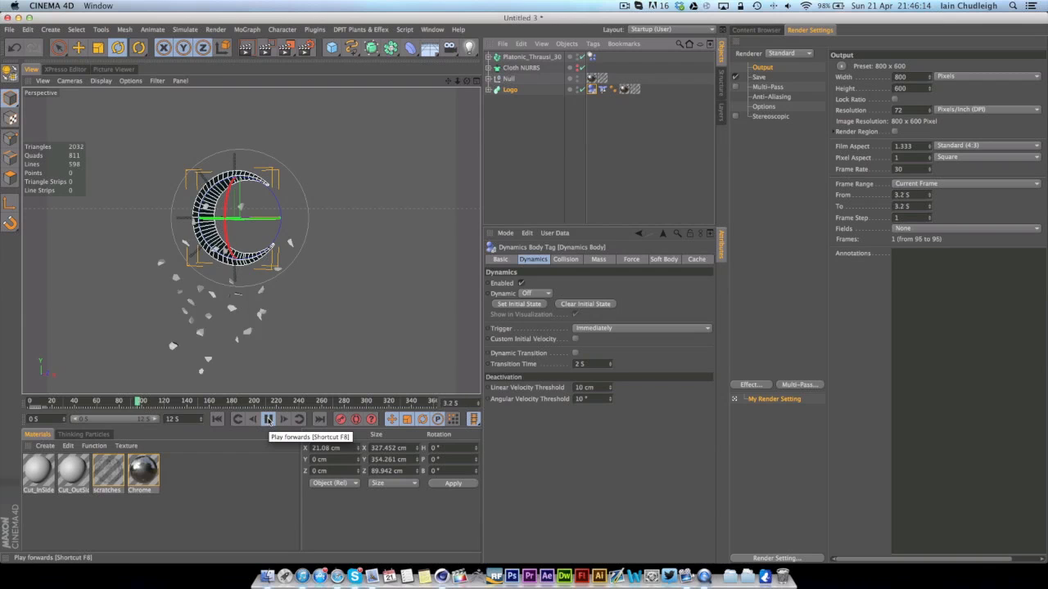
{"action": "left_click", "coordinate": [268, 419]}
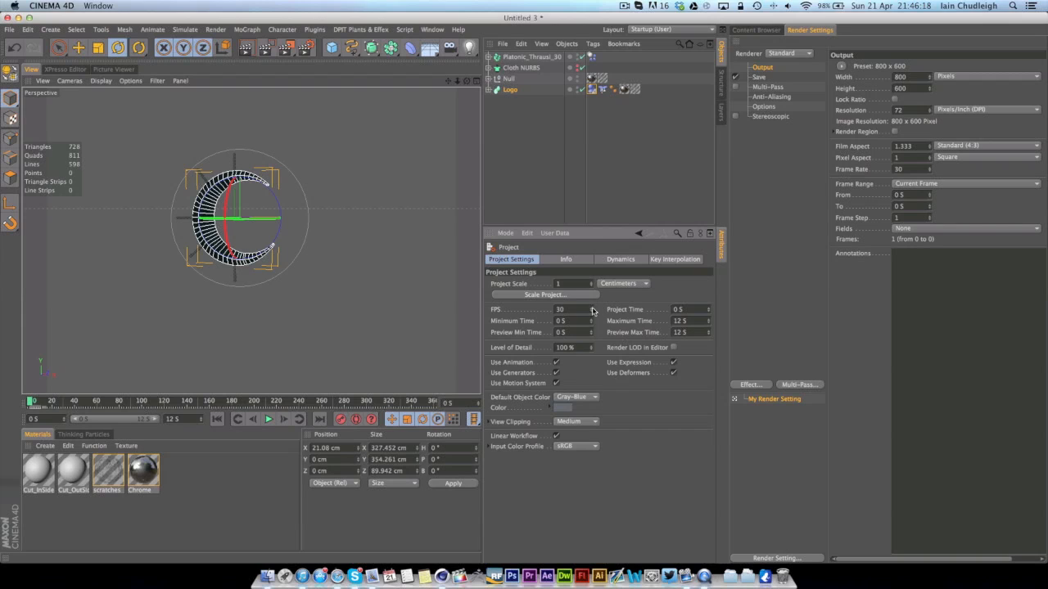
{"action": "mouse_move", "coordinate": [625, 264]}
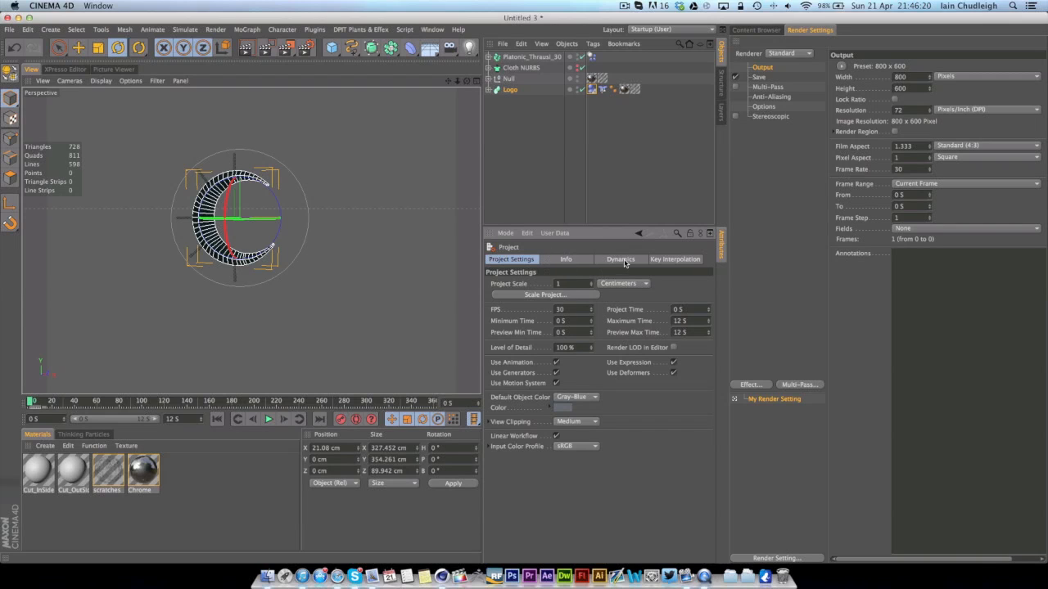
Set project dynamics Gravity to 0 cm, replay the simulation and rewind to frame 0.
{"action": "left_click", "coordinate": [620, 260]}
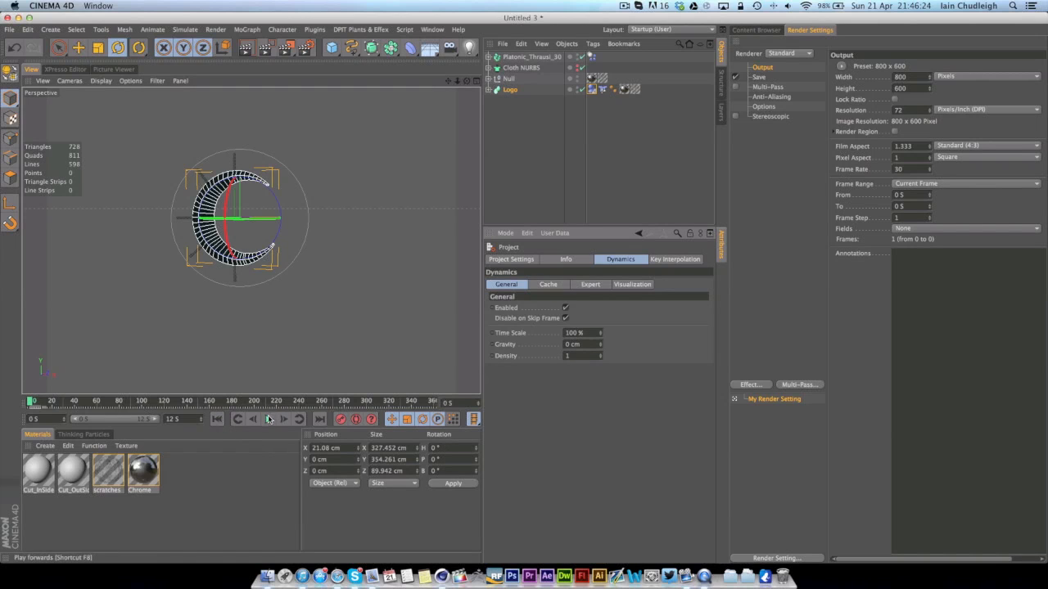
{"action": "left_click", "coordinate": [267, 419]}
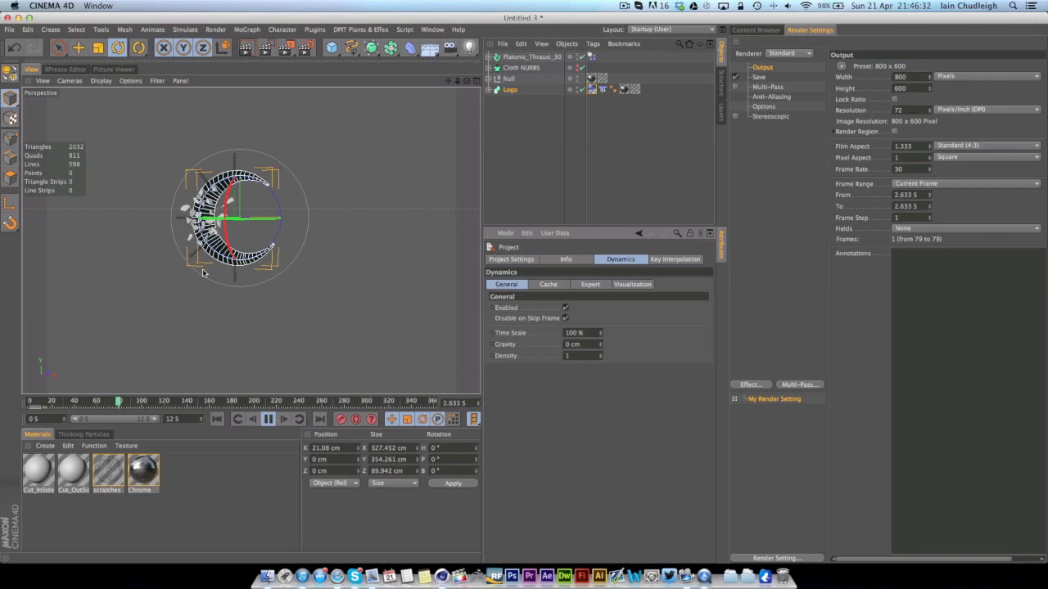
{"action": "left_click", "coordinate": [267, 419]}
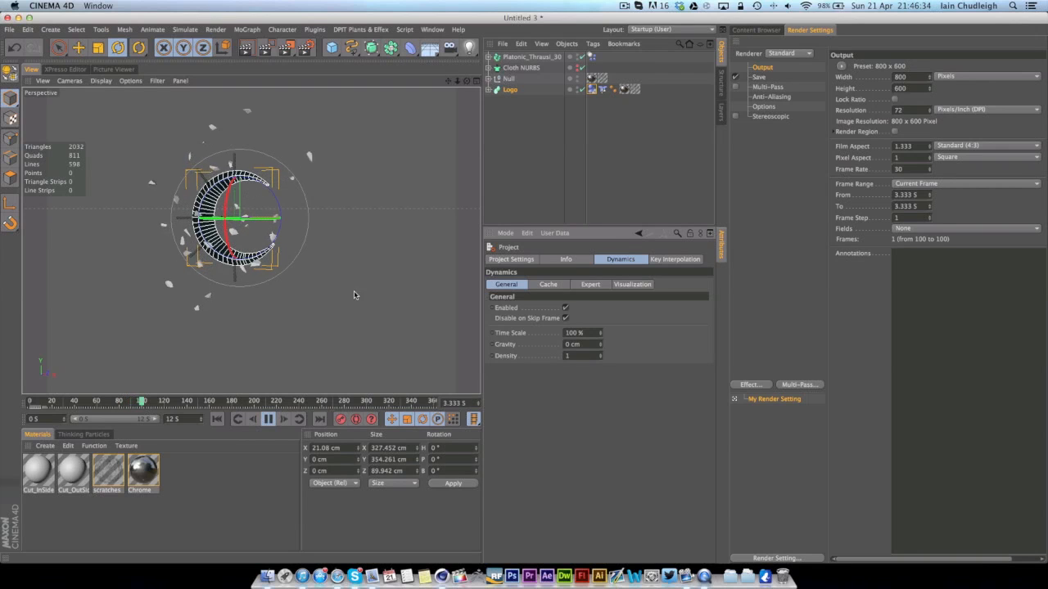
{"action": "left_click", "coordinate": [216, 418]}
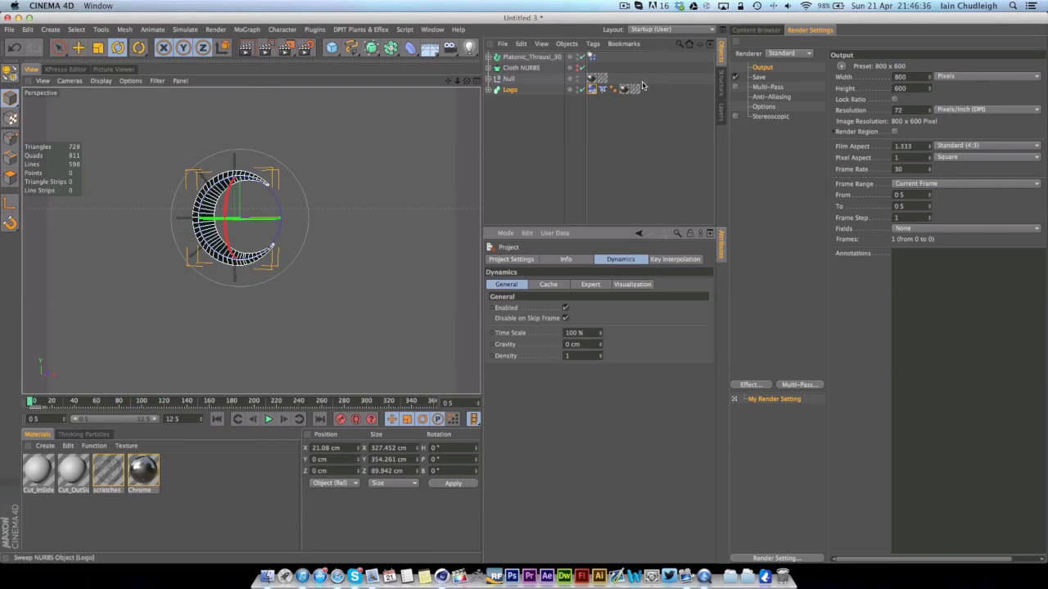
Add a tag to the fracture object and play the cloth tearing to frame 225, revealing the logo.
{"action": "right_click", "coordinate": [519, 57]}
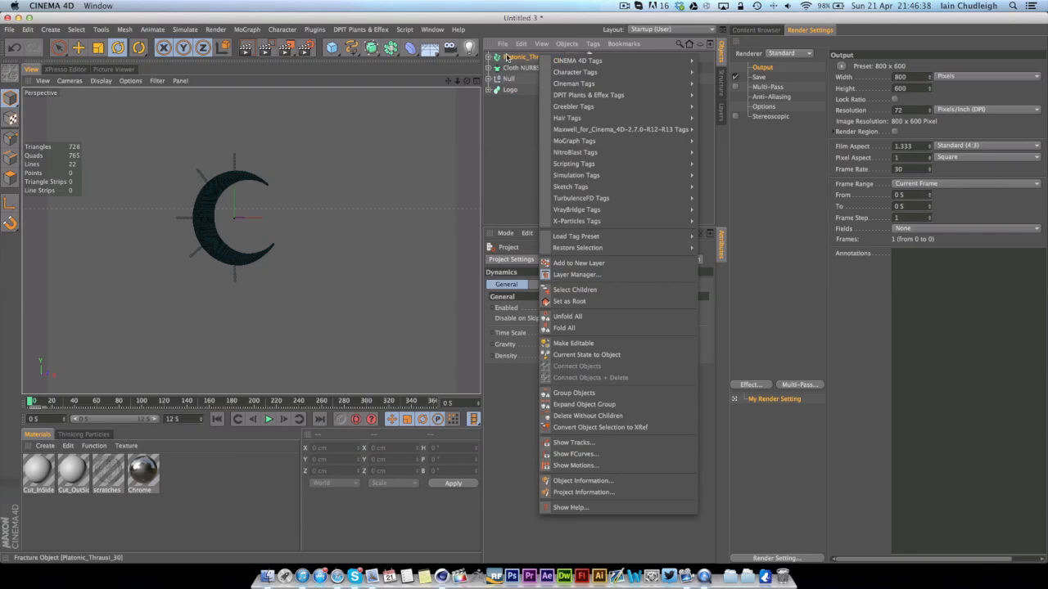
{"action": "mouse_move", "coordinate": [576, 175]}
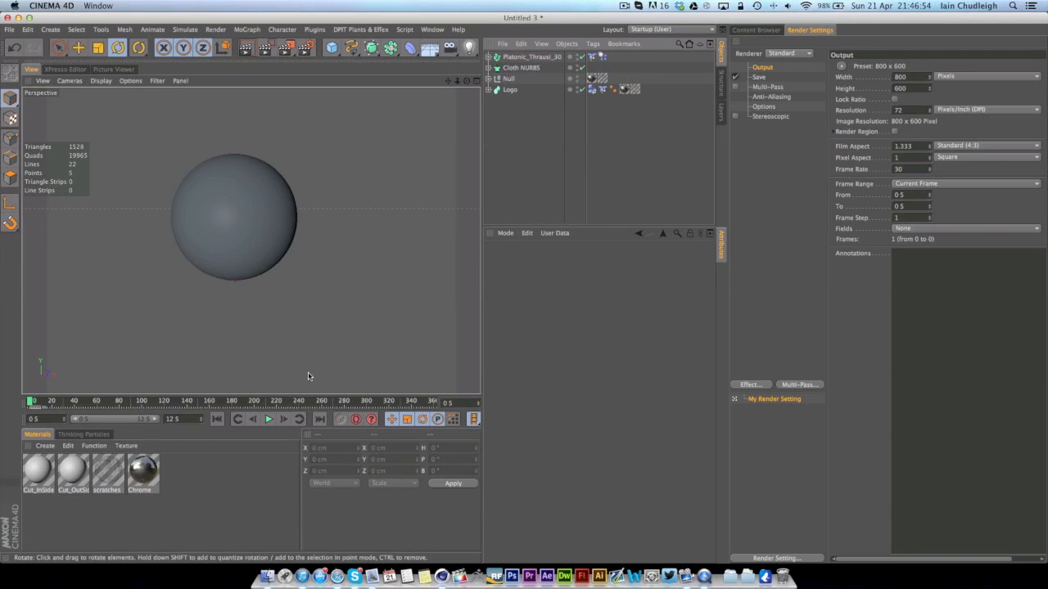
{"action": "left_click", "coordinate": [268, 419]}
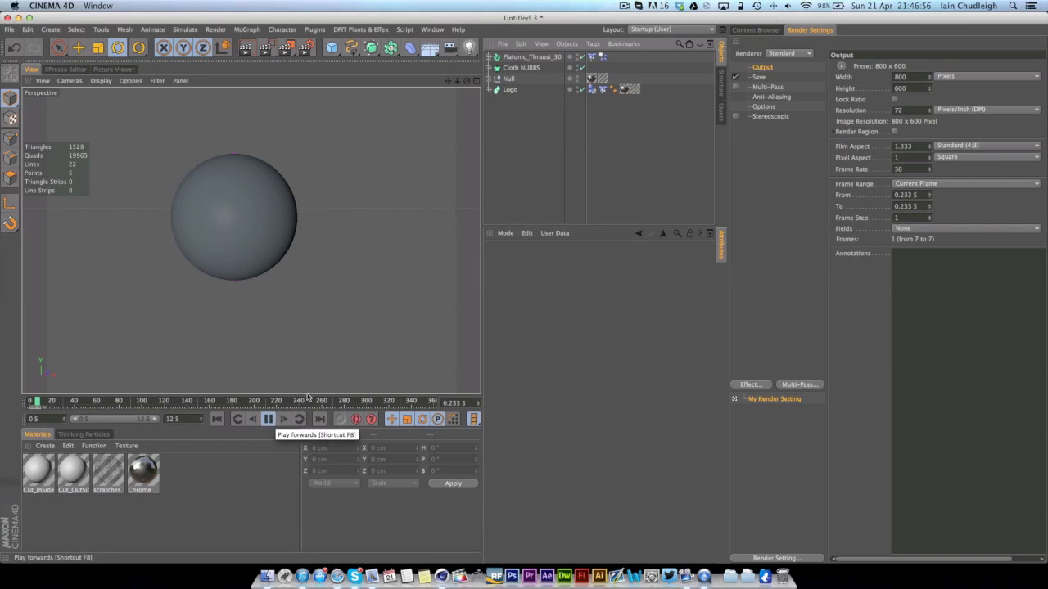
{"action": "left_click", "coordinate": [267, 419]}
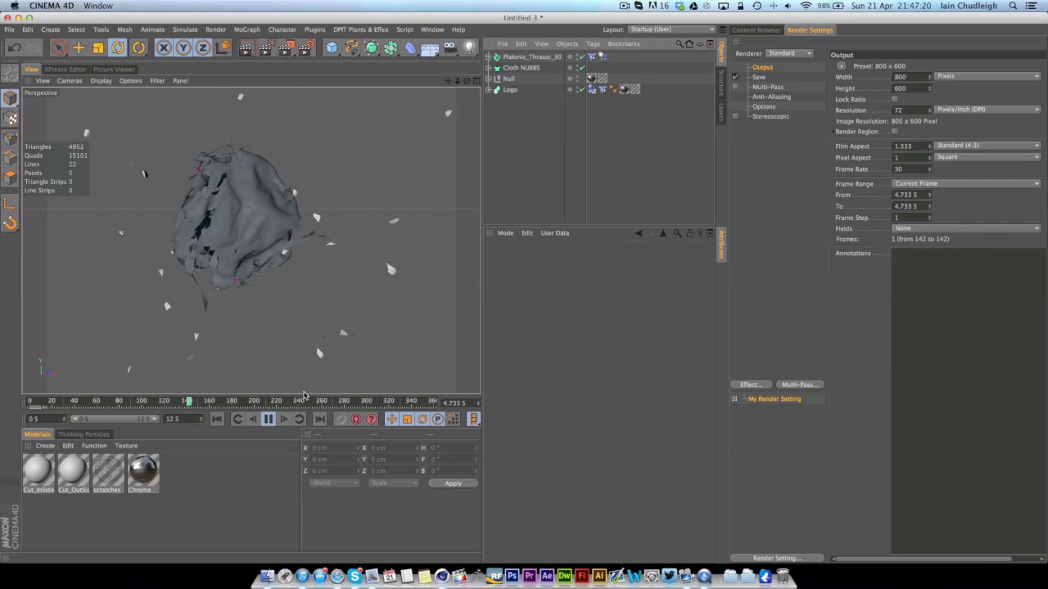
{"action": "left_click", "coordinate": [267, 419]}
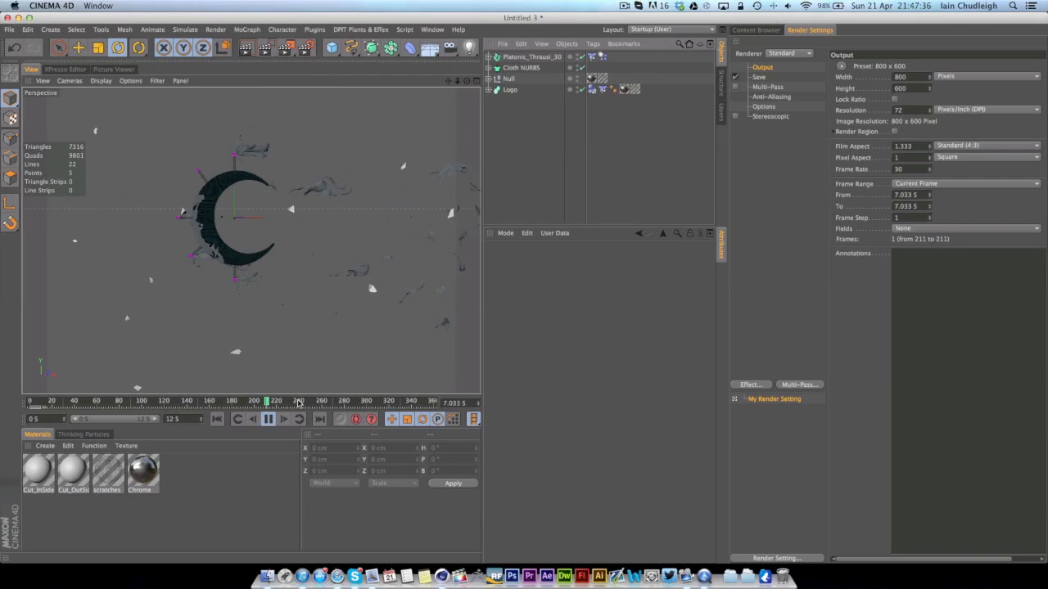
{"action": "left_click", "coordinate": [268, 419]}
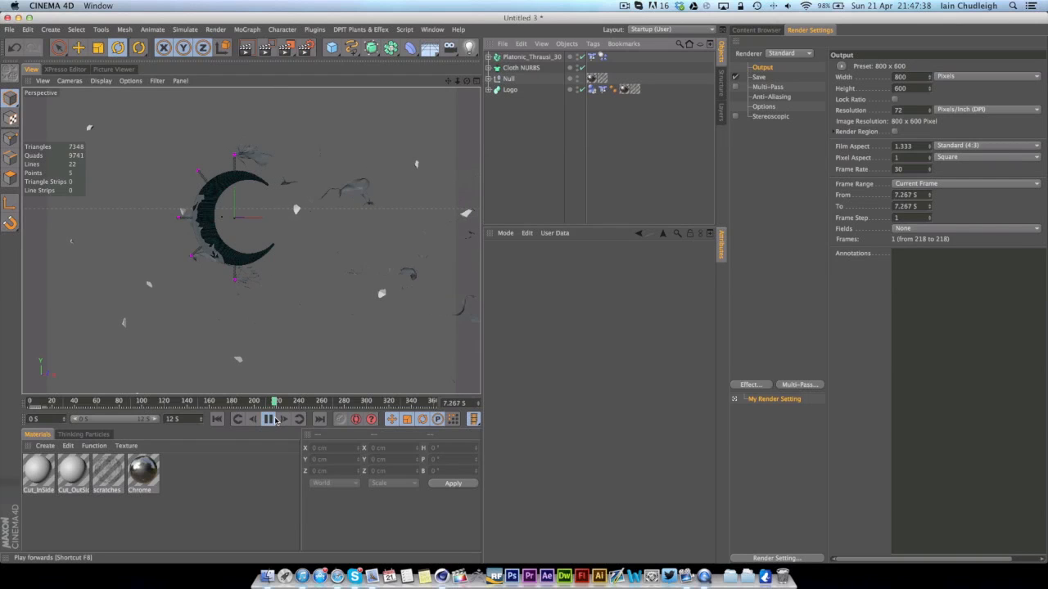
{"action": "left_click", "coordinate": [268, 419]}
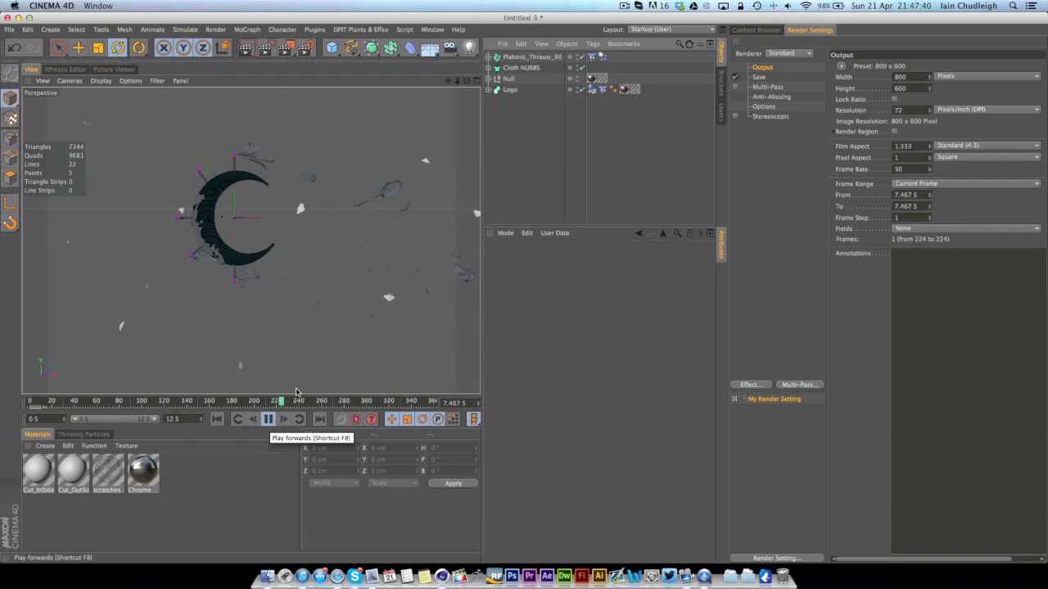
{"action": "left_click", "coordinate": [268, 419]}
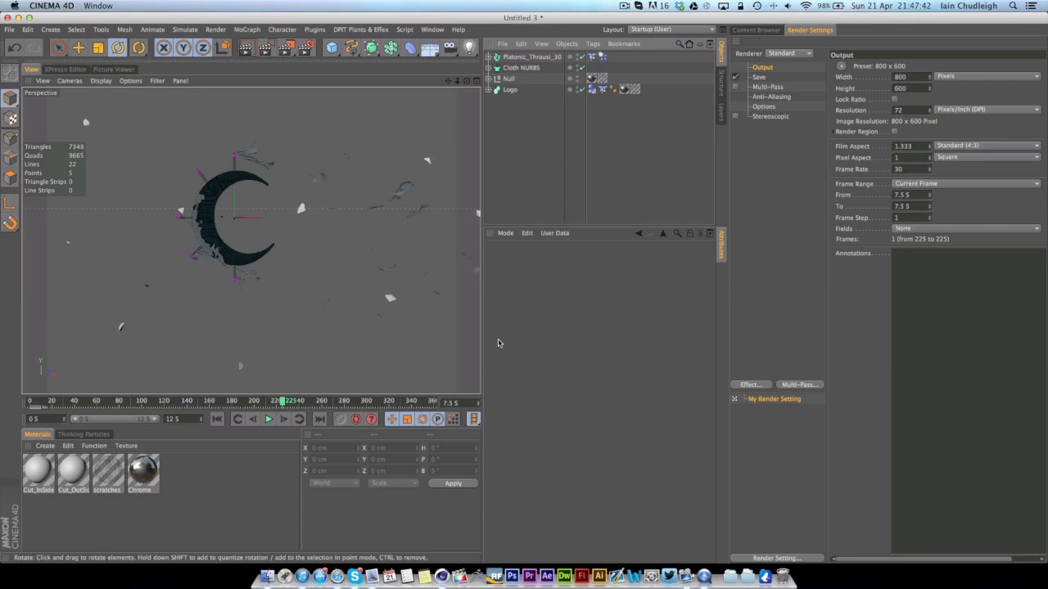
{"action": "left_click", "coordinate": [754, 31]}
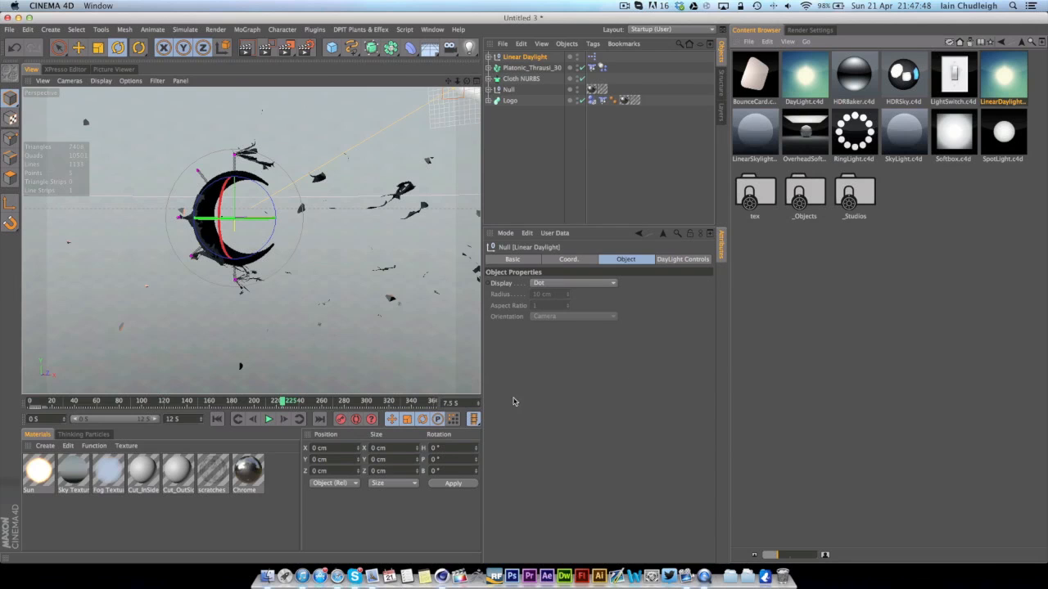
In the Linear Daylight controls, rotate the sun to about -106° and pick a new sun colour.
{"action": "left_click", "coordinate": [682, 259]}
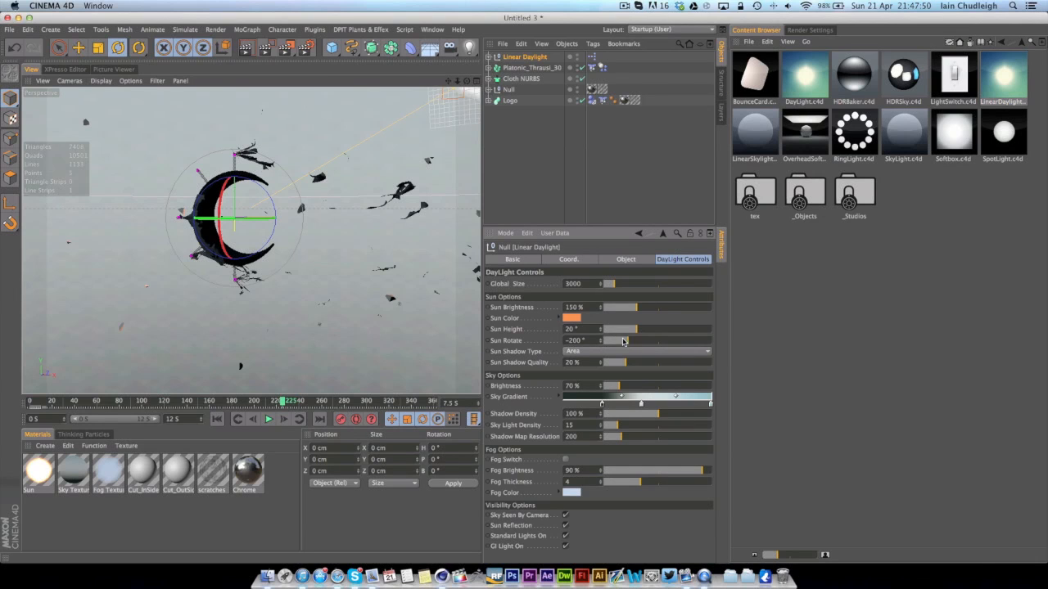
{"action": "left_click_drag", "start_coordinate": [622, 340], "coordinate": [638, 341]}
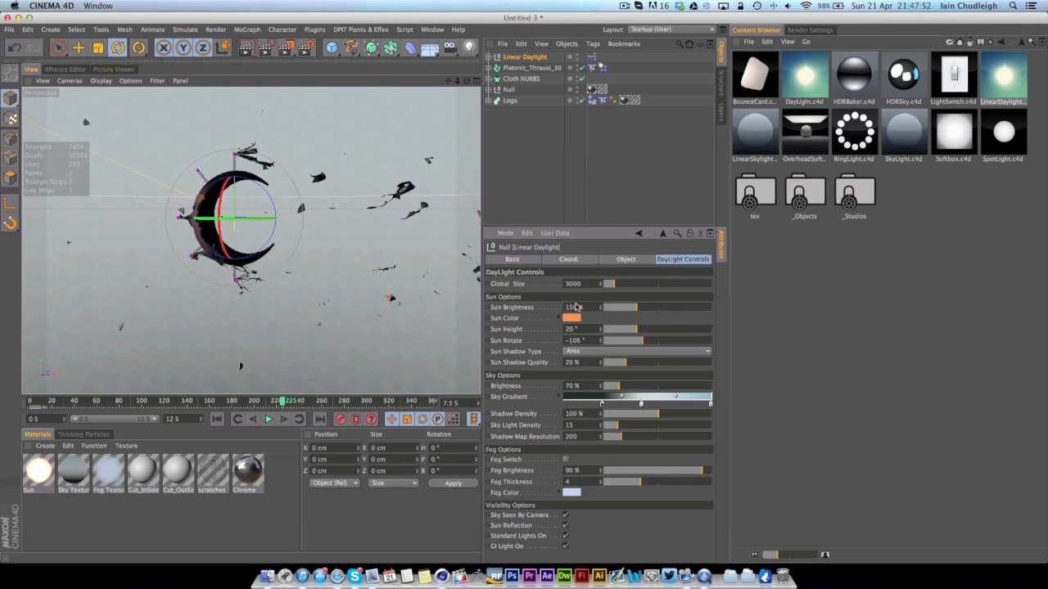
{"action": "left_click", "coordinate": [574, 318]}
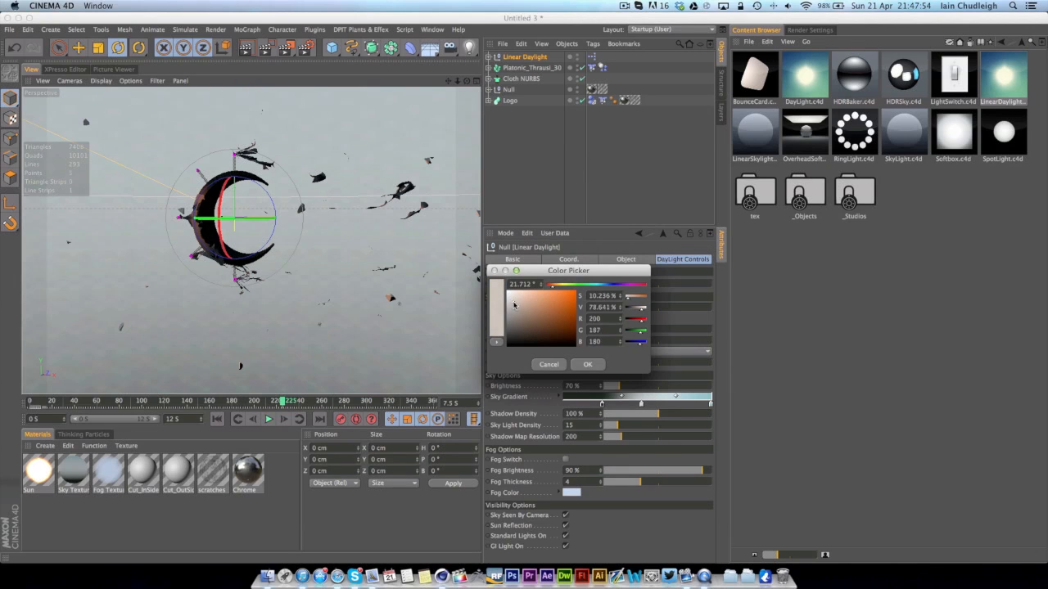
{"action": "left_click", "coordinate": [587, 364]}
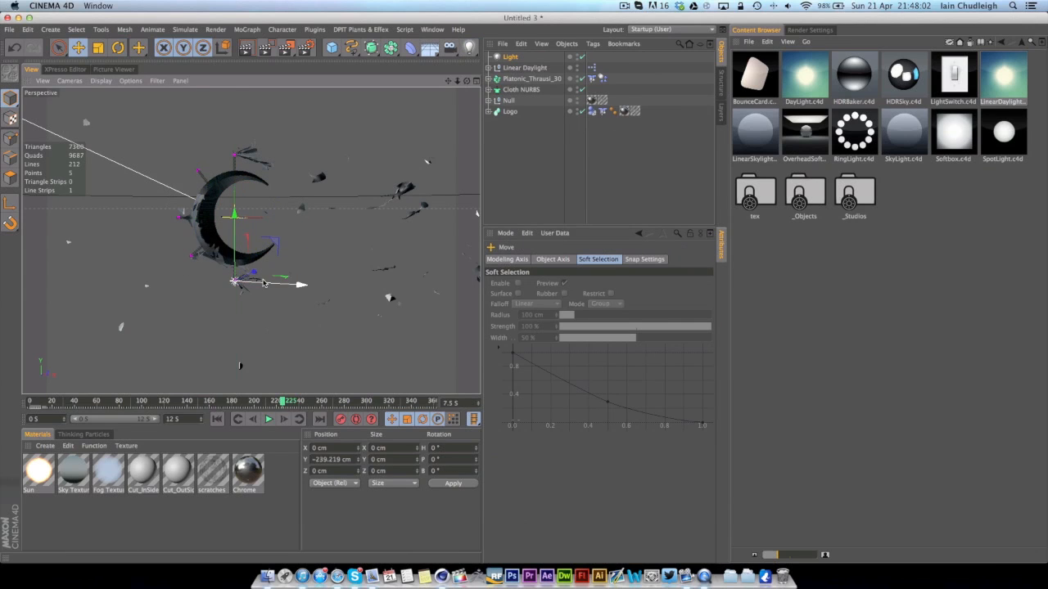
Move the new light below and right of the logo, then undo the recent changes.
{"action": "left_click_drag", "start_coordinate": [235, 284], "coordinate": [274, 309]}
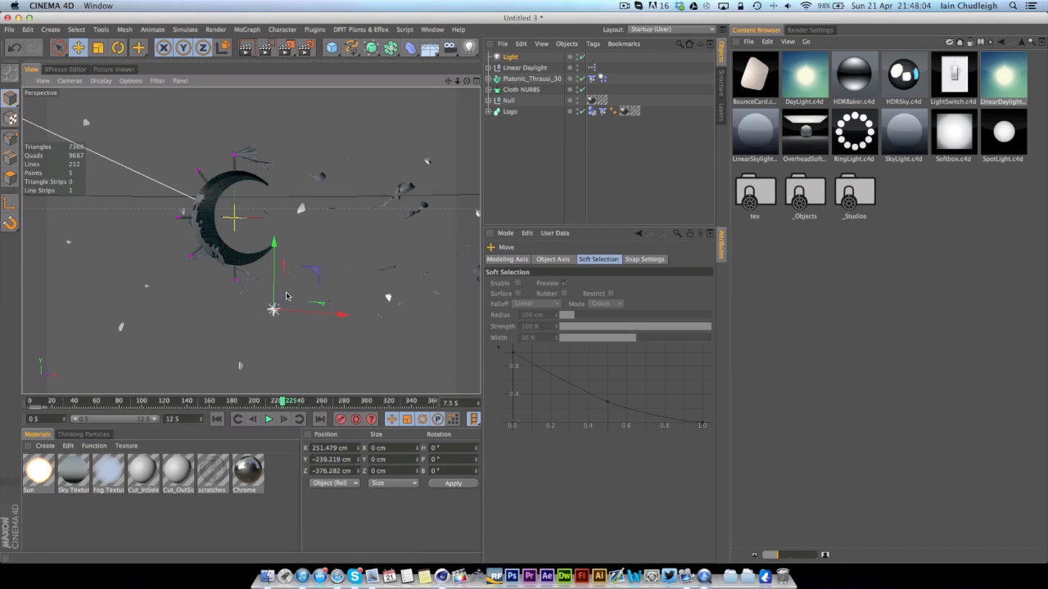
{"action": "left_click_drag", "start_coordinate": [286, 296], "coordinate": [368, 325]}
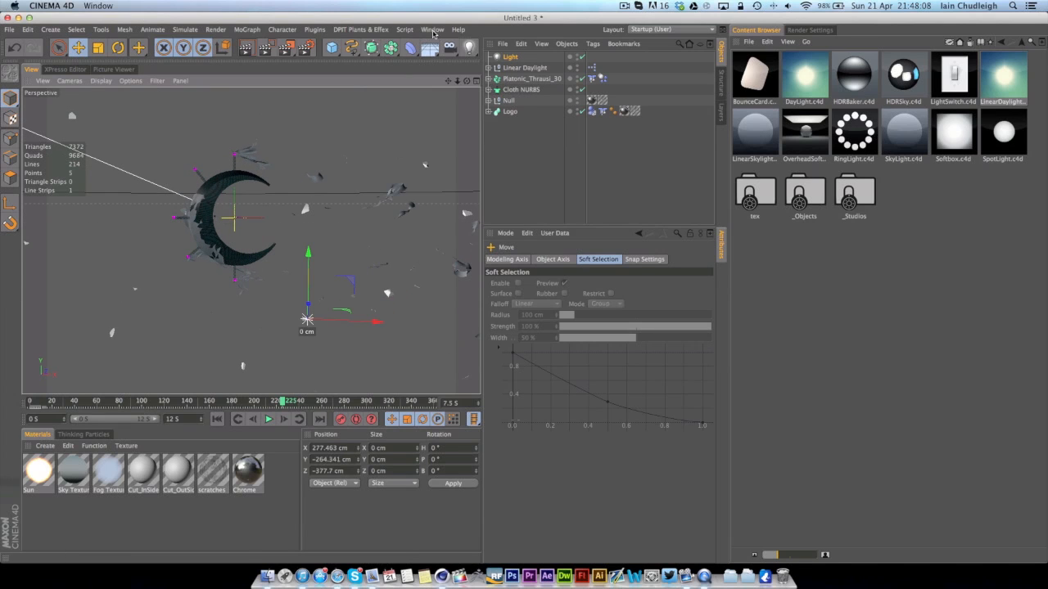
{"action": "left_click", "coordinate": [28, 30]}
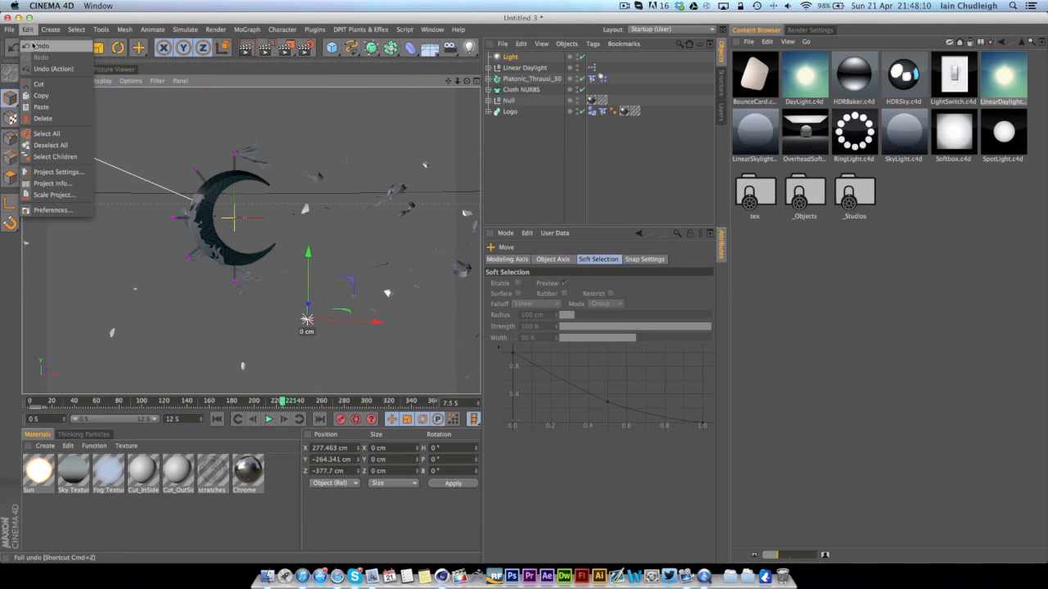
{"action": "left_click", "coordinate": [9, 29]}
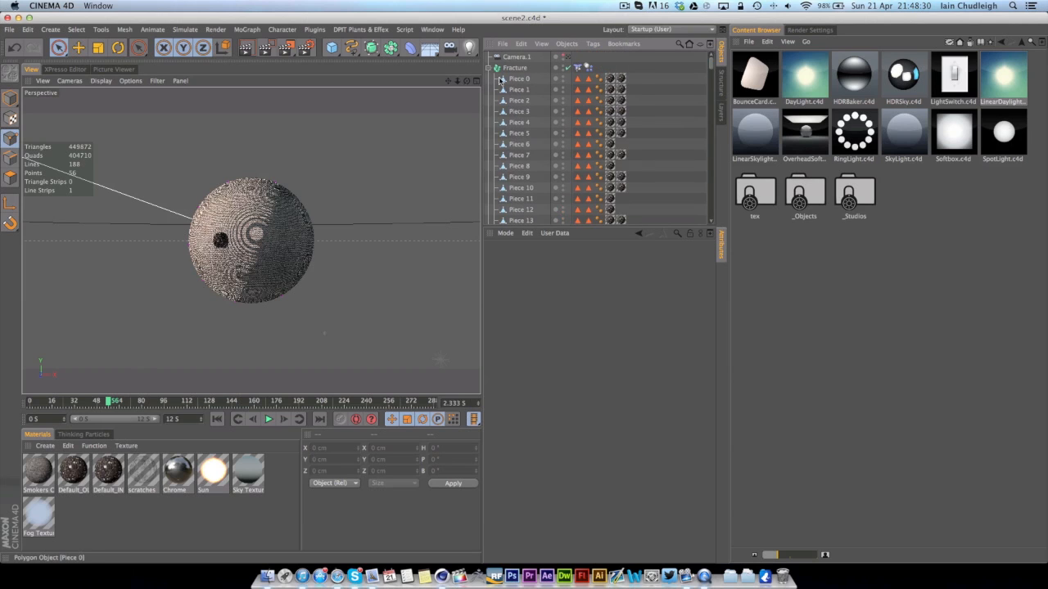
Play through the scene2 animation as the cloth sphere rips open and fragments scatter.
{"action": "left_click", "coordinate": [495, 68]}
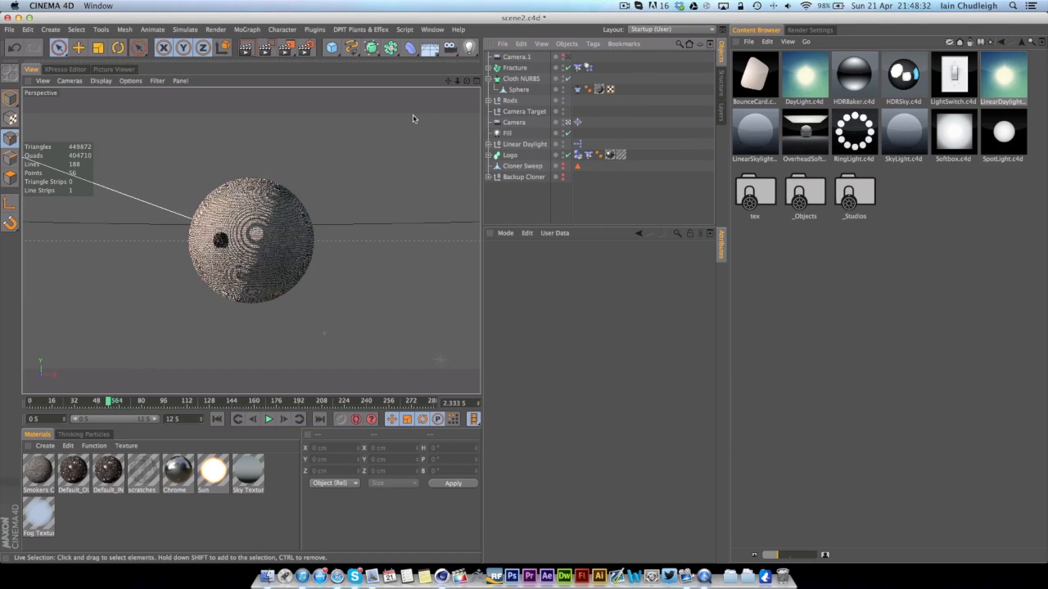
{"action": "left_click", "coordinate": [268, 419]}
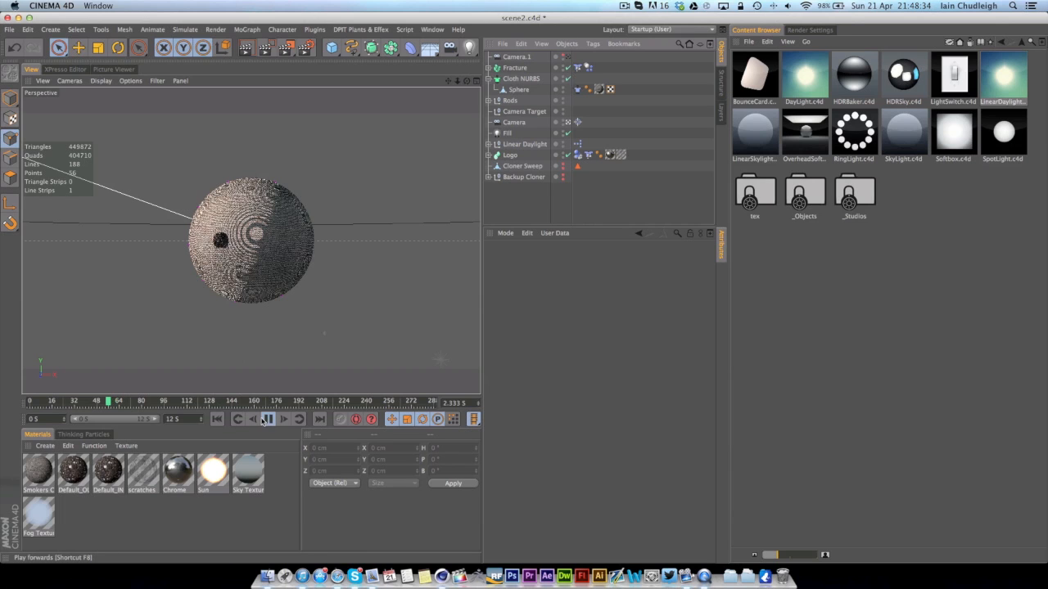
{"action": "left_click", "coordinate": [267, 419]}
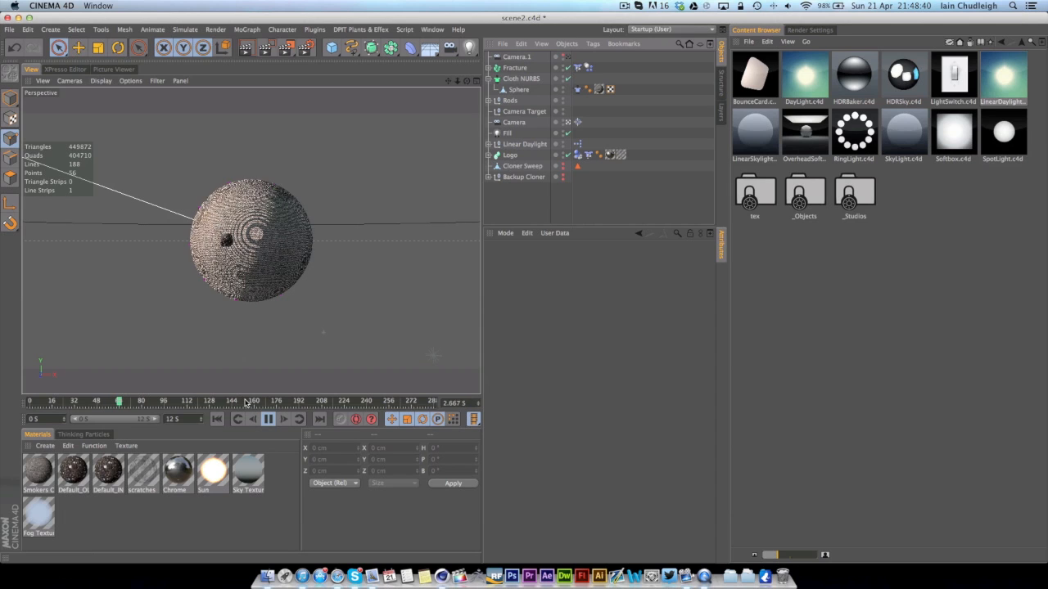
{"action": "left_click", "coordinate": [267, 419]}
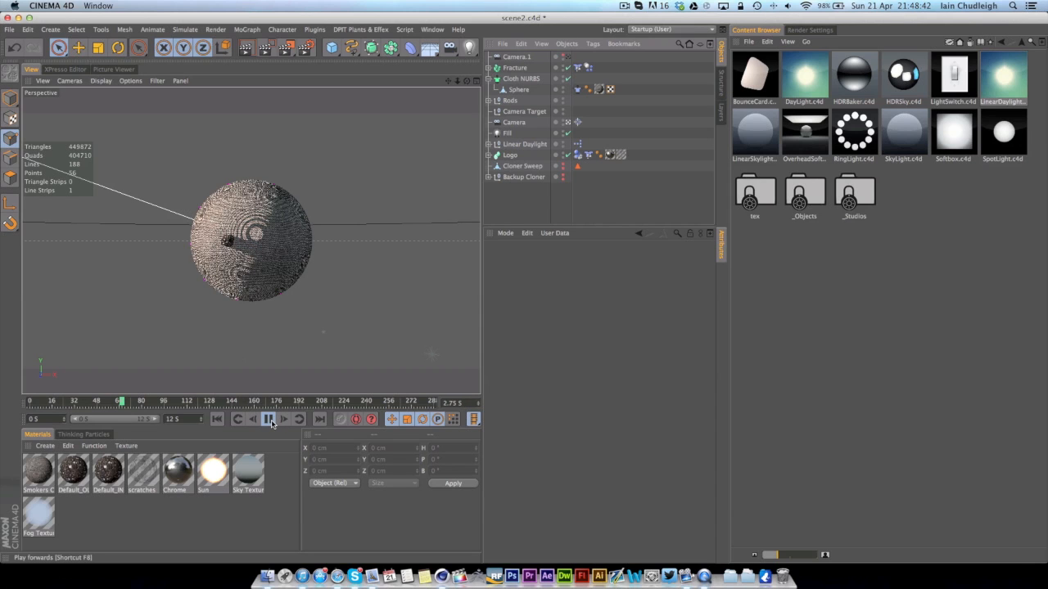
{"action": "left_click", "coordinate": [268, 418]}
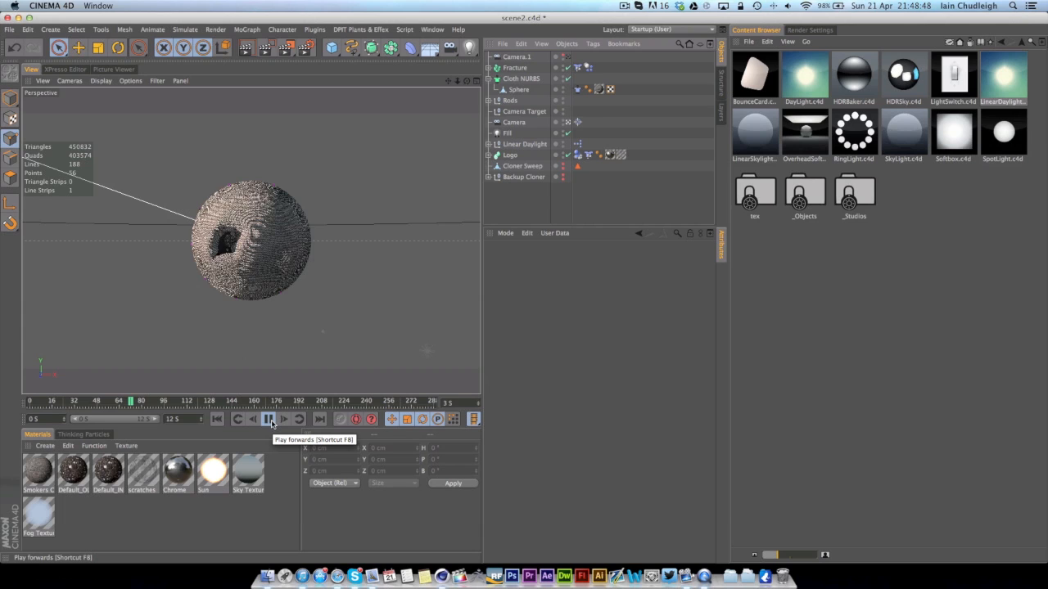
{"action": "left_click", "coordinate": [269, 419]}
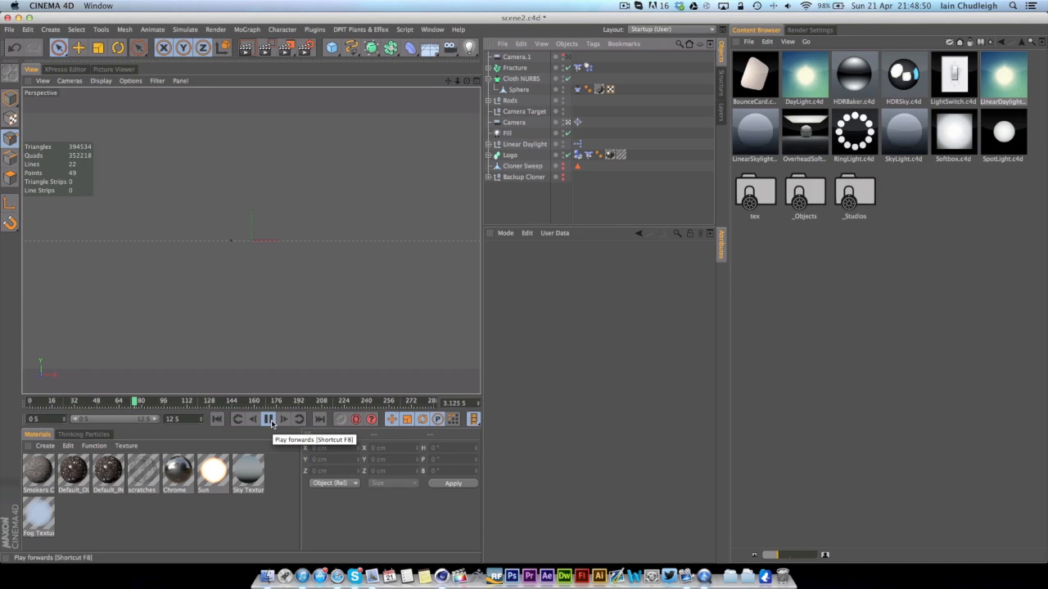
{"action": "left_click", "coordinate": [269, 419]}
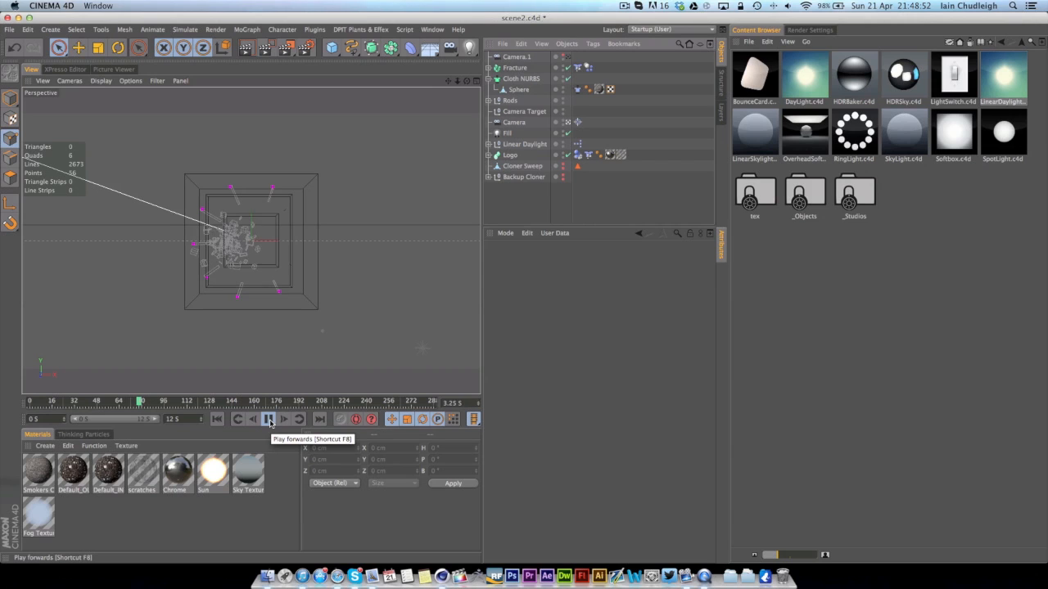
{"action": "left_click", "coordinate": [268, 419]}
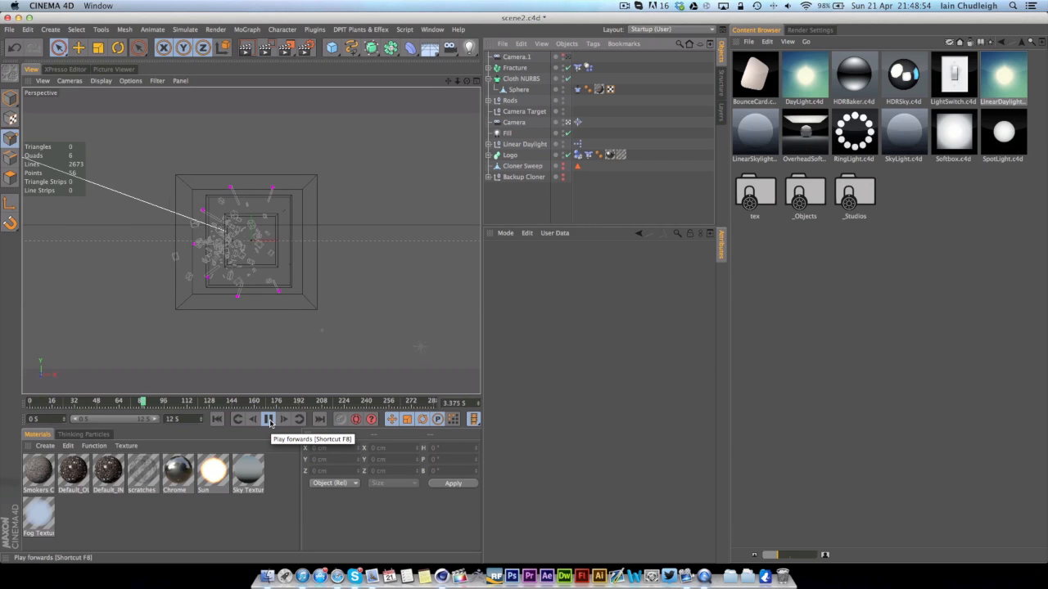
{"action": "left_click", "coordinate": [268, 419]}
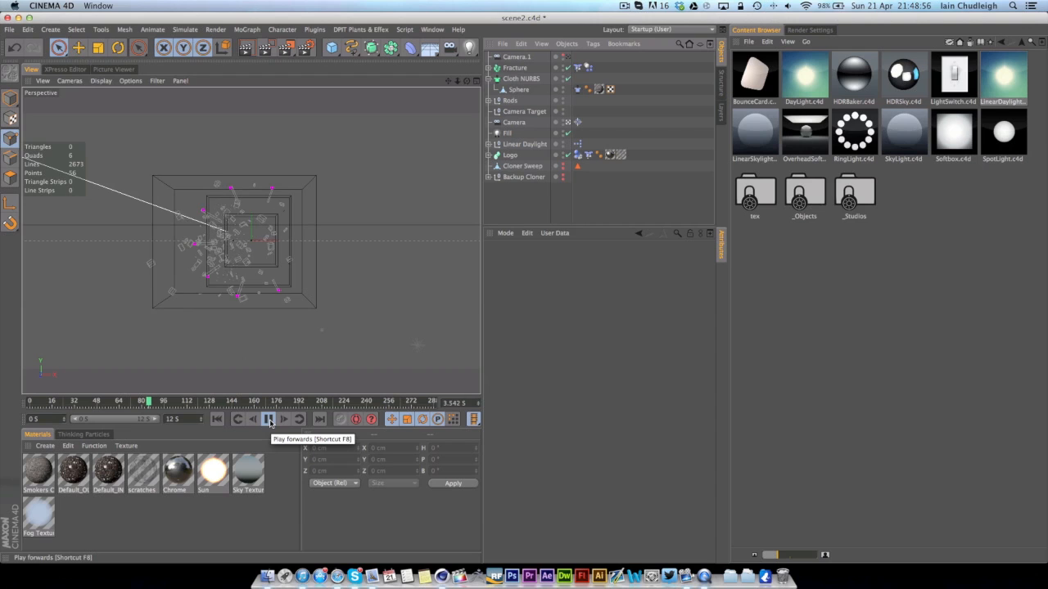
{"action": "left_click", "coordinate": [268, 419]}
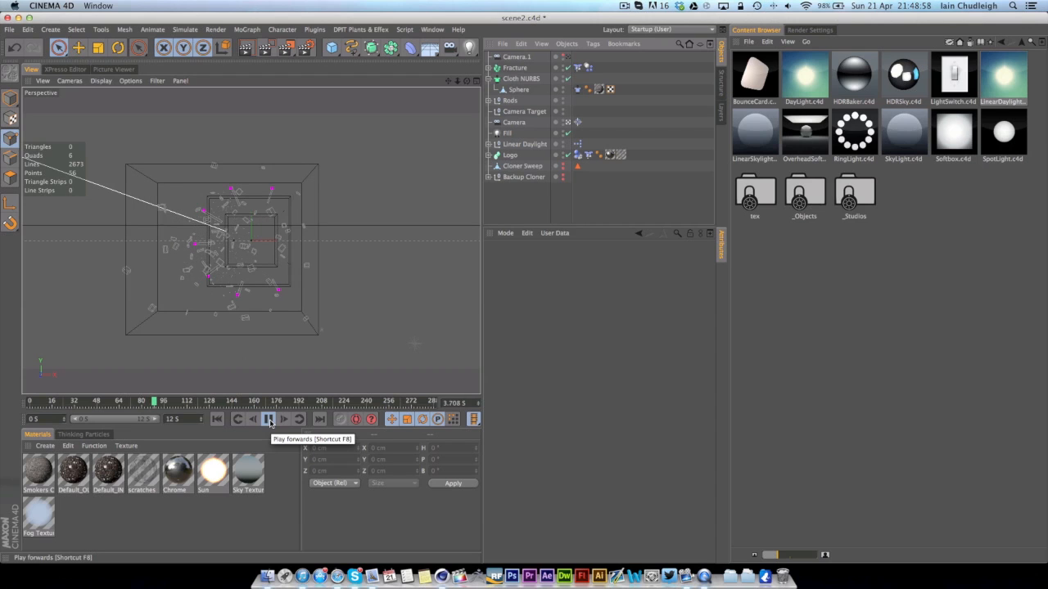
{"action": "left_click", "coordinate": [268, 418]}
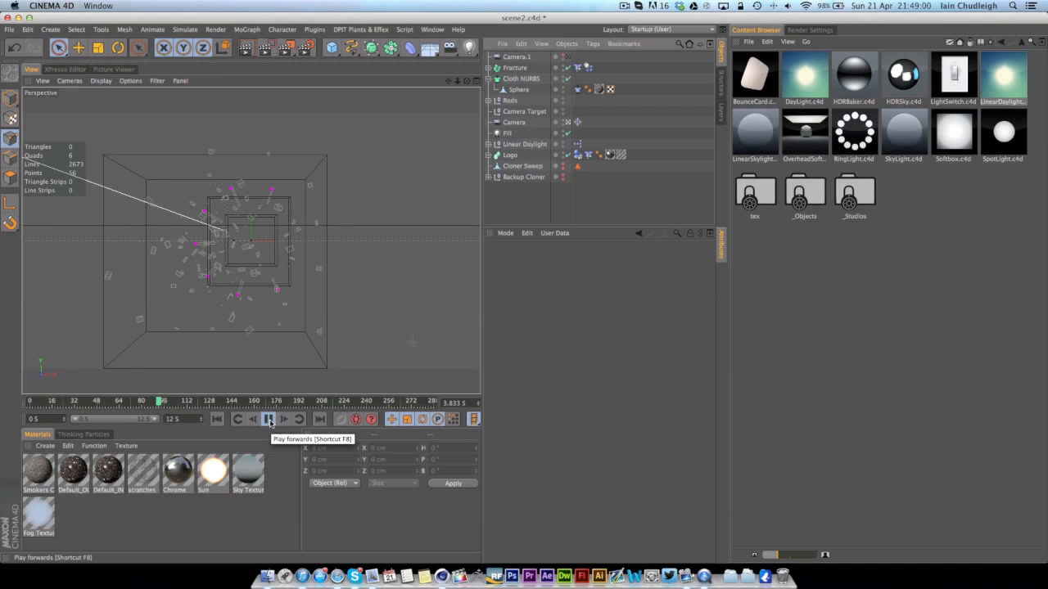
{"action": "left_click", "coordinate": [268, 419]}
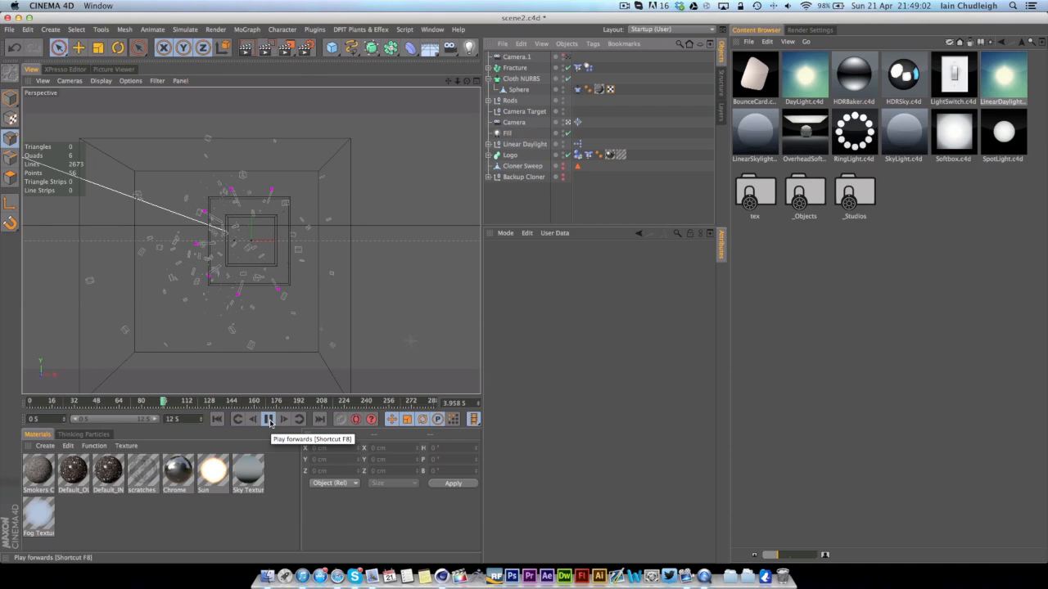
{"action": "left_click", "coordinate": [269, 419]}
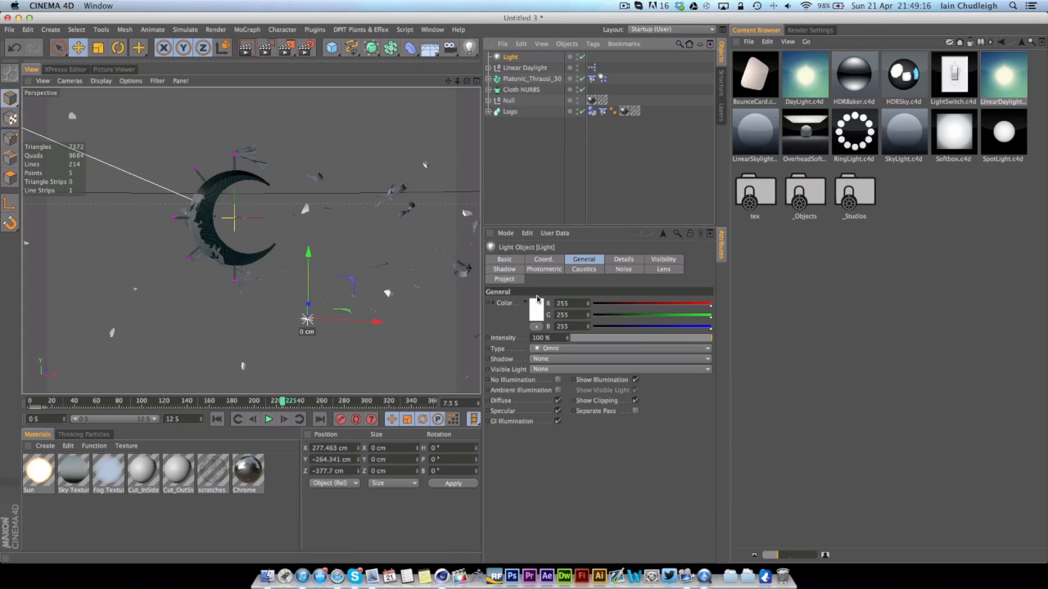
Rewind the untitled scene to frame 0 with the sphere intact and show the fabric material presets.
{"action": "left_click", "coordinate": [216, 418]}
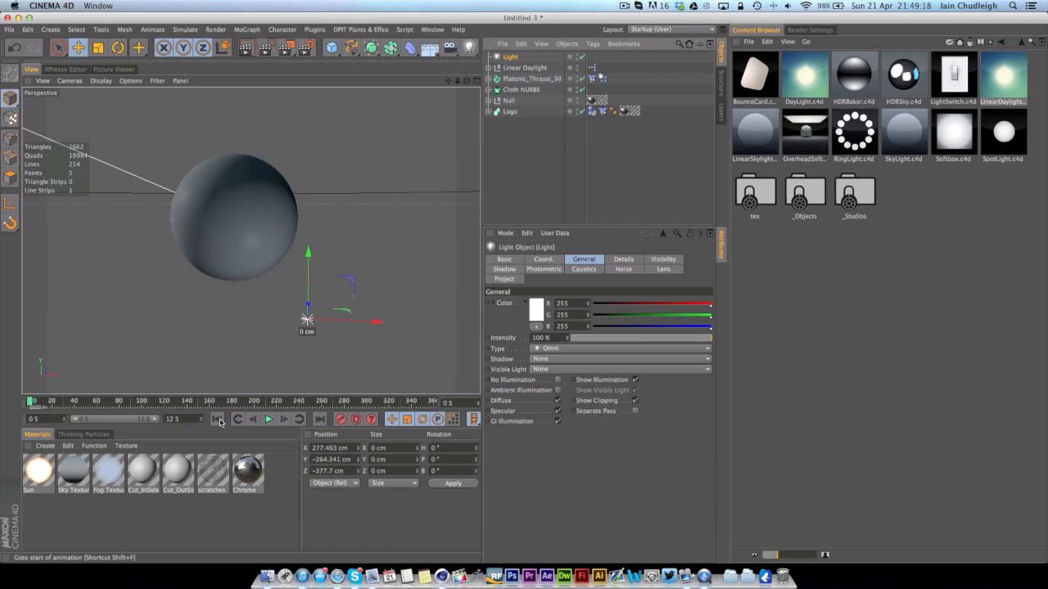
{"action": "left_click", "coordinate": [531, 79]}
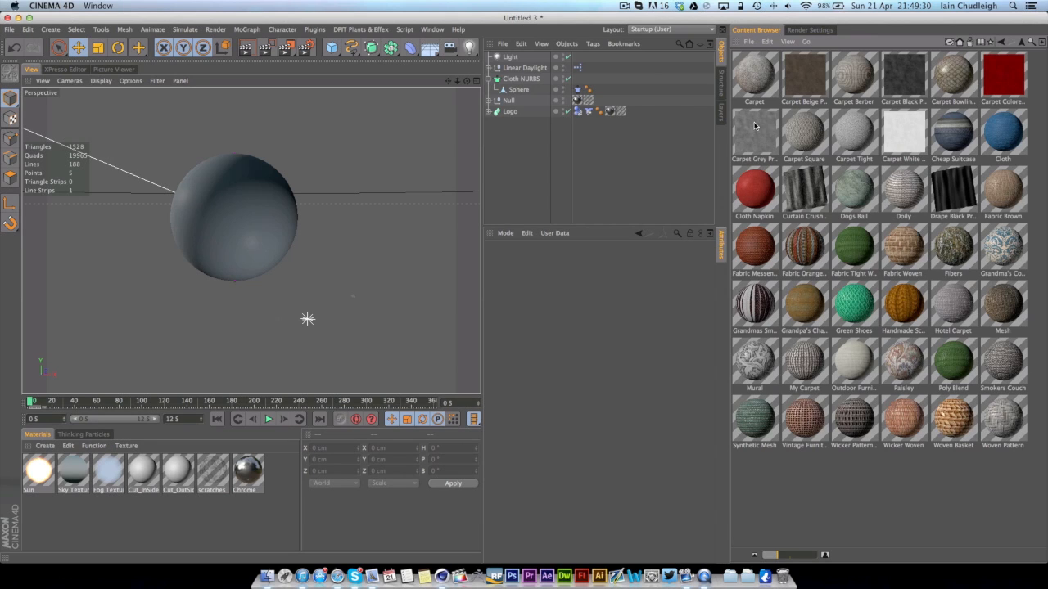
{"action": "mouse_move", "coordinate": [996, 194]}
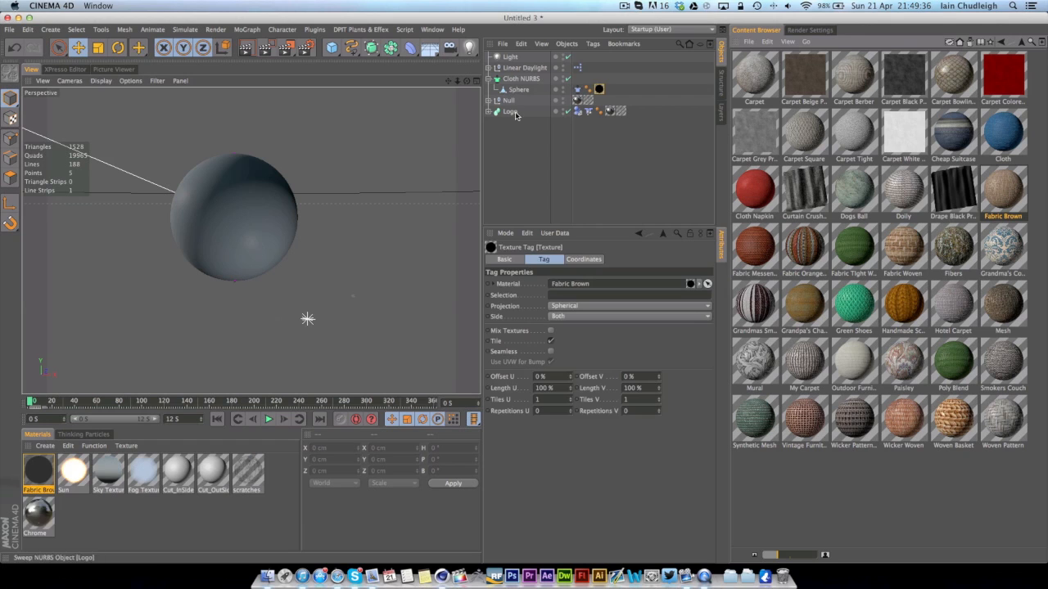
Set the sphere's Fabric Brown texture tag to Cubic projection and check its cloth settings.
{"action": "left_click", "coordinate": [627, 305]}
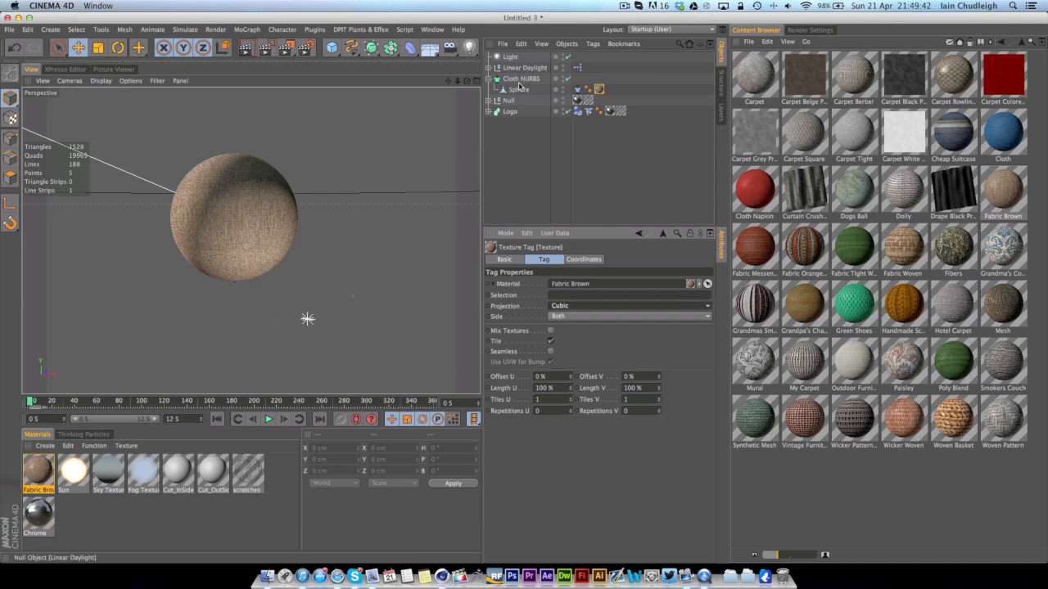
{"action": "left_click", "coordinate": [519, 89]}
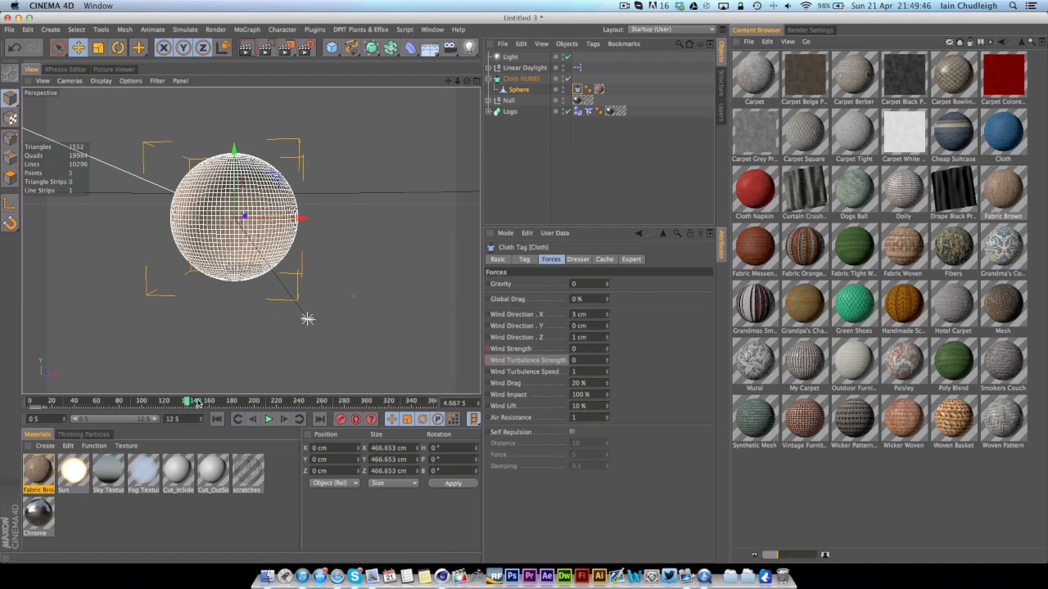
{"action": "left_click", "coordinate": [269, 419]}
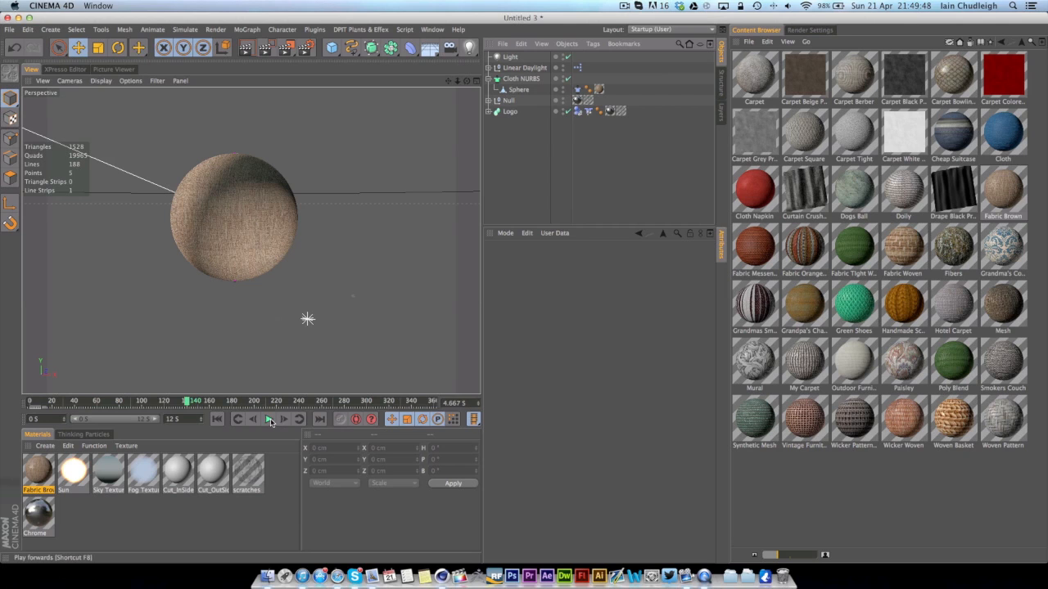
{"action": "left_click", "coordinate": [267, 419]}
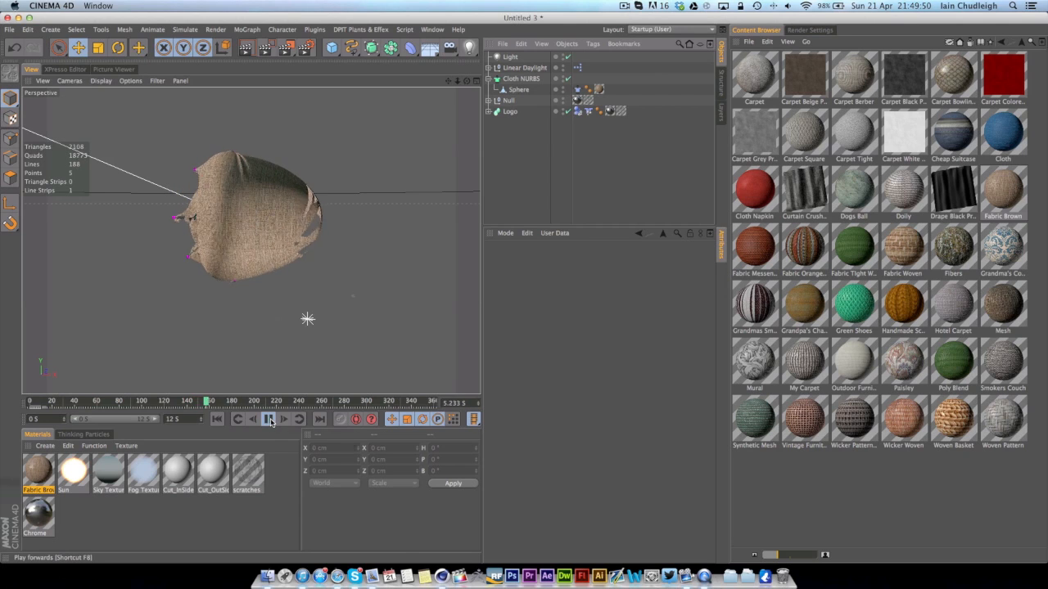
{"action": "left_click", "coordinate": [268, 419]}
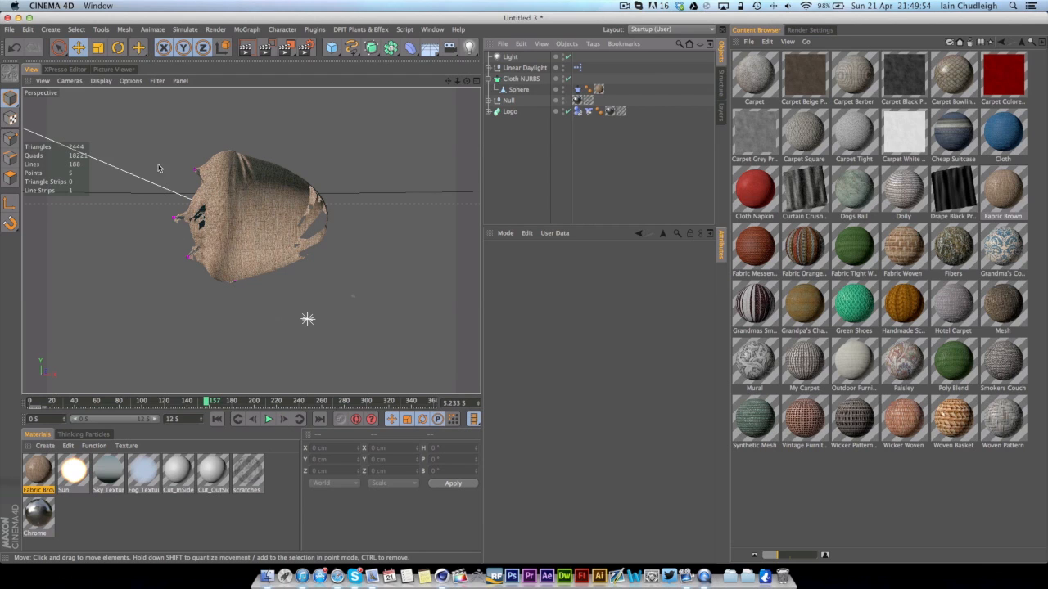
{"action": "left_click", "coordinate": [269, 419]}
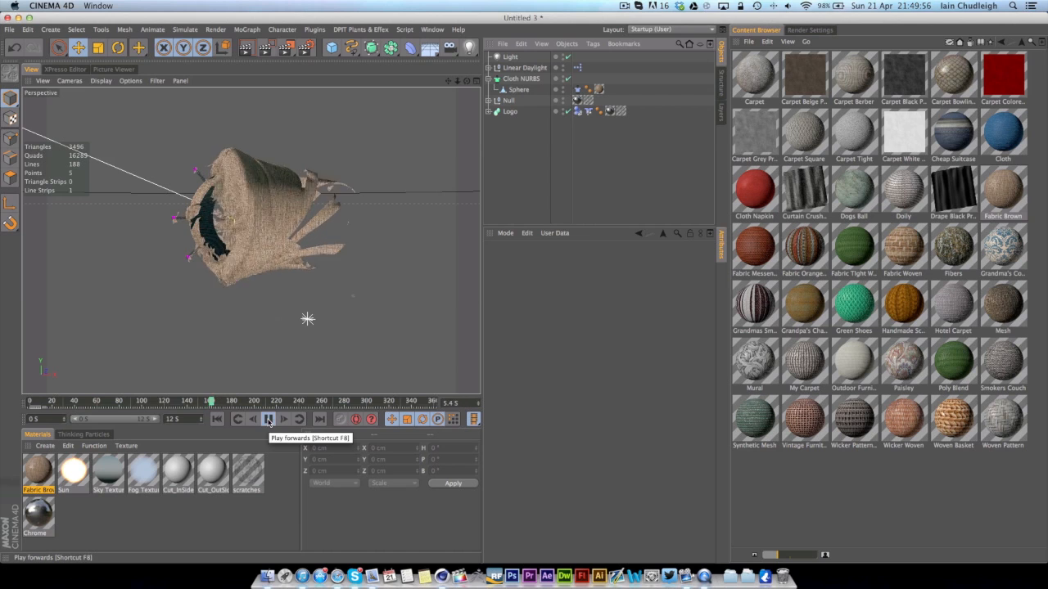
{"action": "left_click", "coordinate": [269, 418]}
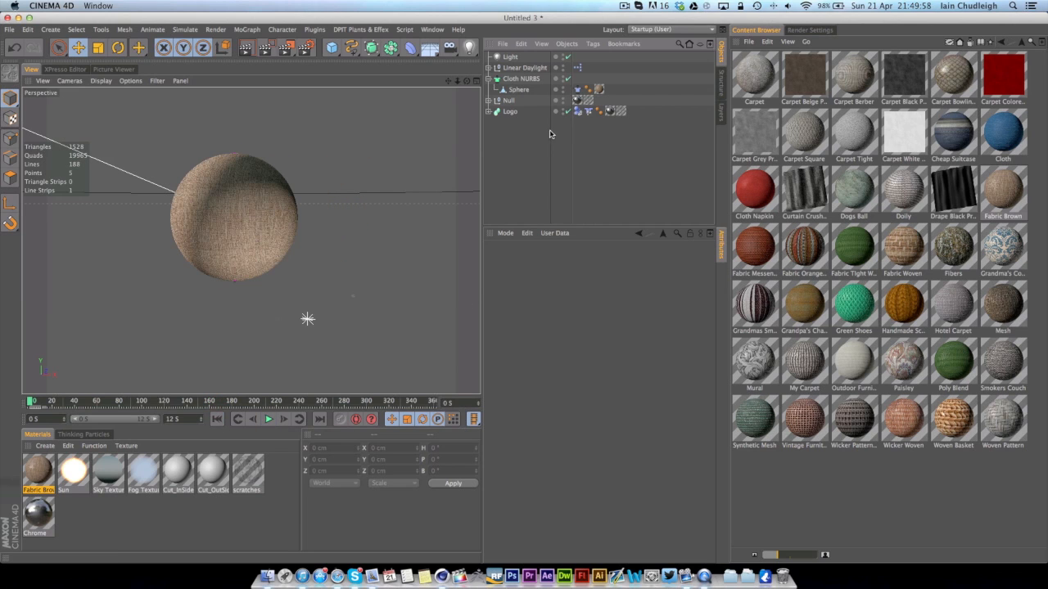
{"action": "mouse_move", "coordinate": [532, 182]}
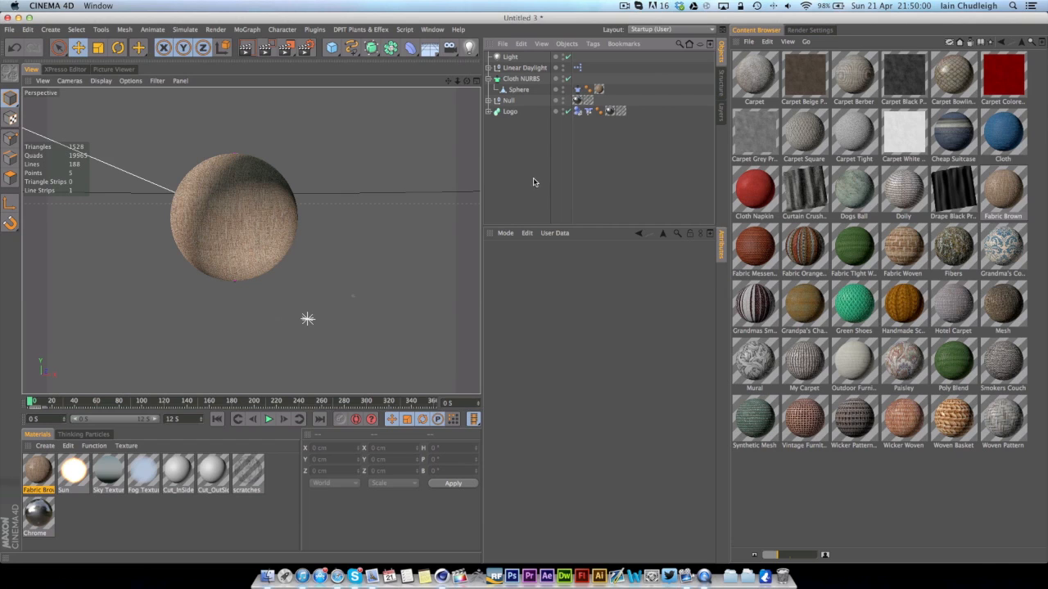
{"action": "mouse_move", "coordinate": [519, 185]}
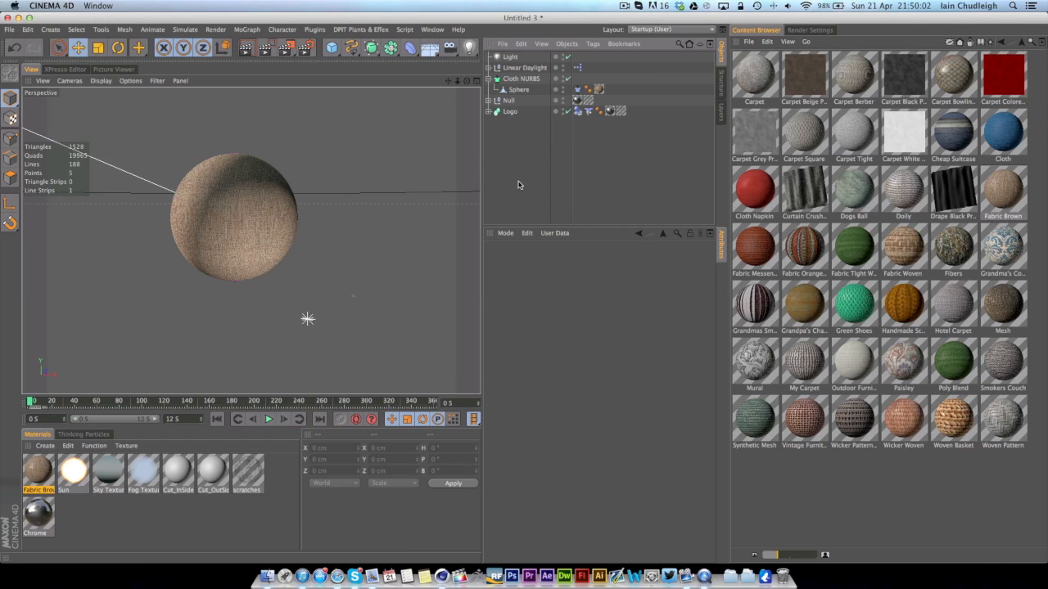
{"action": "left_click", "coordinate": [600, 89]}
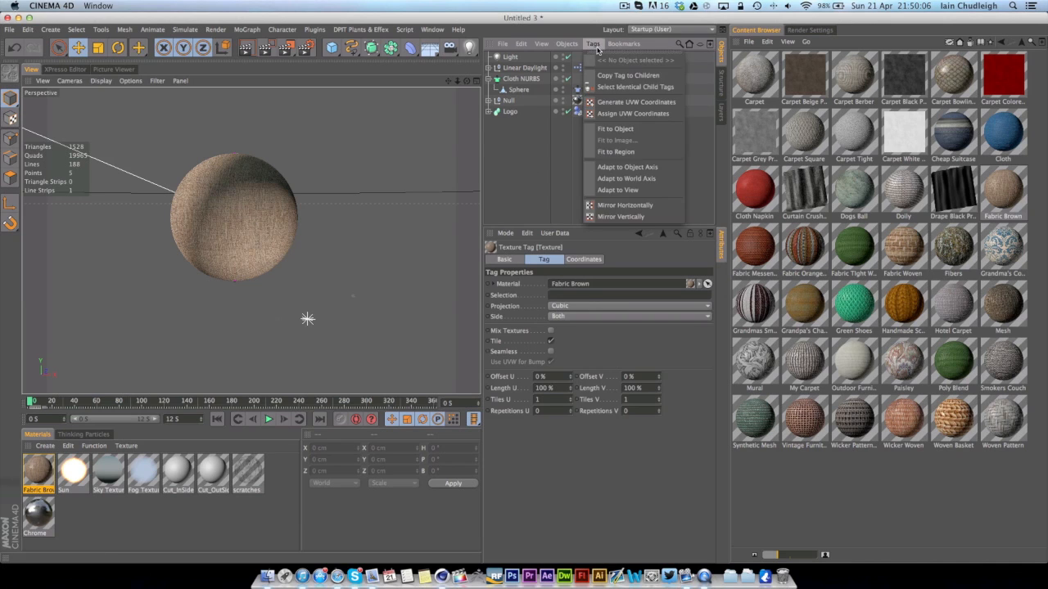
{"action": "mouse_move", "coordinate": [636, 102]}
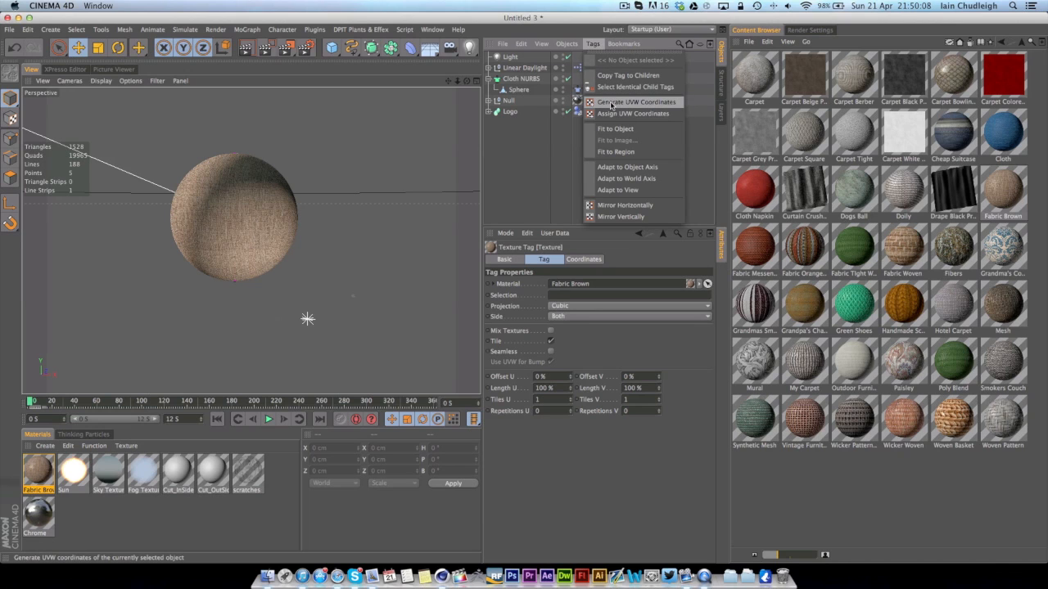
{"action": "mouse_move", "coordinate": [629, 107]}
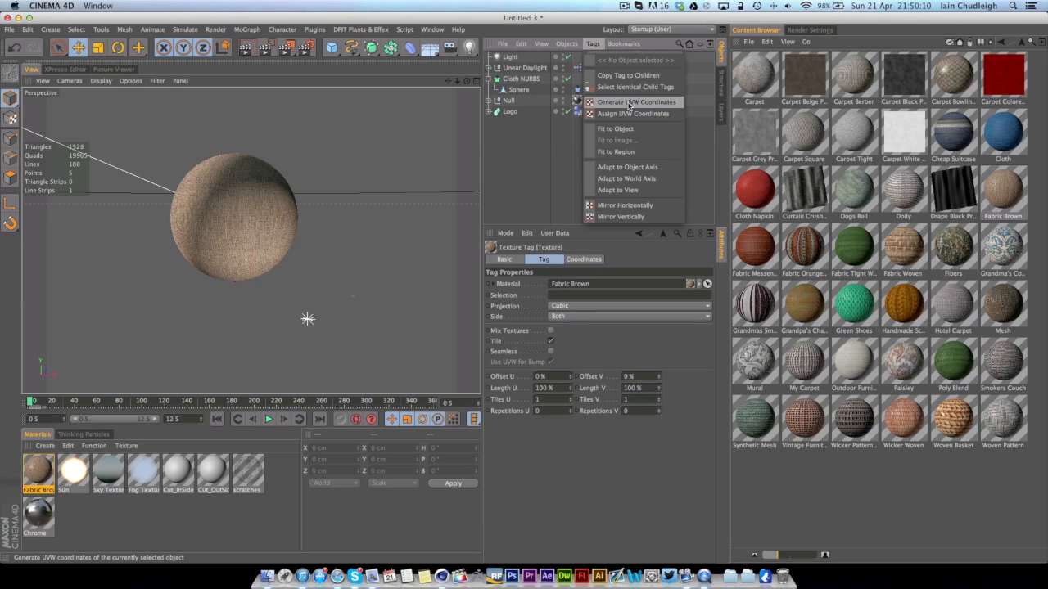
Generate UVW coordinates so the Fabric Brown texture switches to UVW Mapping projection.
{"action": "left_click", "coordinate": [637, 101]}
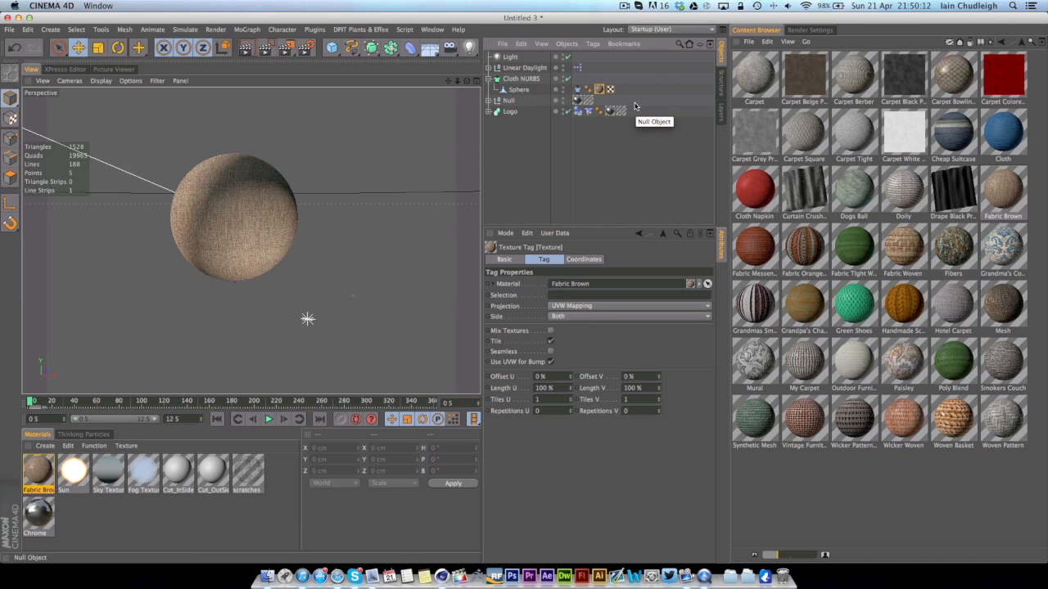
{"action": "mouse_move", "coordinate": [604, 106]}
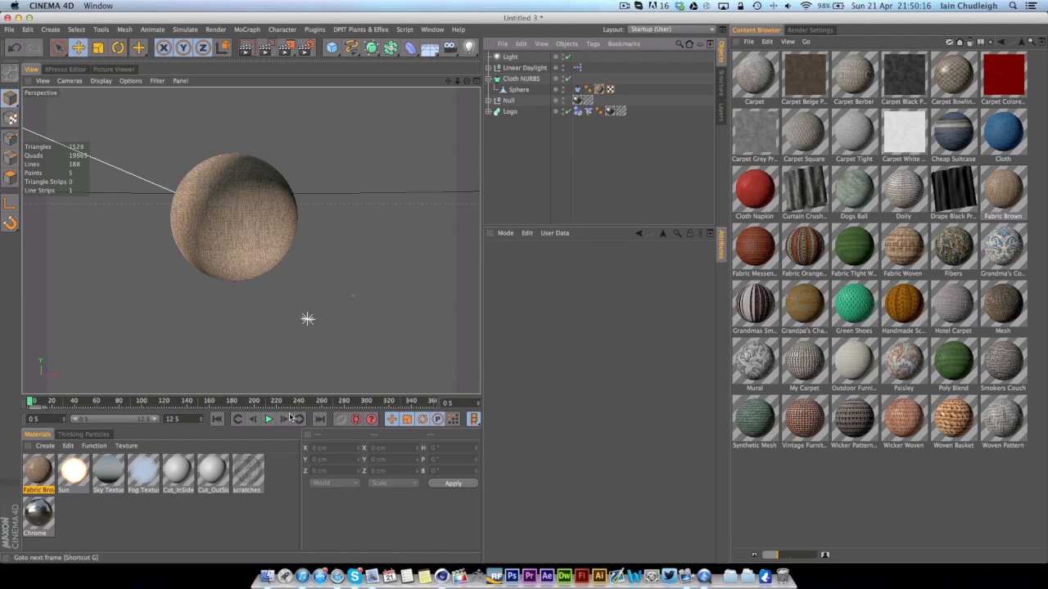
Replay the simulation to about frame 191 and confirm the brown fabric shreds stick to the torn cloth.
{"action": "left_click", "coordinate": [267, 419]}
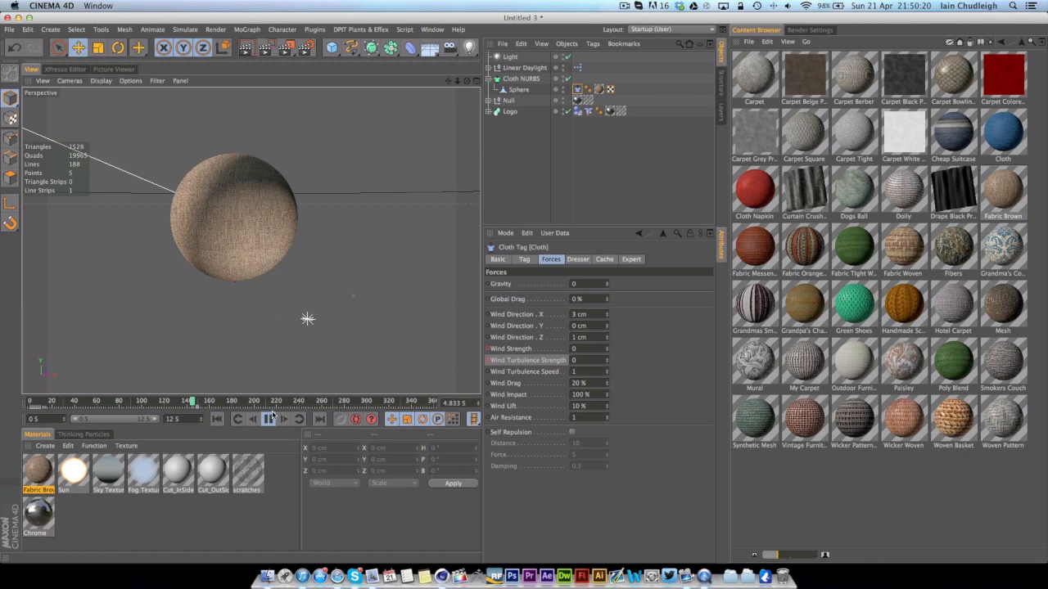
{"action": "left_click", "coordinate": [267, 418]}
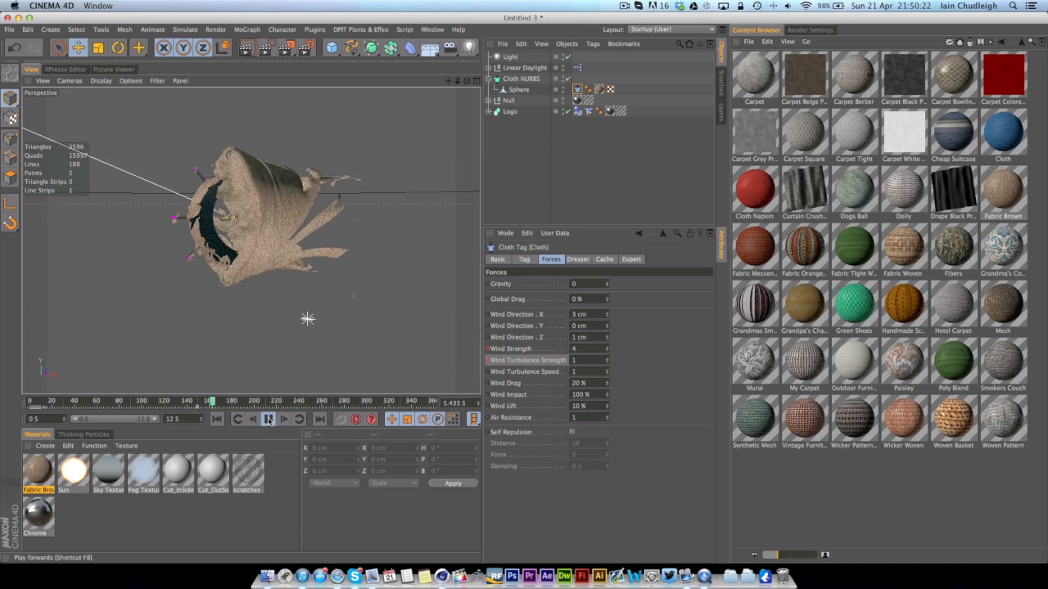
{"action": "left_click", "coordinate": [268, 419]}
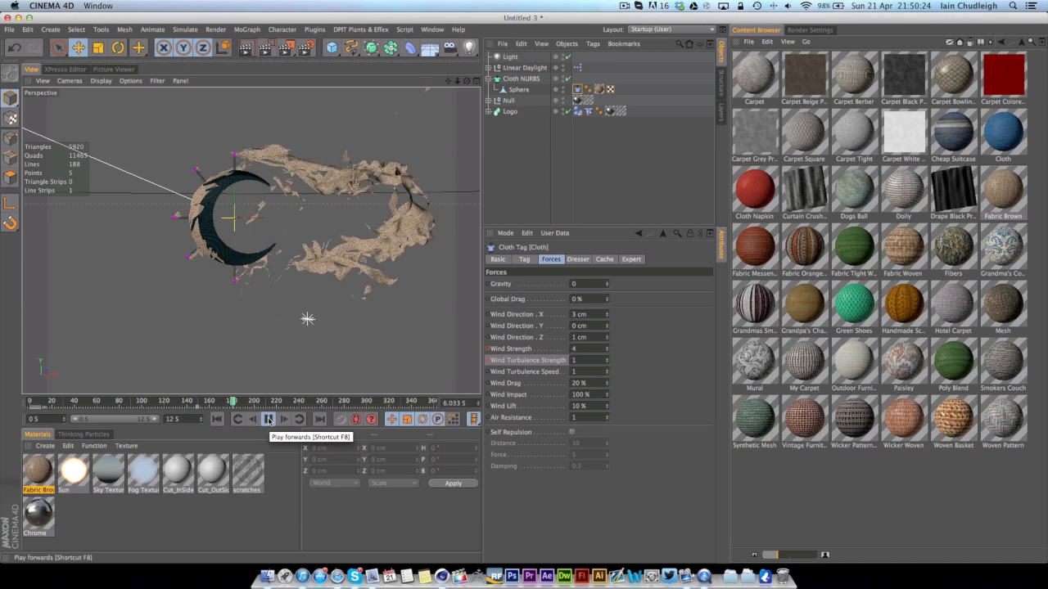
{"action": "left_click", "coordinate": [267, 419]}
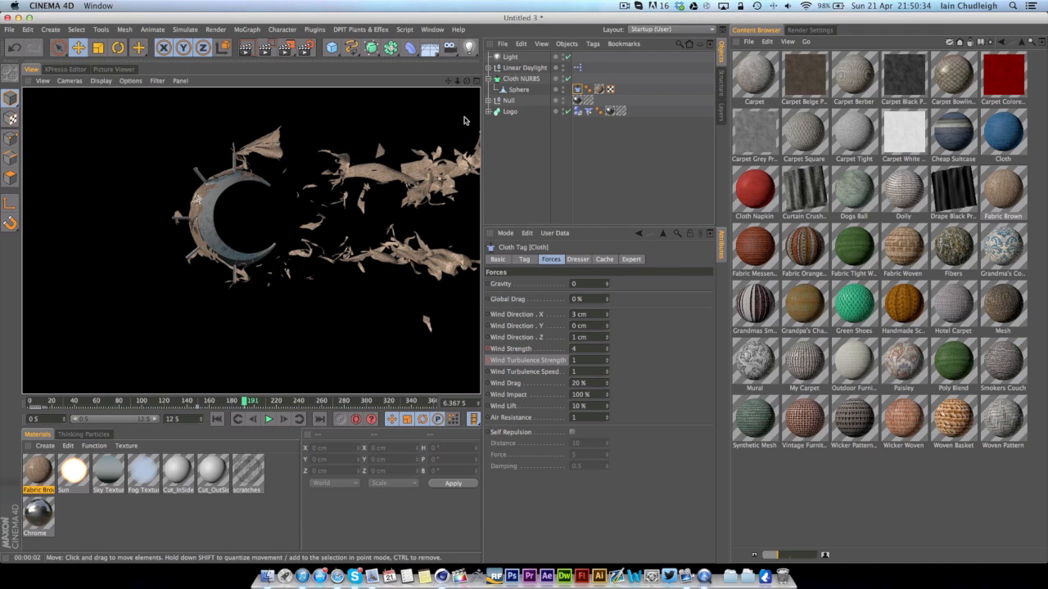
{"action": "mouse_move", "coordinate": [382, 274]}
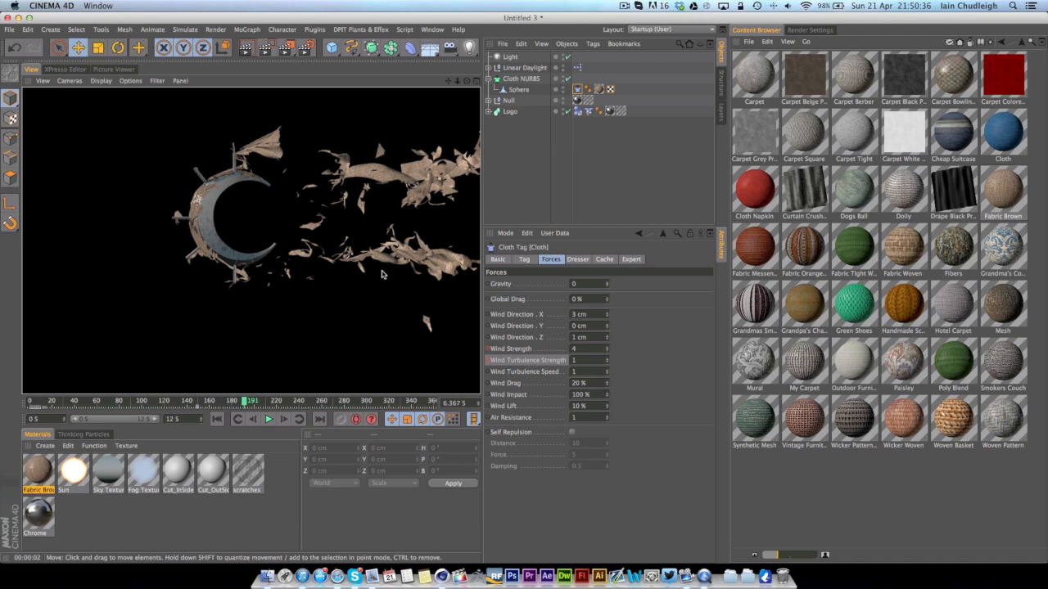
{"action": "mouse_move", "coordinate": [283, 321]}
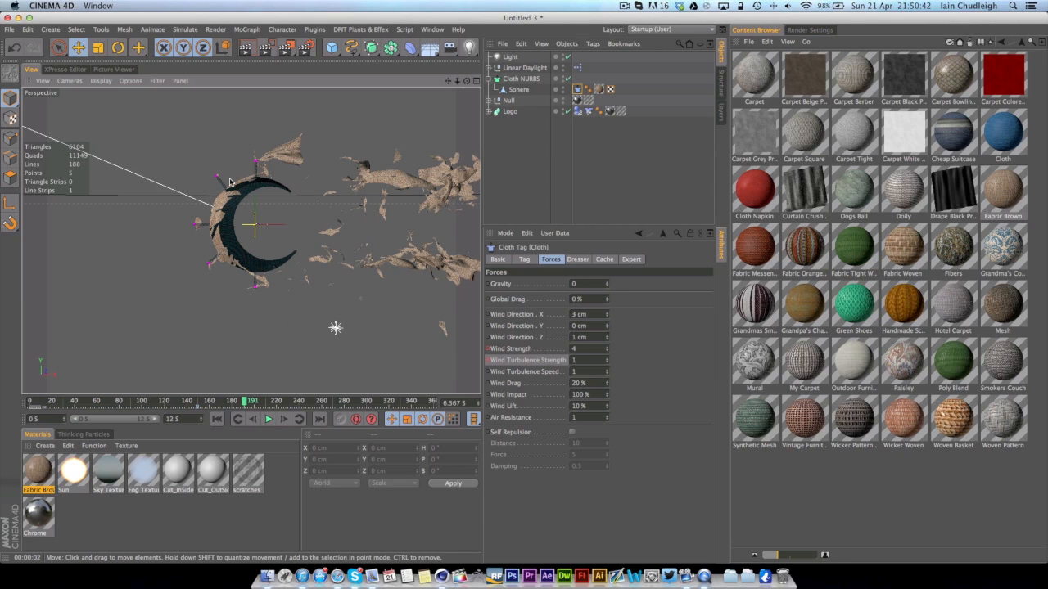
{"action": "mouse_move", "coordinate": [390, 149]}
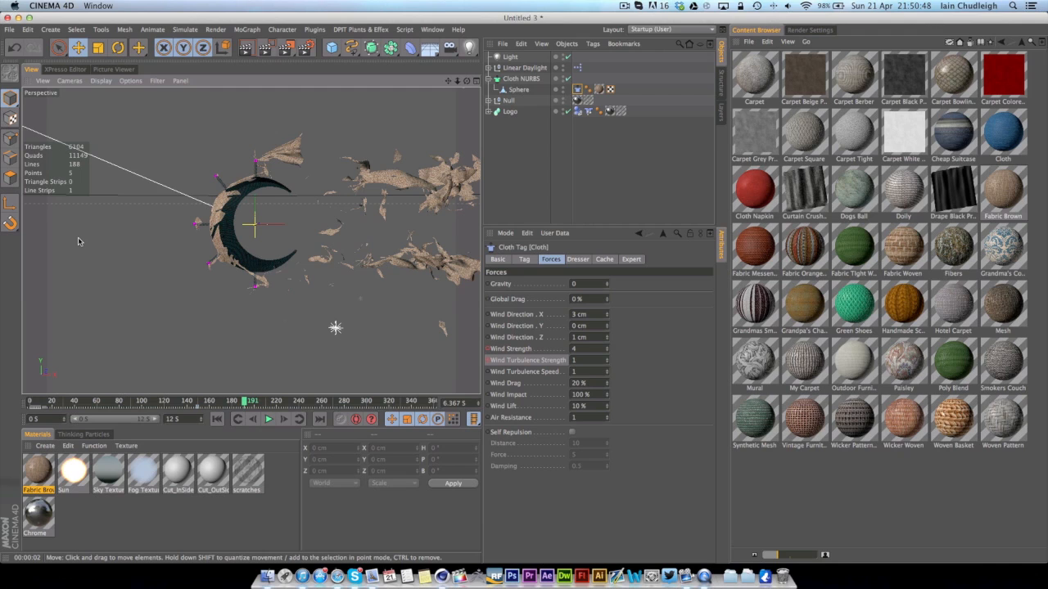
{"action": "mouse_move", "coordinate": [81, 218]}
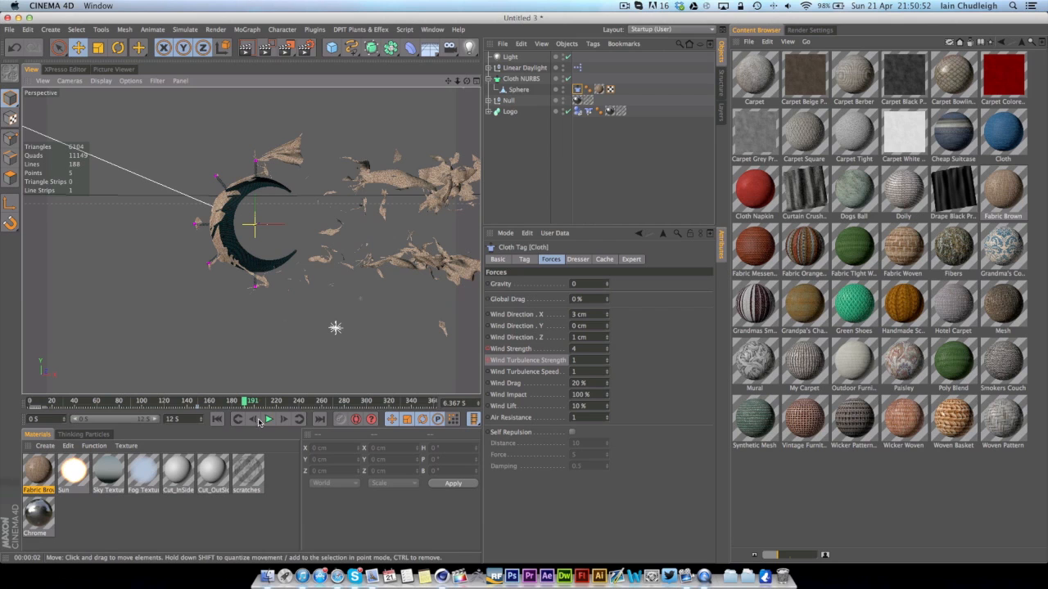
{"action": "left_click", "coordinate": [268, 418]}
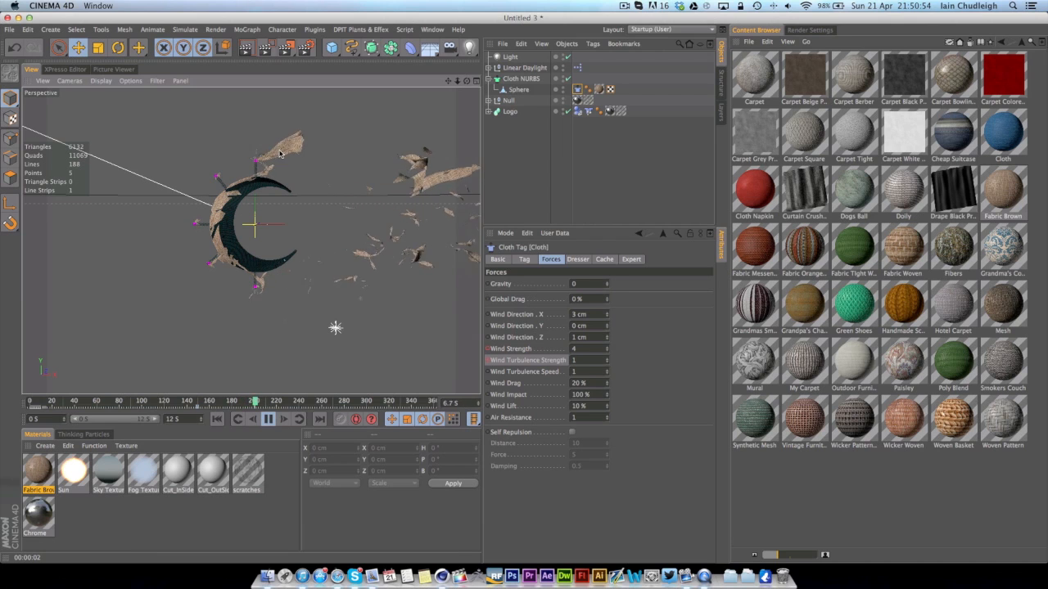
{"action": "left_click", "coordinate": [267, 418]}
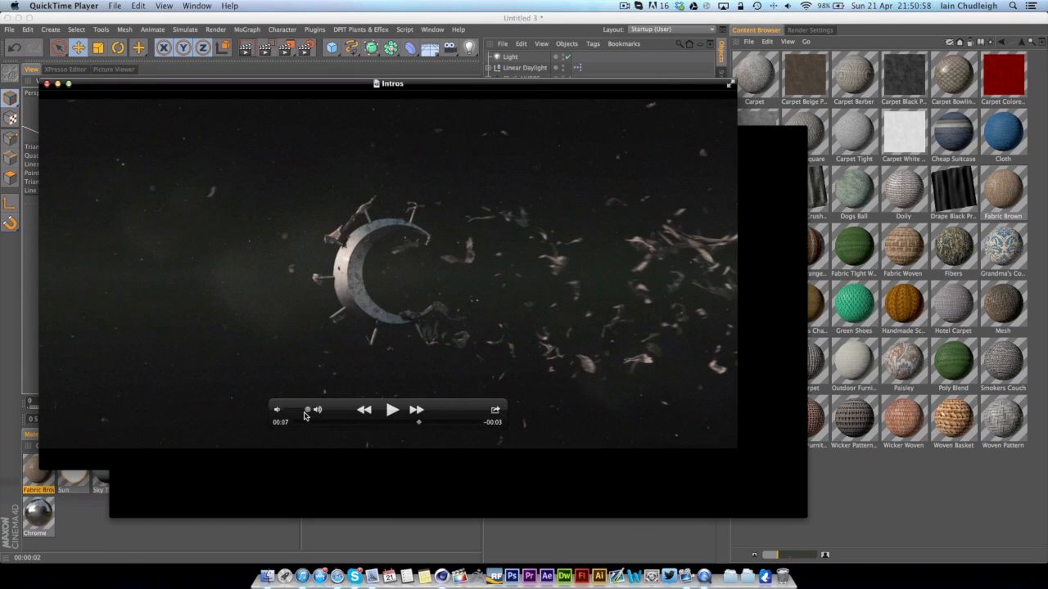
Play and pause the Intros movie through the crescent emerging from the fabric sphere, then rewind near the start.
{"action": "left_click", "coordinate": [392, 409]}
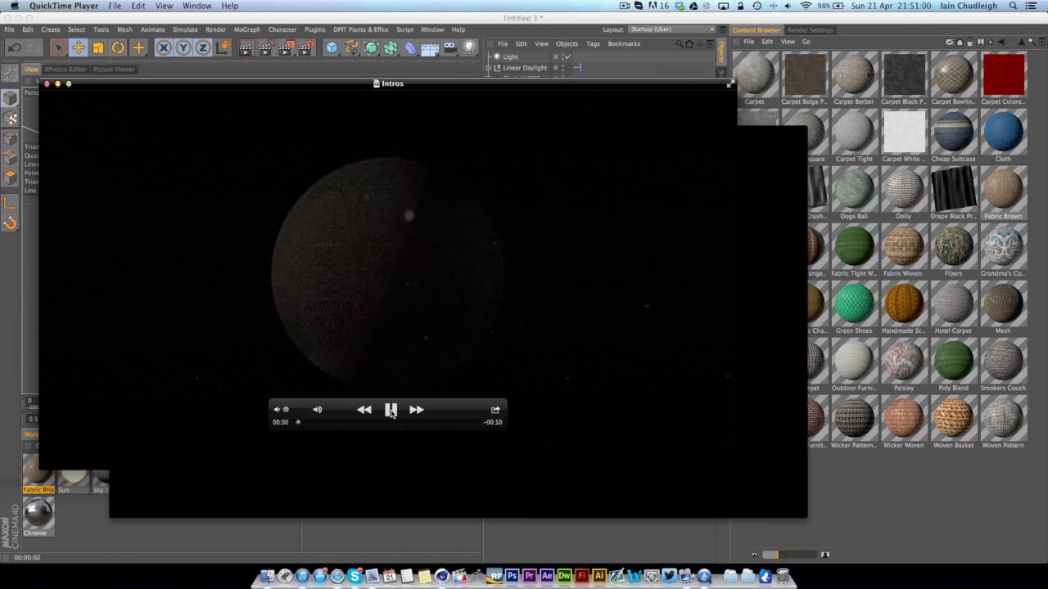
{"action": "left_click", "coordinate": [391, 410]}
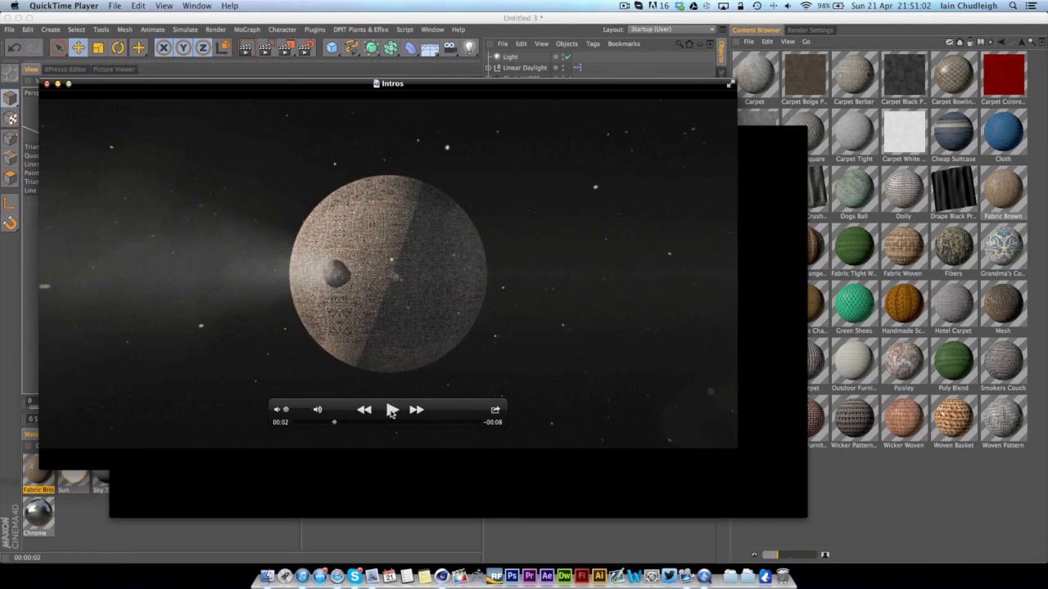
{"action": "mouse_move", "coordinate": [288, 308]}
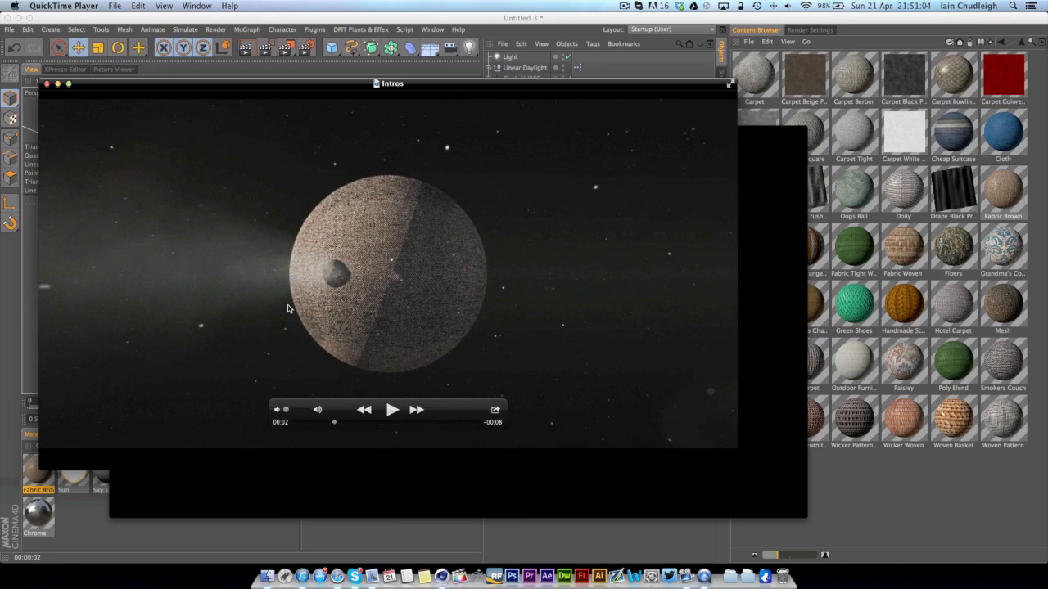
{"action": "mouse_move", "coordinate": [286, 319]}
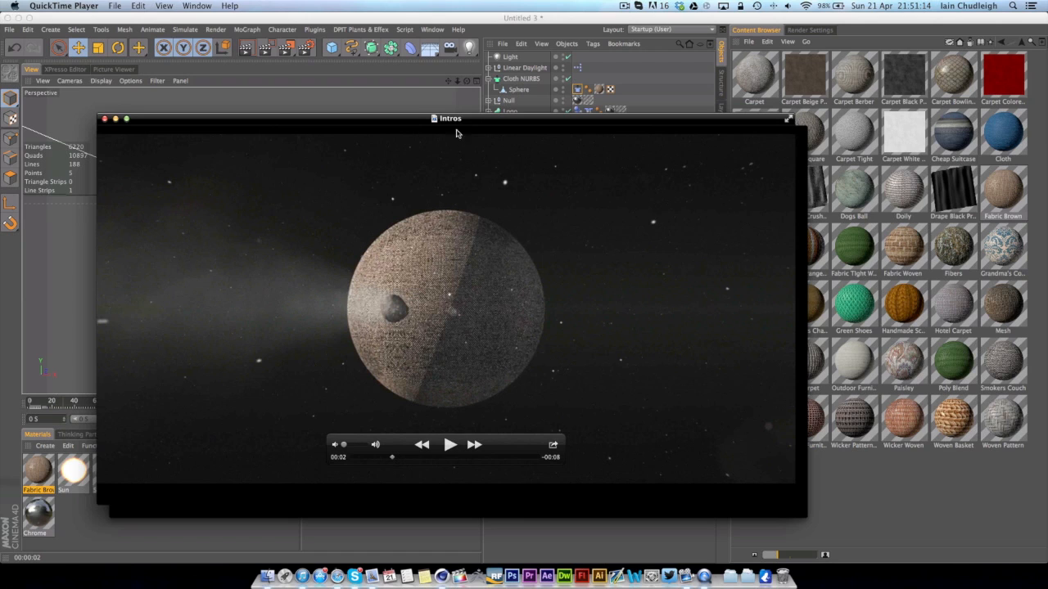
{"action": "mouse_move", "coordinate": [254, 241]}
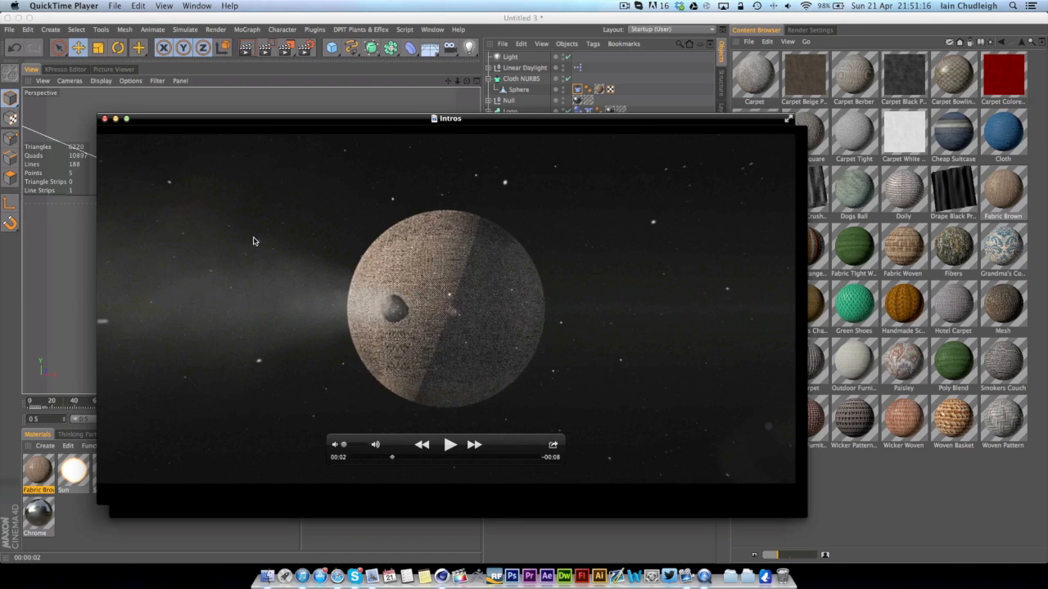
{"action": "mouse_move", "coordinate": [402, 311]}
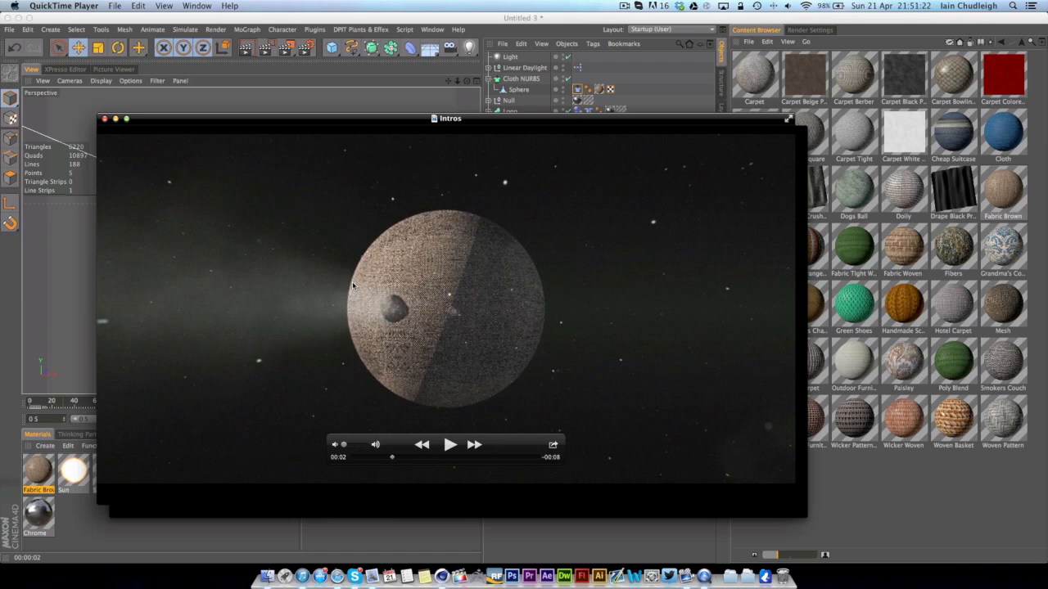
{"action": "mouse_move", "coordinate": [387, 308]}
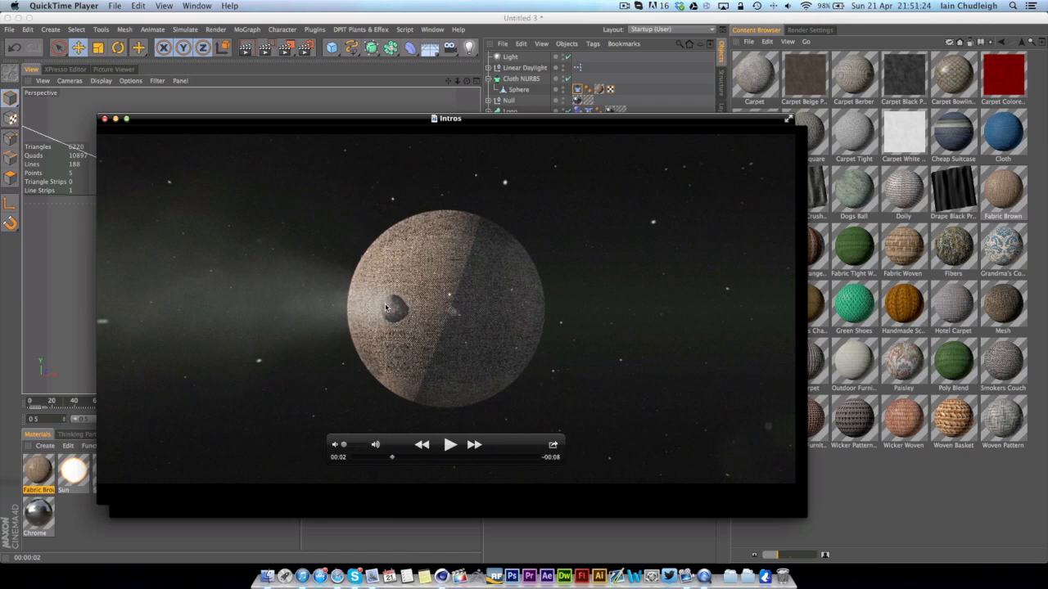
{"action": "mouse_move", "coordinate": [337, 301]}
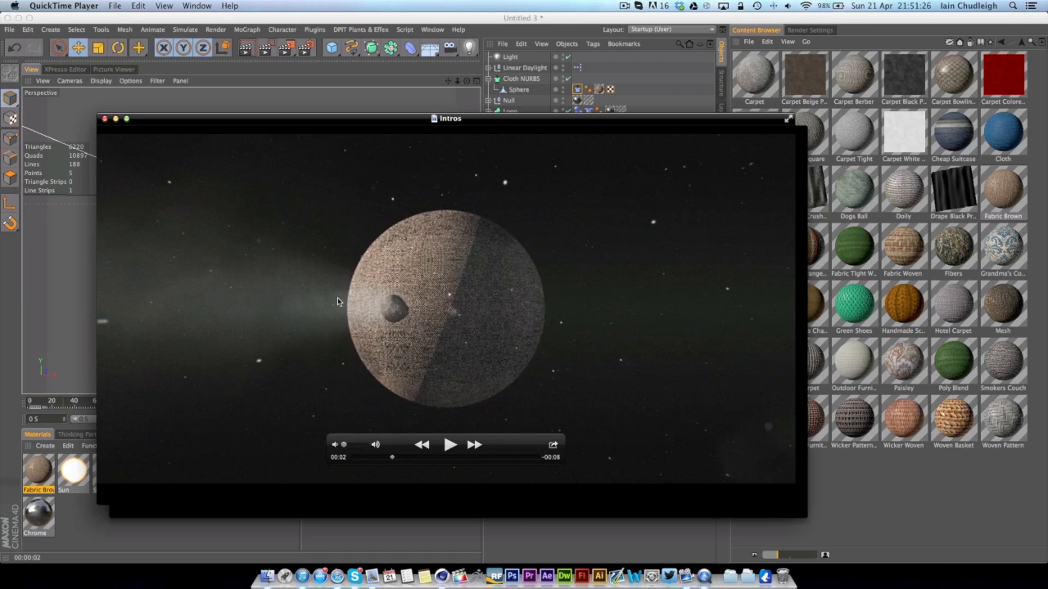
{"action": "mouse_move", "coordinate": [302, 279]}
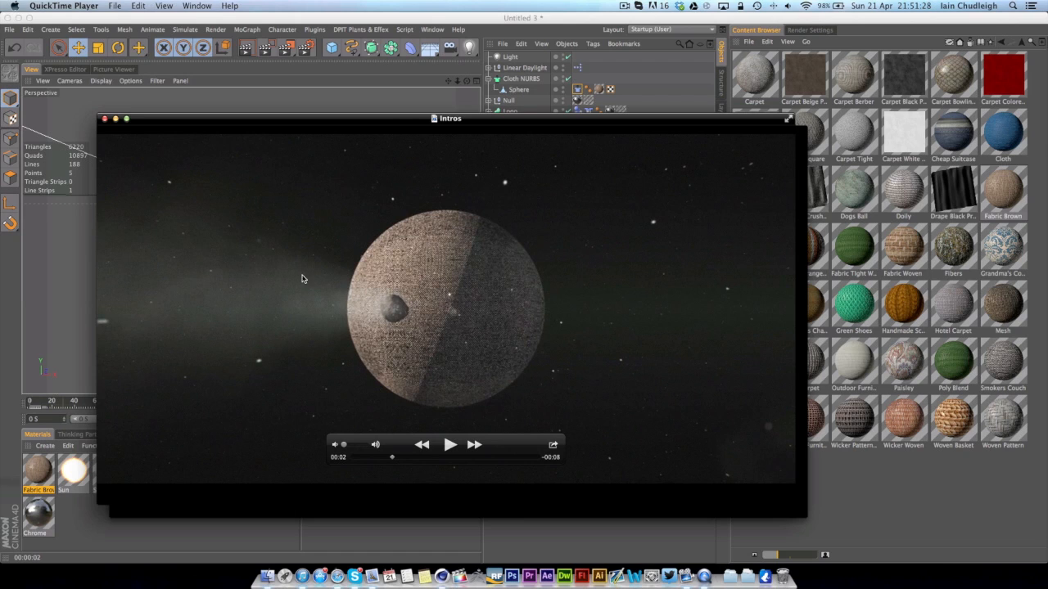
{"action": "mouse_move", "coordinate": [396, 382]}
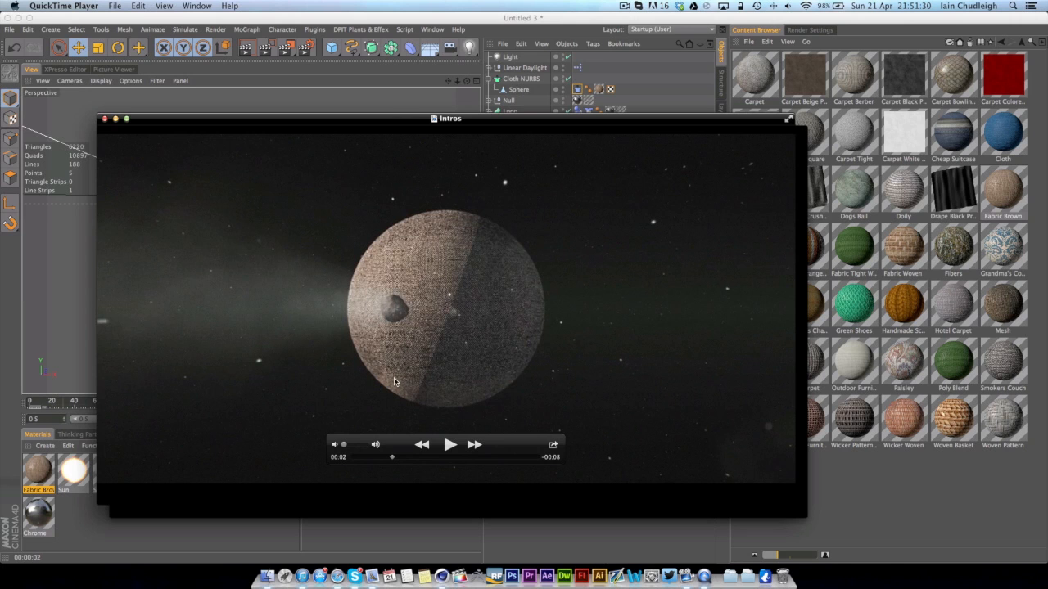
{"action": "left_click", "coordinate": [450, 445]}
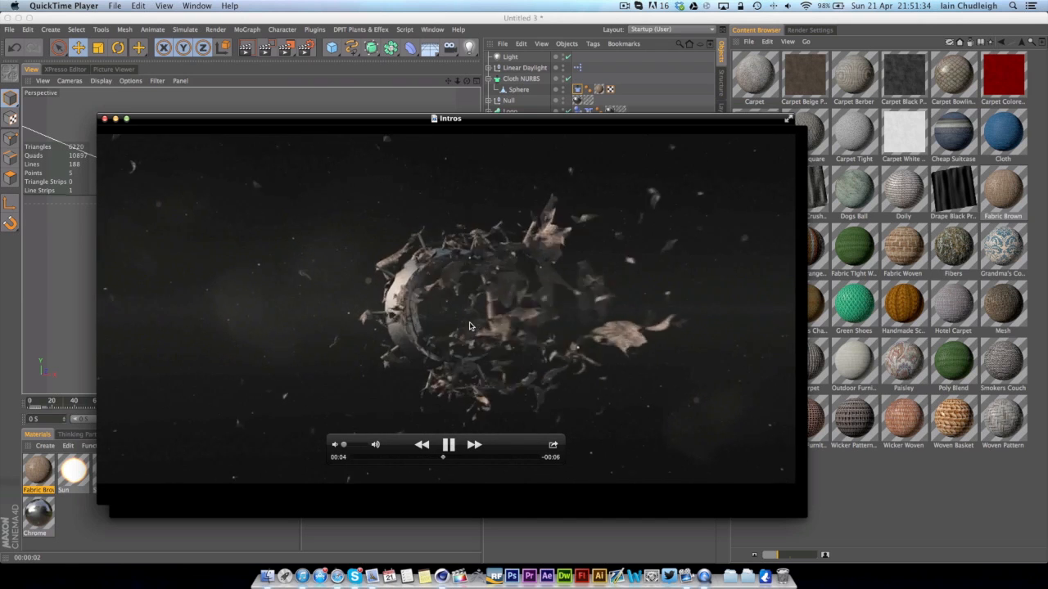
{"action": "left_click", "coordinate": [449, 444]}
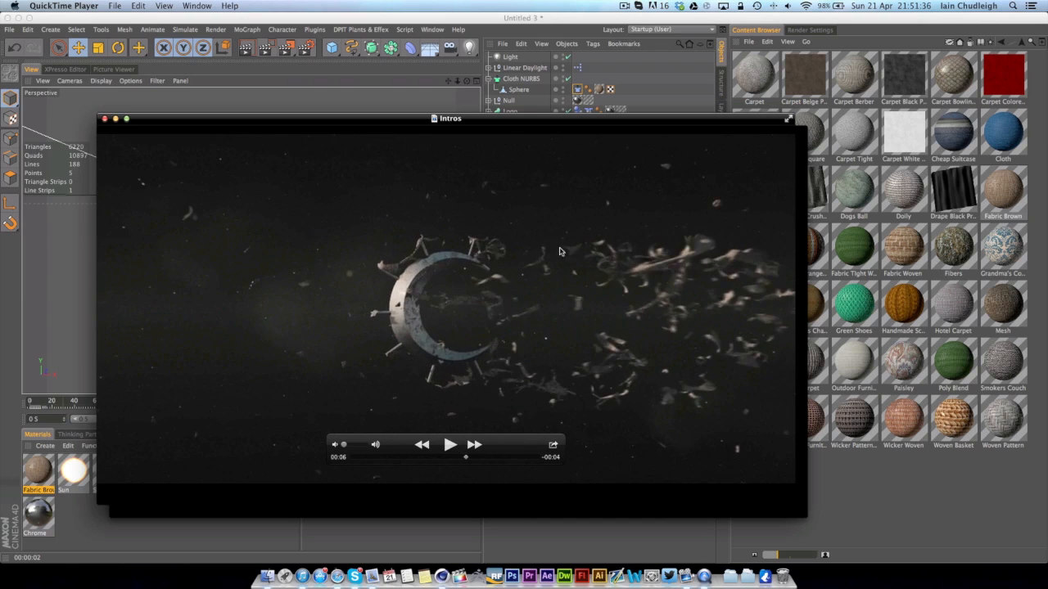
{"action": "mouse_move", "coordinate": [468, 411]}
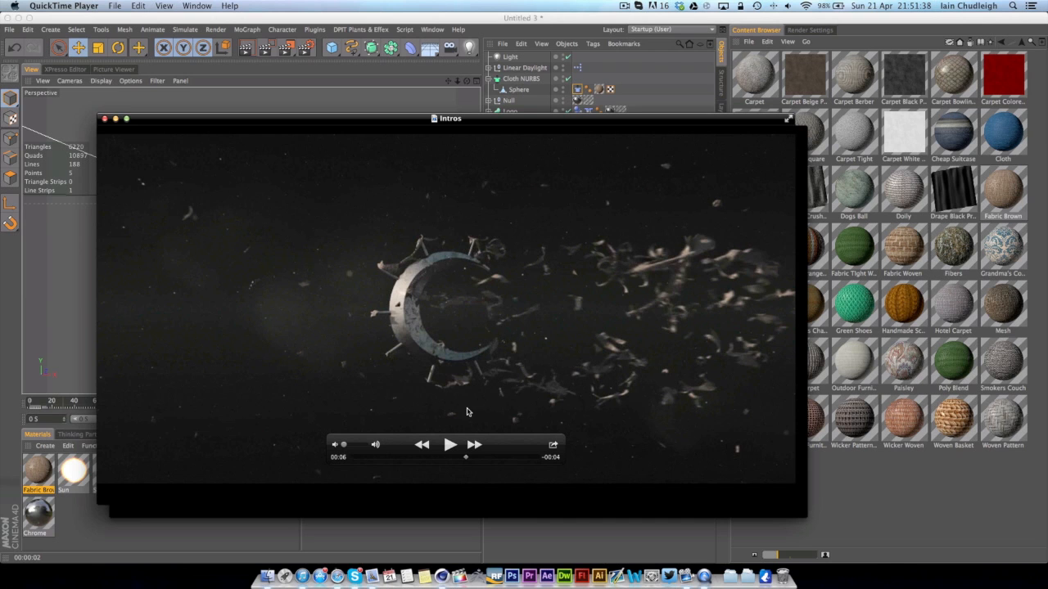
{"action": "left_click", "coordinate": [449, 444]}
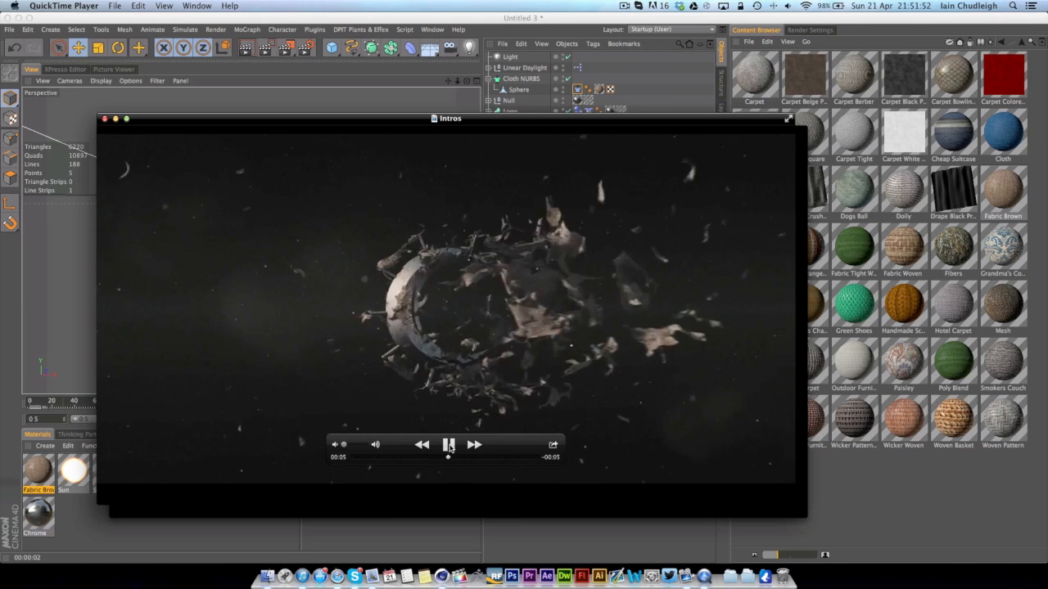
{"action": "left_click", "coordinate": [449, 444]}
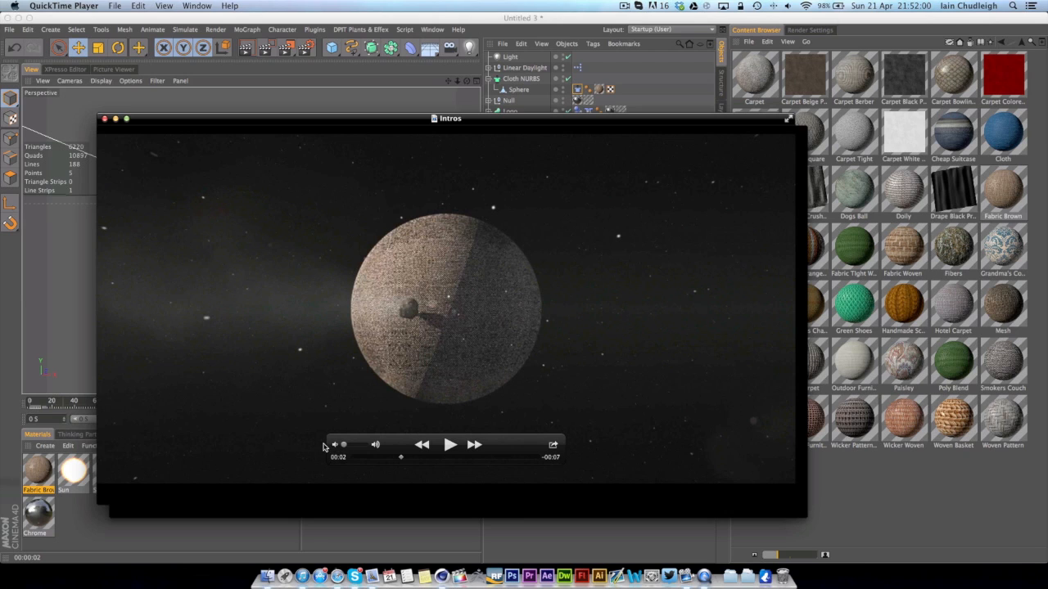
{"action": "mouse_move", "coordinate": [360, 442]}
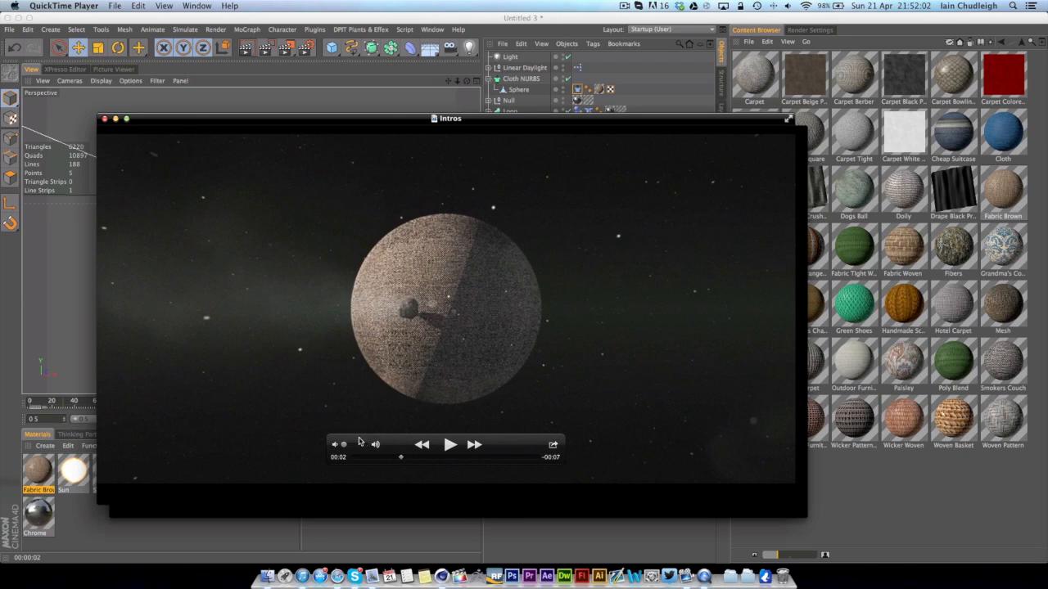